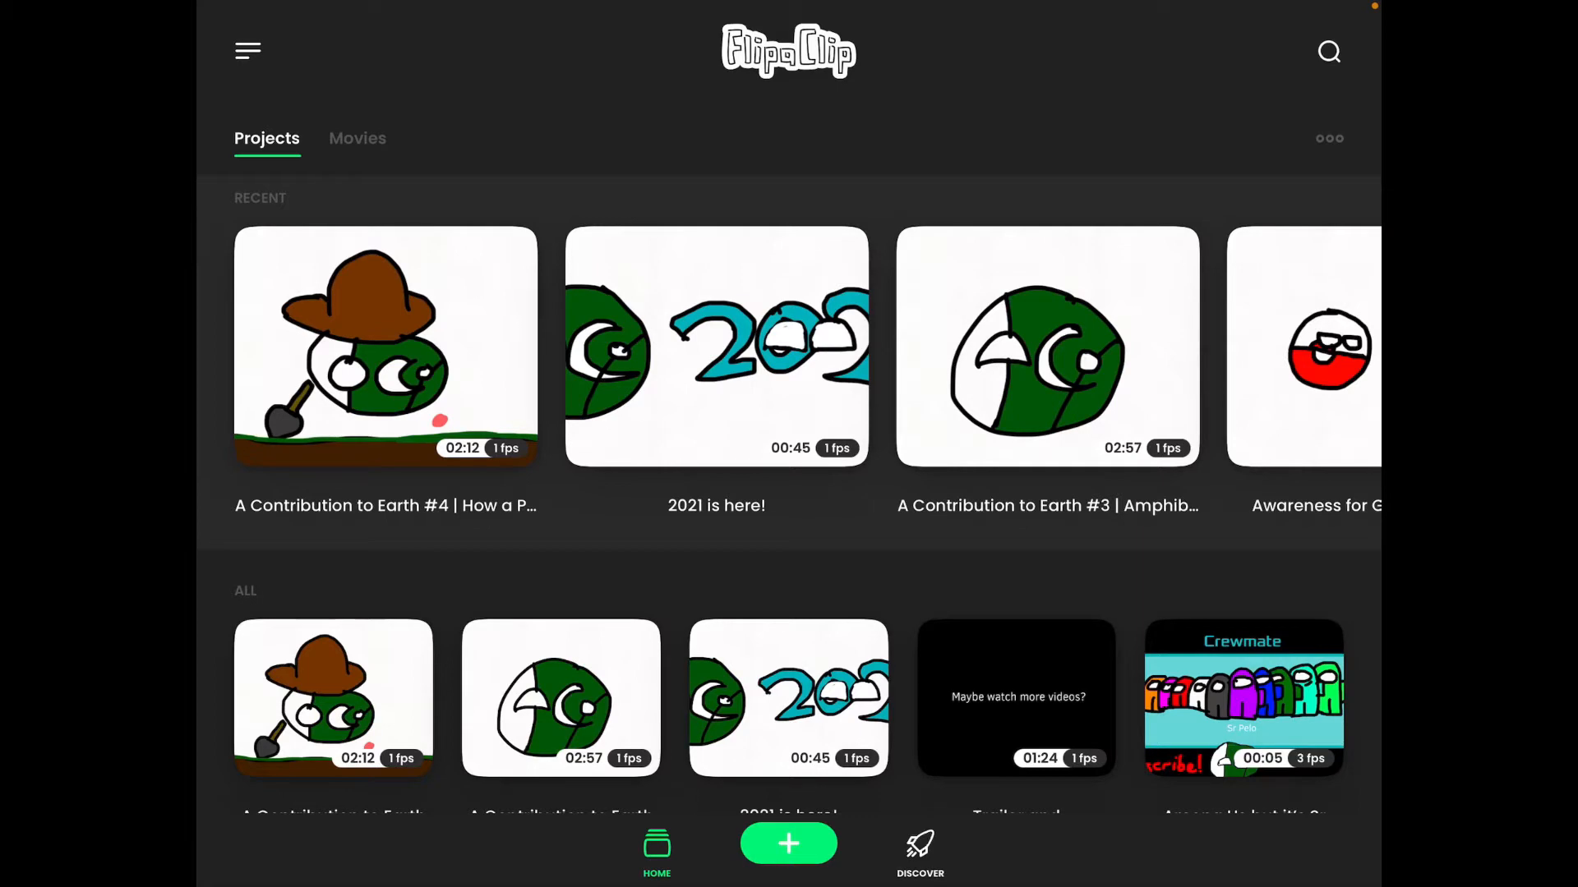
# Step: Switch FlipaClip to Light mode under Settings > Light and Dark Mode
pyautogui.scroll(-3)
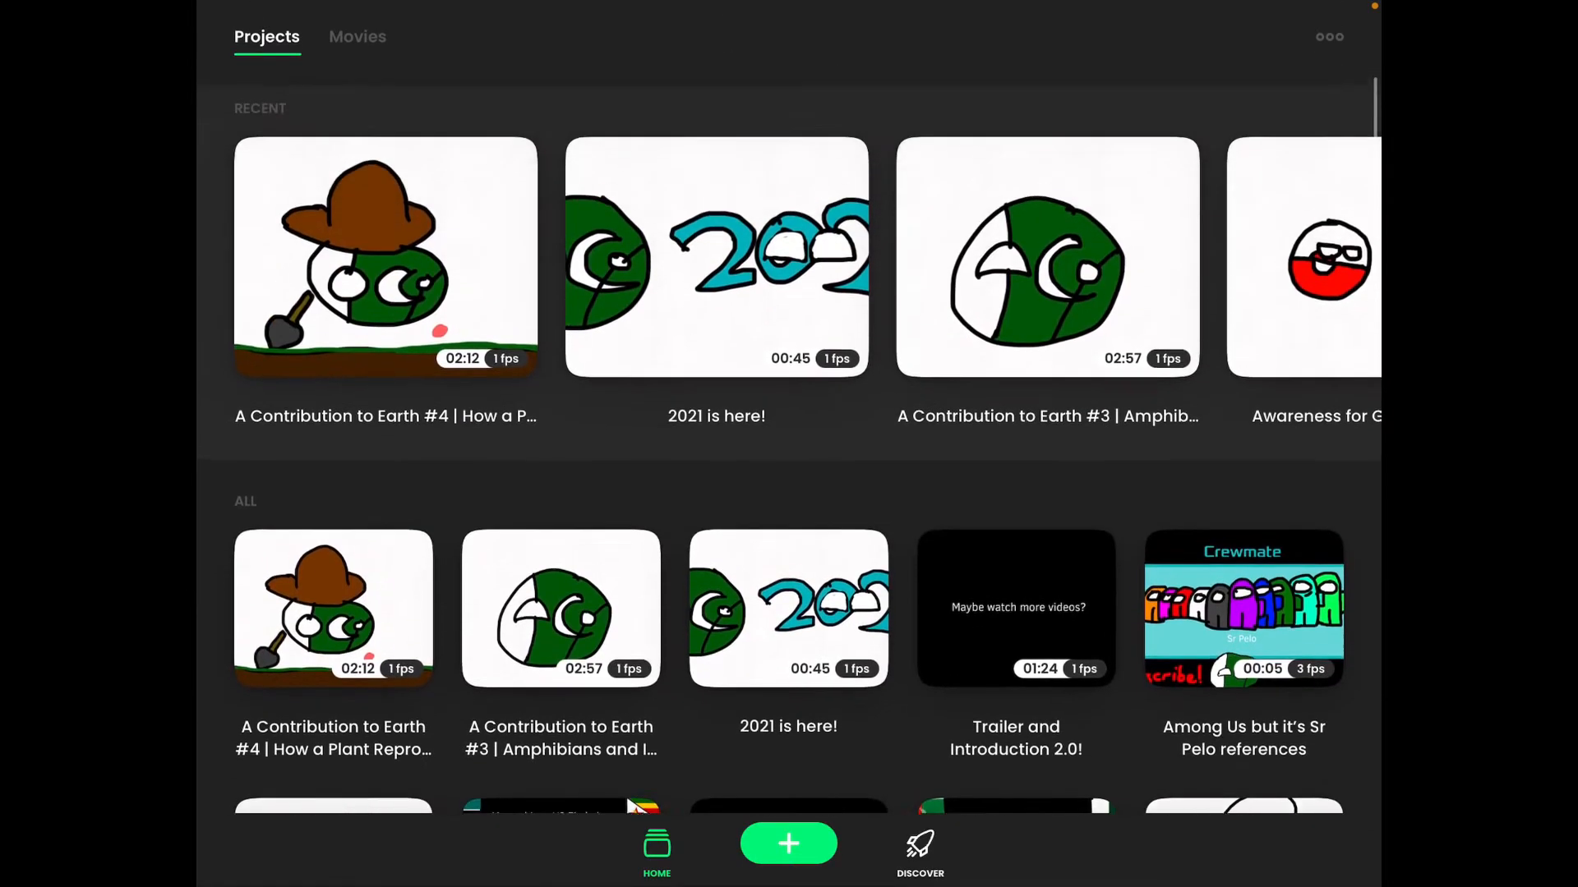
pyautogui.scroll(3)
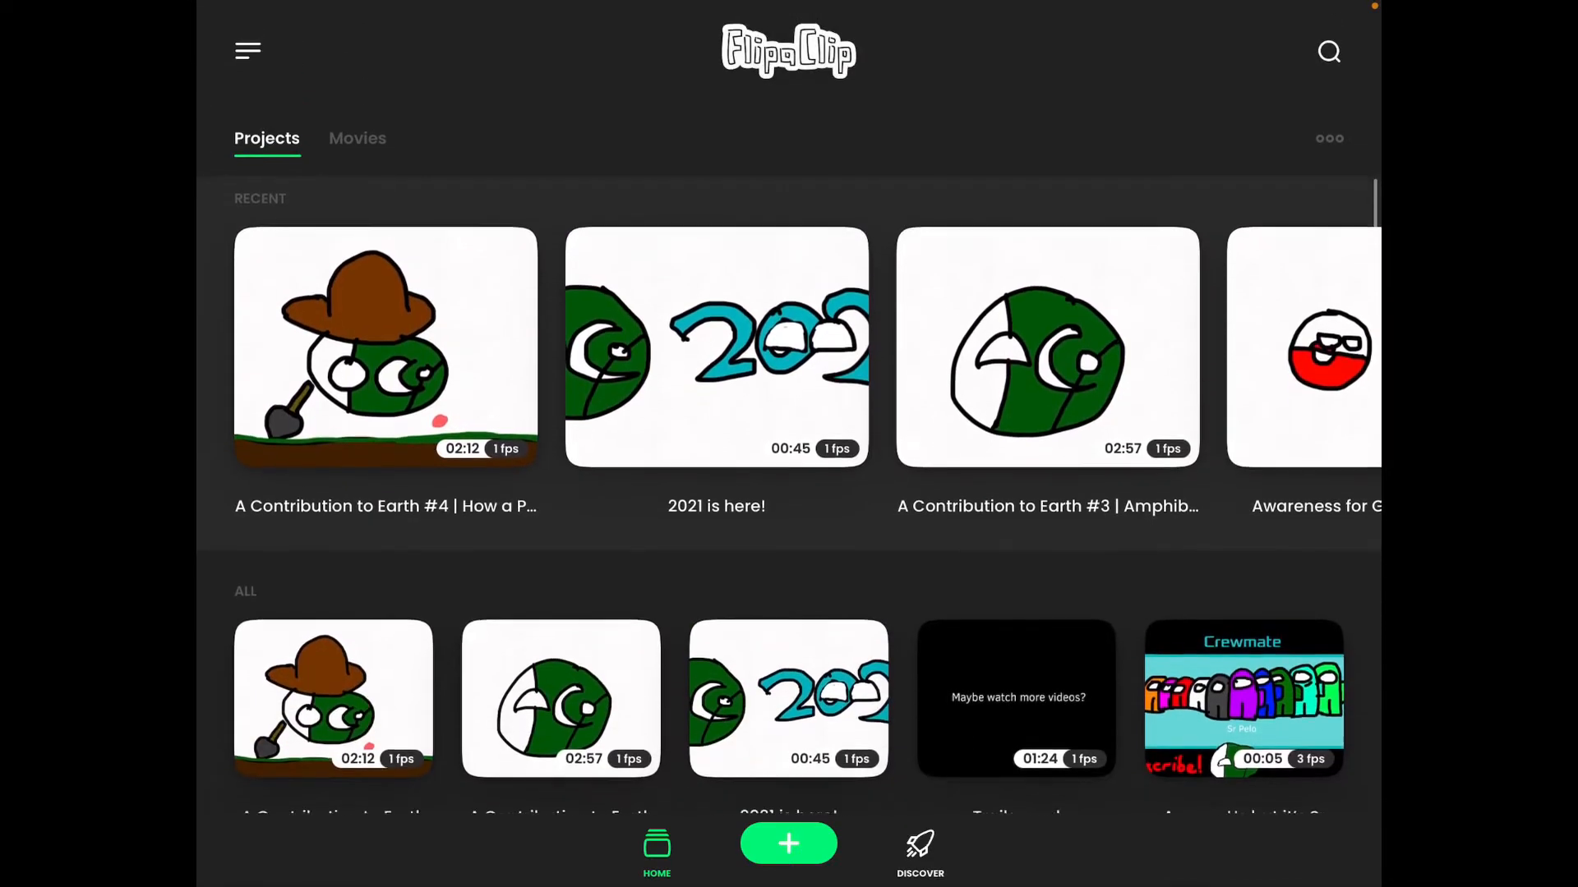
pyautogui.click(247, 50)
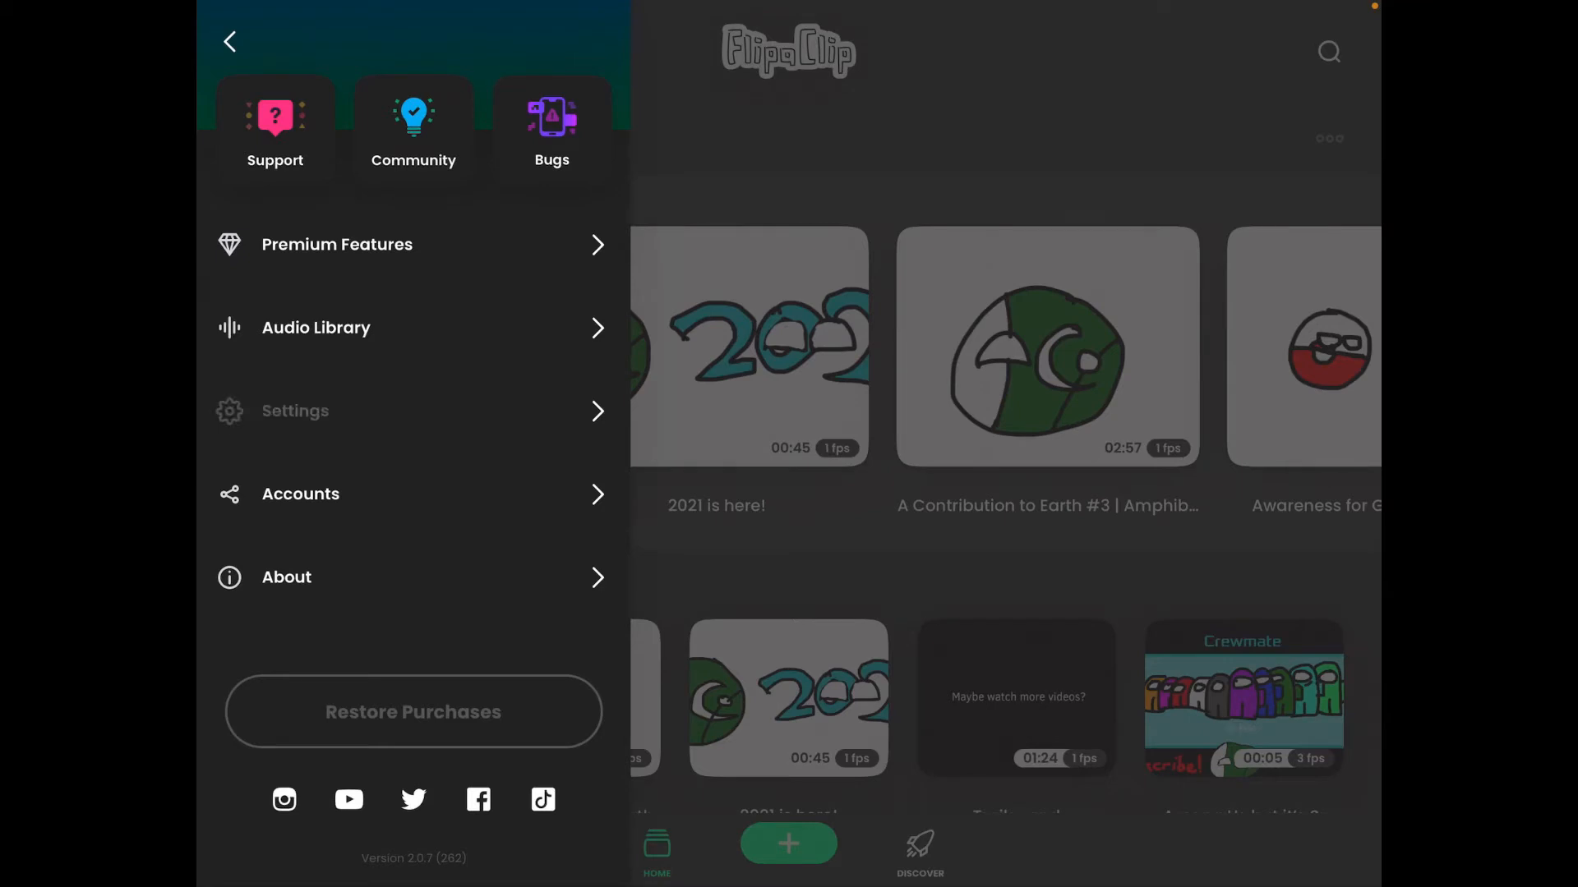
pyautogui.click(295, 411)
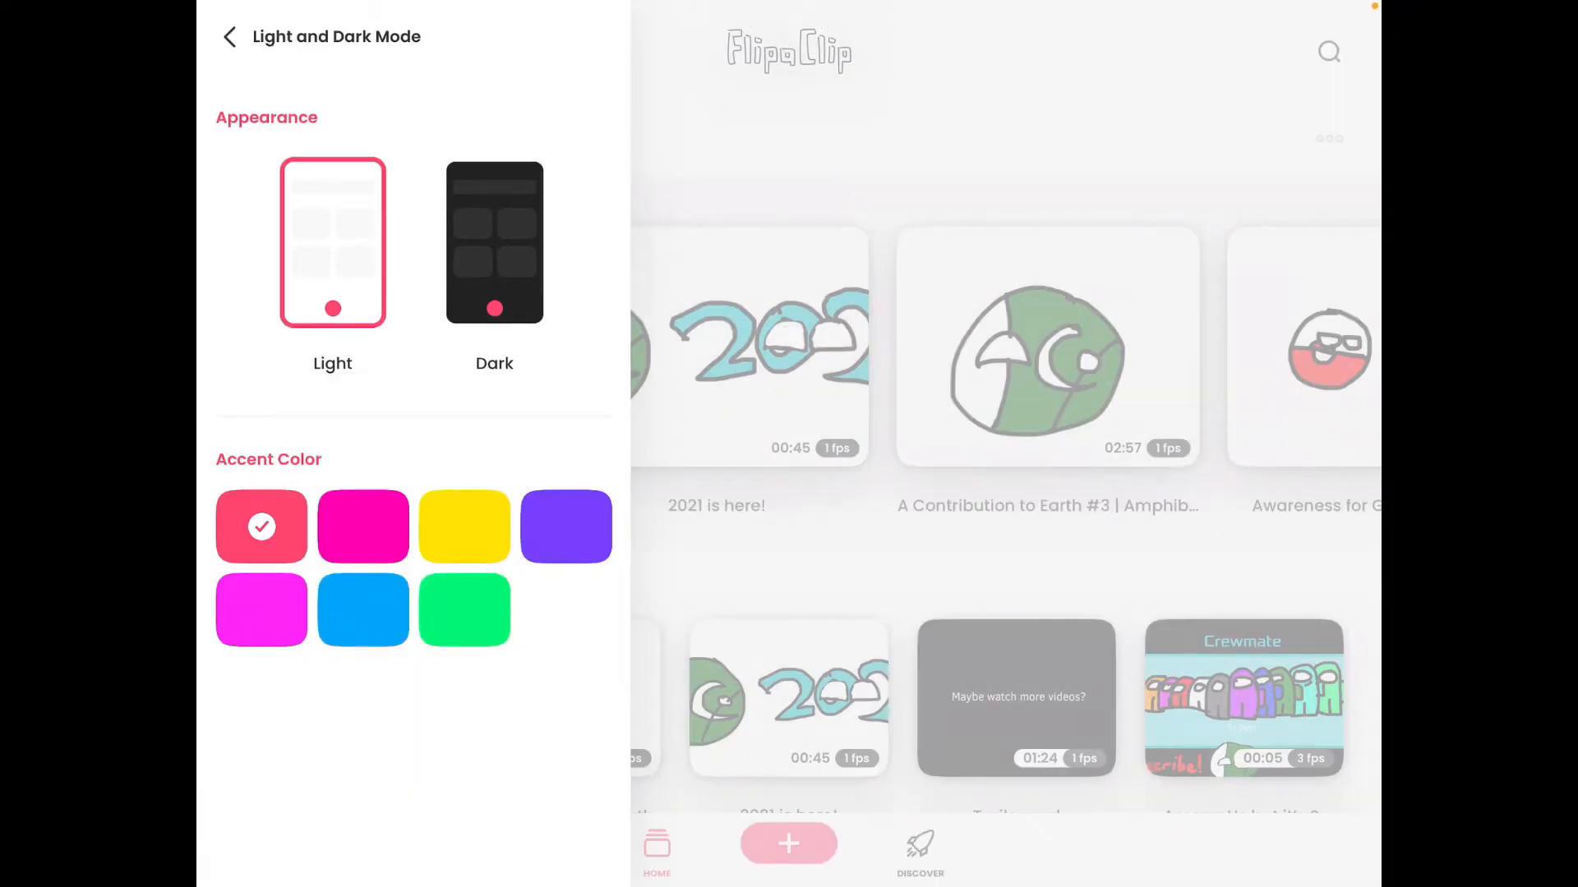
pyautogui.click(230, 37)
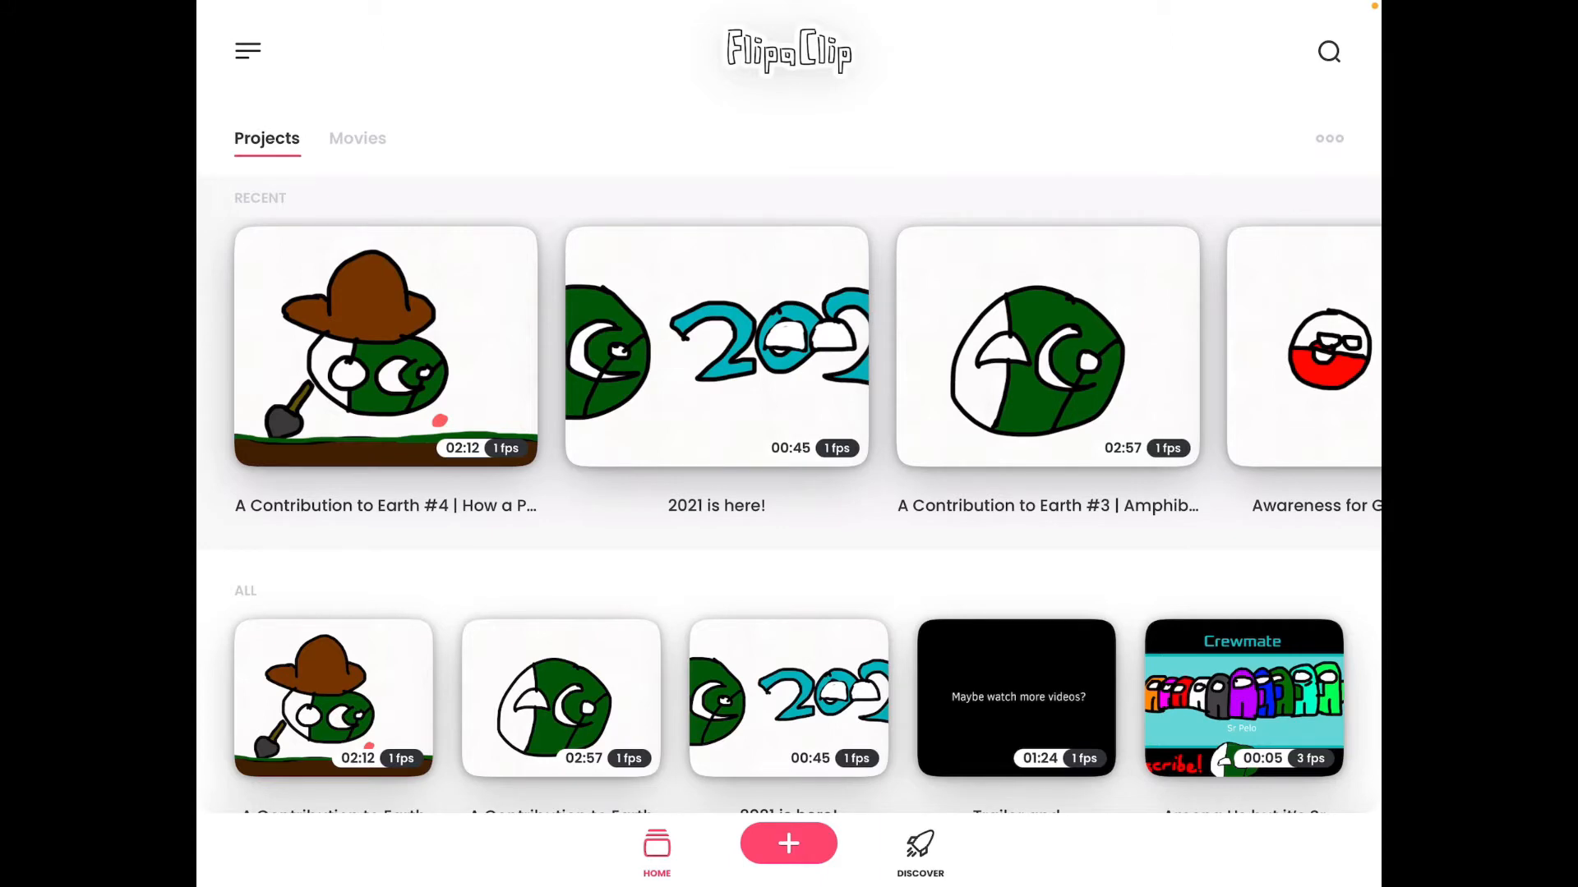
# Step: Start a new project named 'pakistanball.mp4', set 3 frames per second, and create it
pyautogui.click(788, 843)
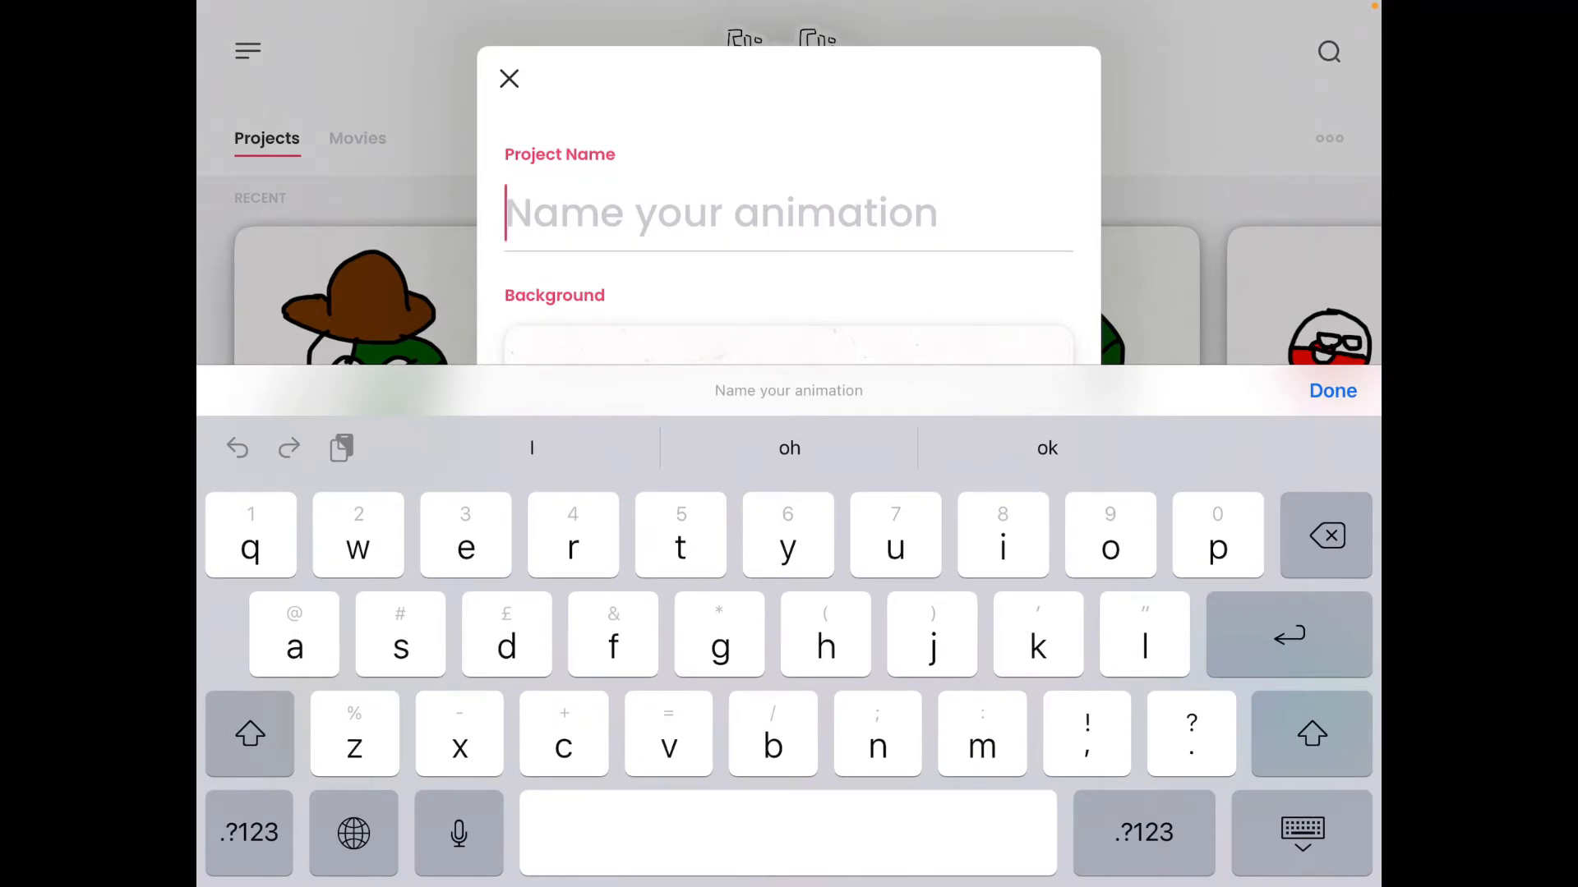
pyautogui.write('pakistan all.')
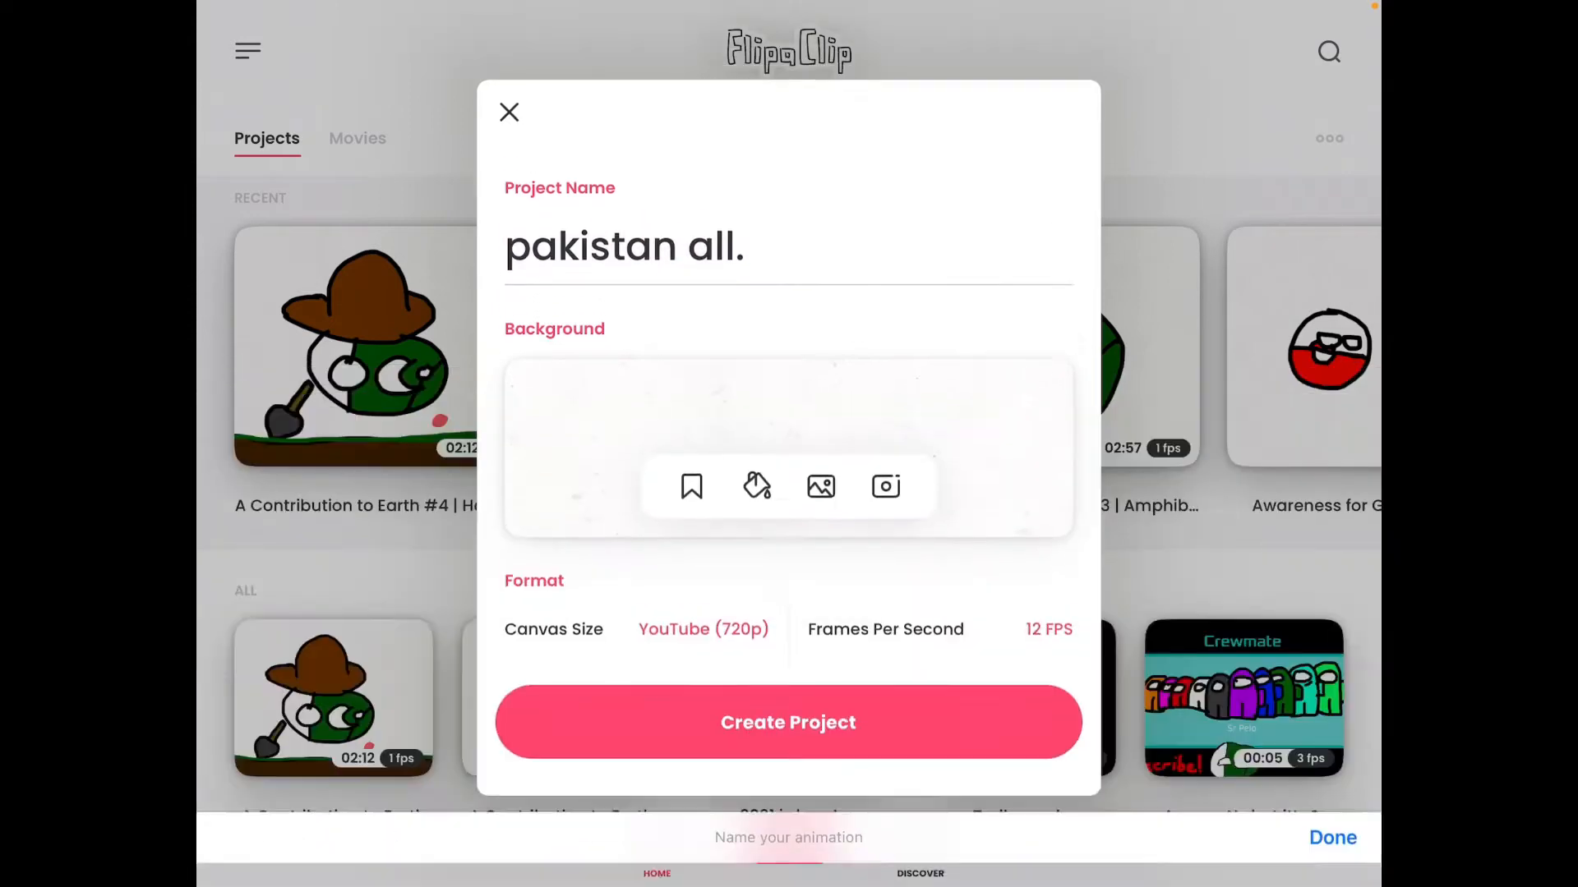
pyautogui.click(624, 247)
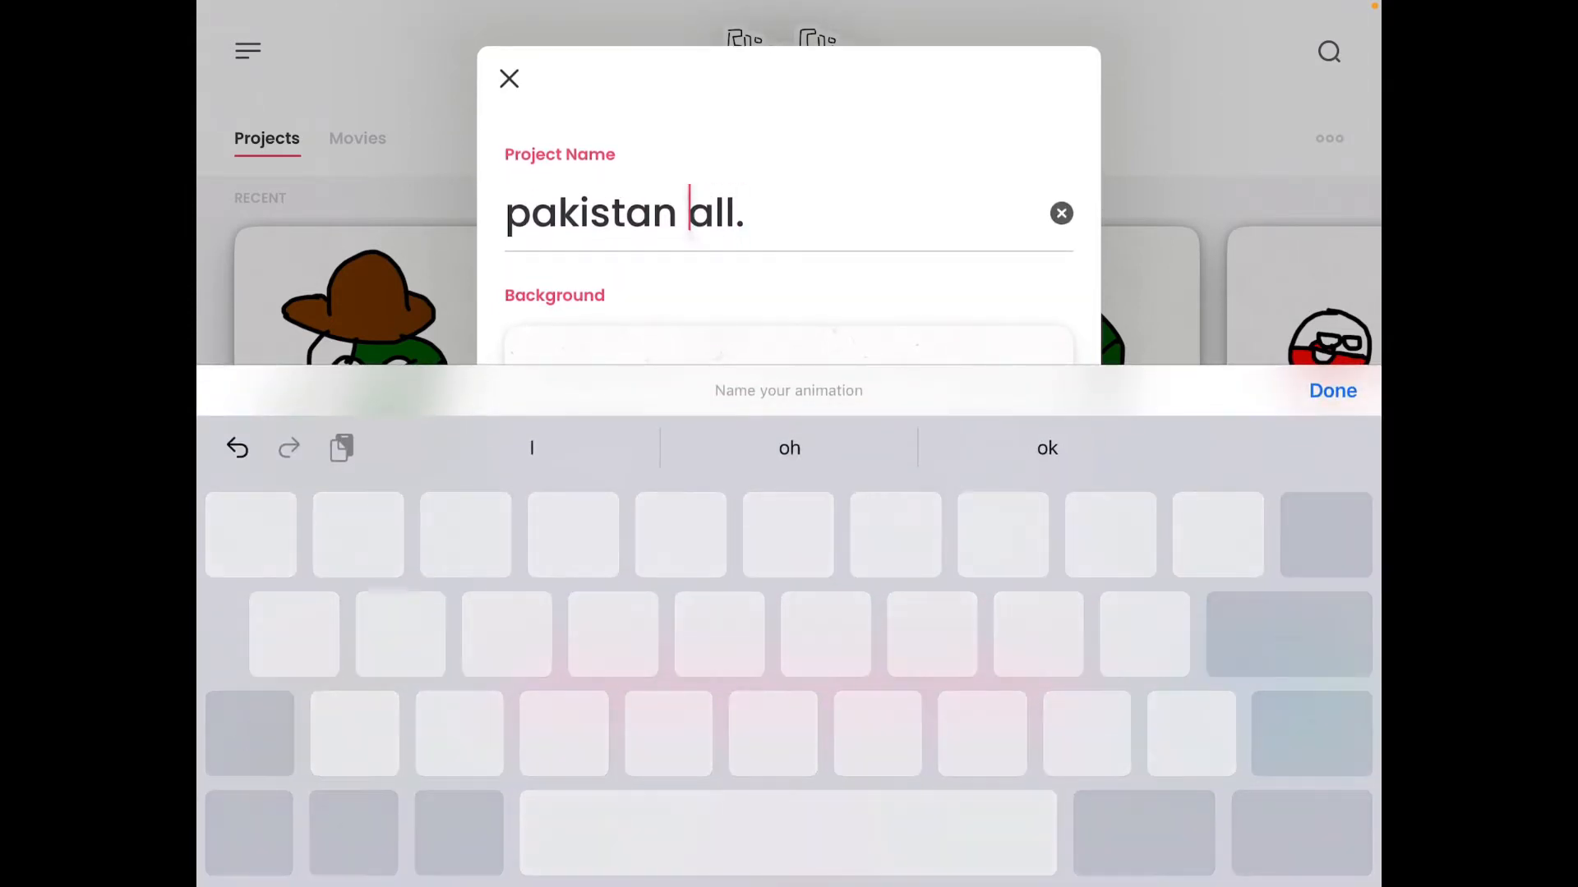
pyautogui.write('b')
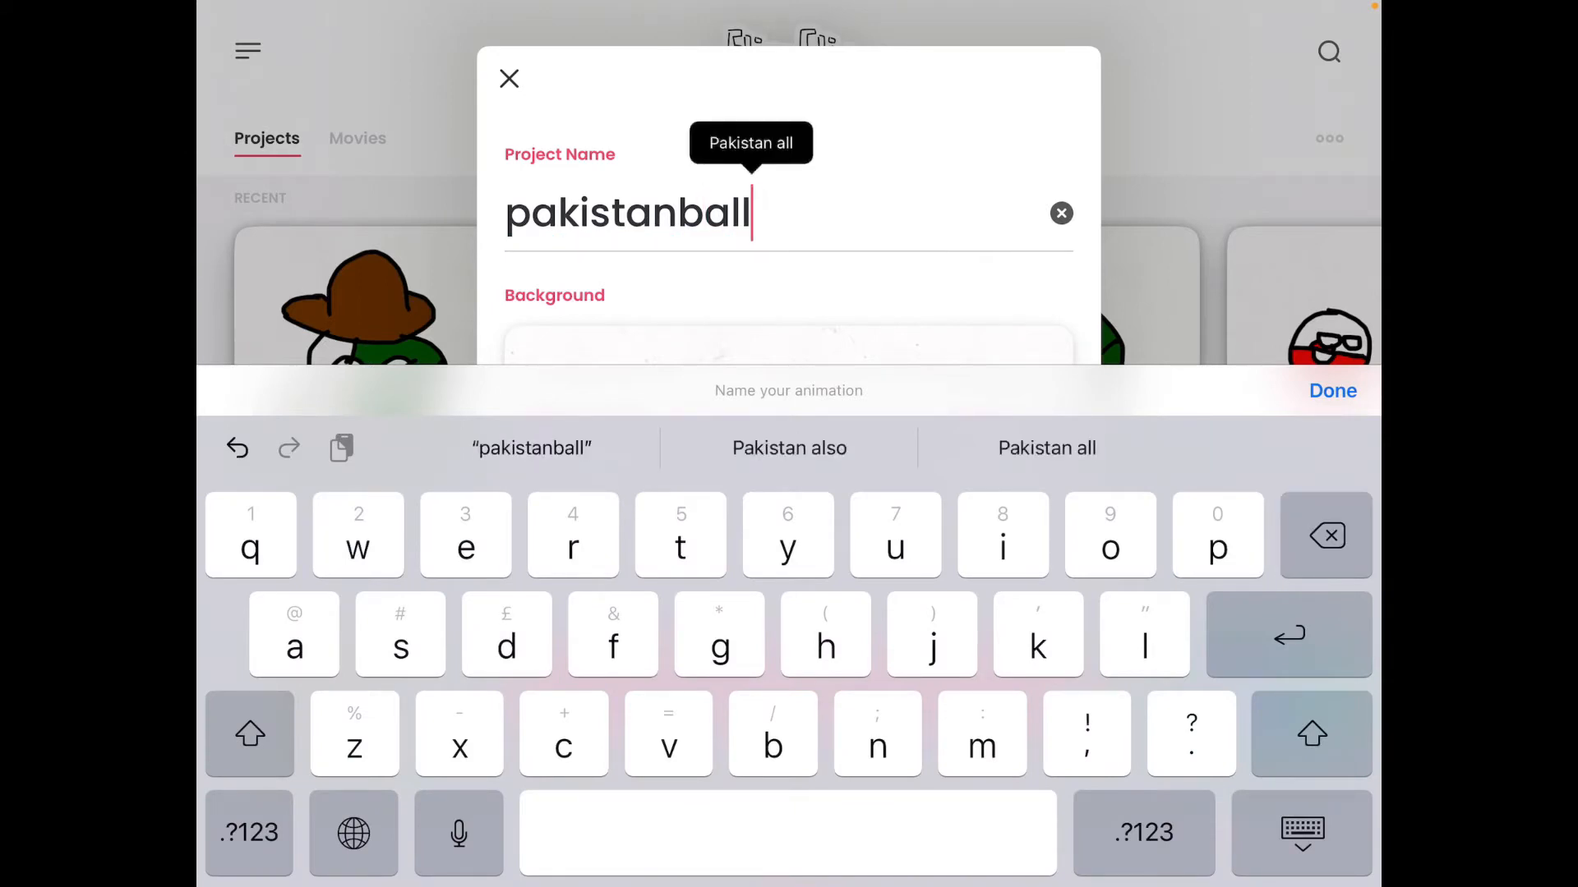
pyautogui.write('.')
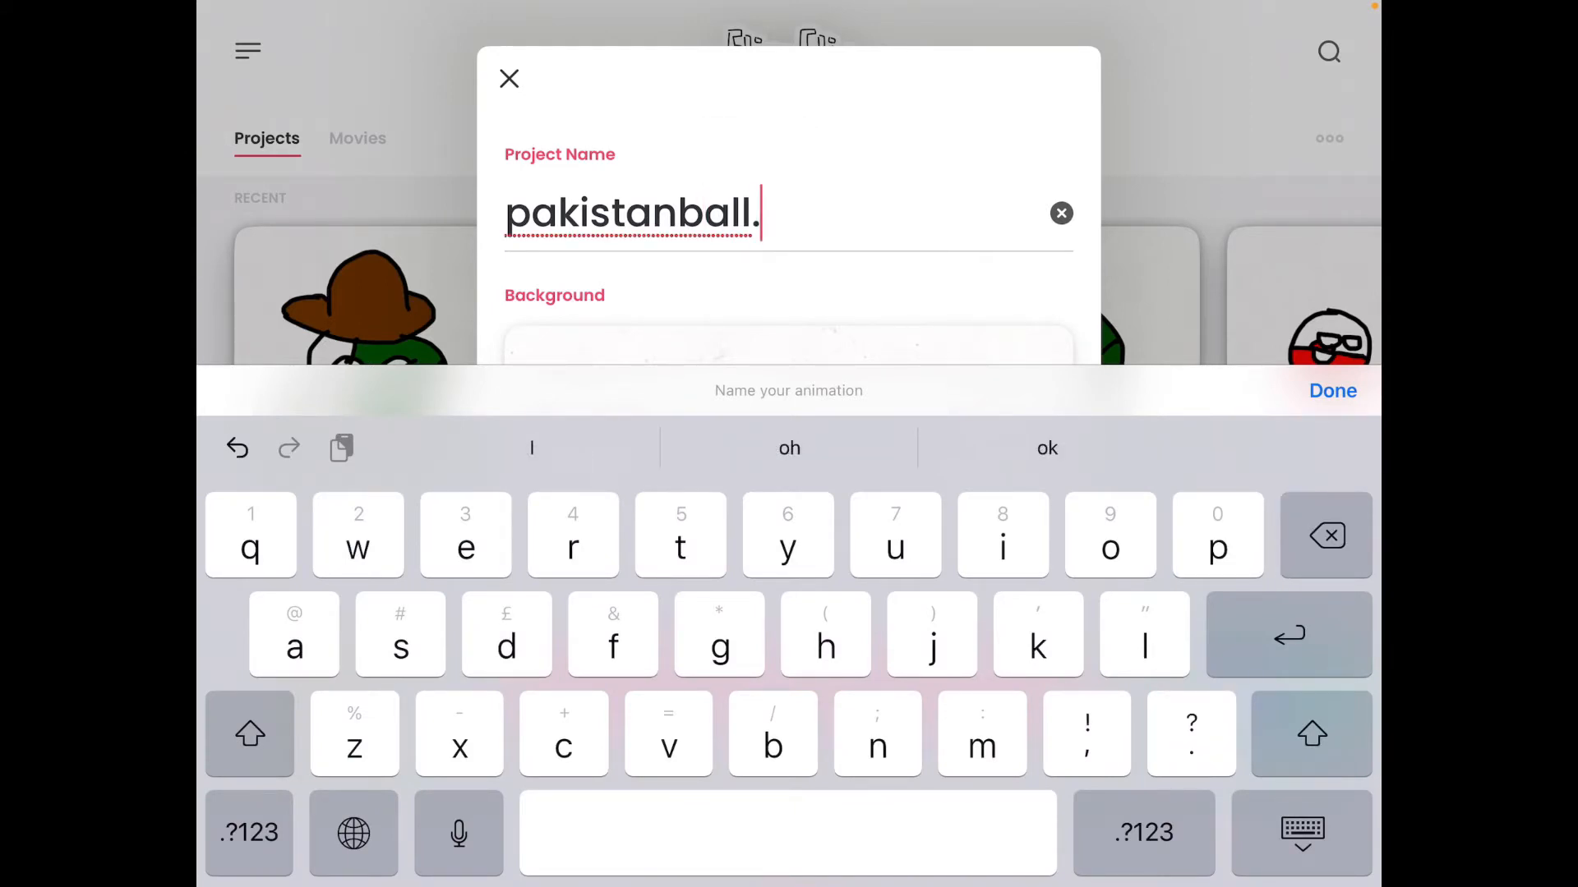
pyautogui.write('ex')
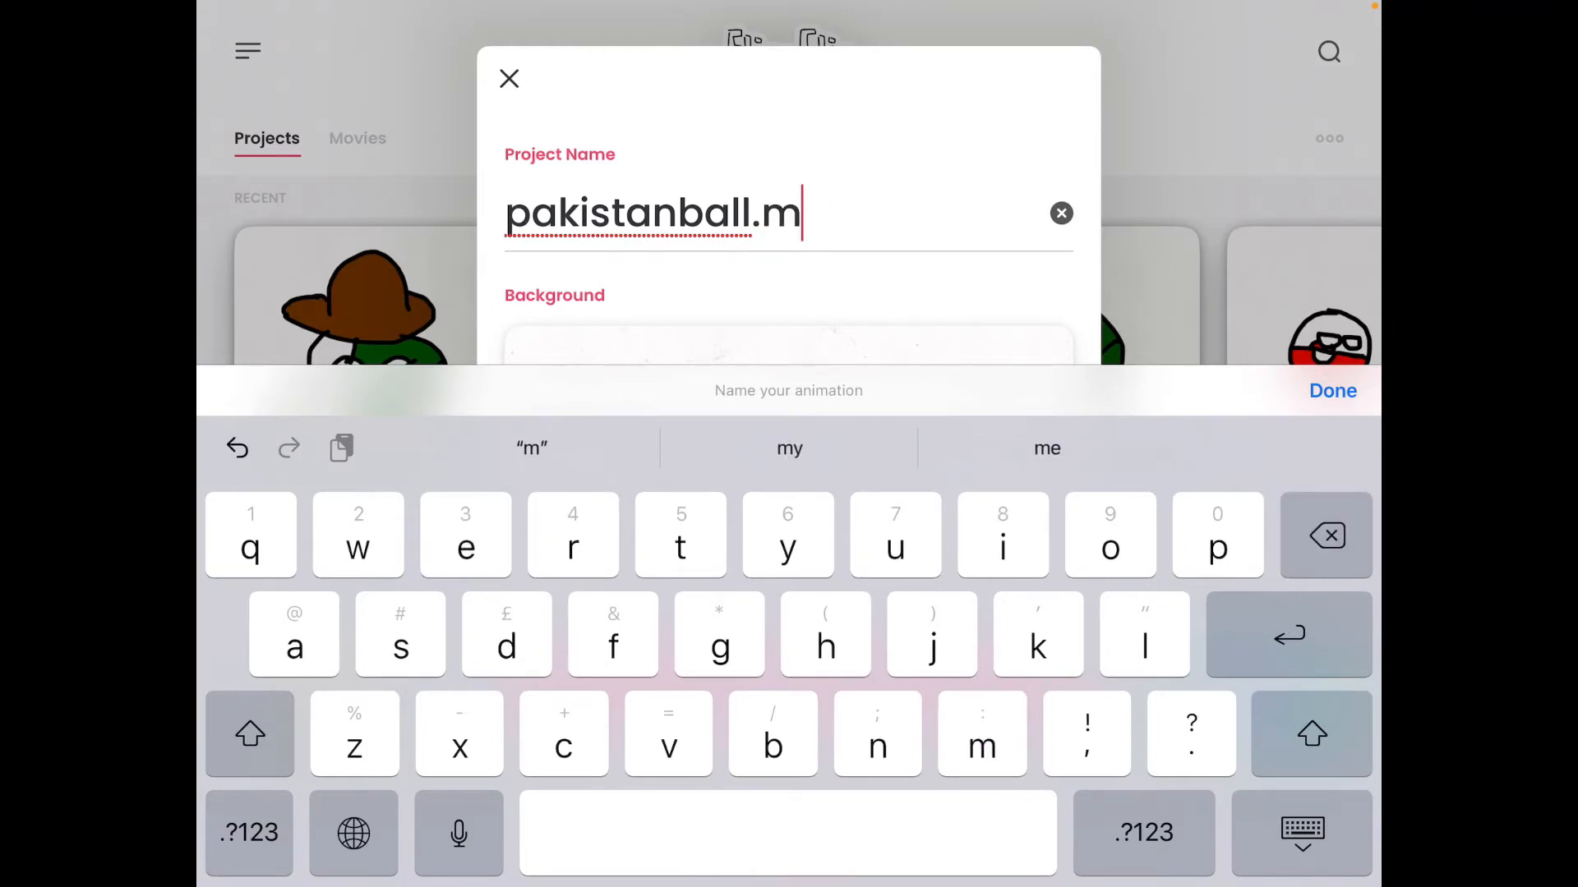
pyautogui.write('p4')
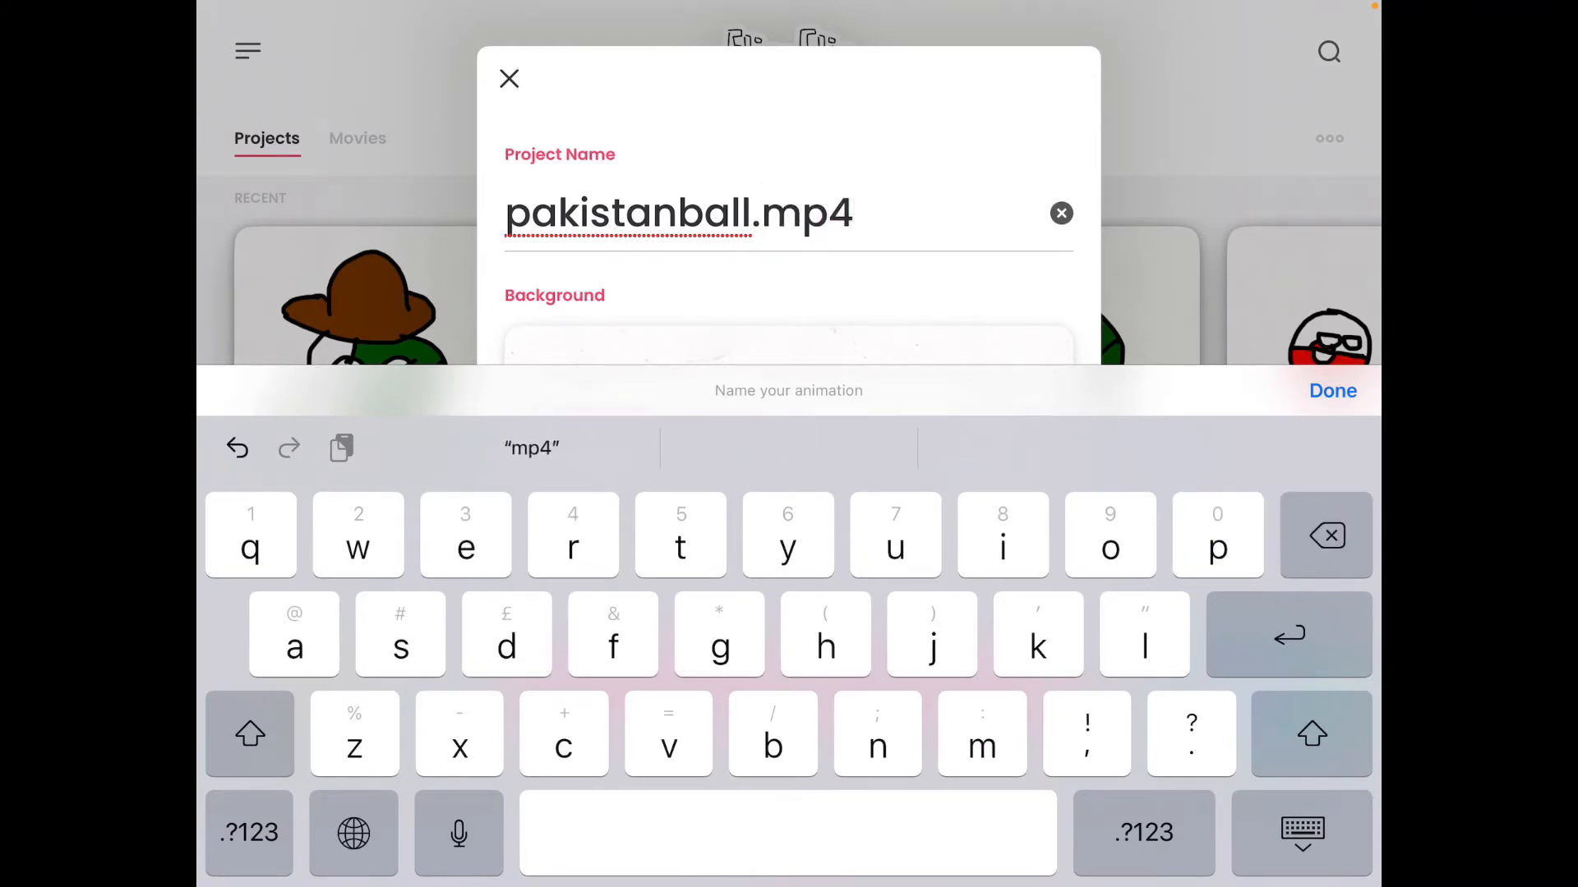
pyautogui.click(1332, 390)
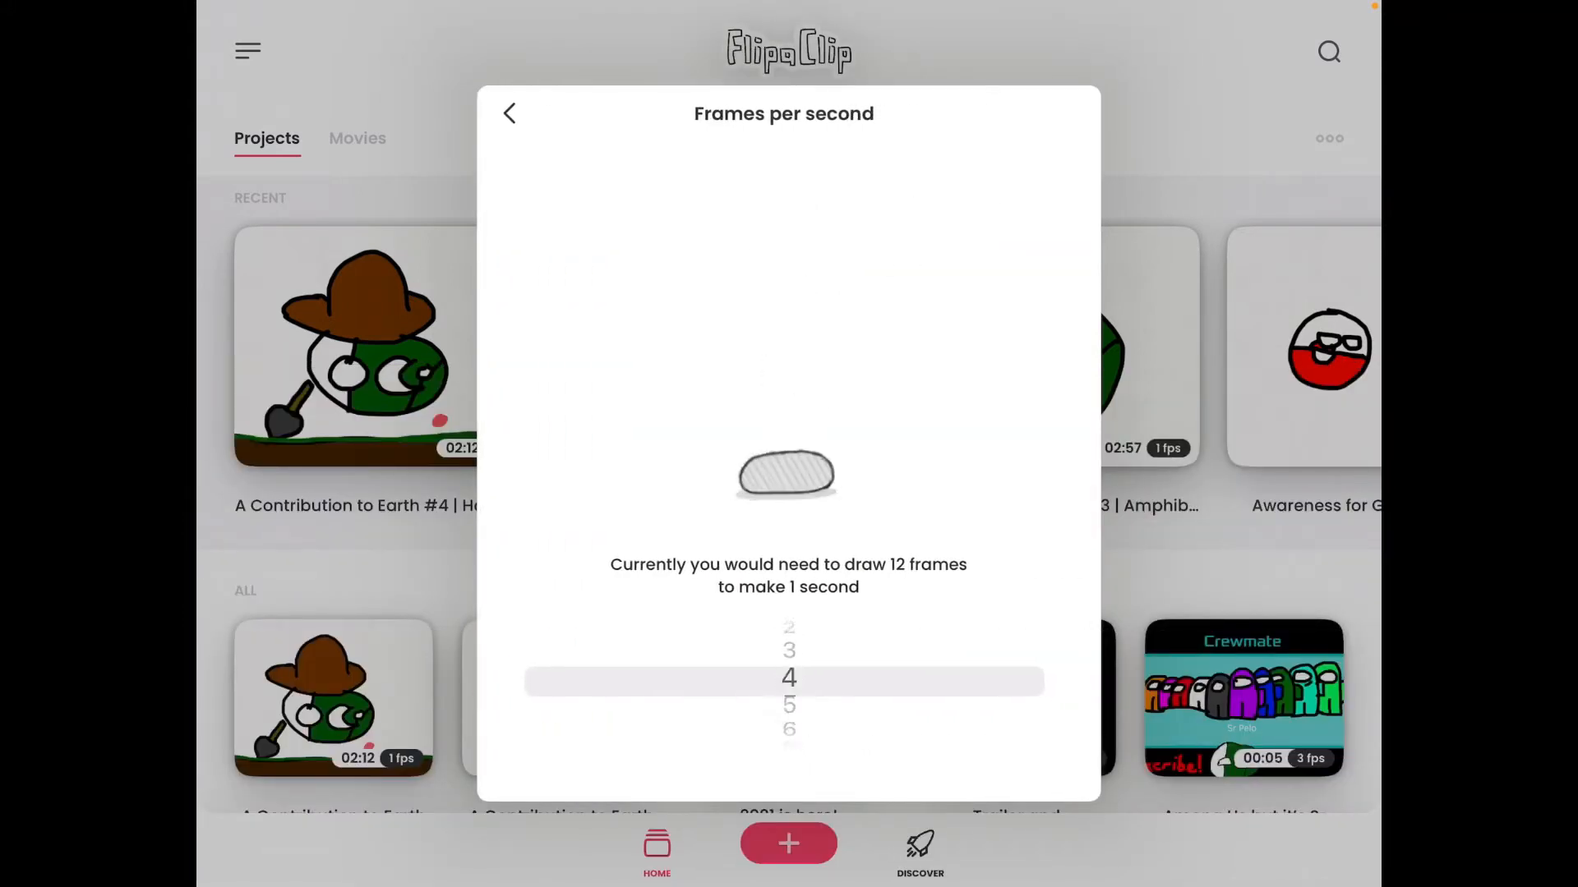
pyautogui.scroll(-3)
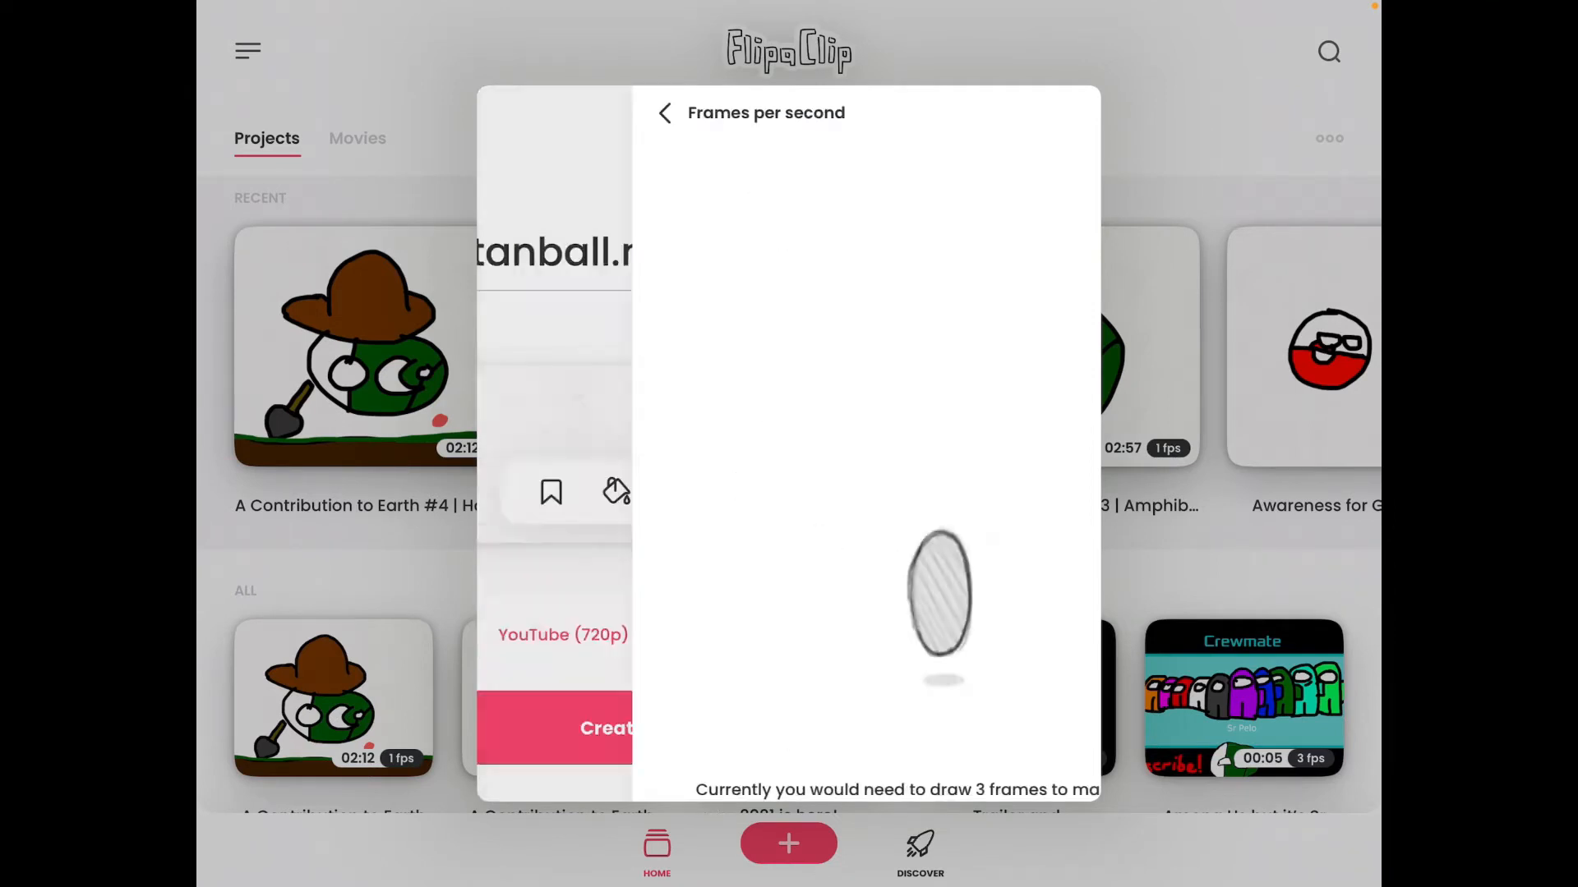
pyautogui.click(664, 113)
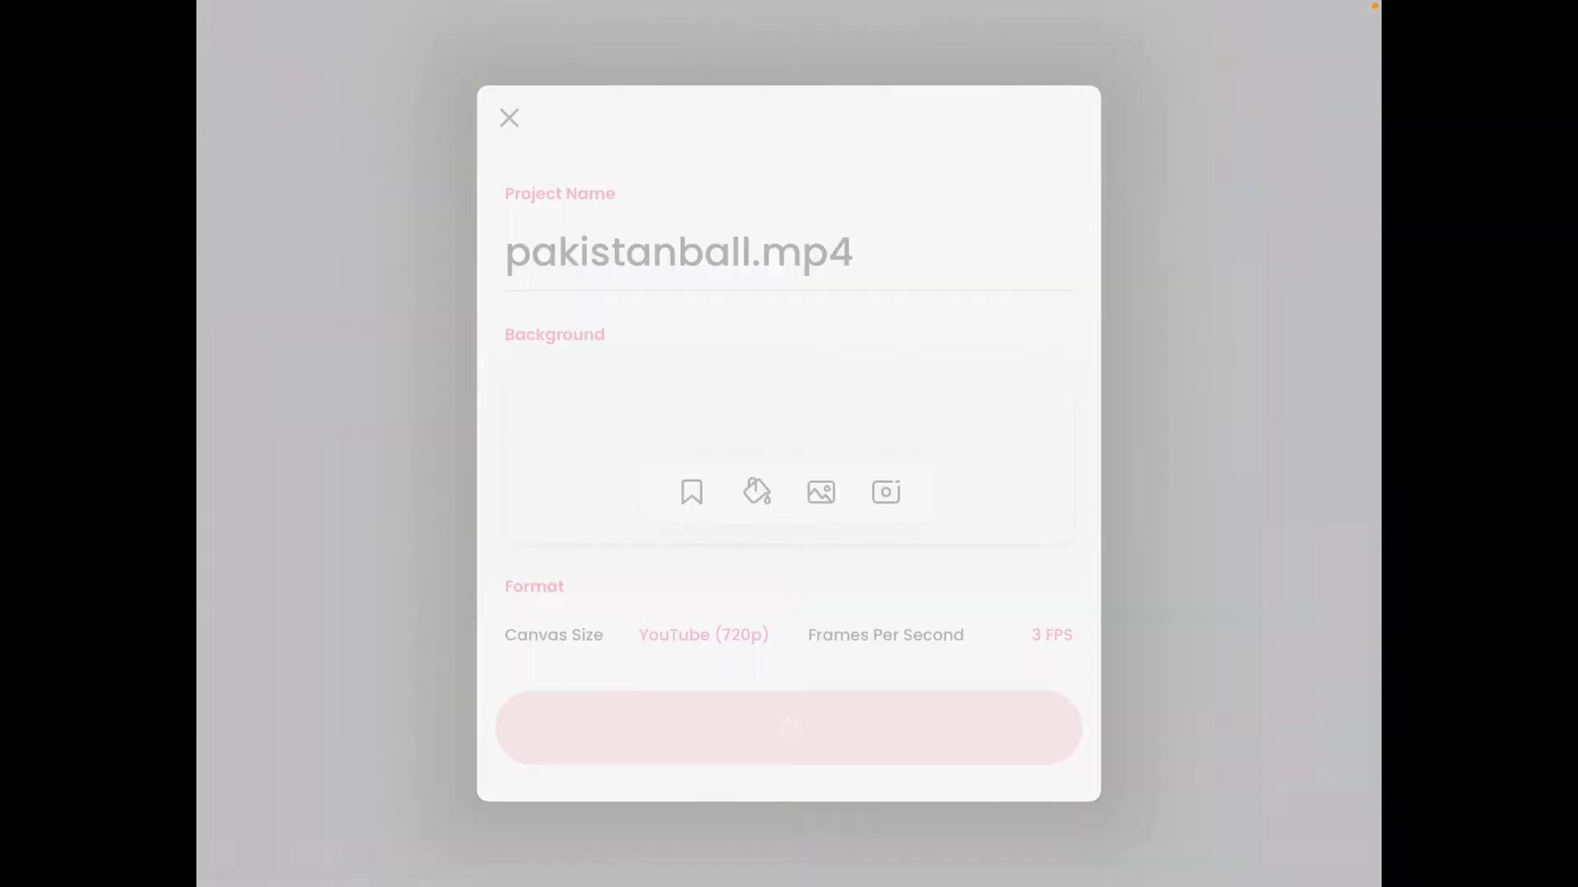
# Step: Choose the soft brush from the drawing tool options
pyautogui.click(788, 727)
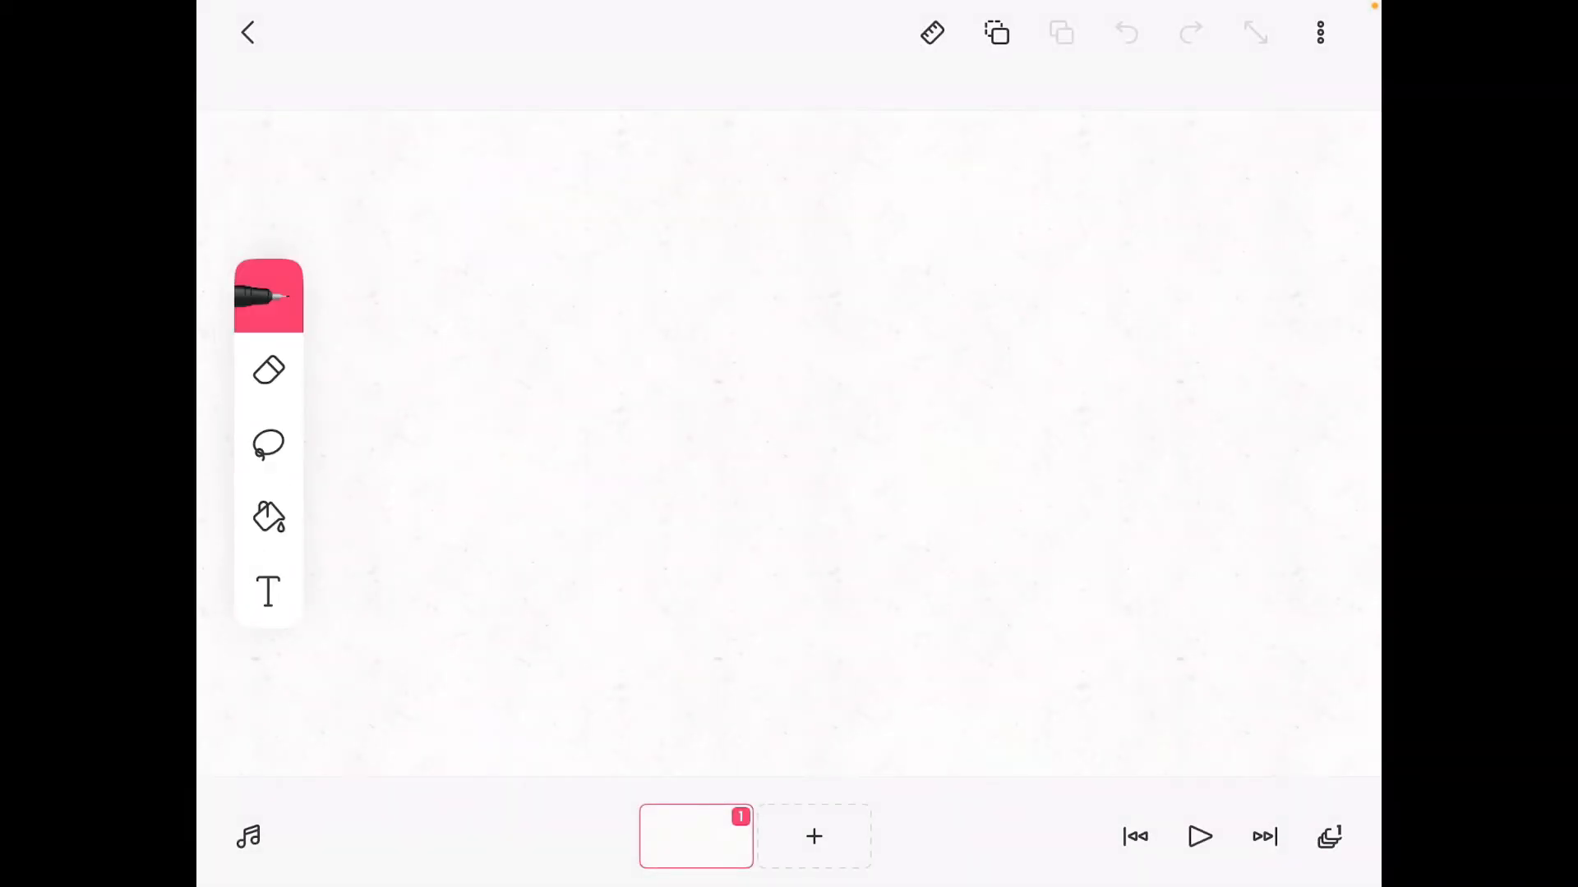
pyautogui.click(268, 295)
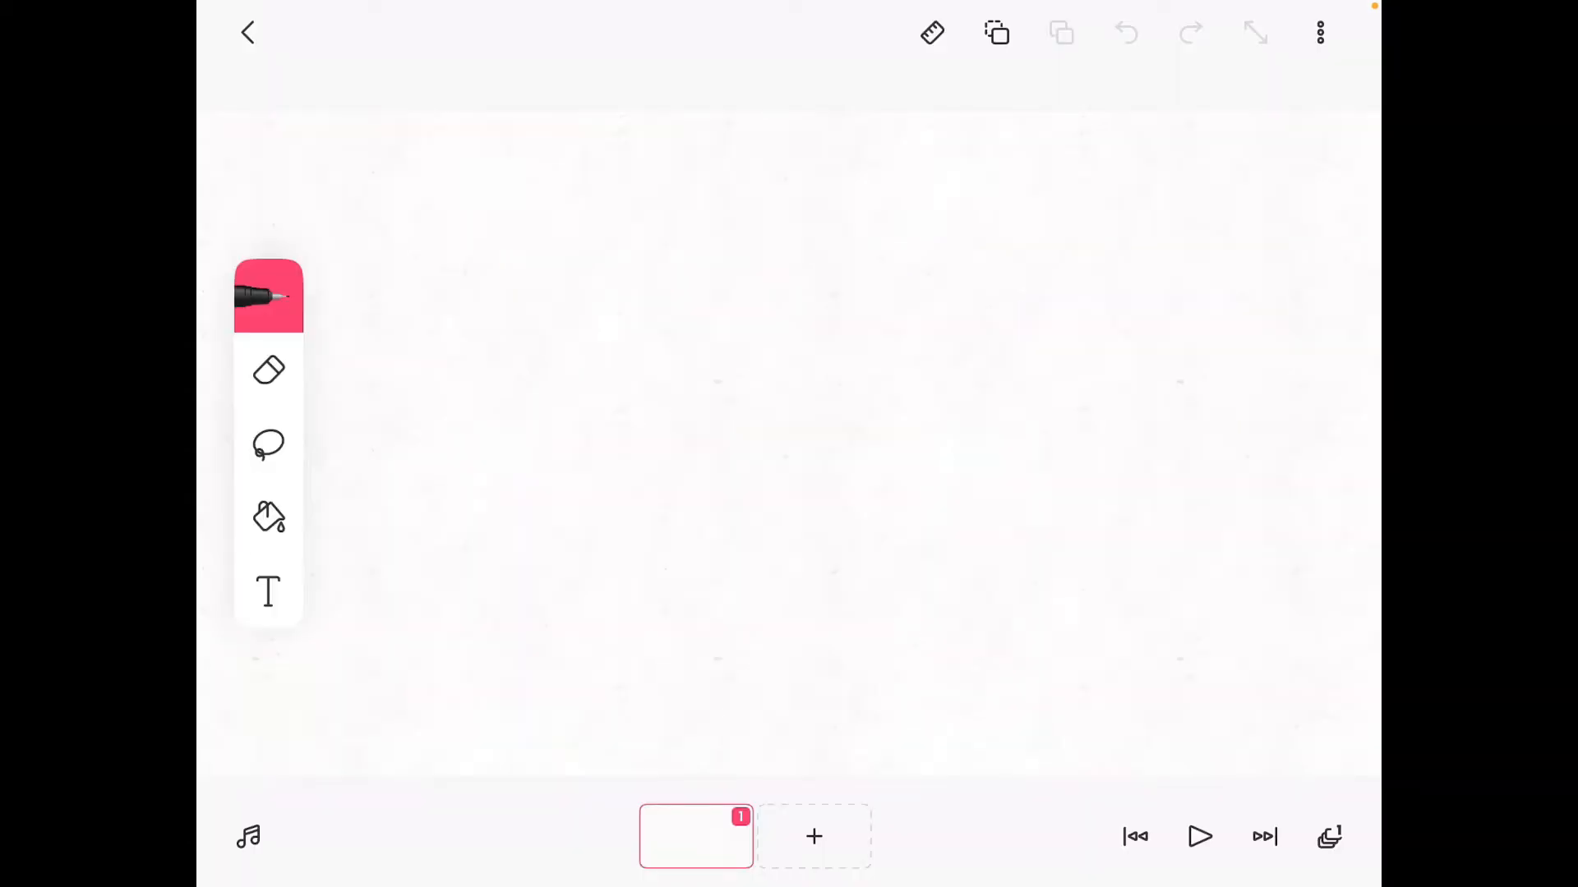
pyautogui.click(269, 295)
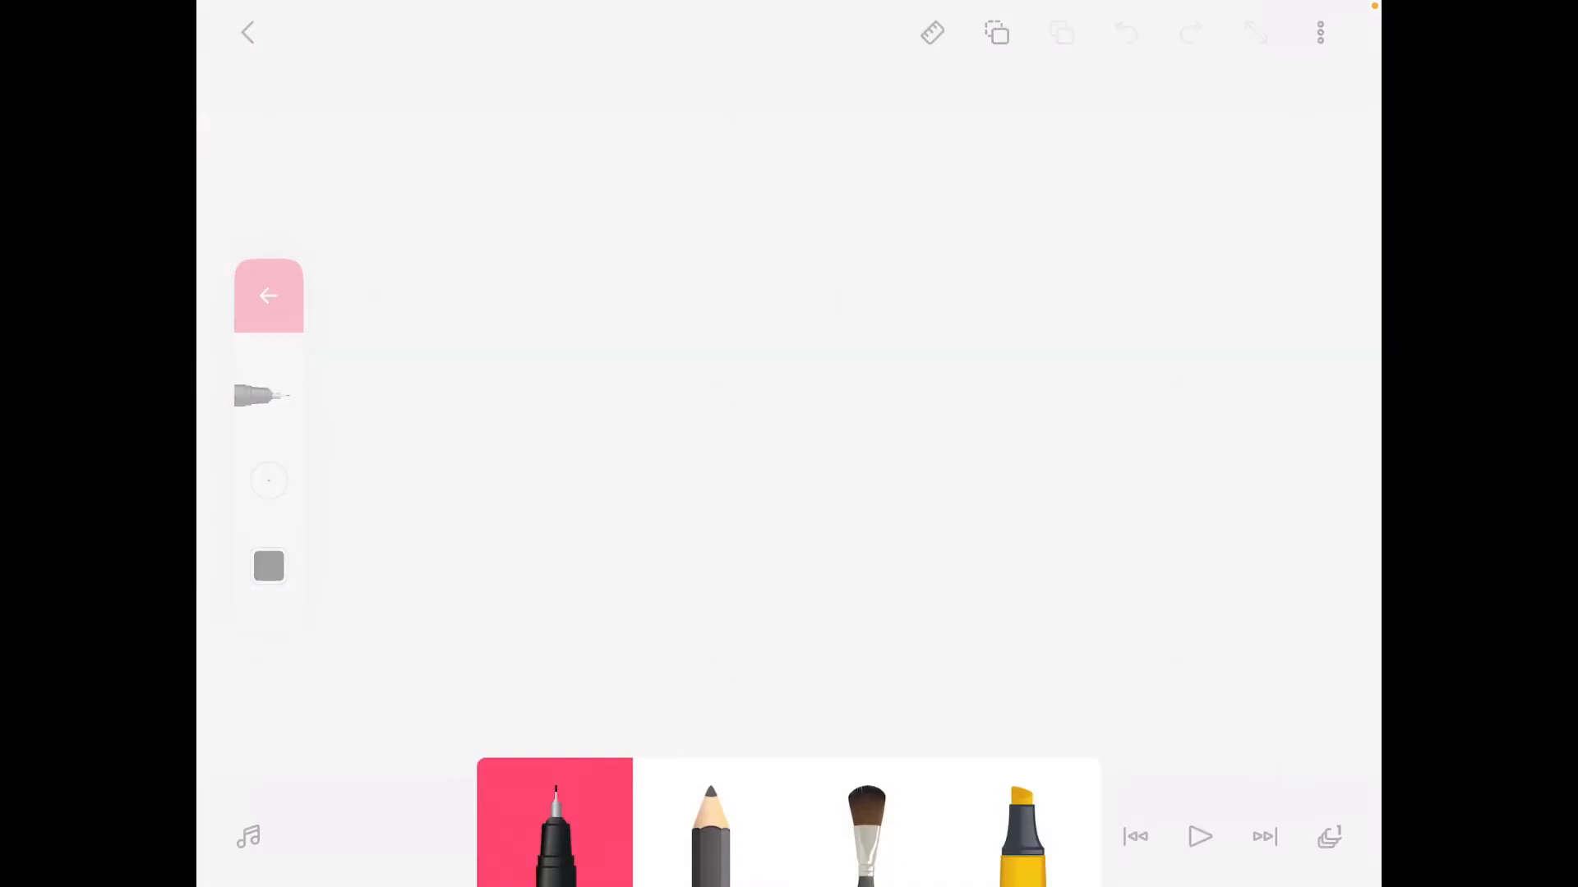
pyautogui.click(269, 566)
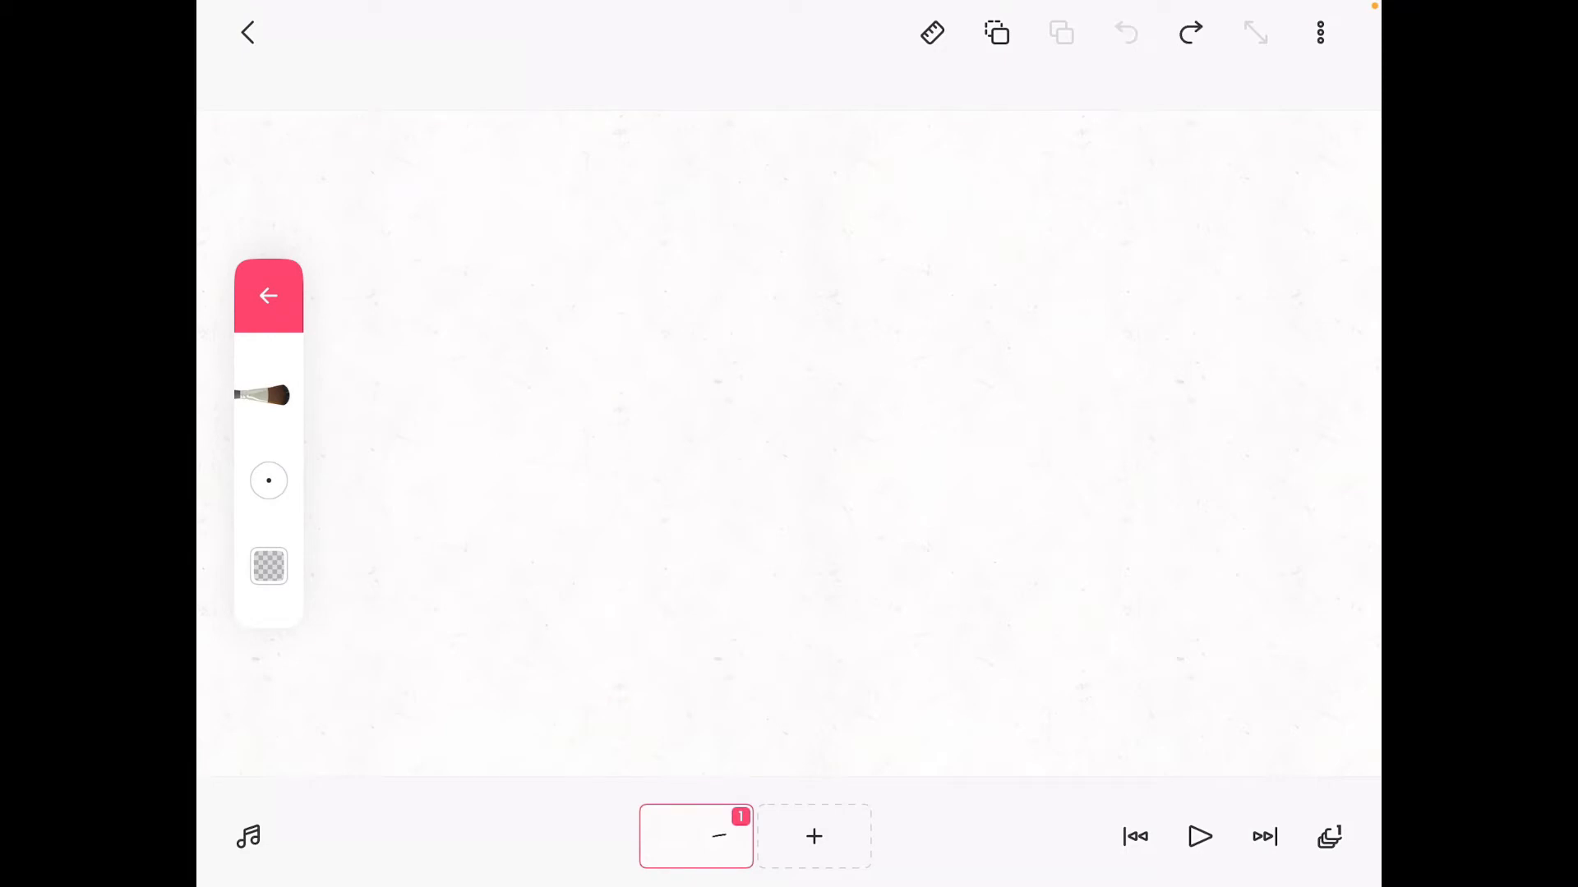
# Step: Save black to the colour preset as several swatches
pyautogui.click(269, 566)
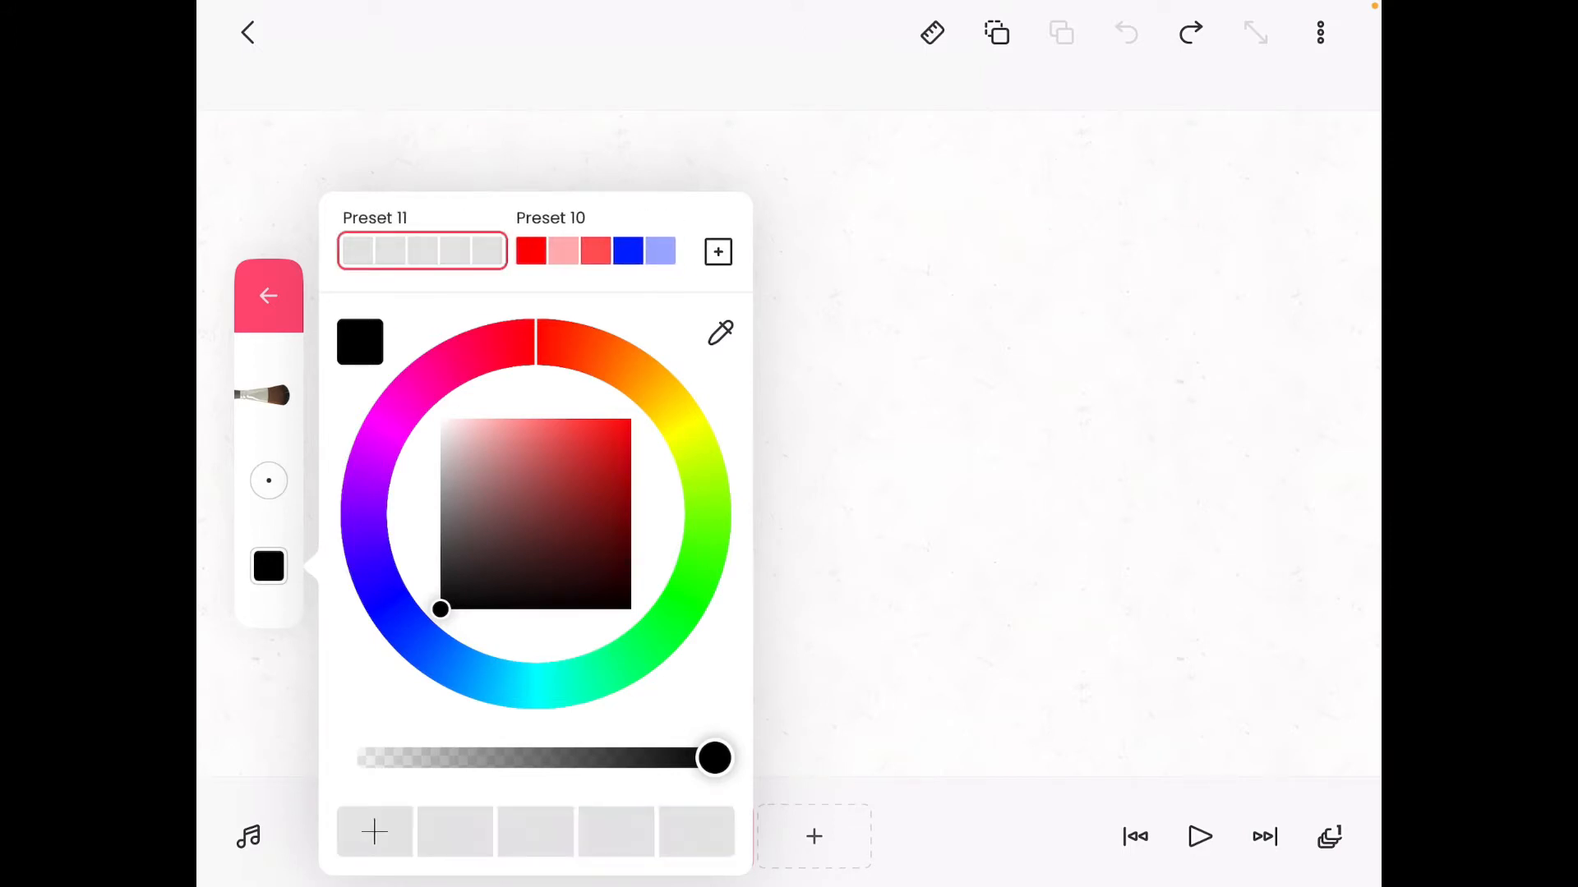
pyautogui.click(373, 833)
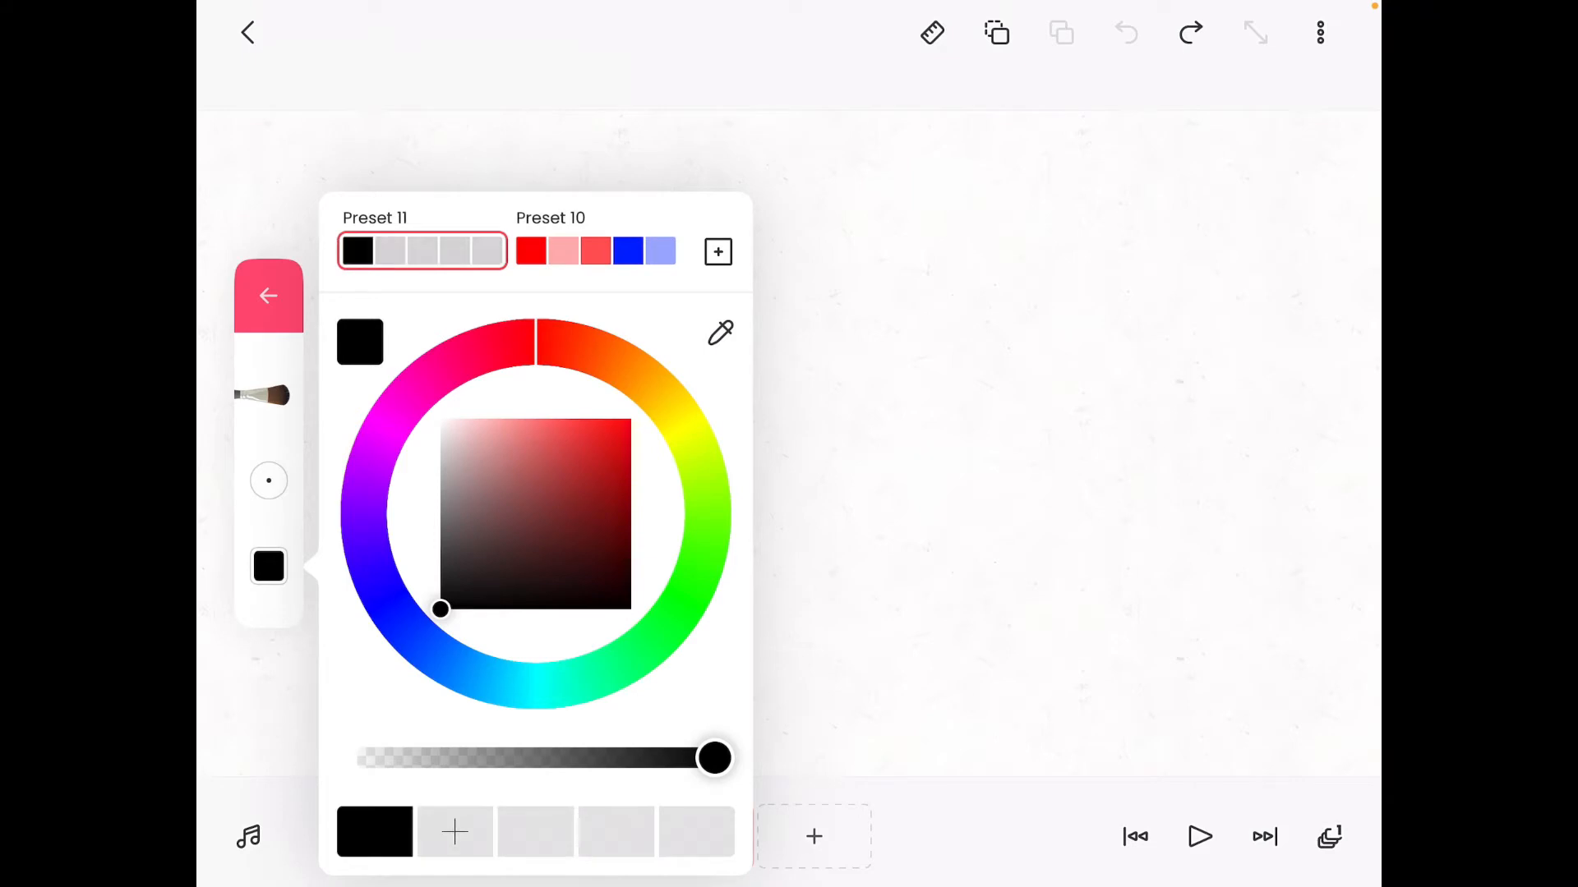
pyautogui.click(454, 831)
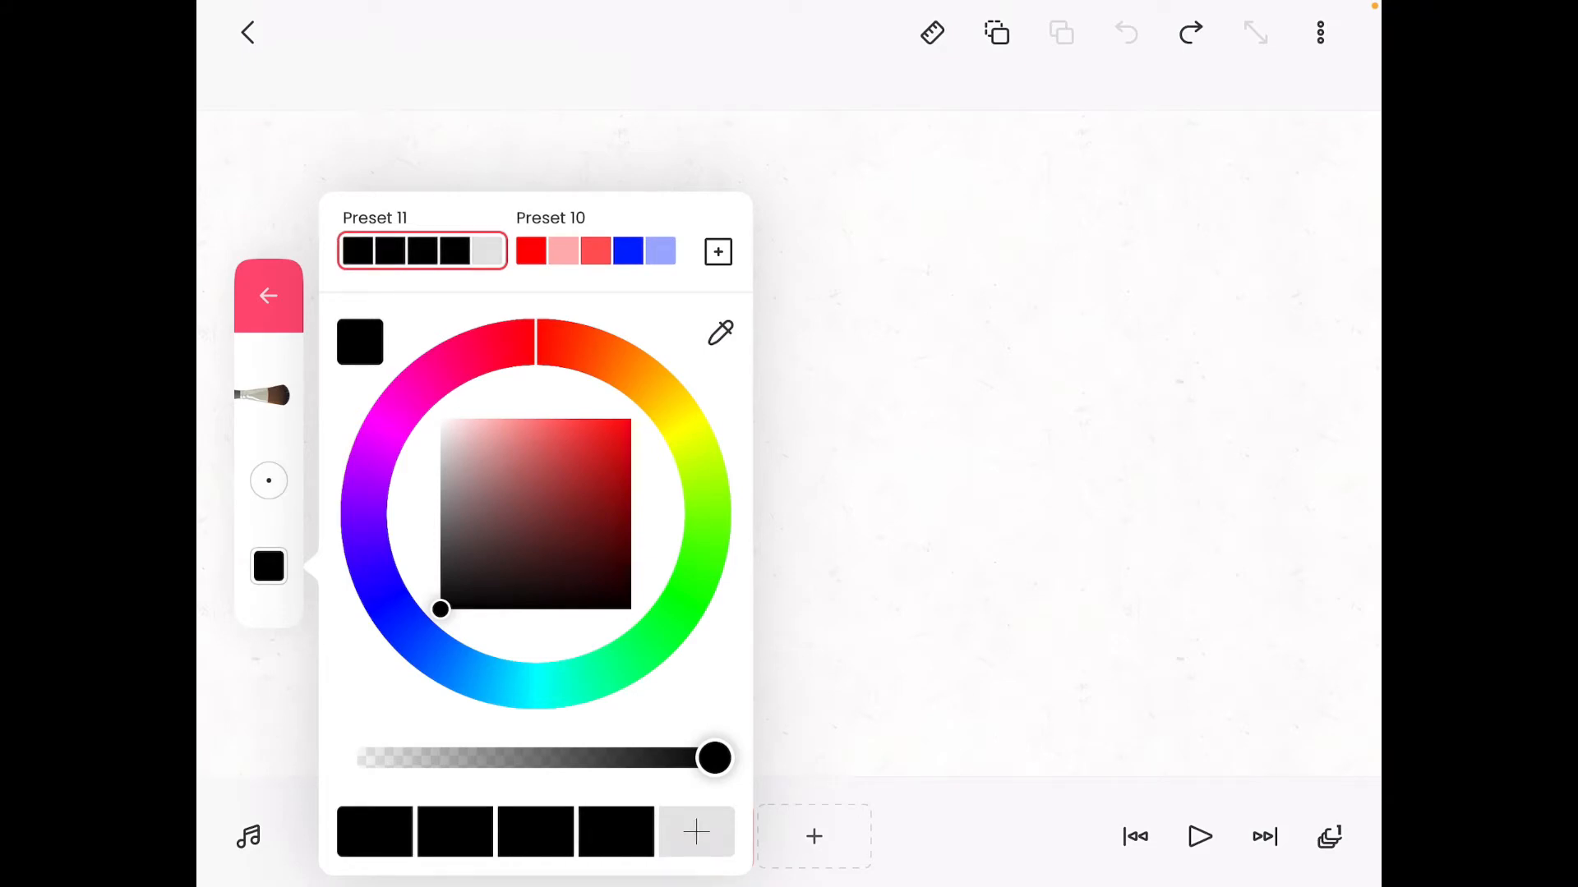
pyautogui.click(595, 251)
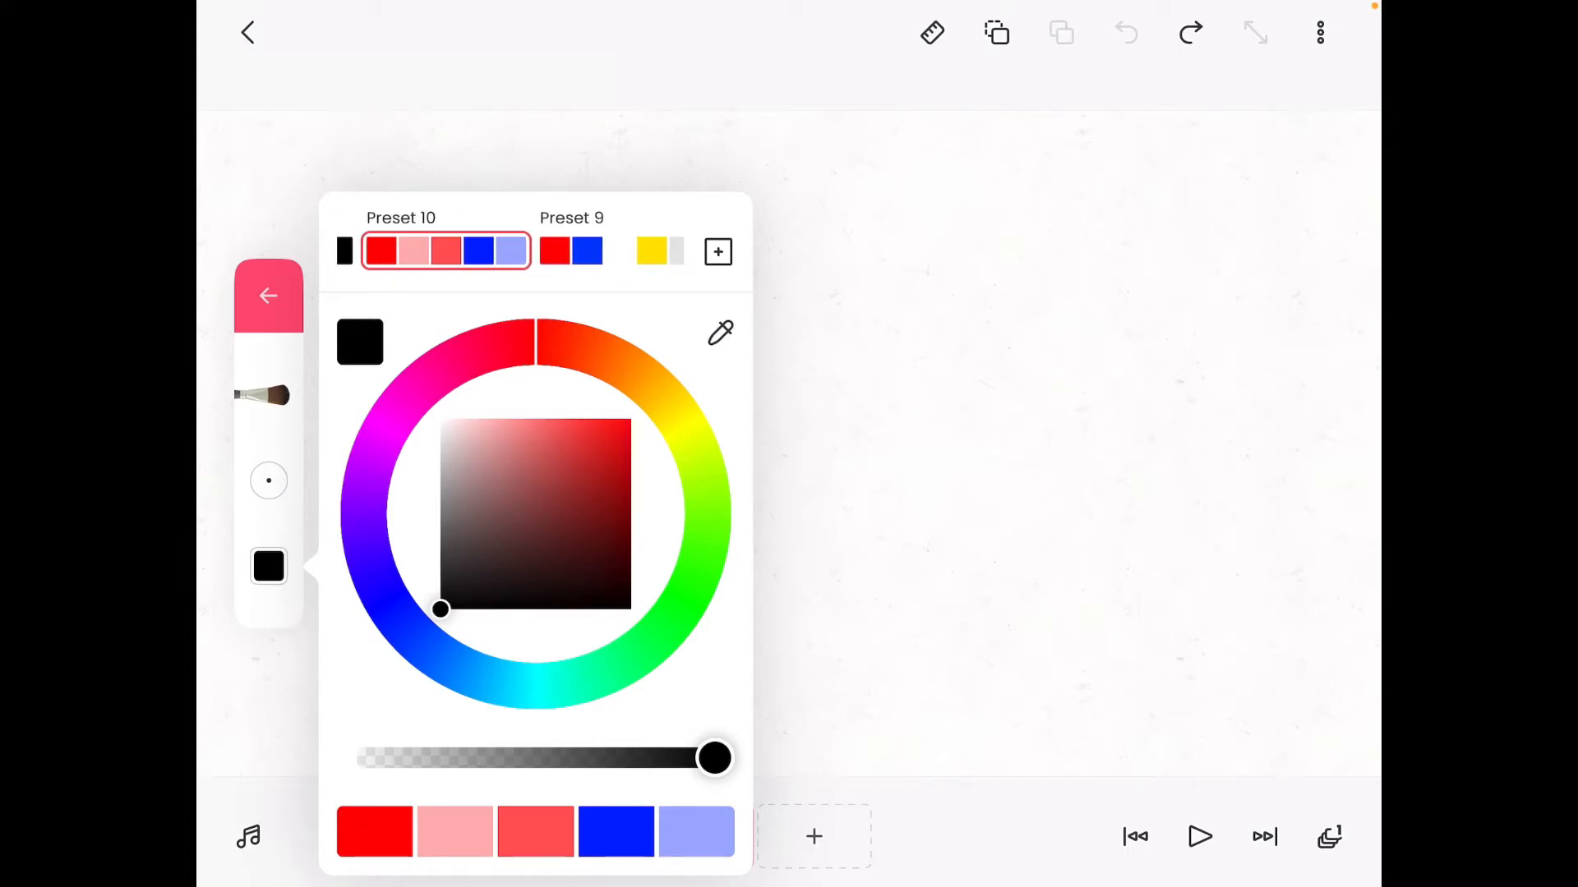
pyautogui.hscroll(-3)
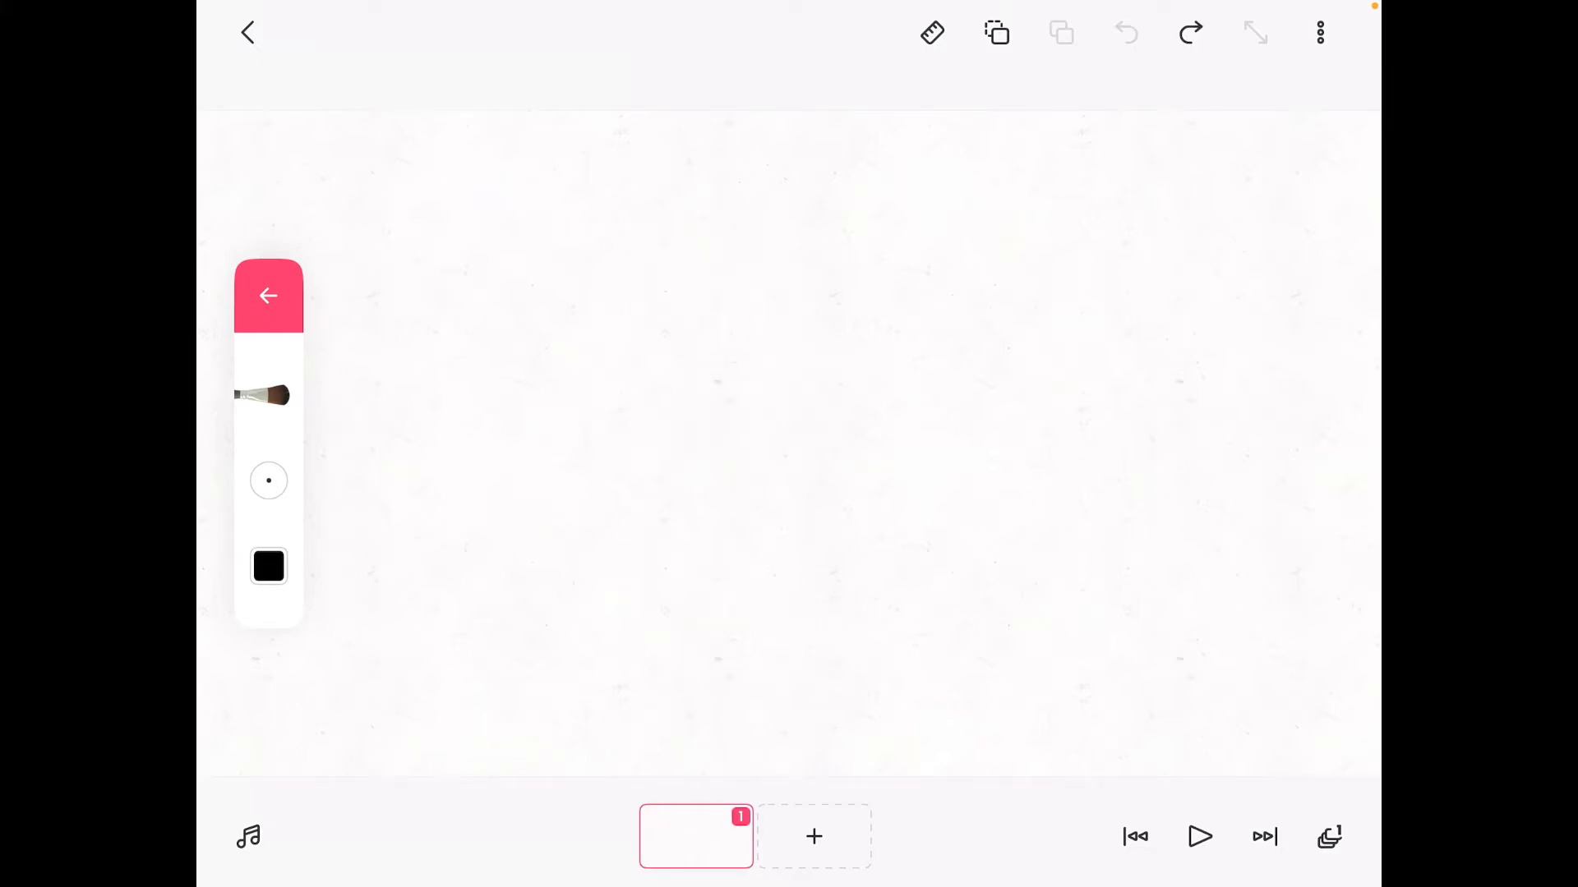
# Step: Finish frame 1's ball with the pen and fill bucket, then add frame 2
pyautogui.click(268, 394)
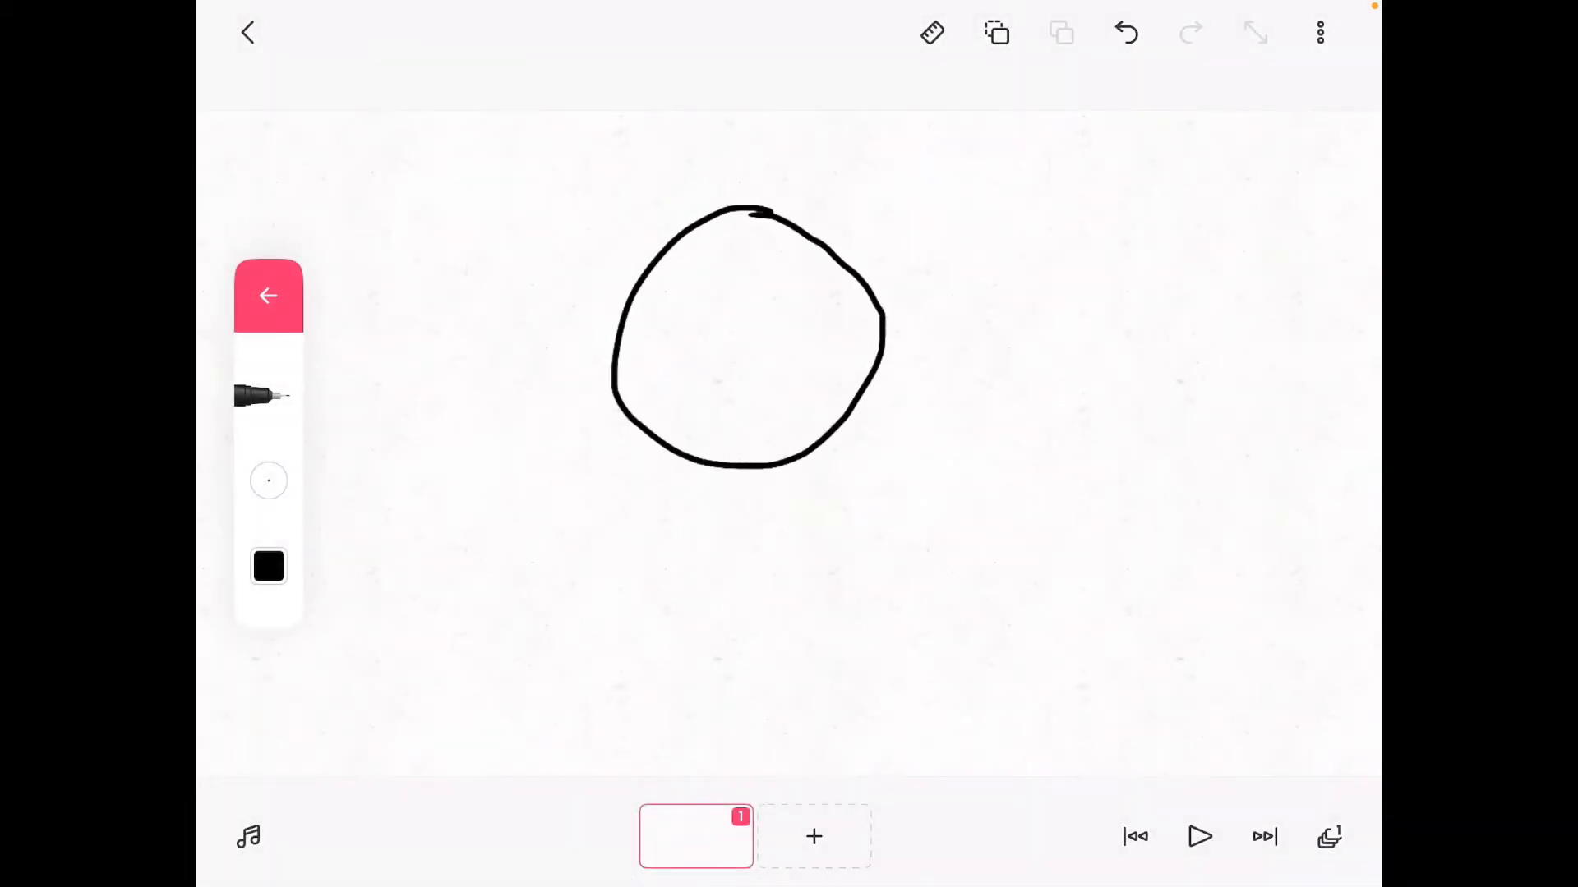
pyautogui.click(1125, 33)
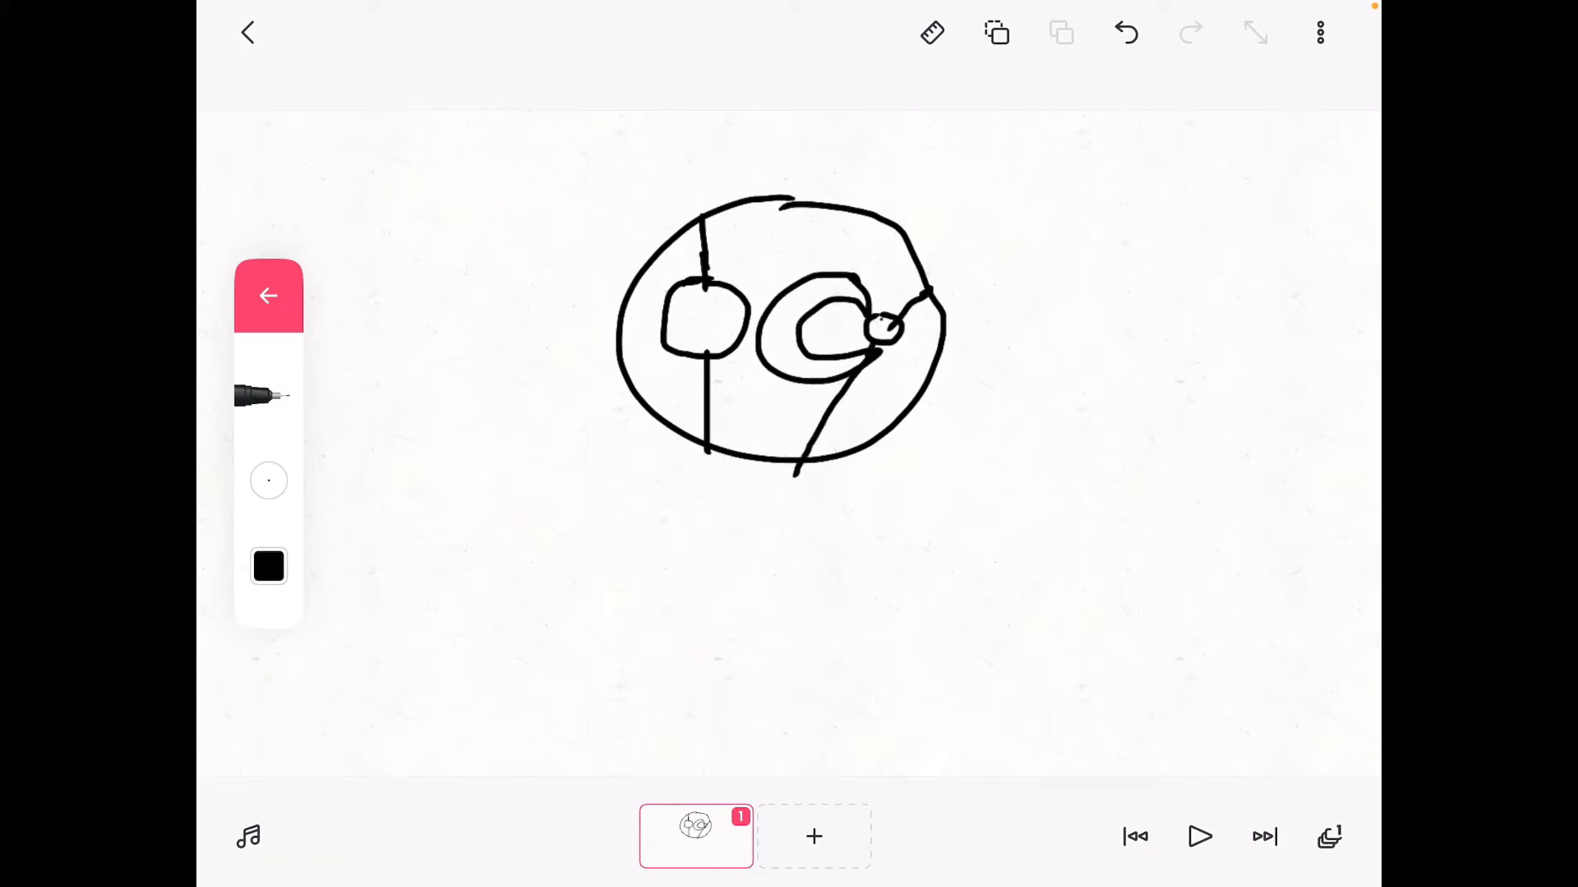
pyautogui.click(269, 519)
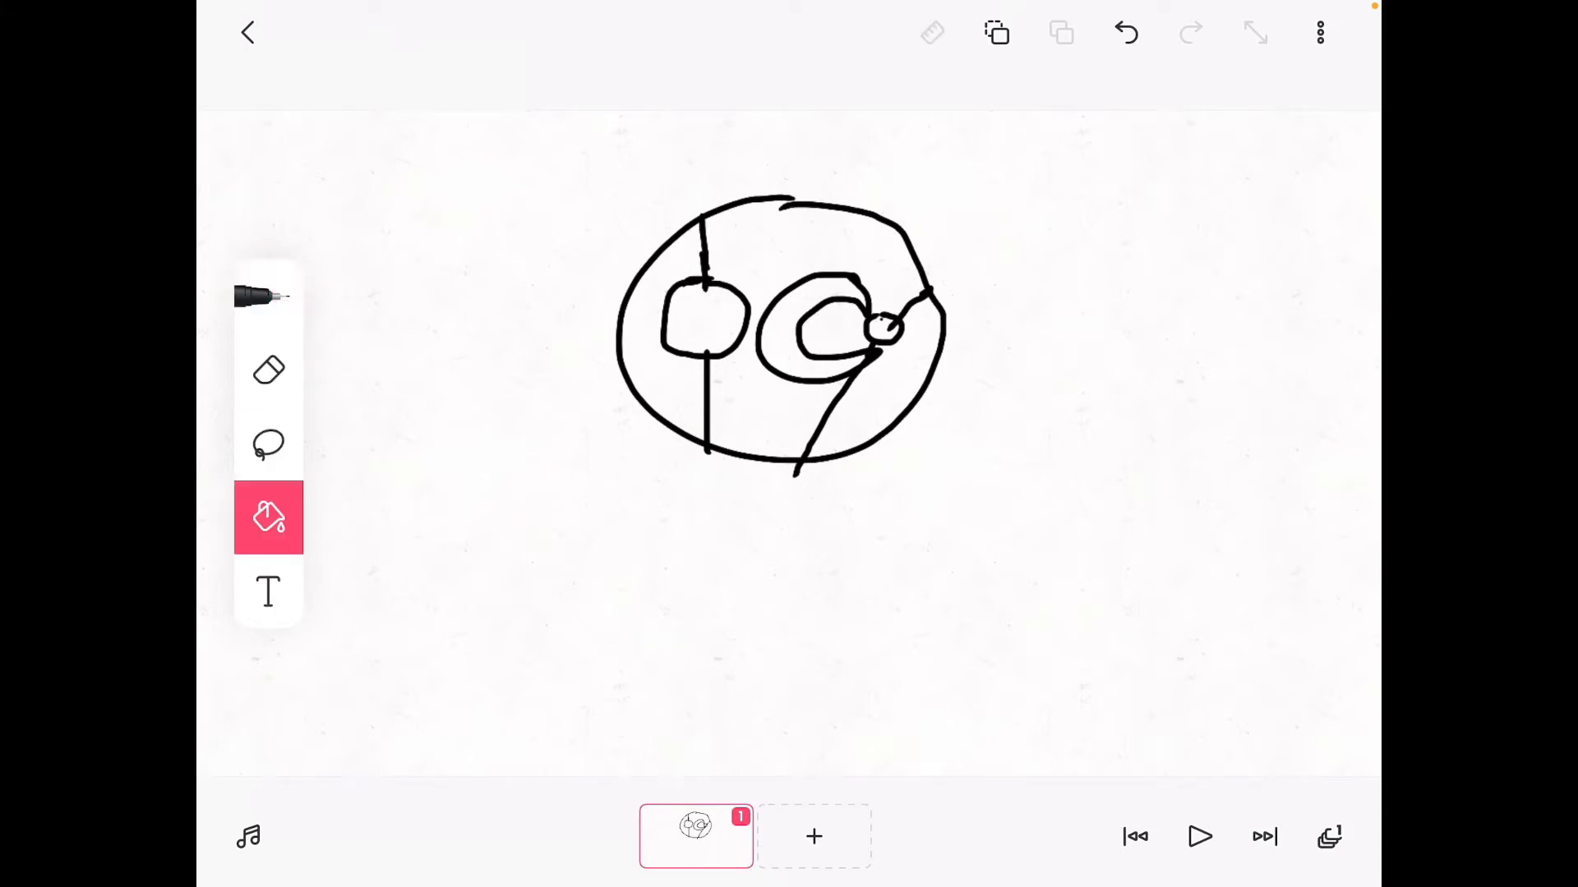
pyautogui.click(269, 517)
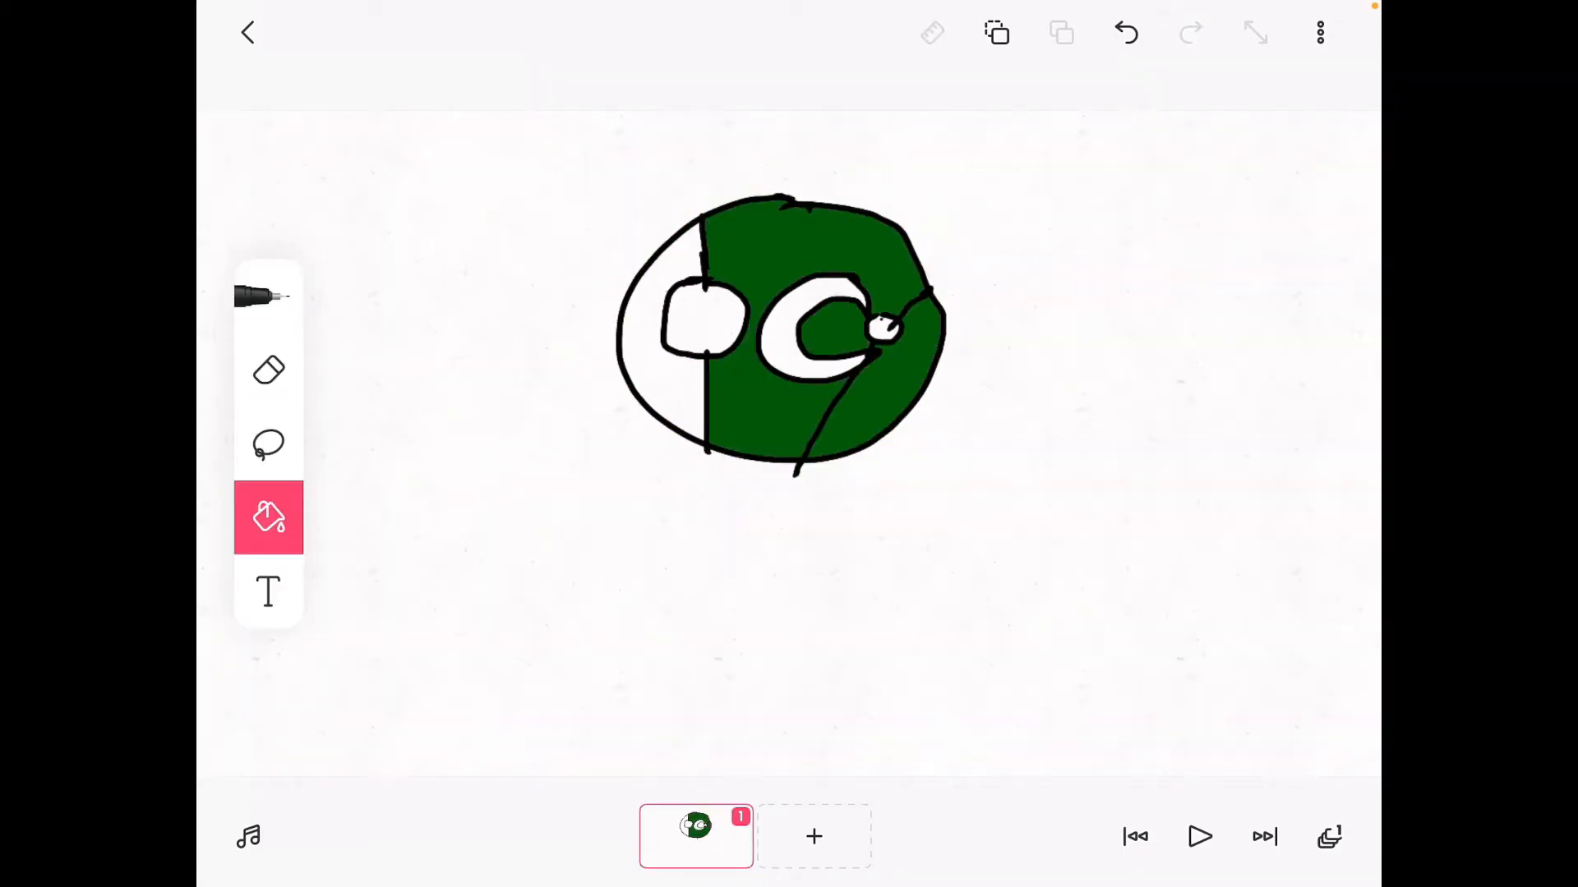
pyautogui.click(815, 836)
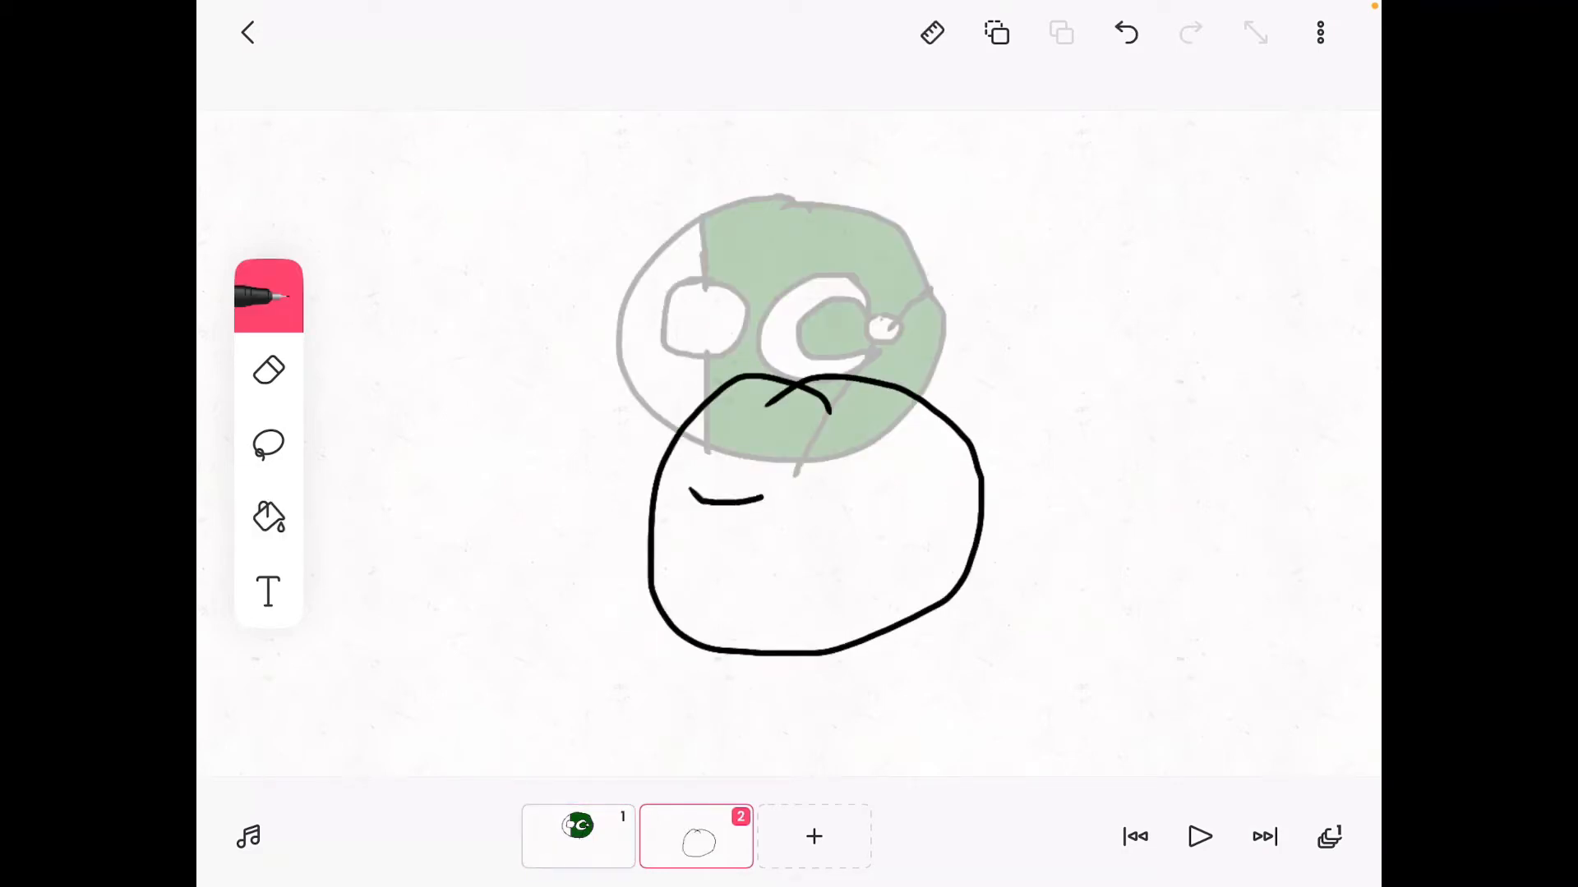
# Step: Draw frame 2's ball details, undo a stray stroke, and fill it green and white
pyautogui.click(1125, 33)
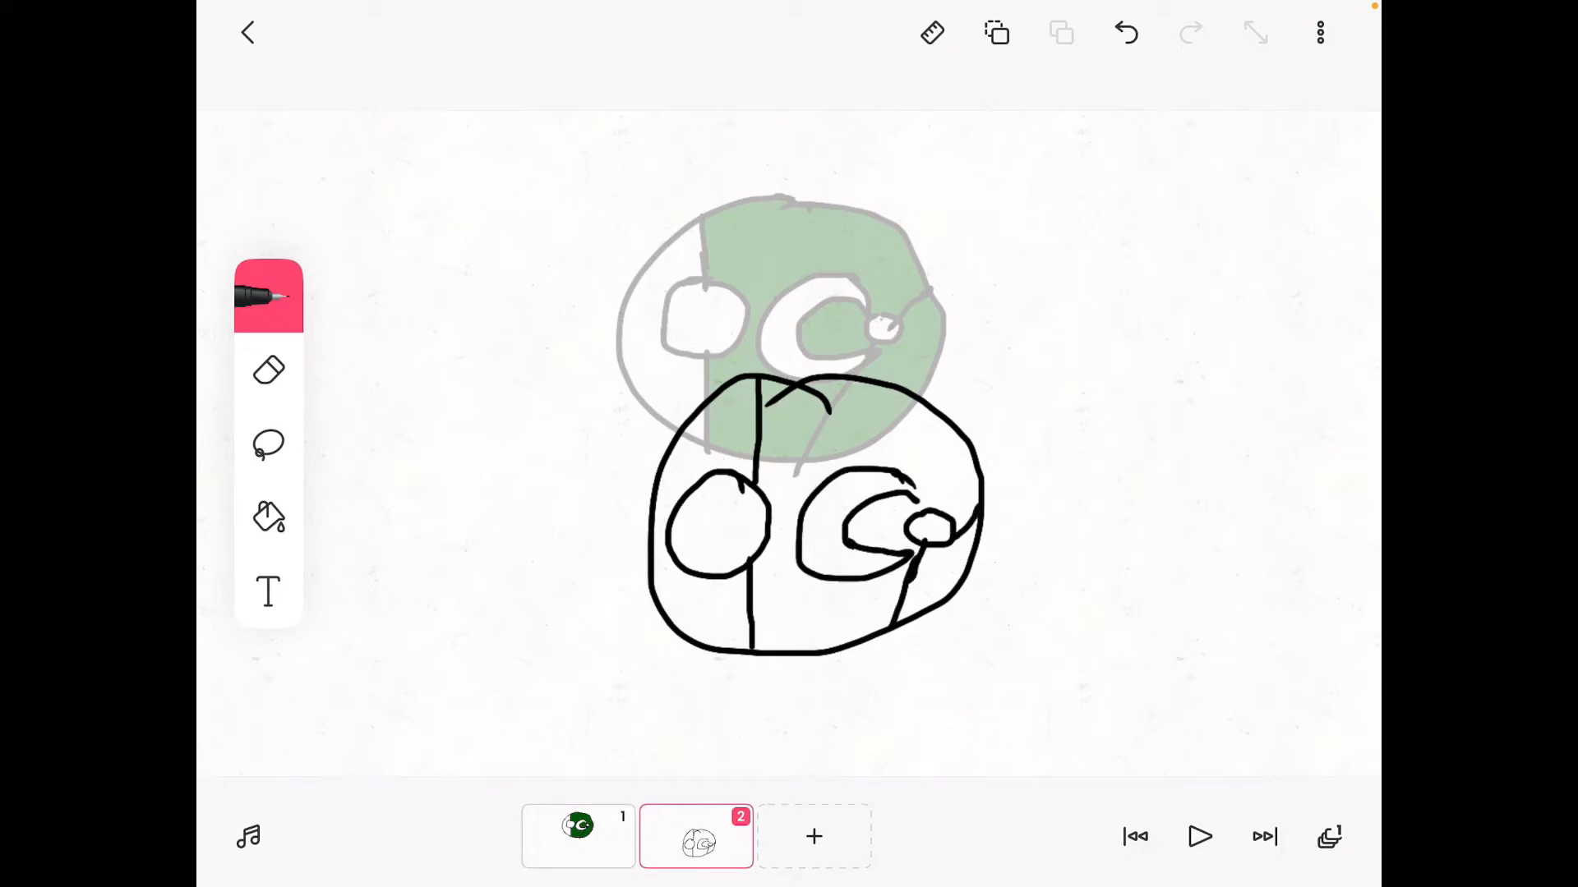
pyautogui.click(1126, 32)
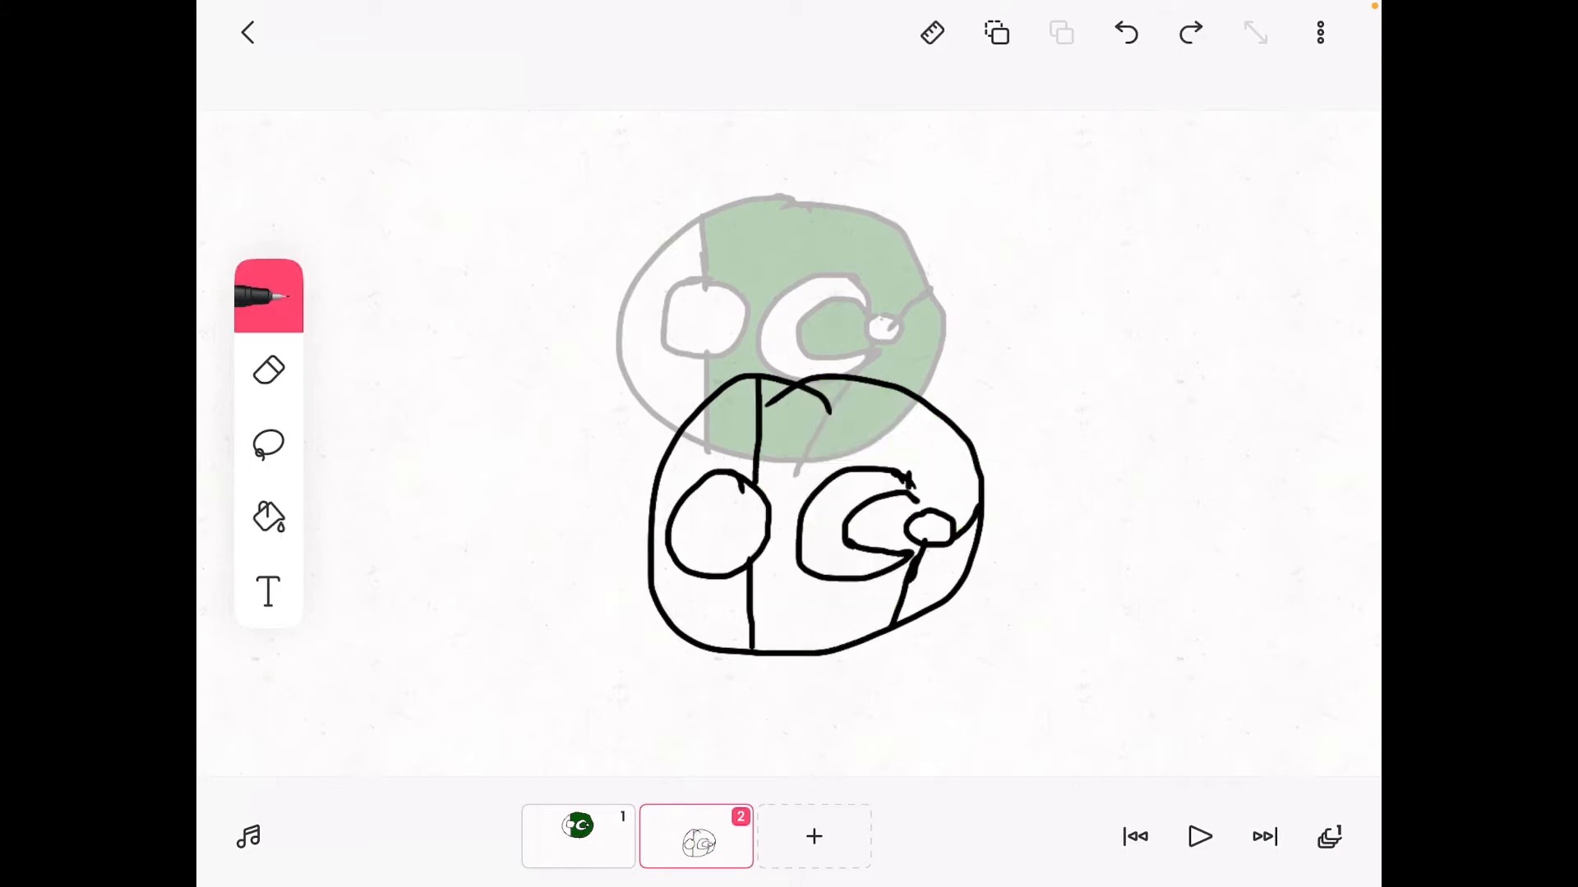
pyautogui.click(269, 516)
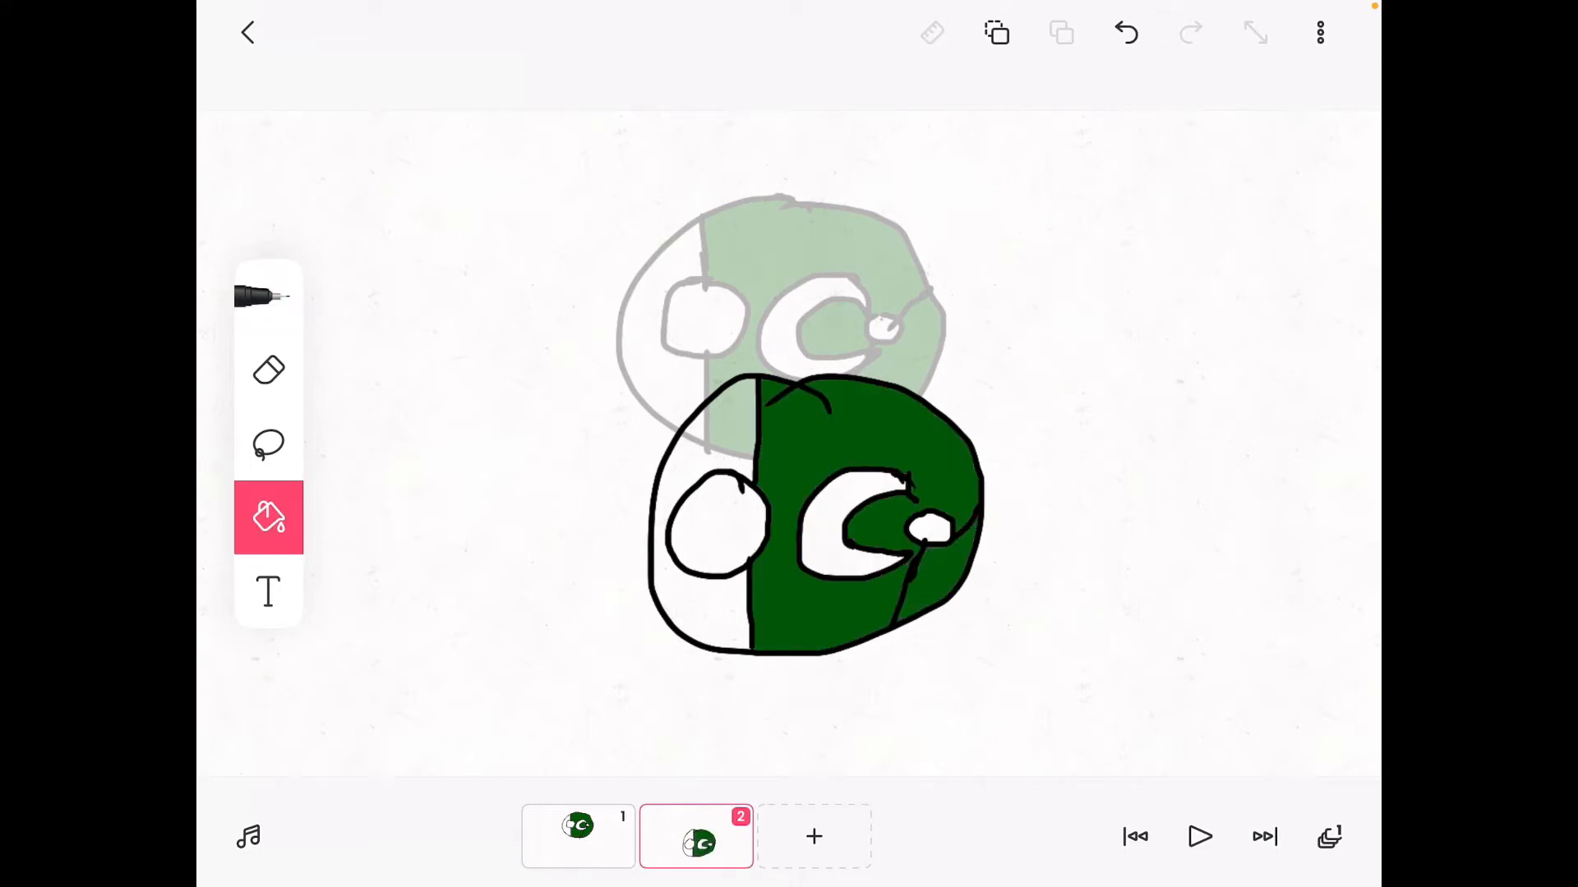
pyautogui.click(813, 836)
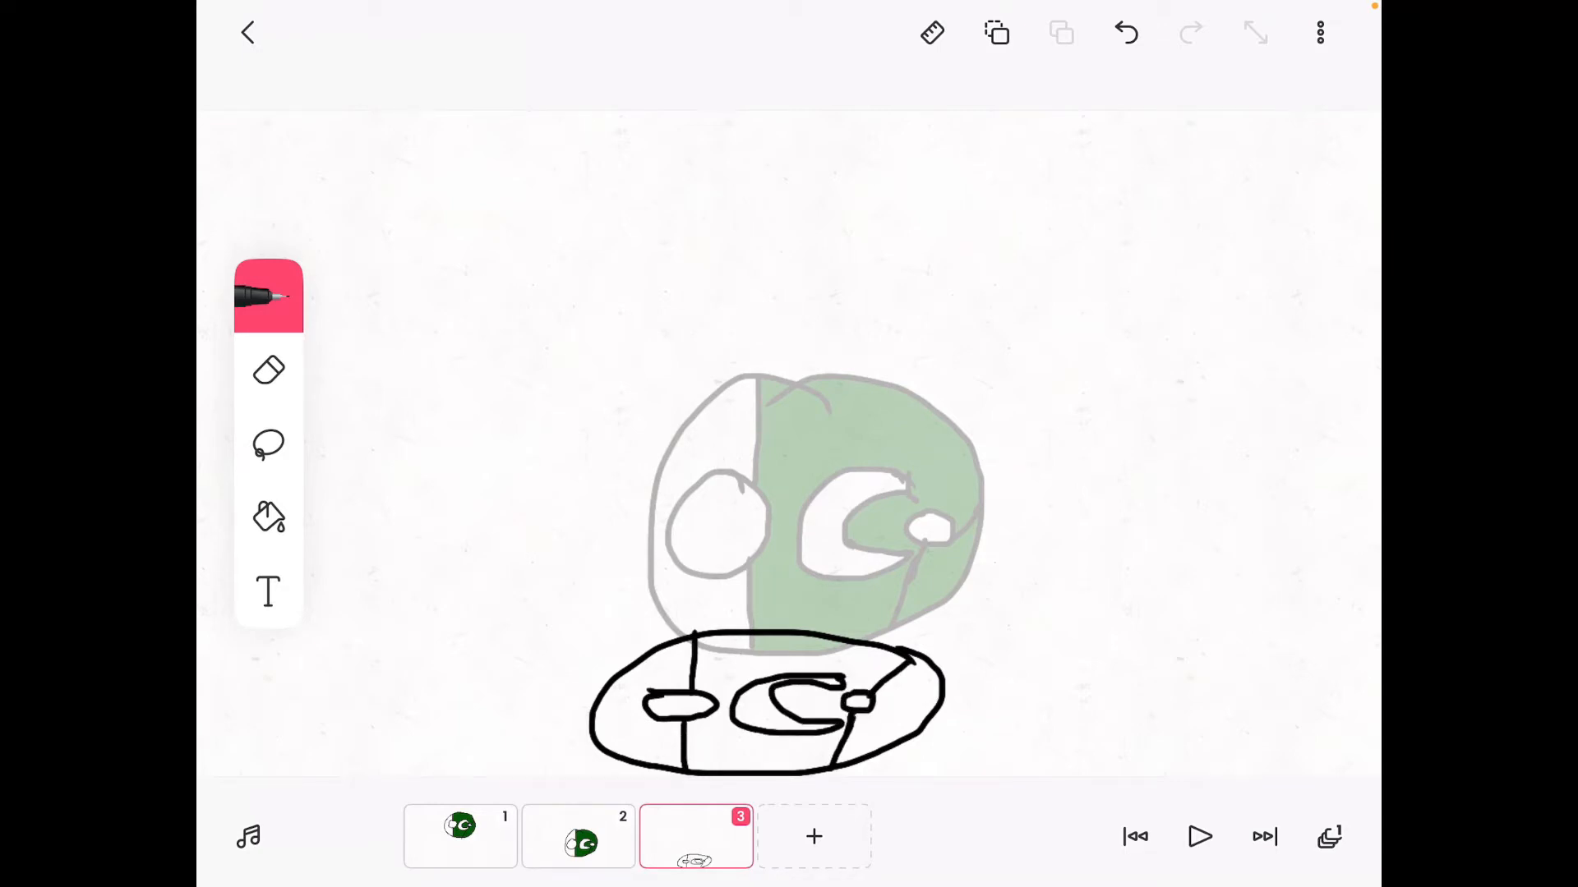
# Step: Fill the flattened ball in frame 3 with colour
pyautogui.click(269, 517)
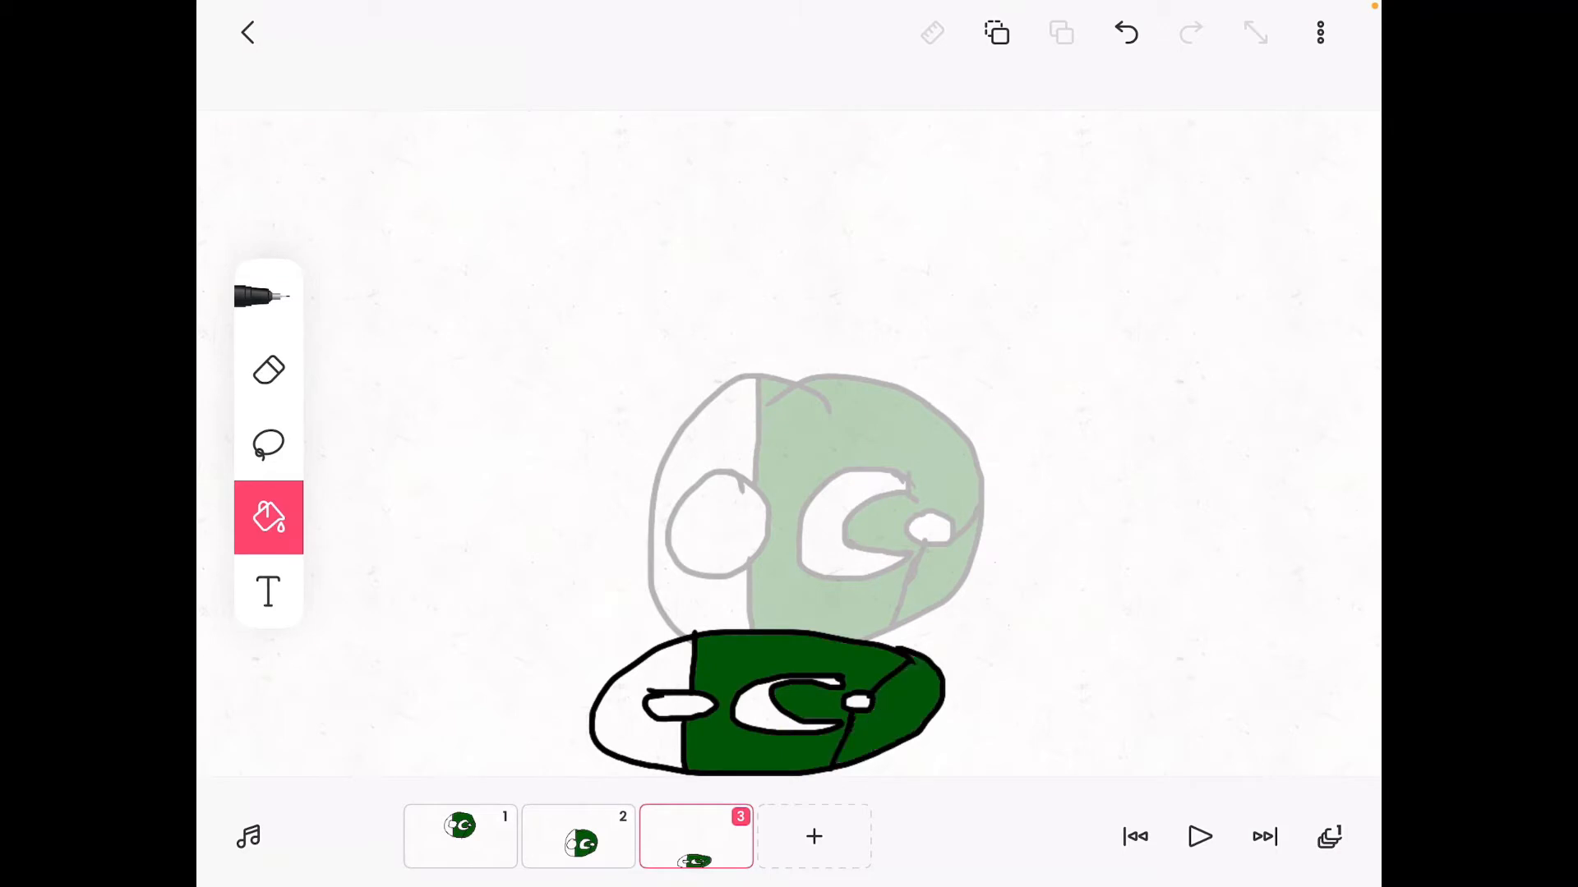
pyautogui.click(1319, 32)
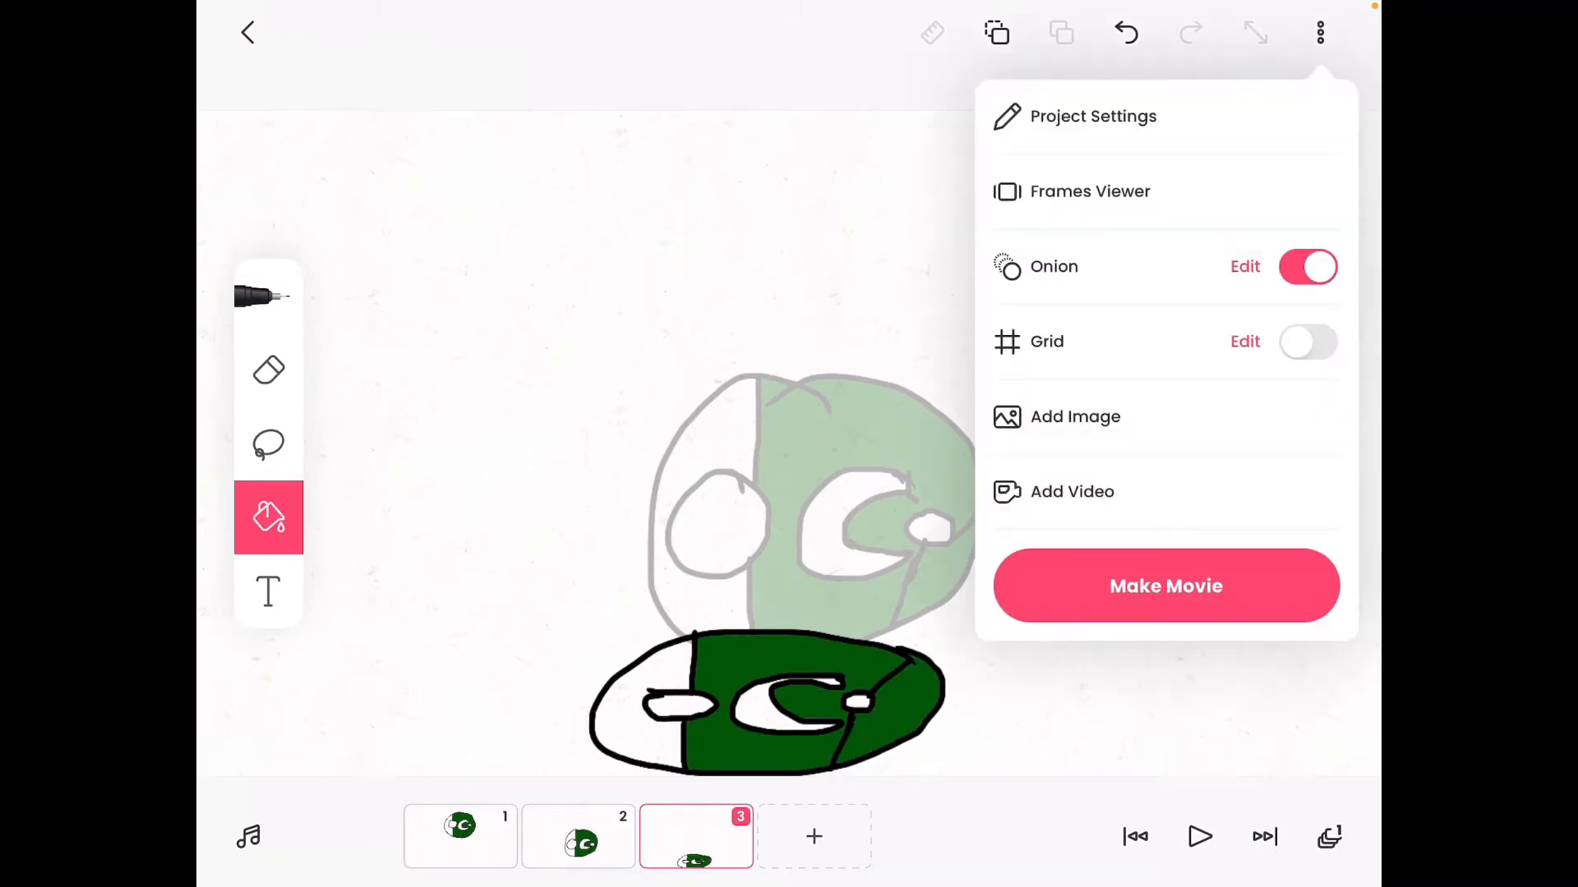
pyautogui.click(1089, 191)
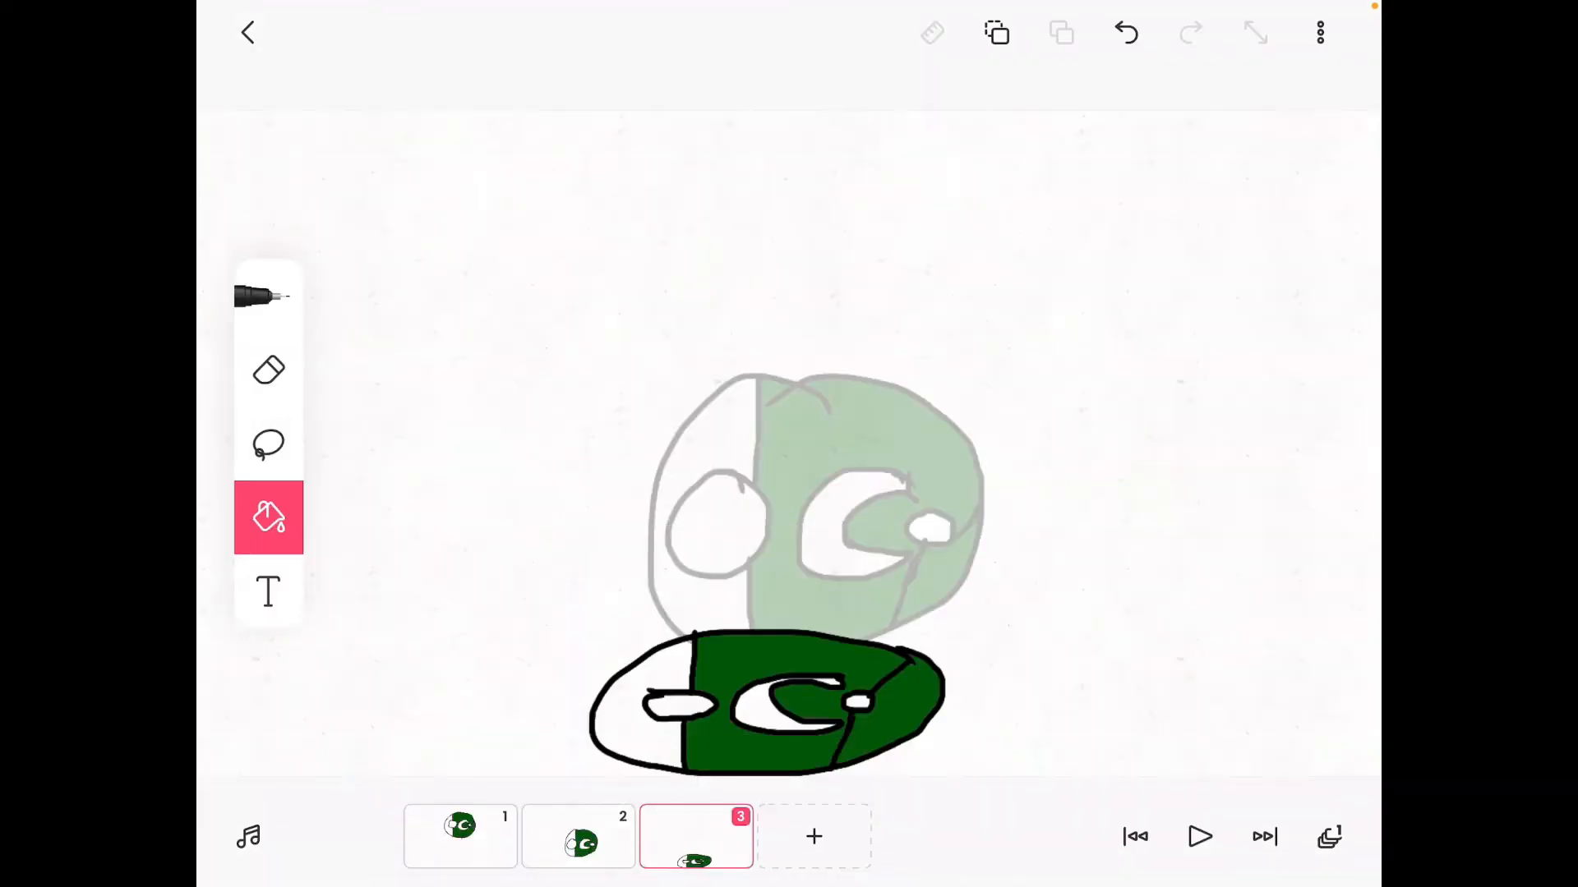
# Step: In the Frames Viewer, copy frames 2 and 1 to the end of the animation
pyautogui.click(997, 32)
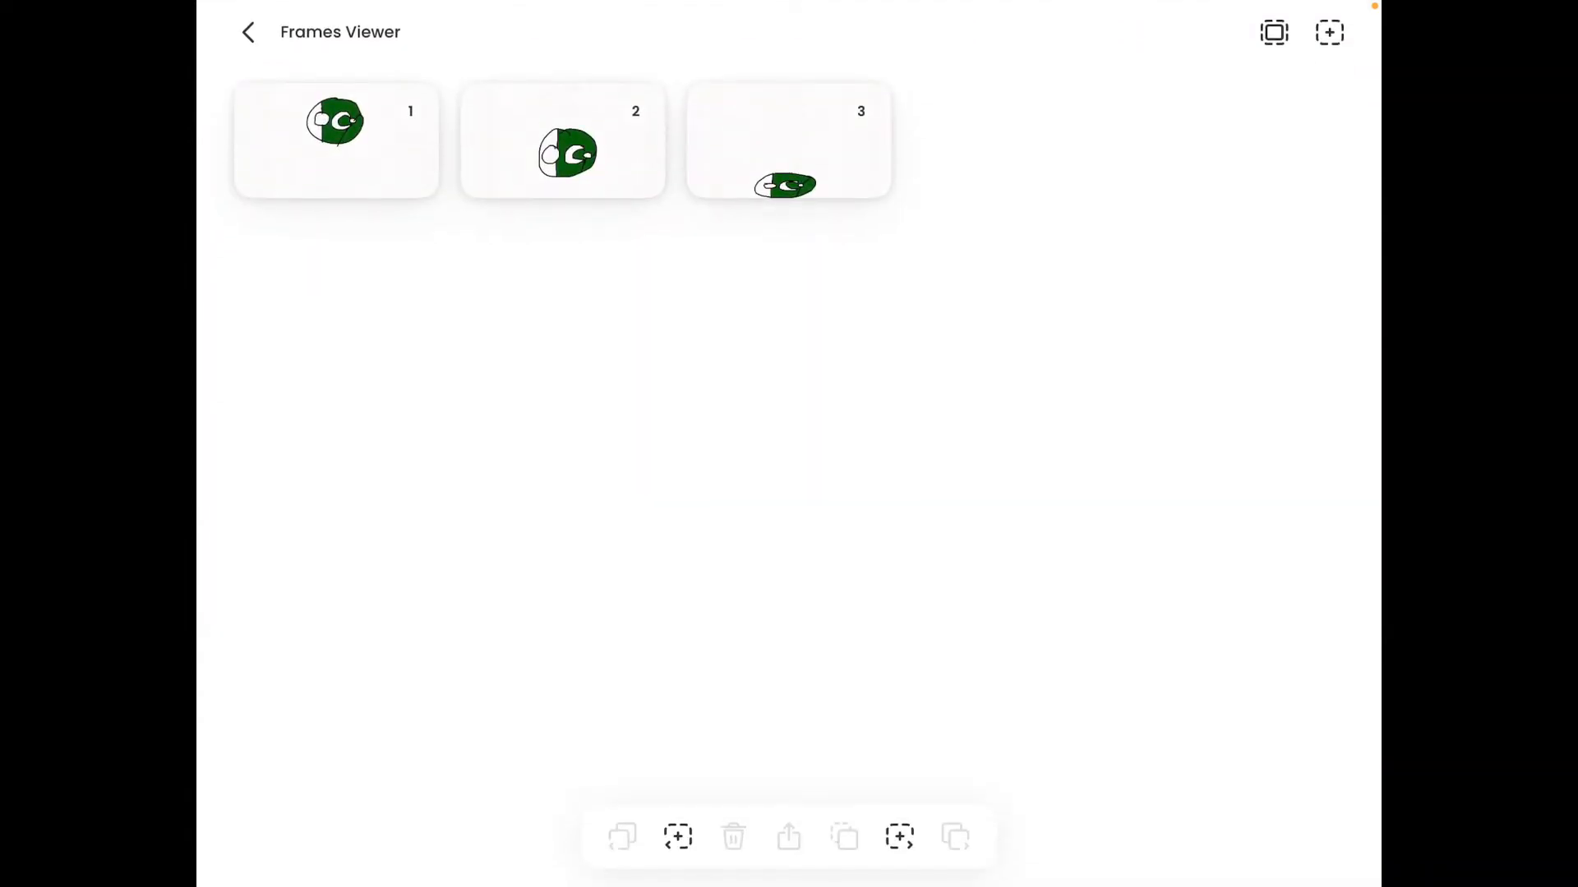
pyautogui.click(561, 140)
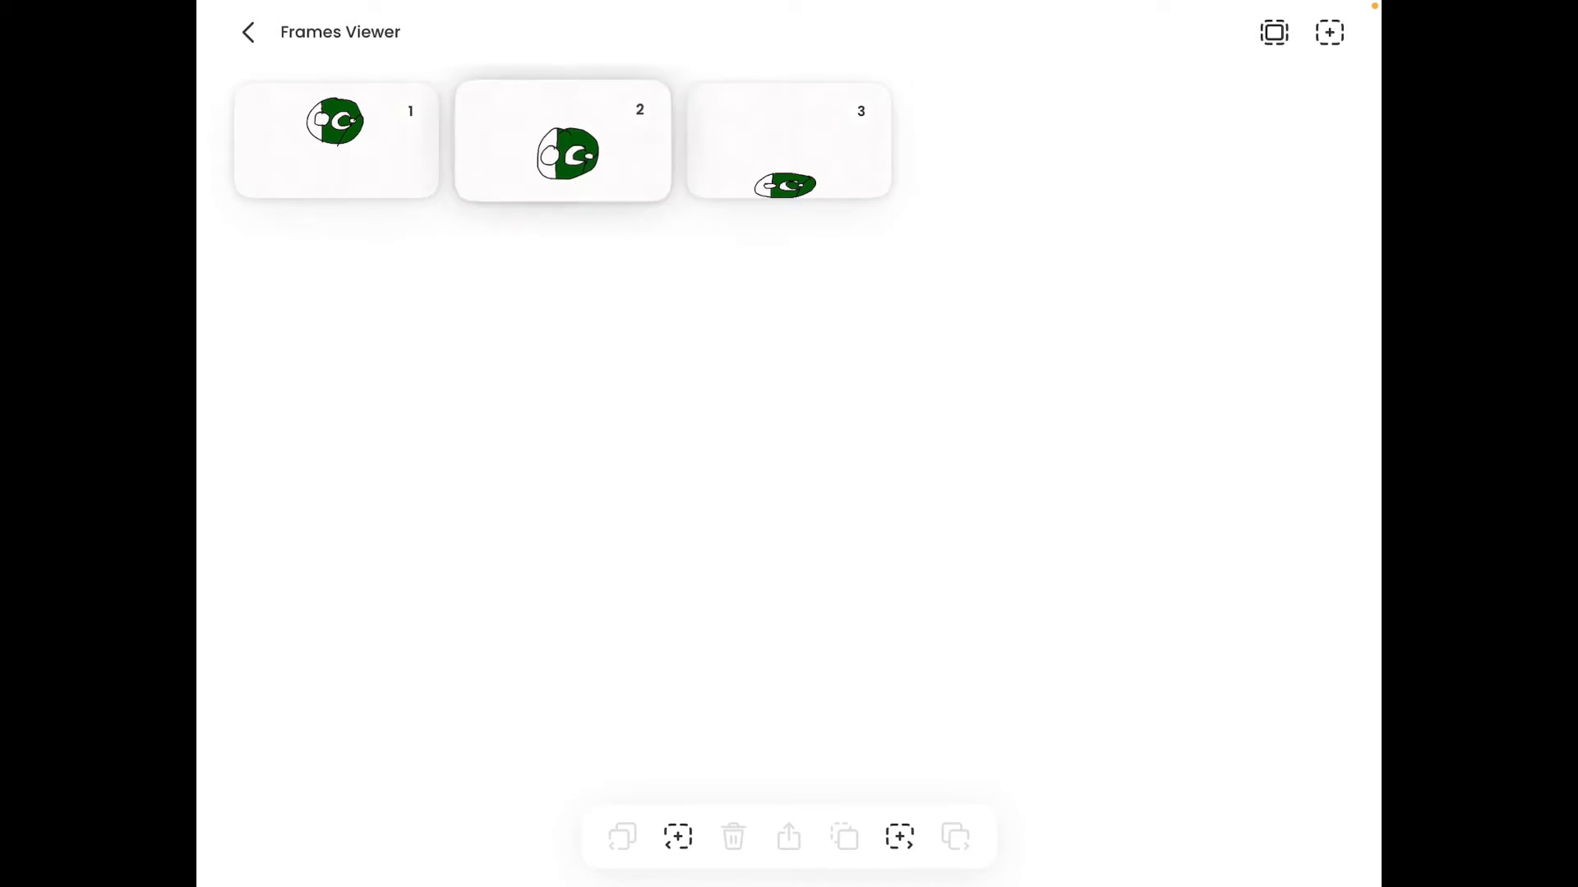
pyautogui.click(562, 141)
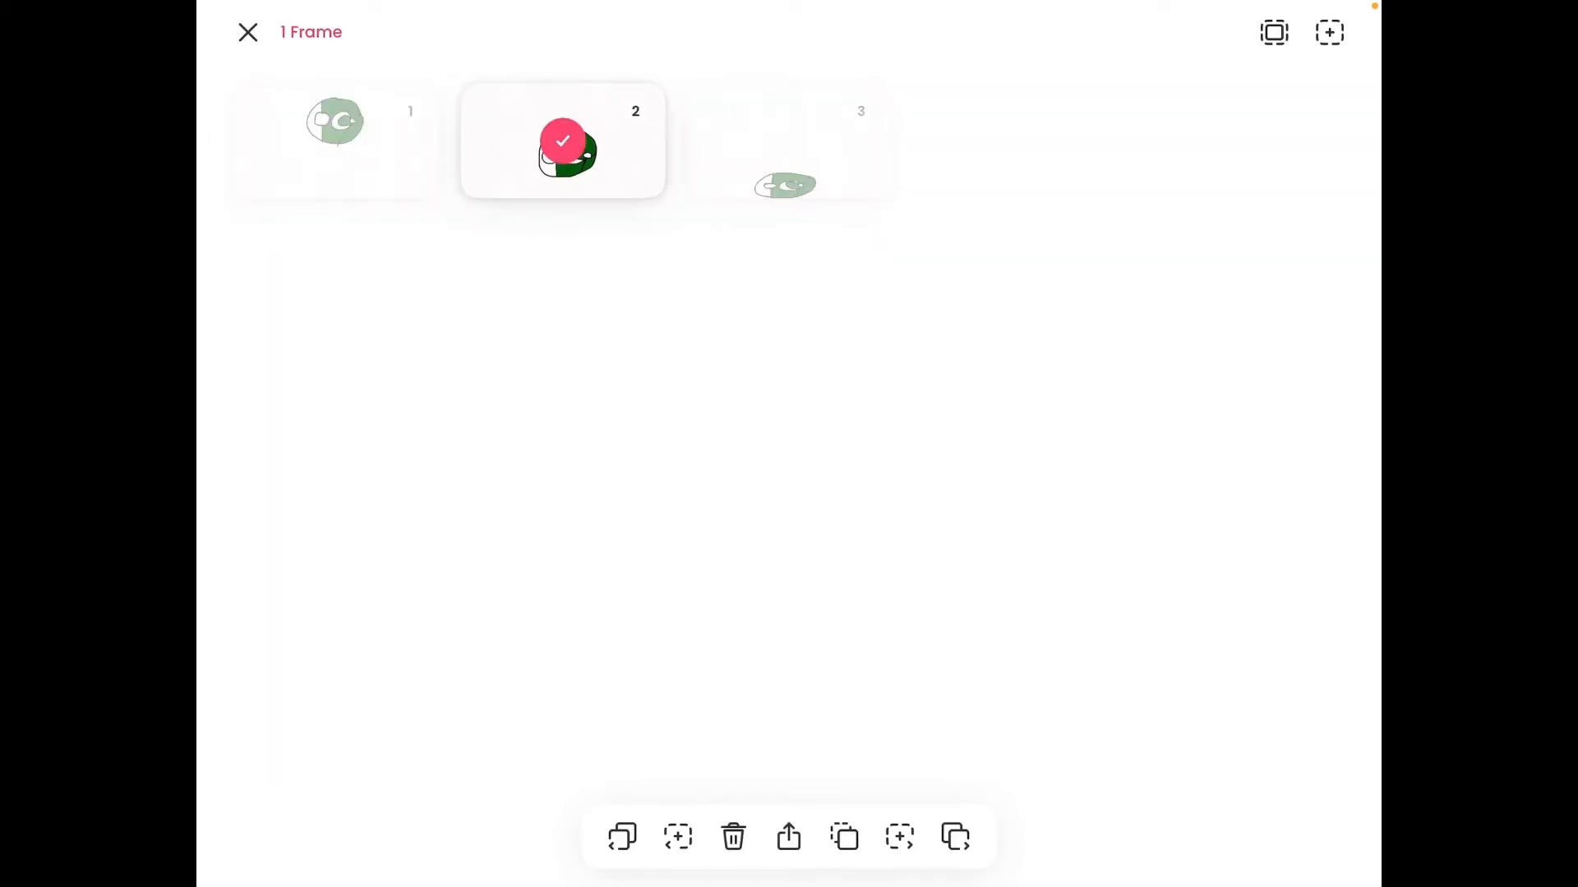
pyautogui.click(788, 140)
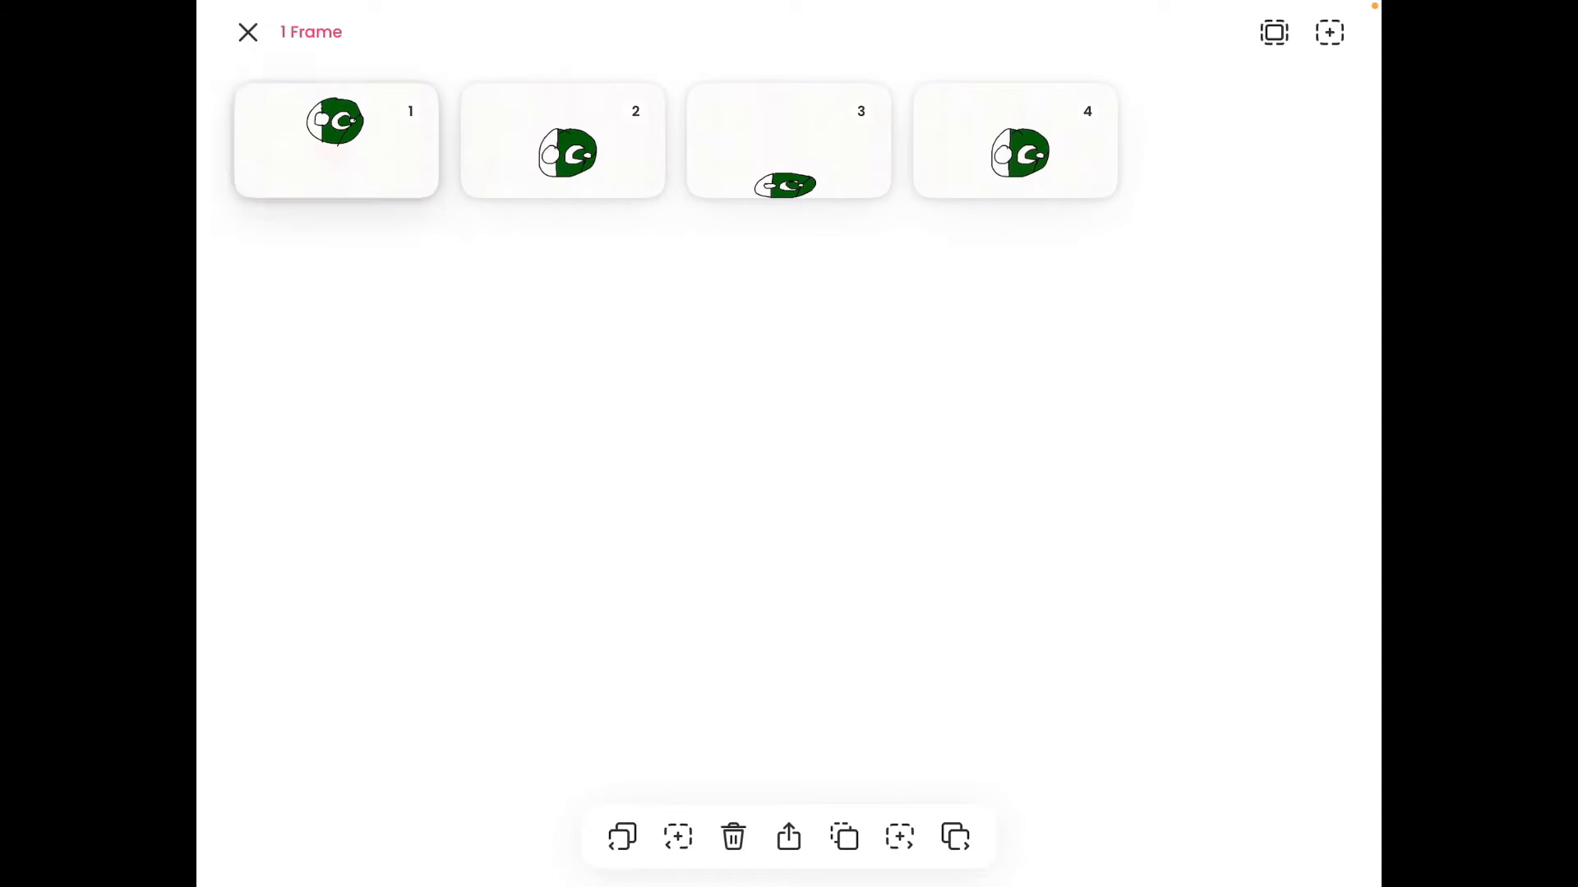
pyautogui.click(337, 140)
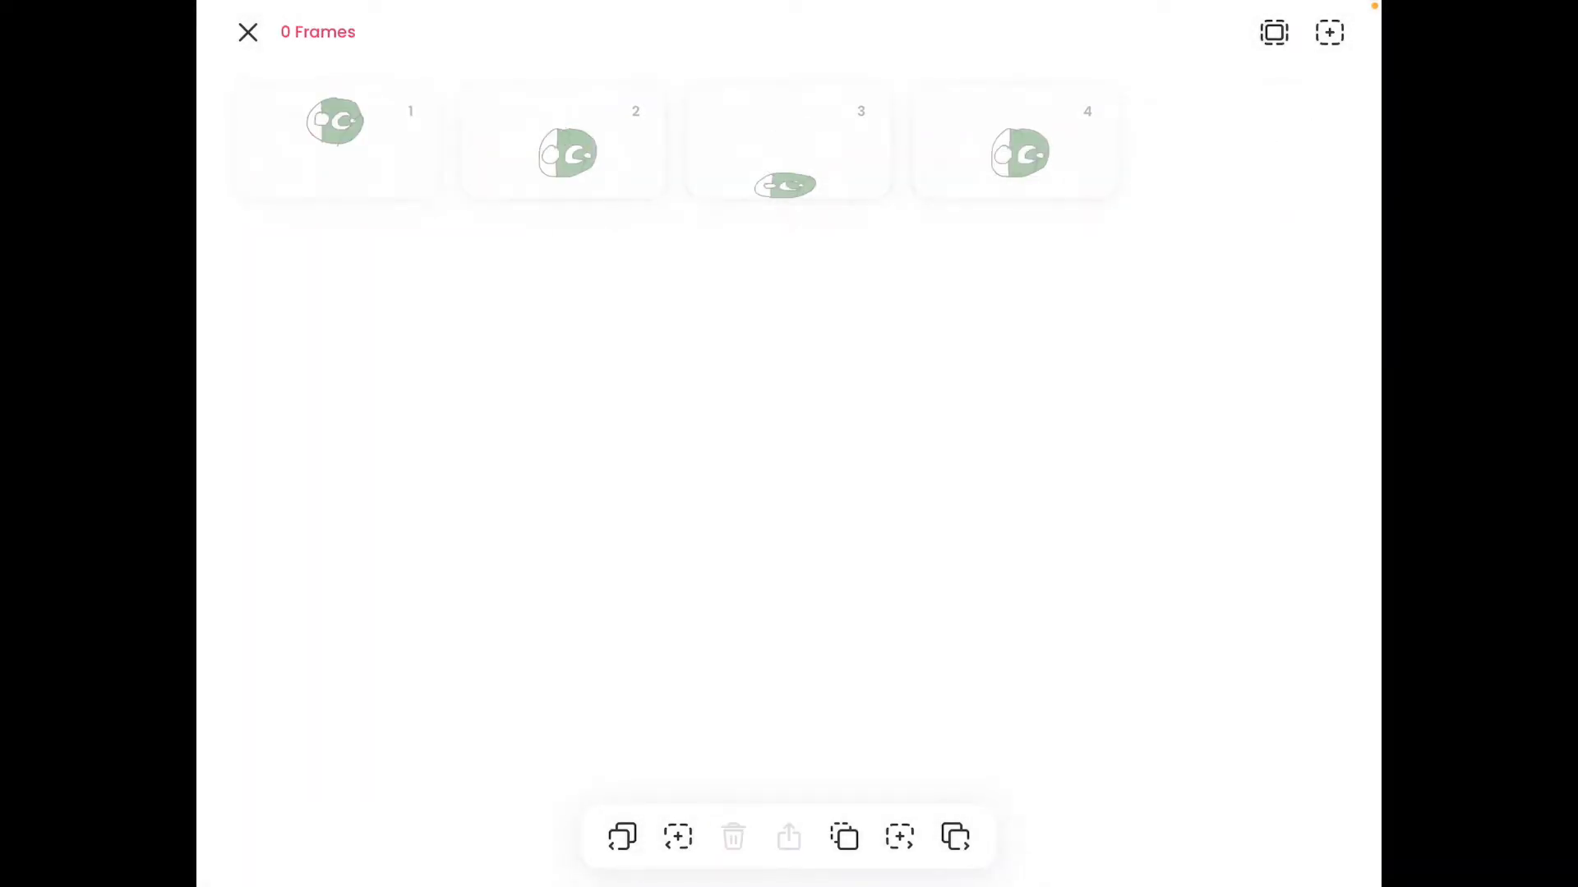
pyautogui.click(335, 140)
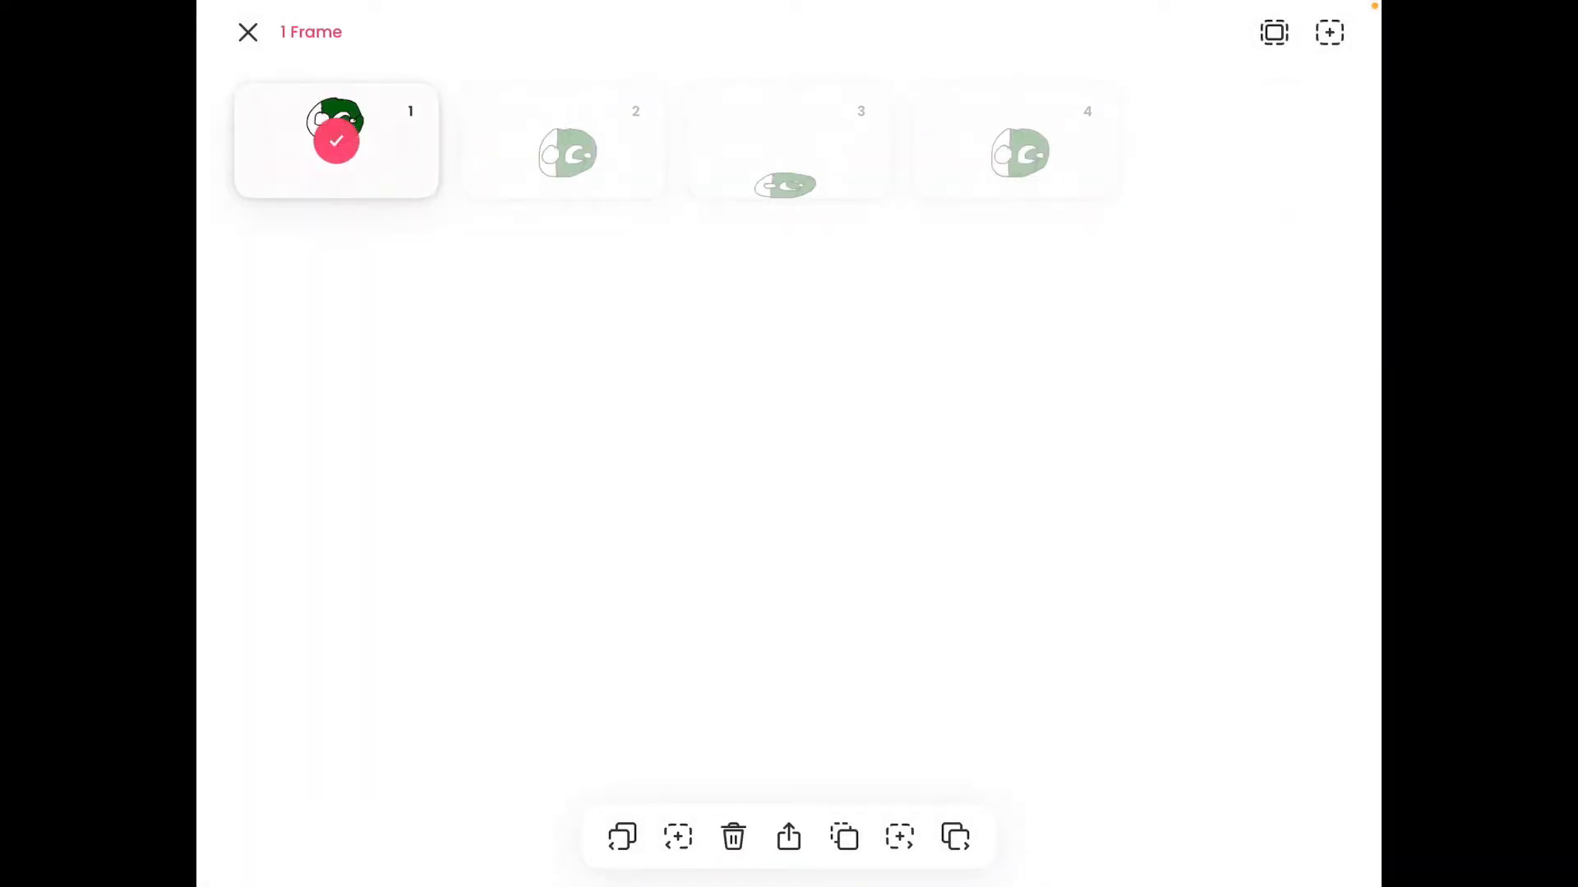
pyautogui.click(1013, 152)
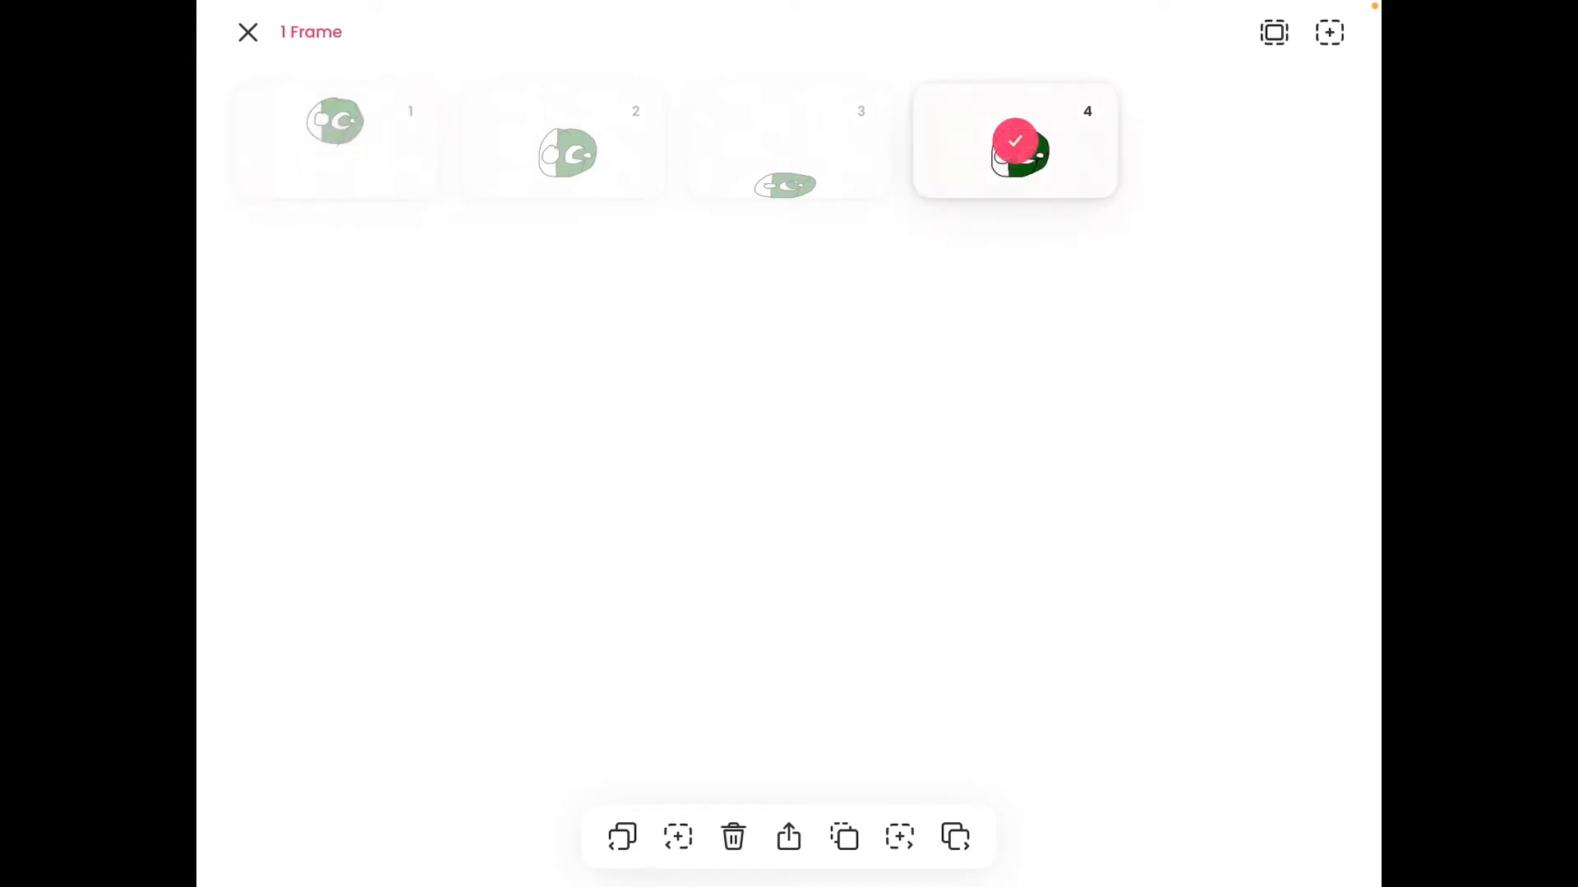
pyautogui.click(1017, 140)
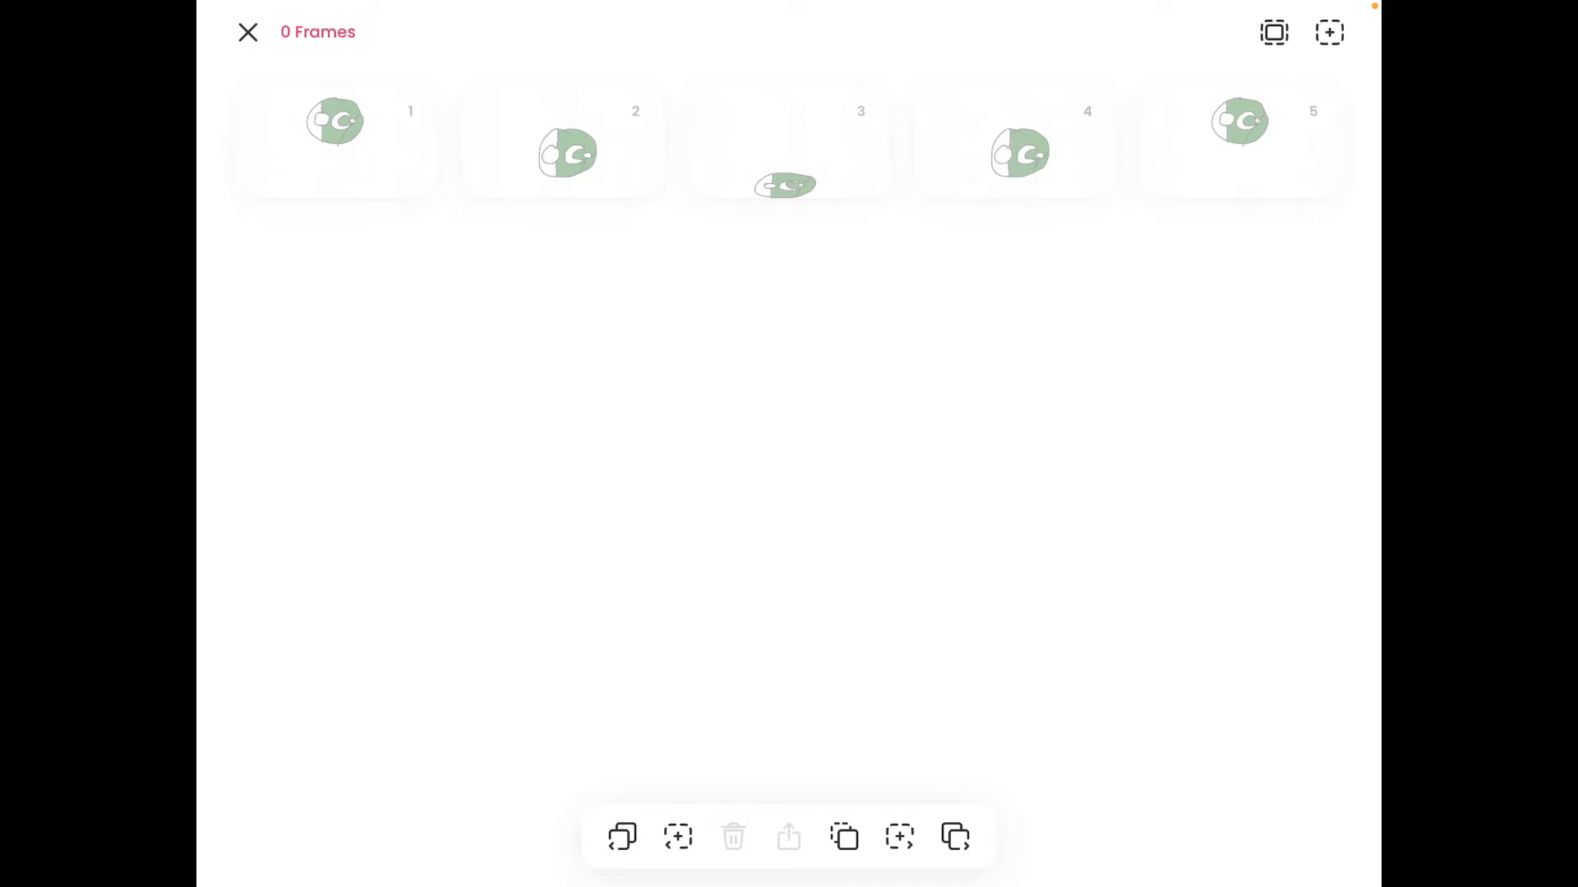
# Step: Paste more middle, flattened and top poses until the animation has 13 frames
pyautogui.click(1016, 151)
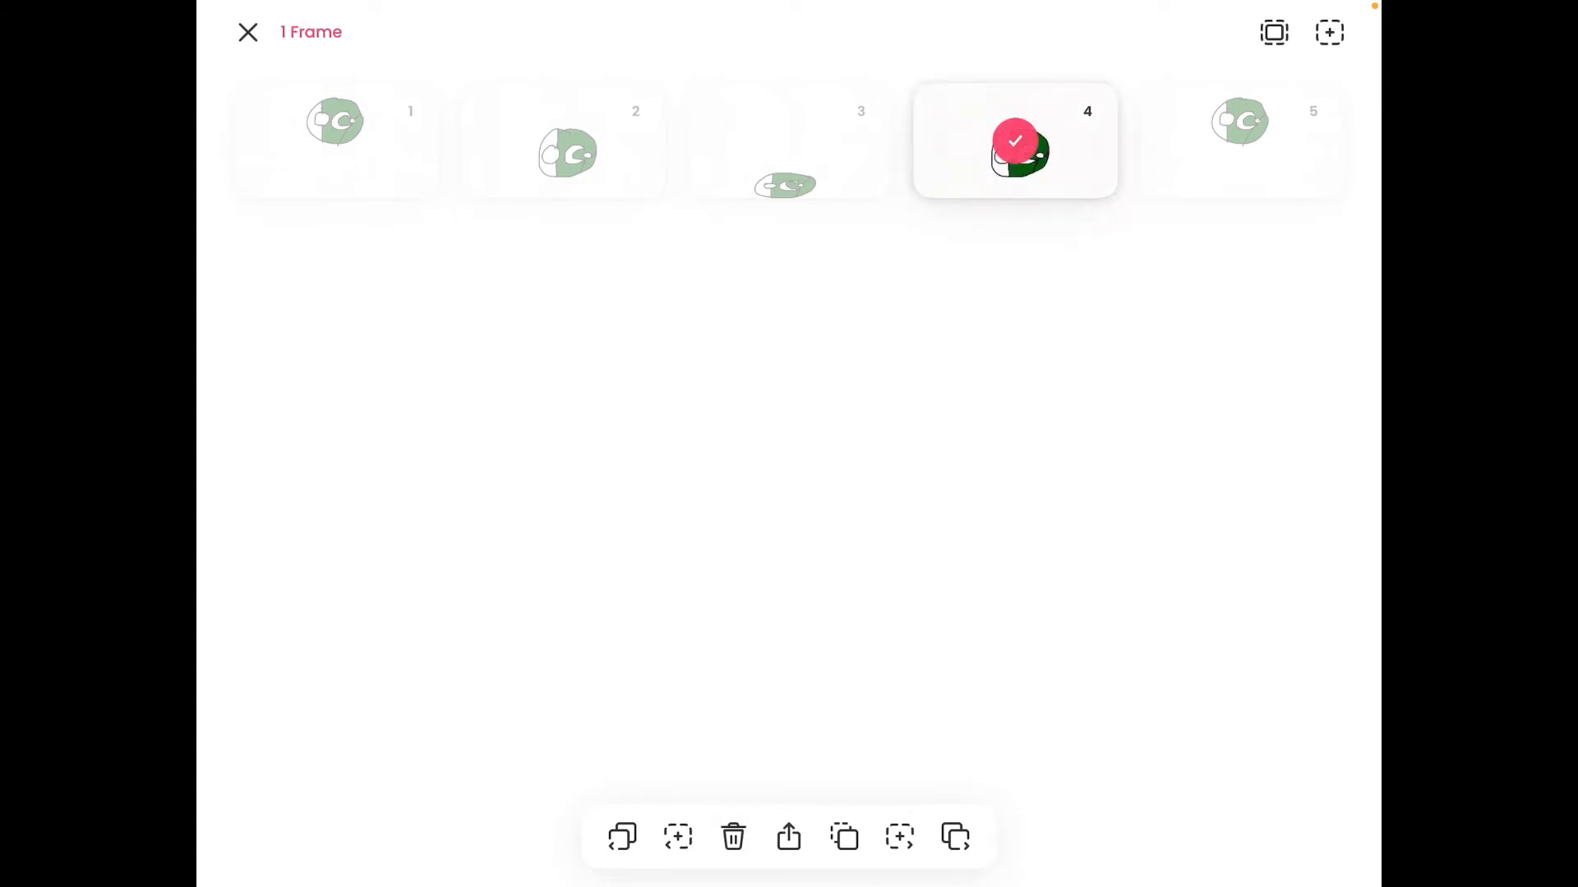
pyautogui.click(1240, 140)
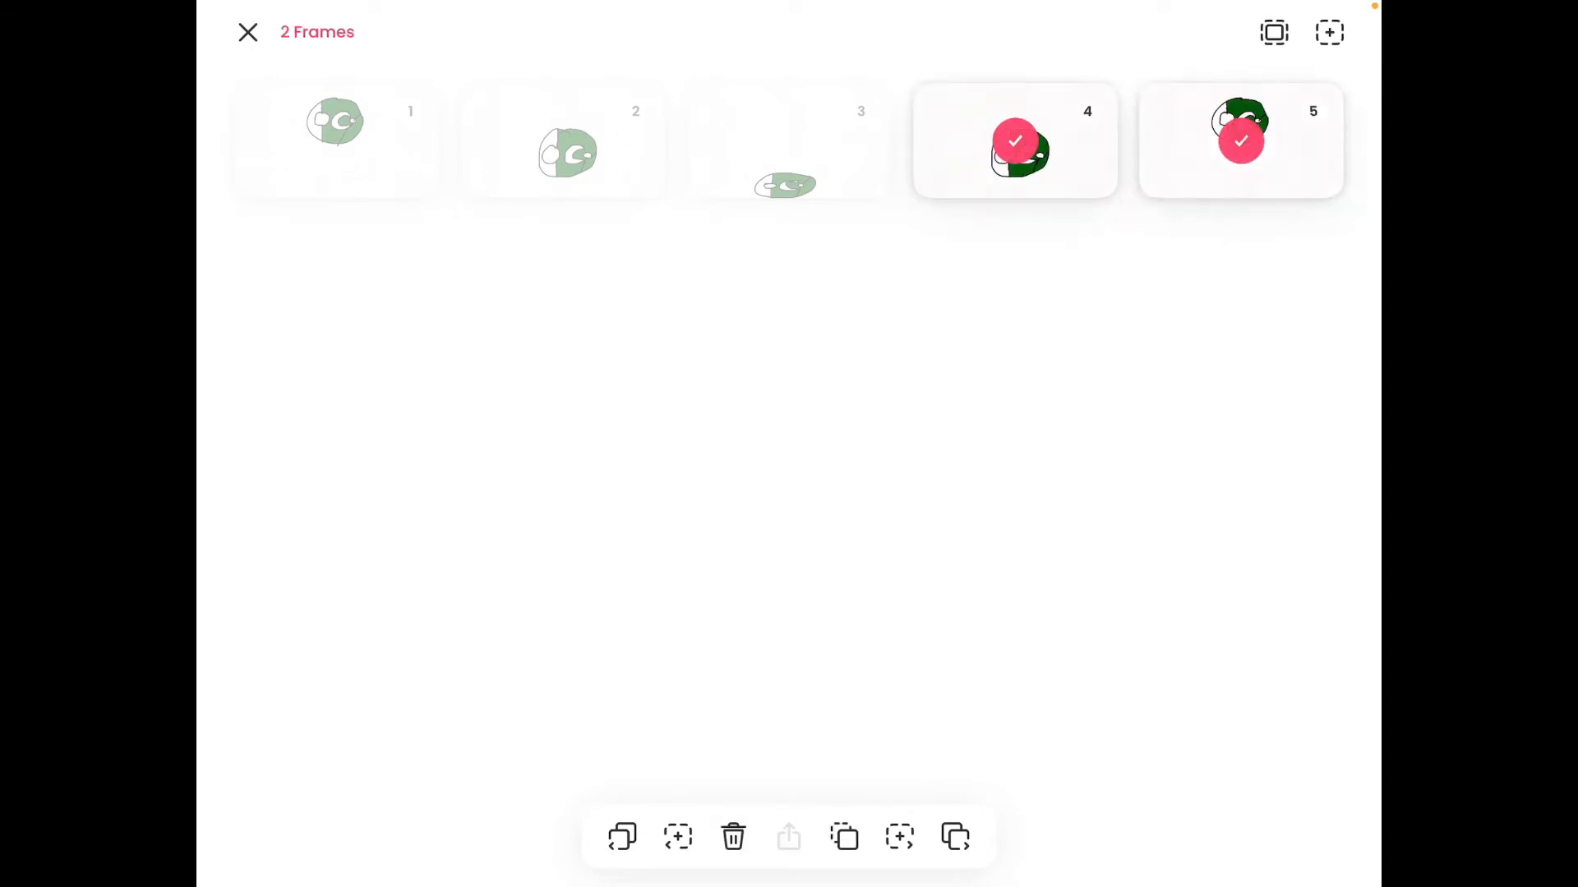
pyautogui.click(1014, 140)
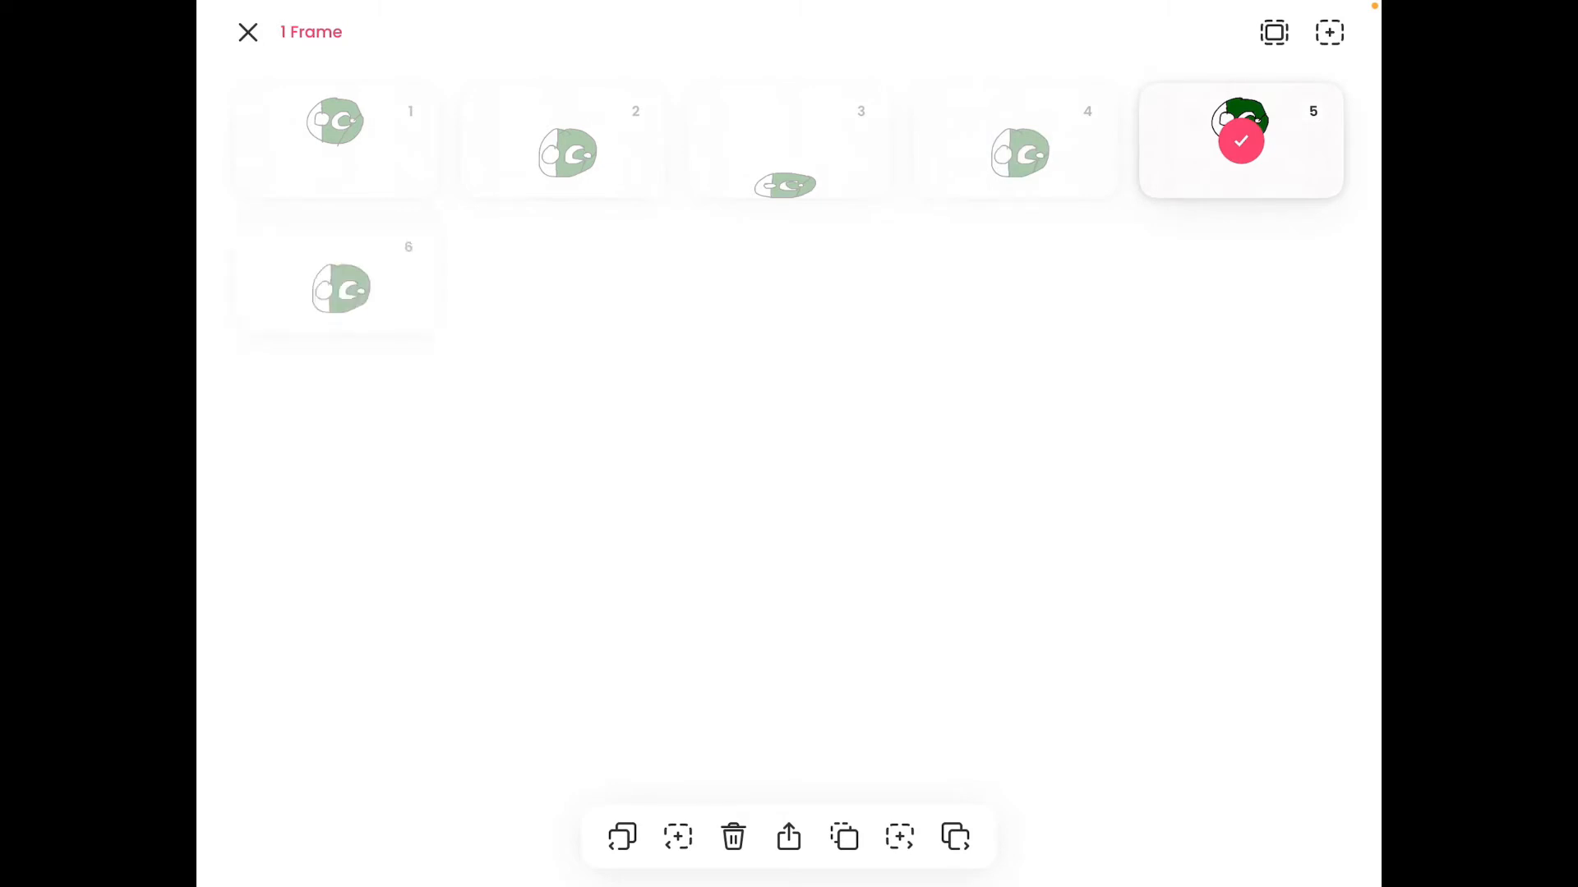
pyautogui.click(788, 140)
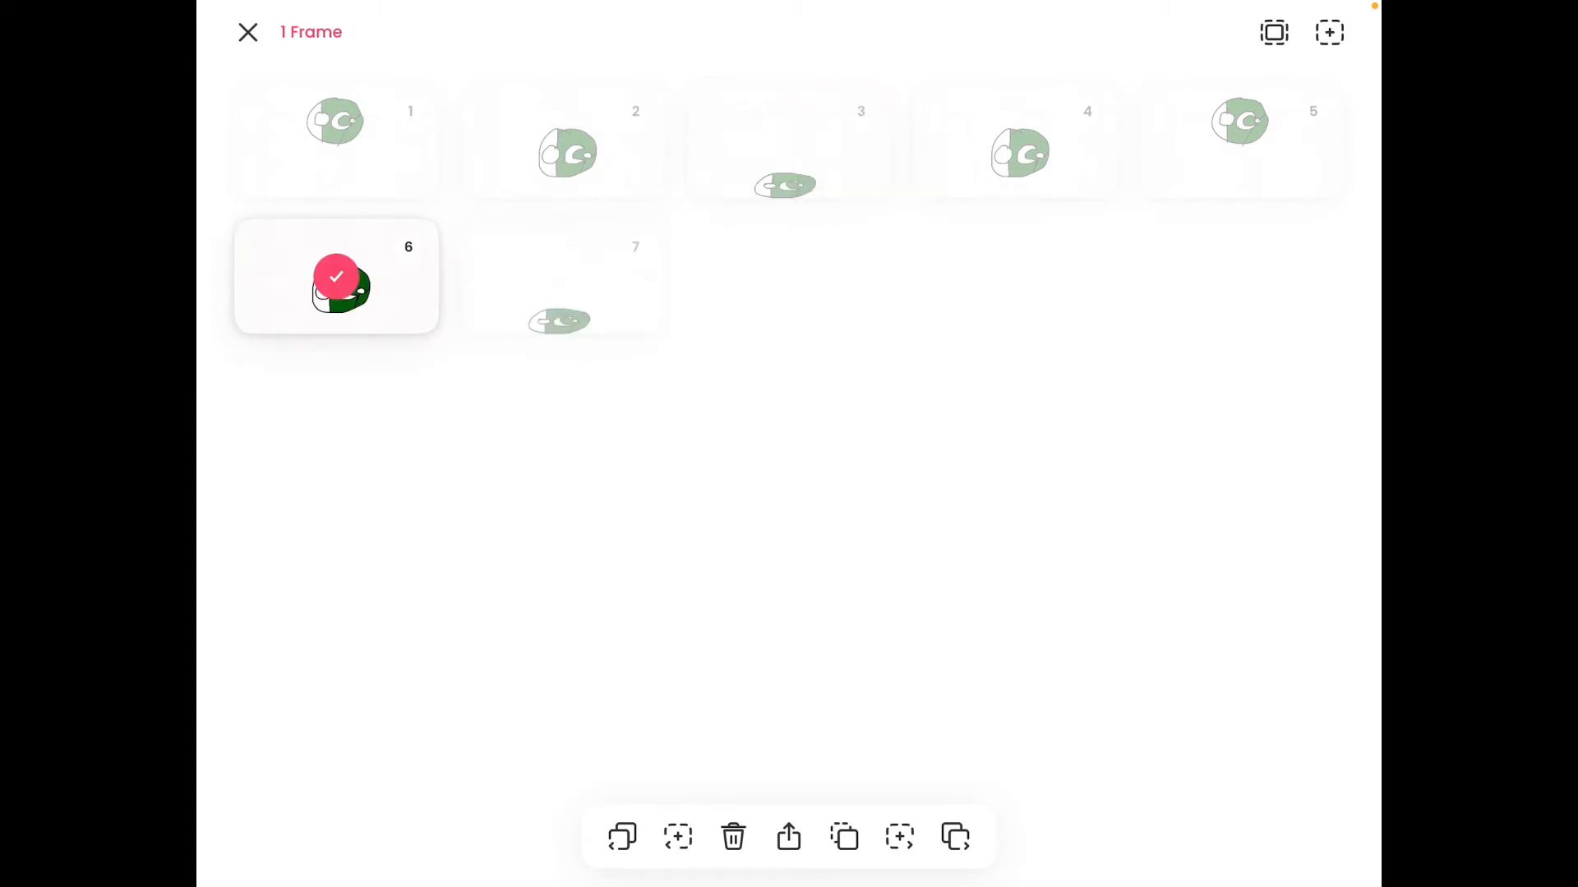
pyautogui.click(1014, 140)
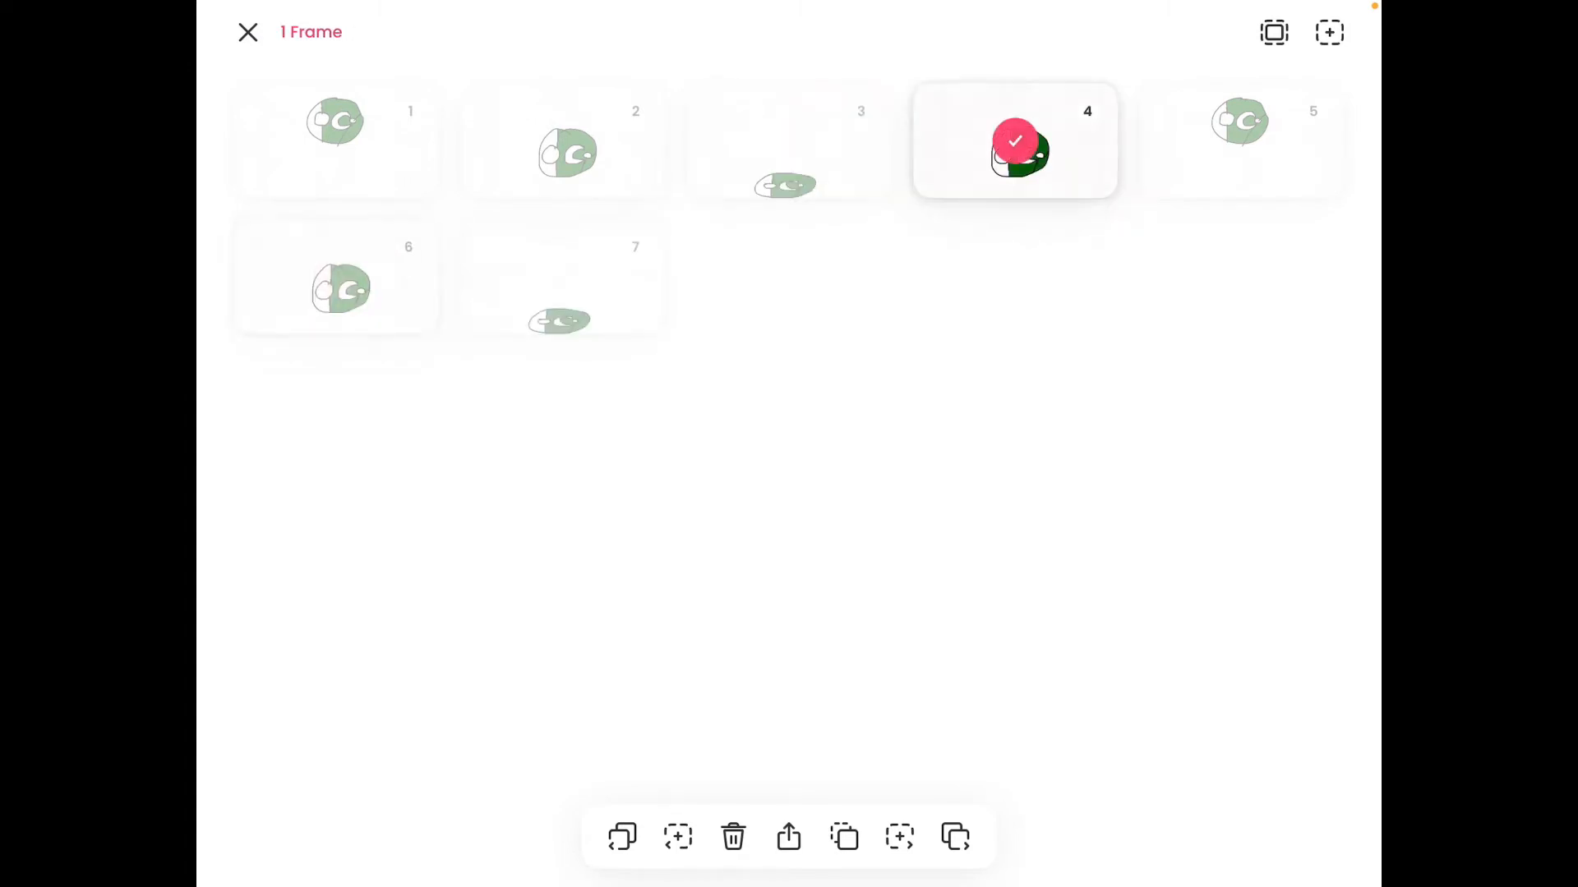
pyautogui.click(1014, 139)
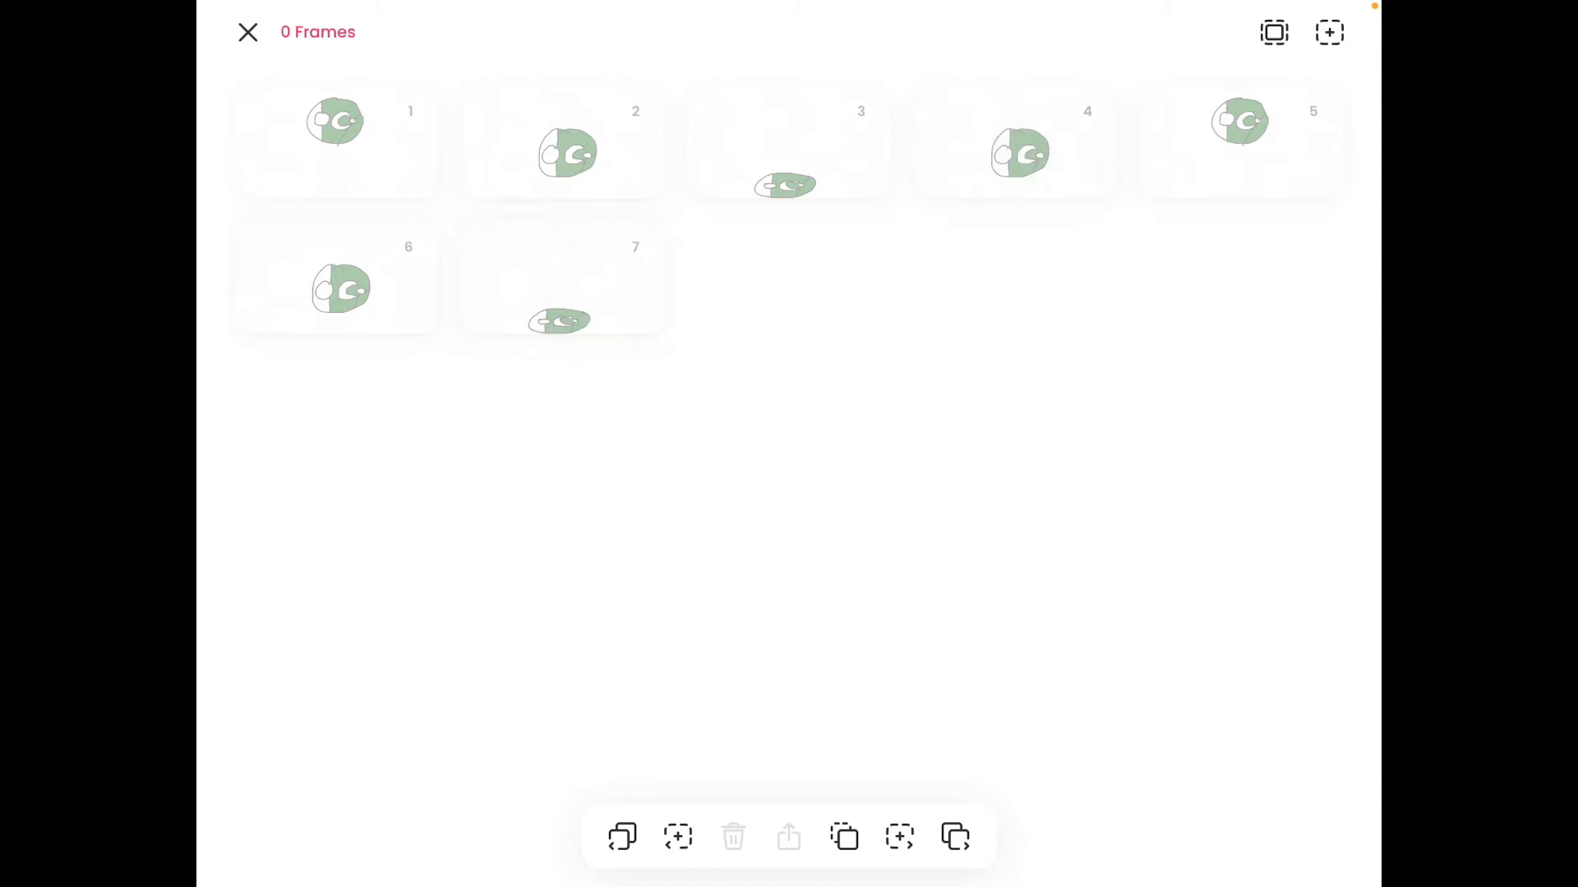
pyautogui.click(335, 140)
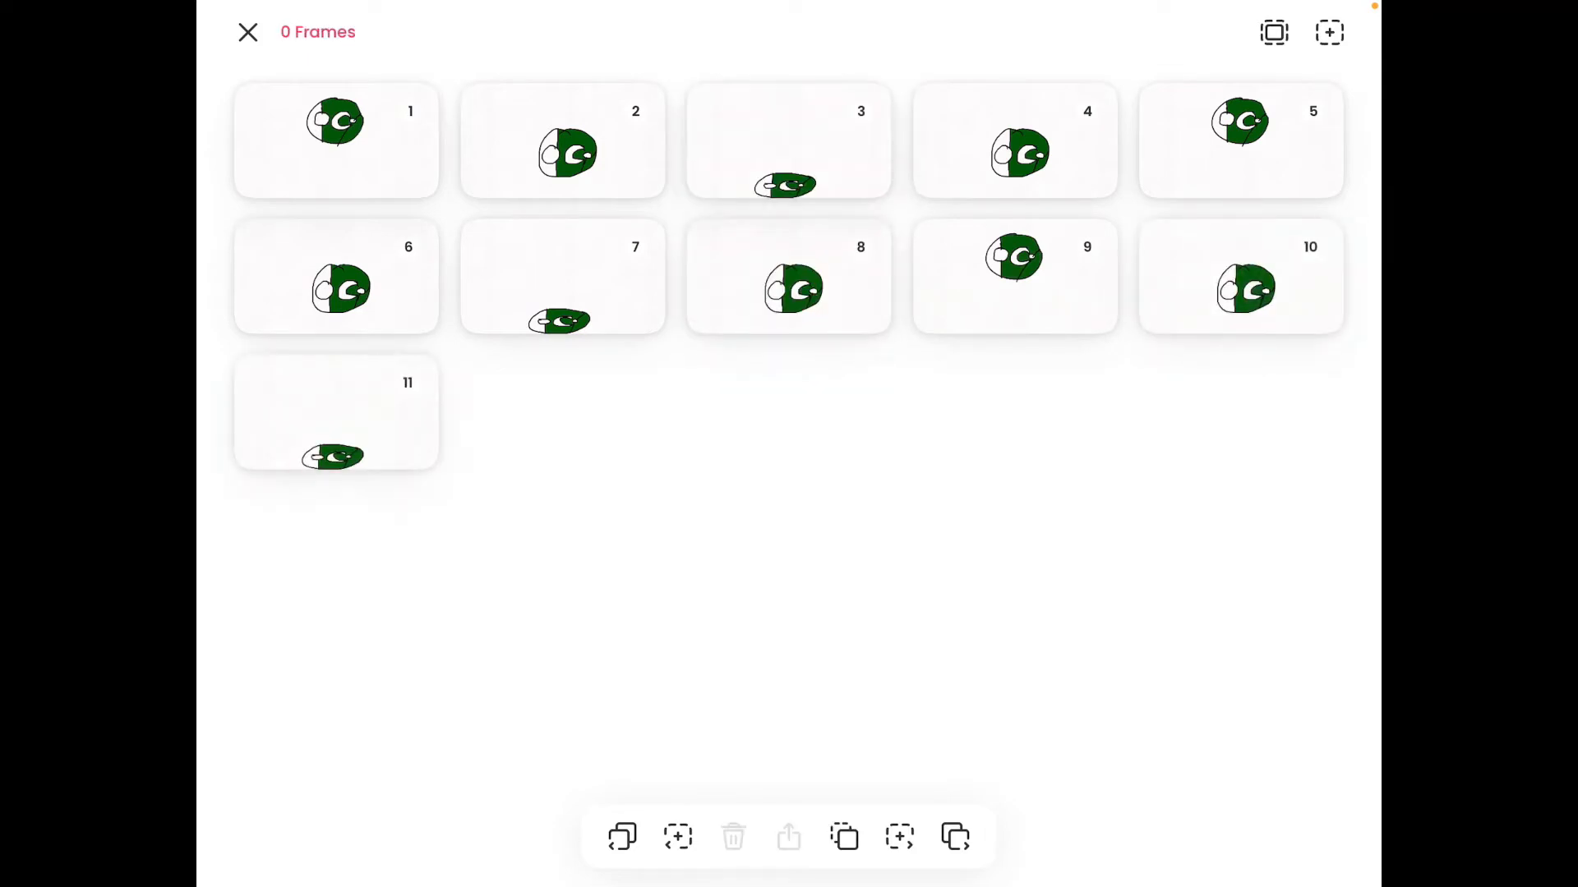
pyautogui.click(1014, 140)
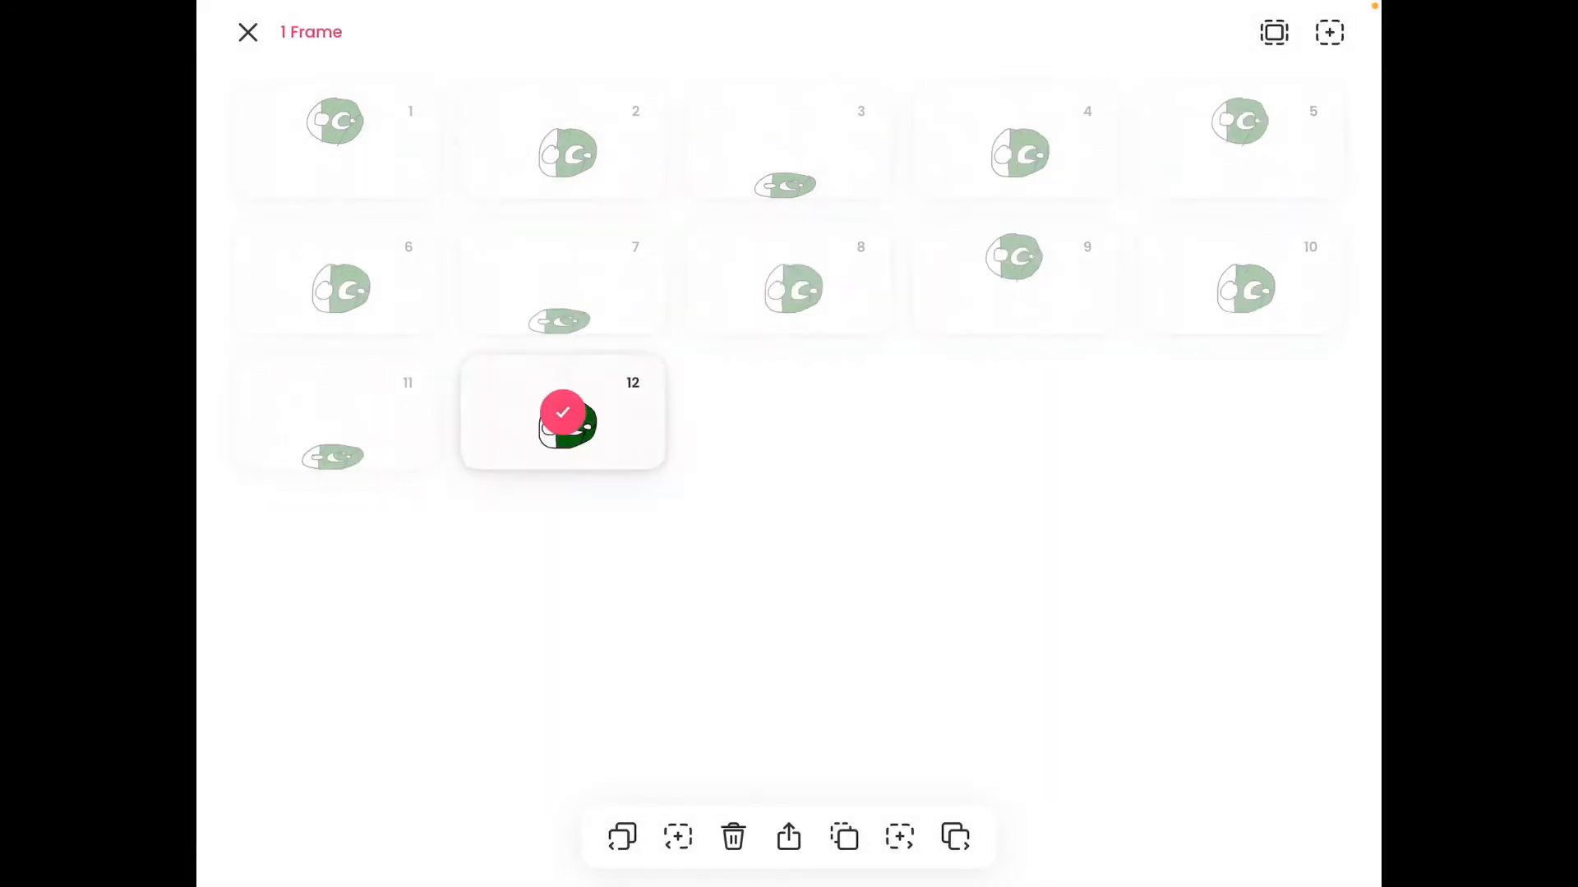
pyautogui.click(561, 420)
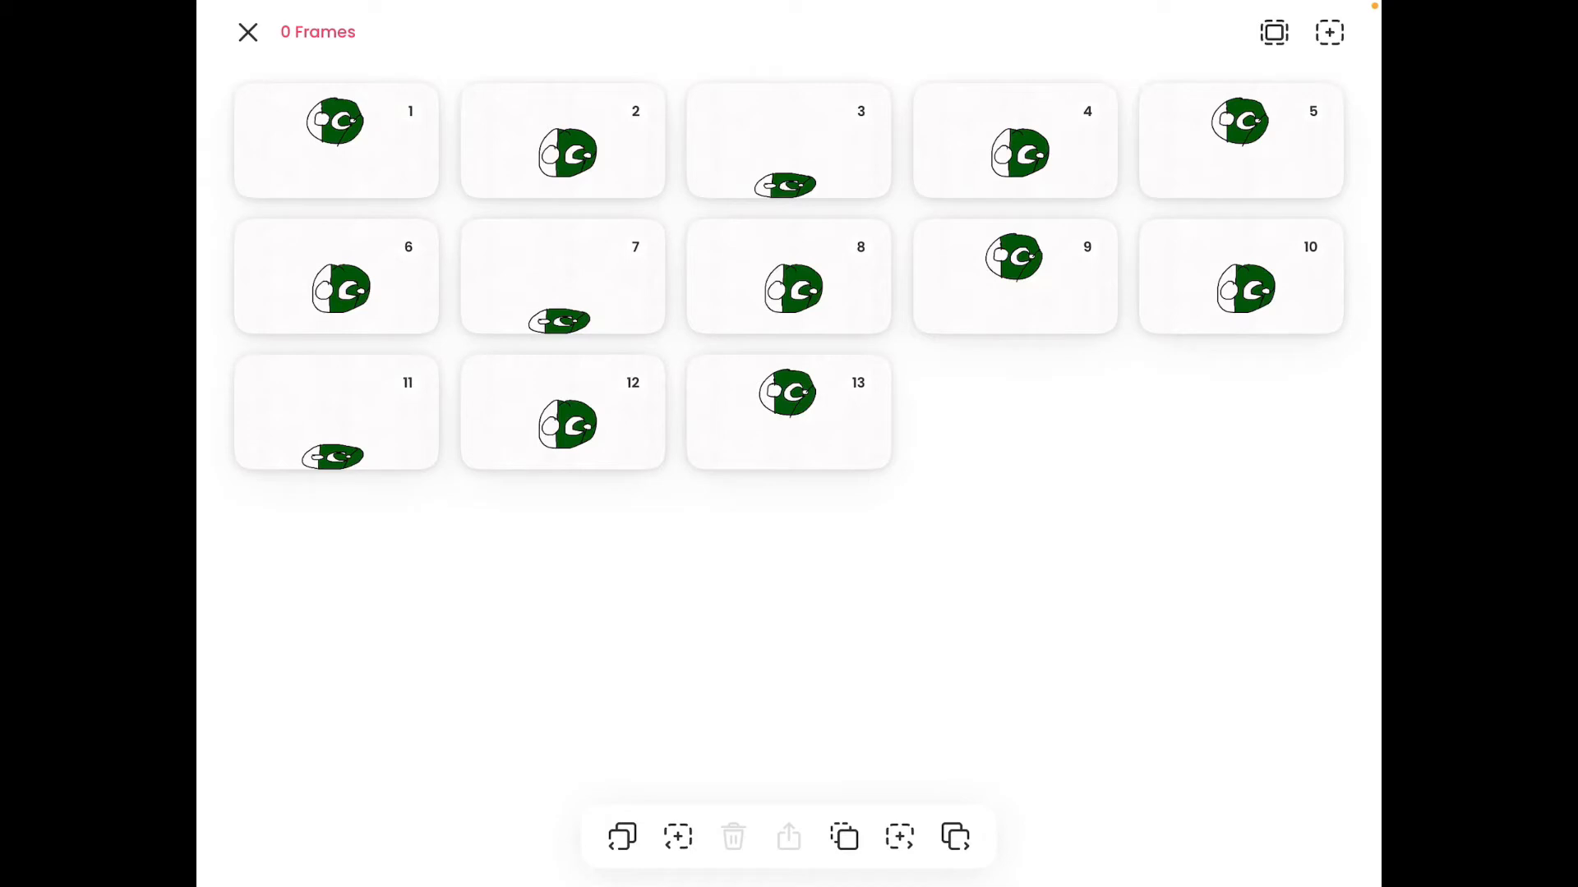
pyautogui.click(247, 32)
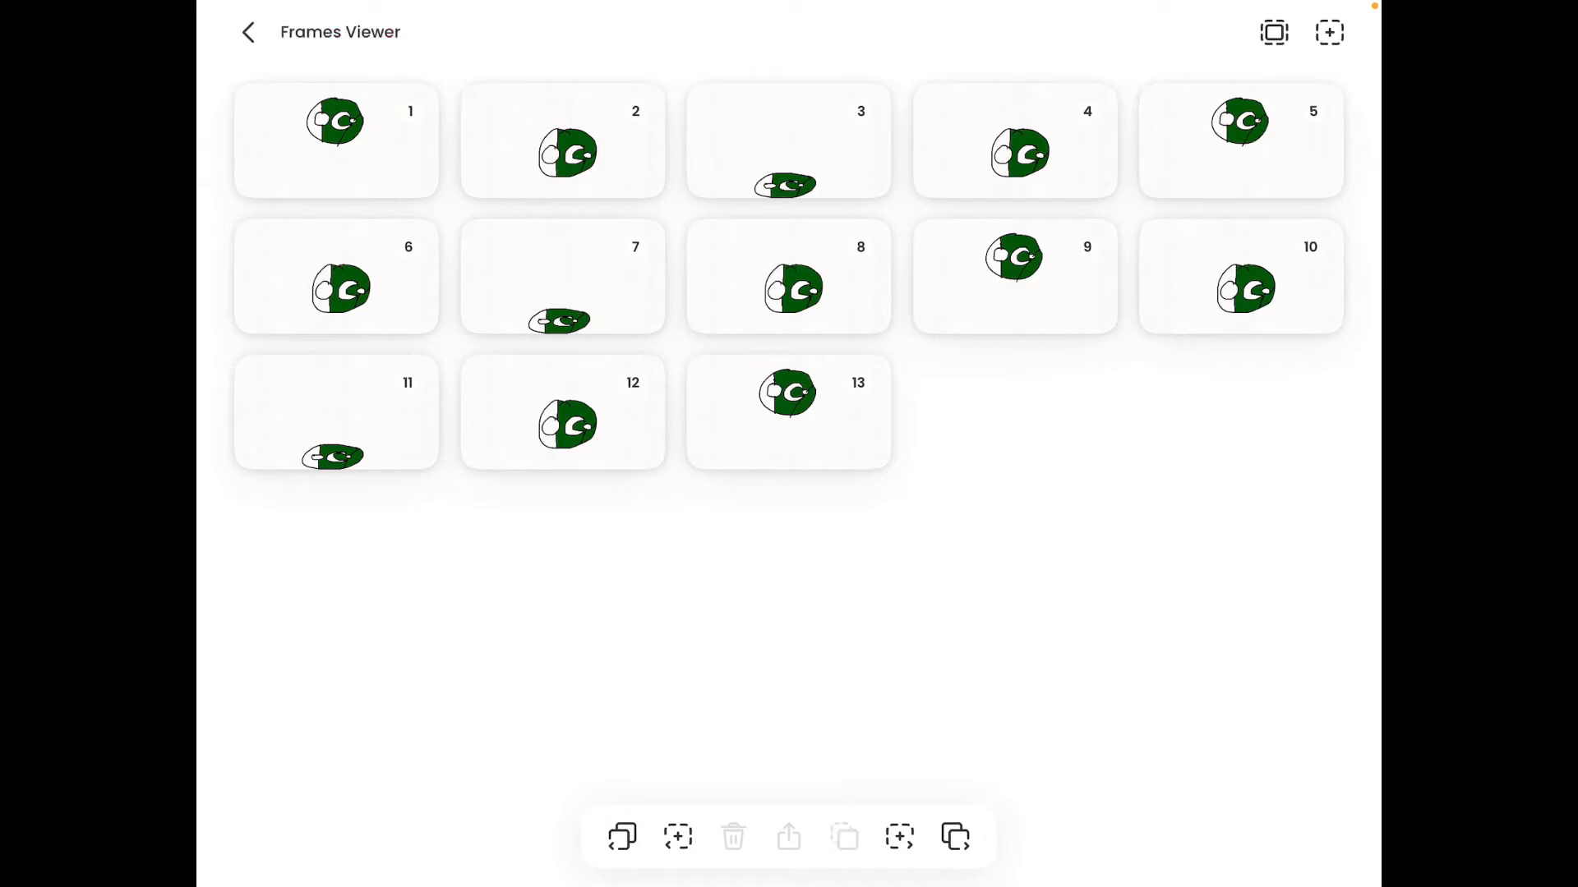
# Step: Sketch a second ball outline with eyes at the right edge of frame 13
pyautogui.click(788, 412)
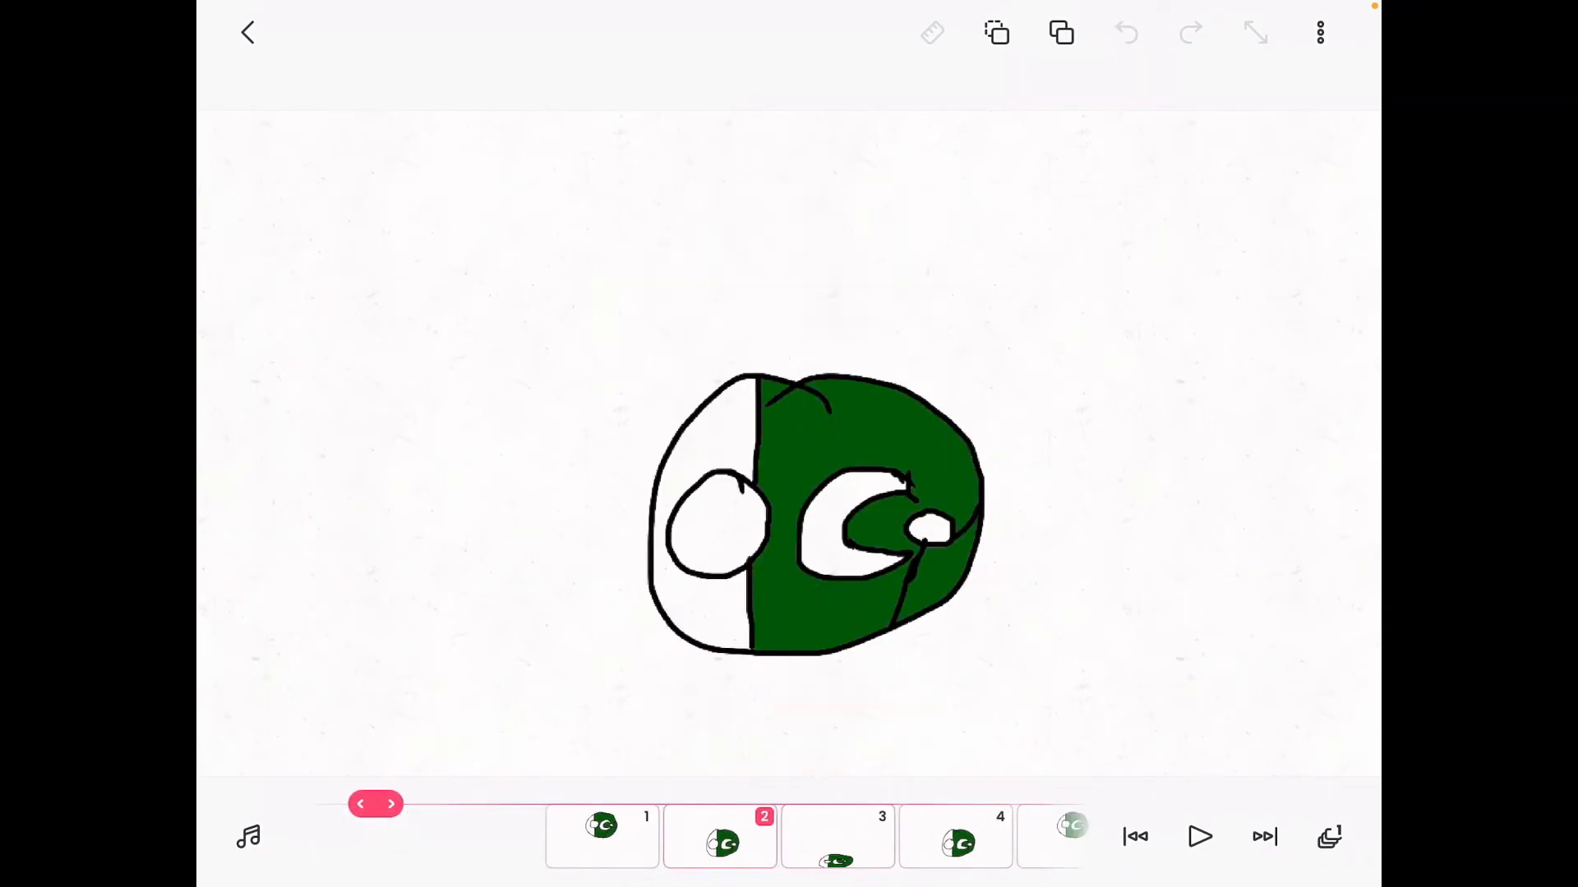
pyautogui.click(1198, 837)
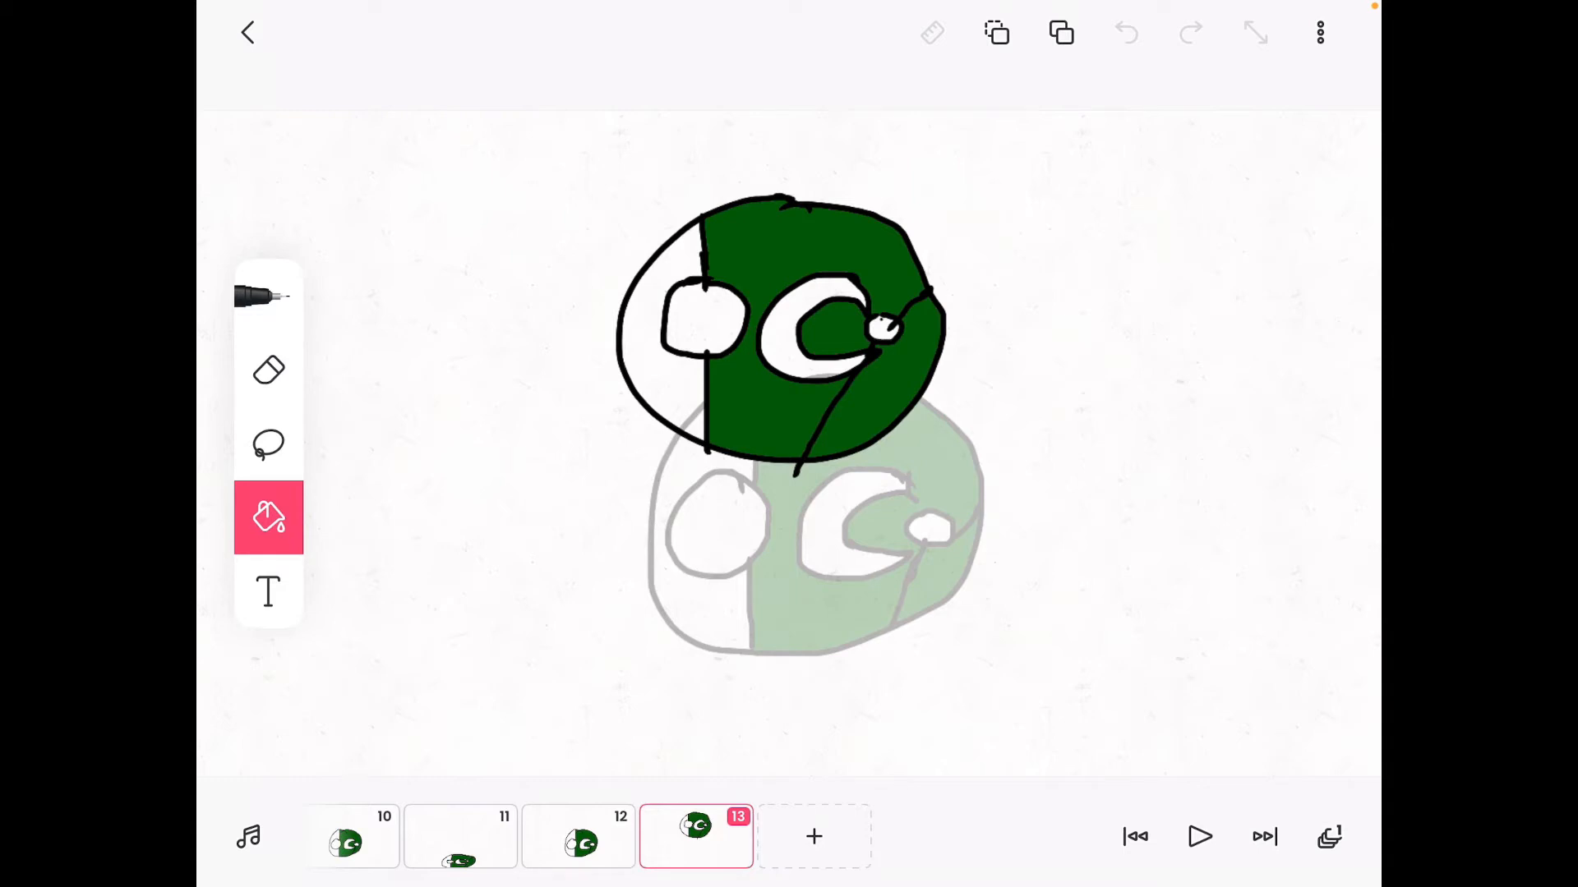
pyautogui.click(269, 295)
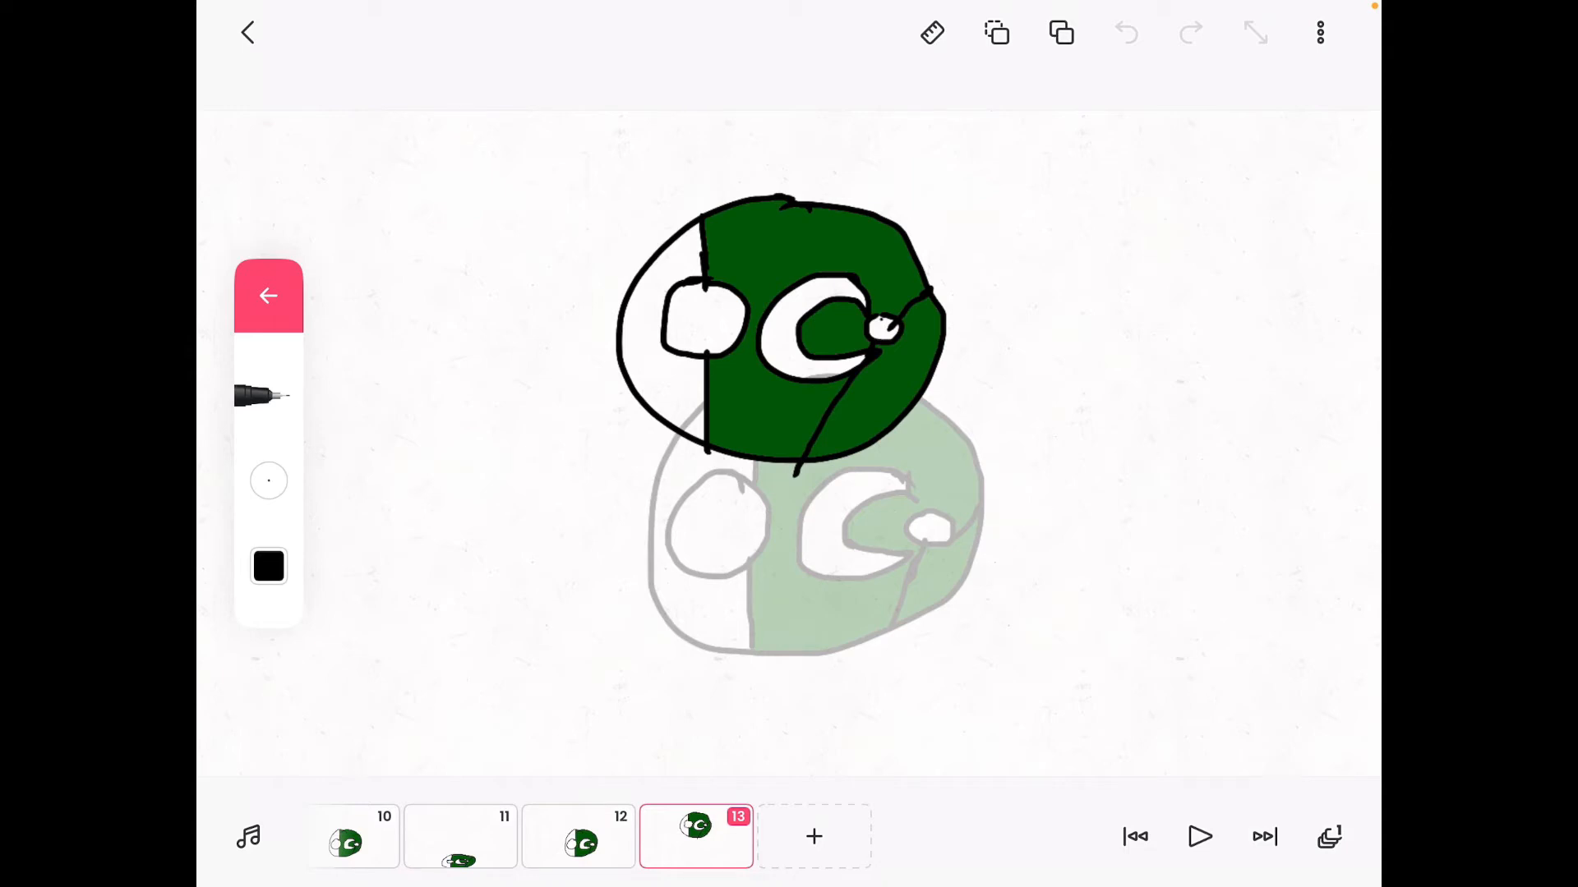
pyautogui.click(1125, 32)
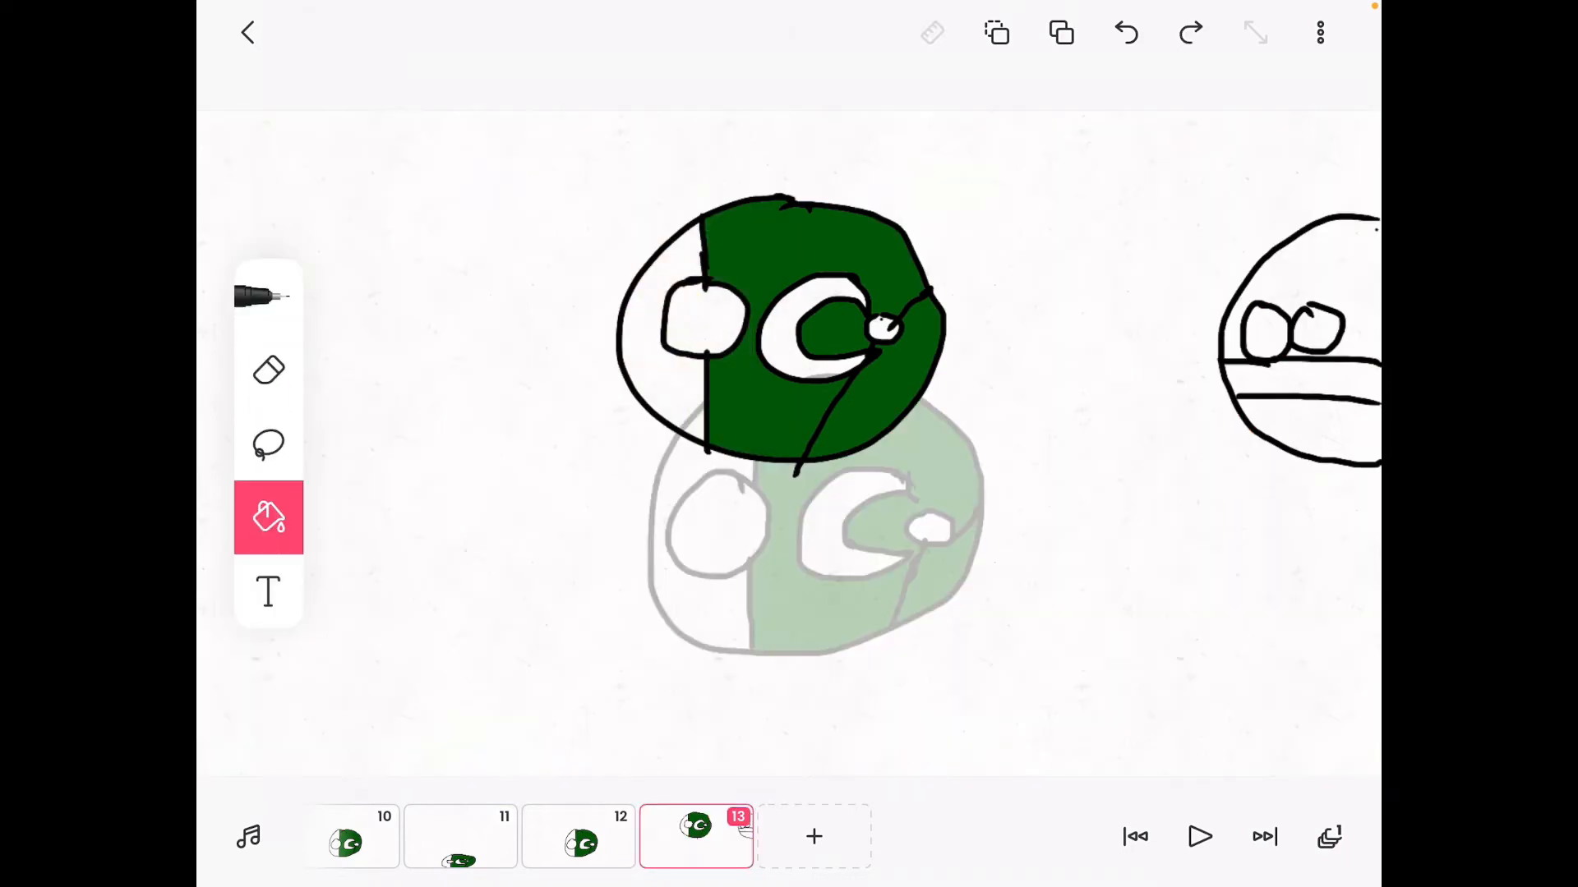
# Step: Draw frame 14 with a glasses-wearing yellow-blue-red ball, then add blank frame 15
pyautogui.click(268, 295)
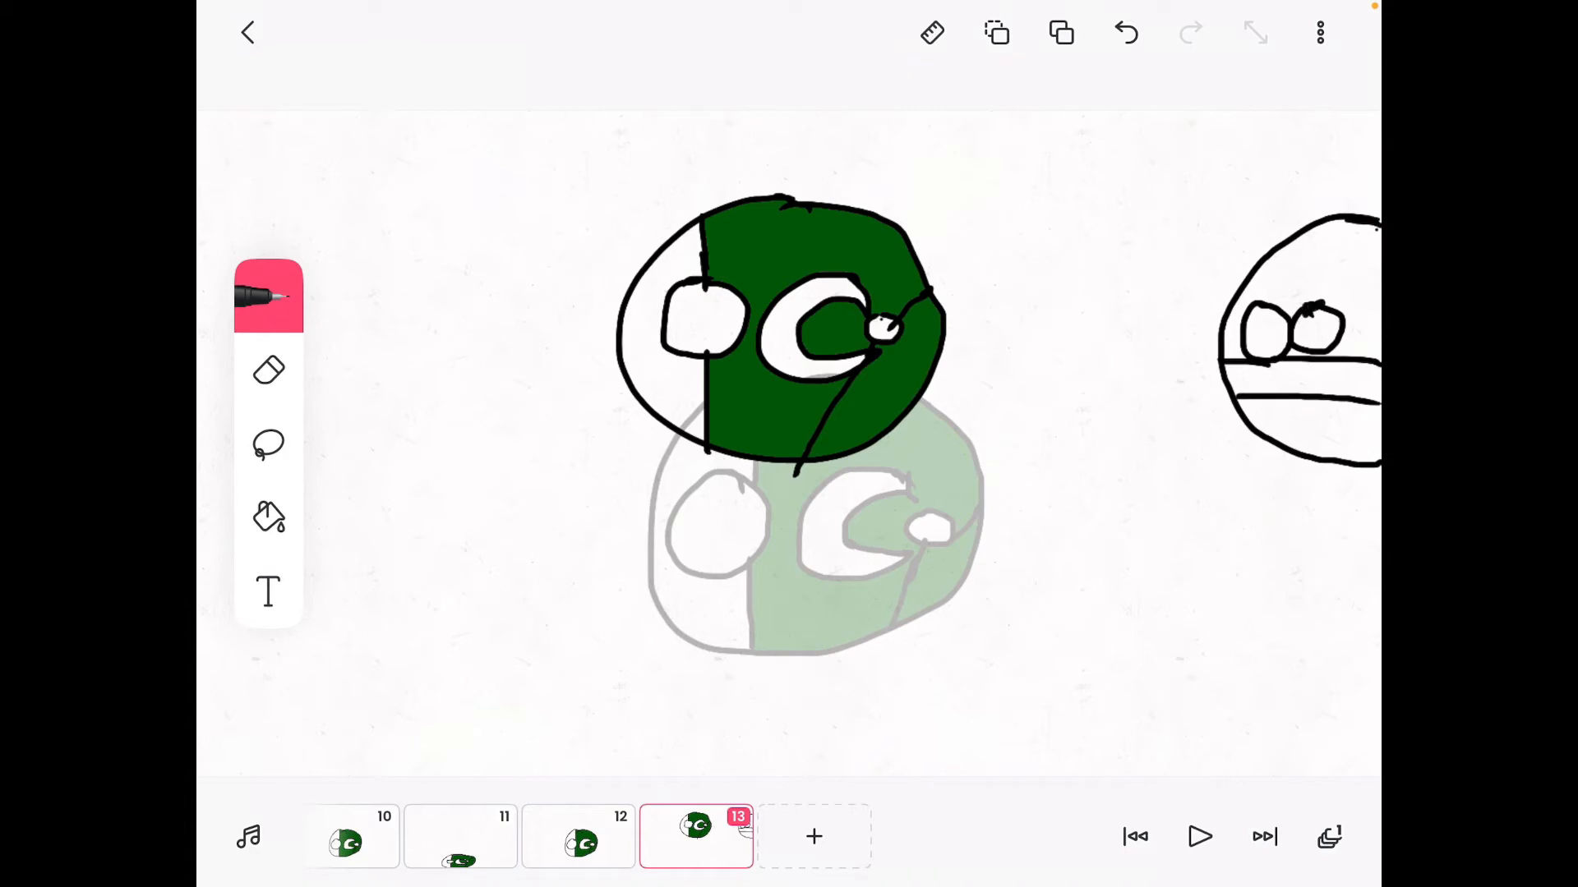
pyautogui.click(269, 517)
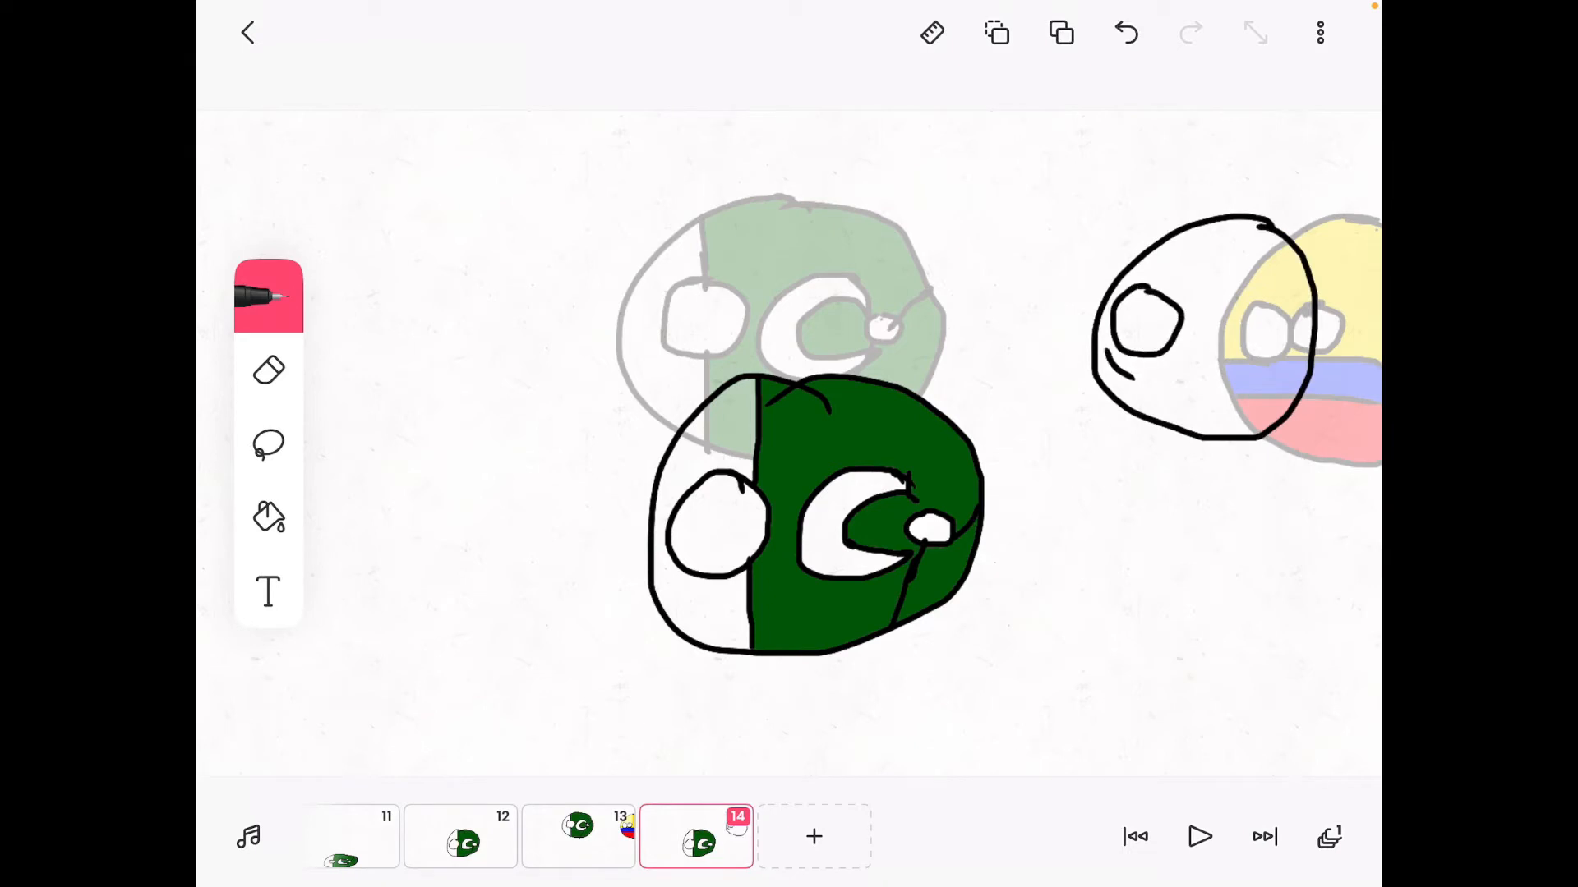
pyautogui.click(1125, 33)
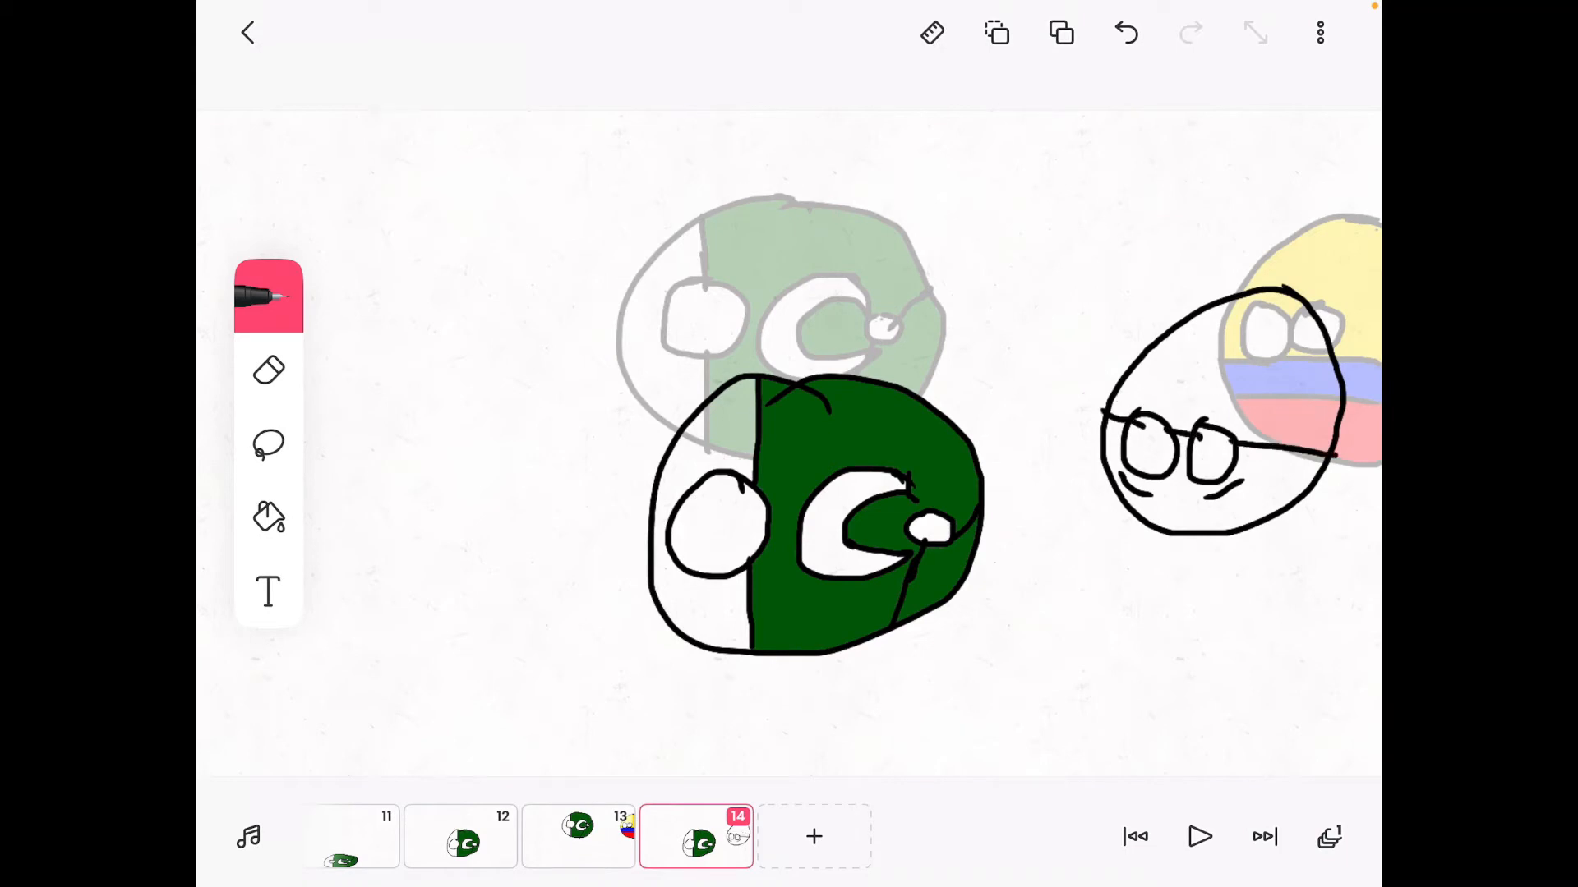
pyautogui.click(268, 295)
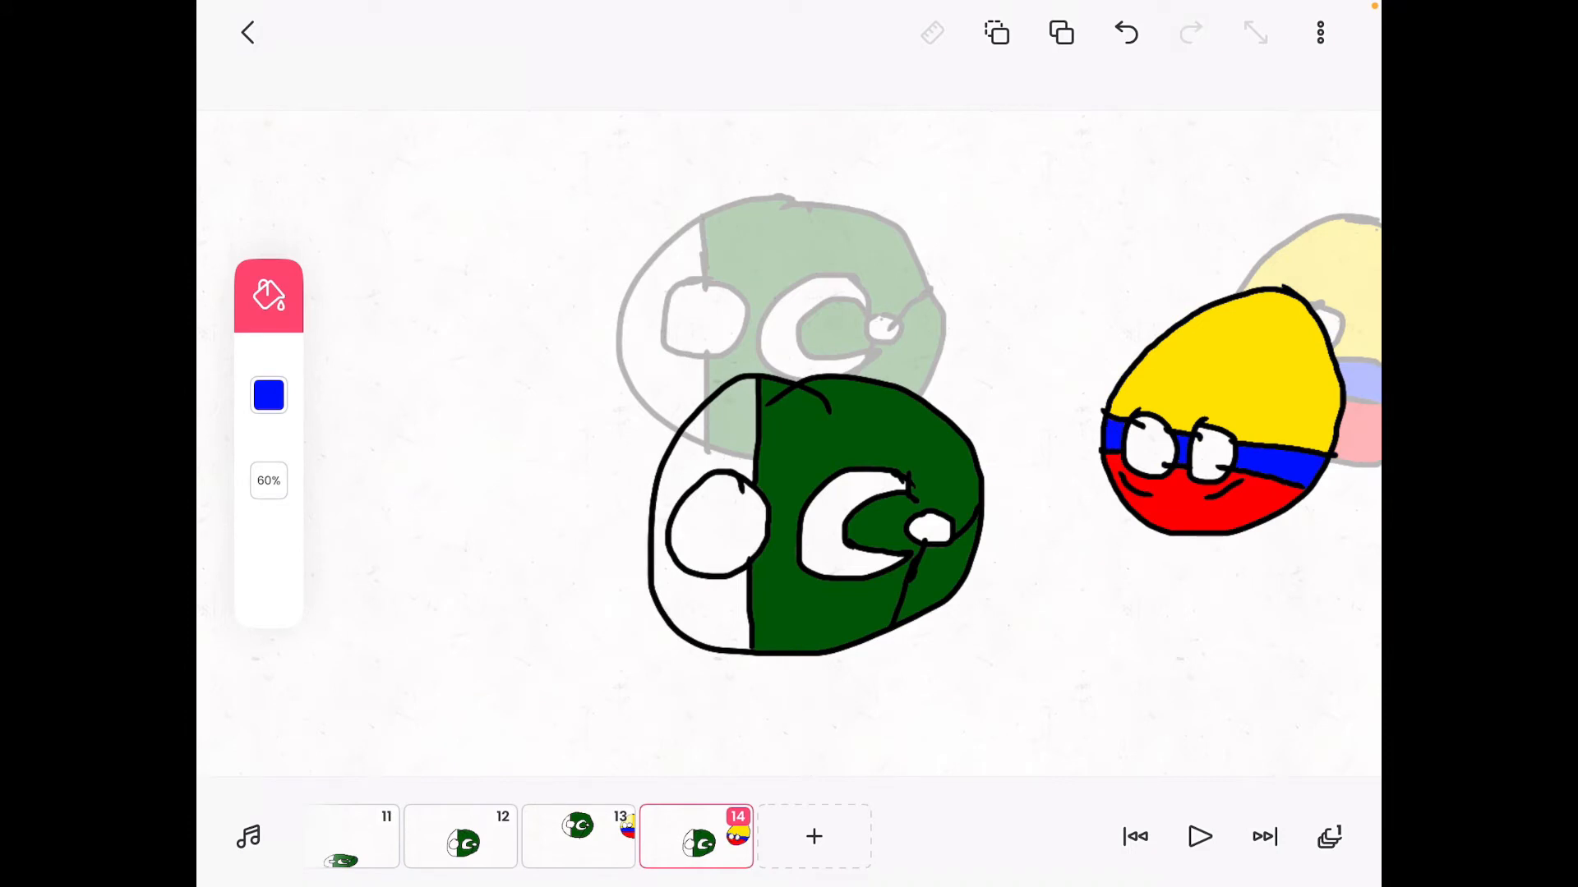
pyautogui.click(812, 837)
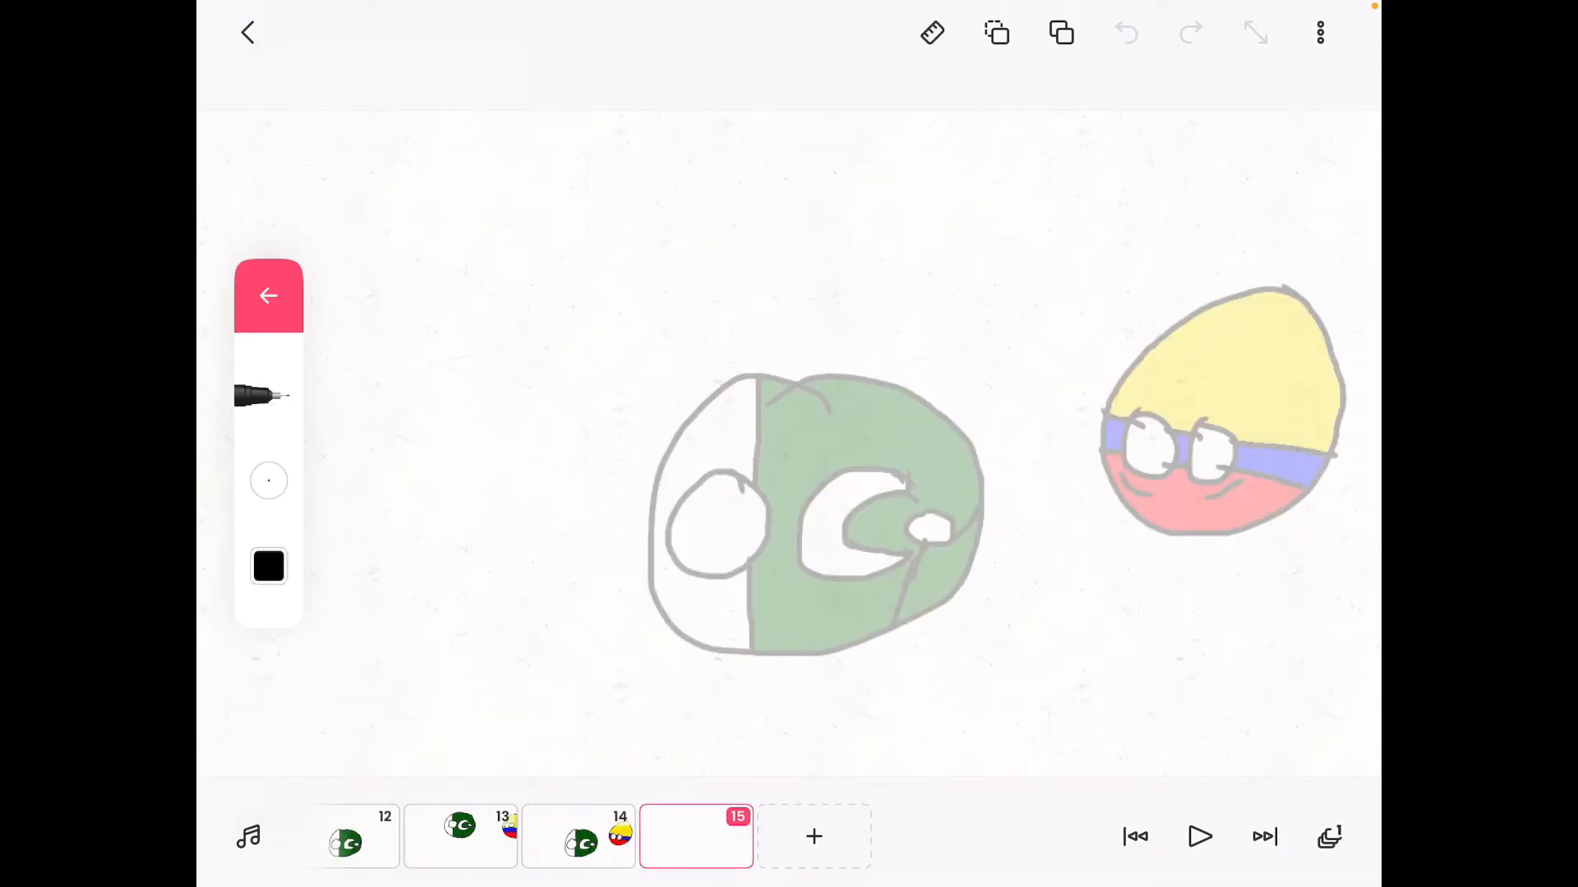
# Step: Draw and colour the colliding balls on frame 15, then add frame 16
pyautogui.click(1125, 32)
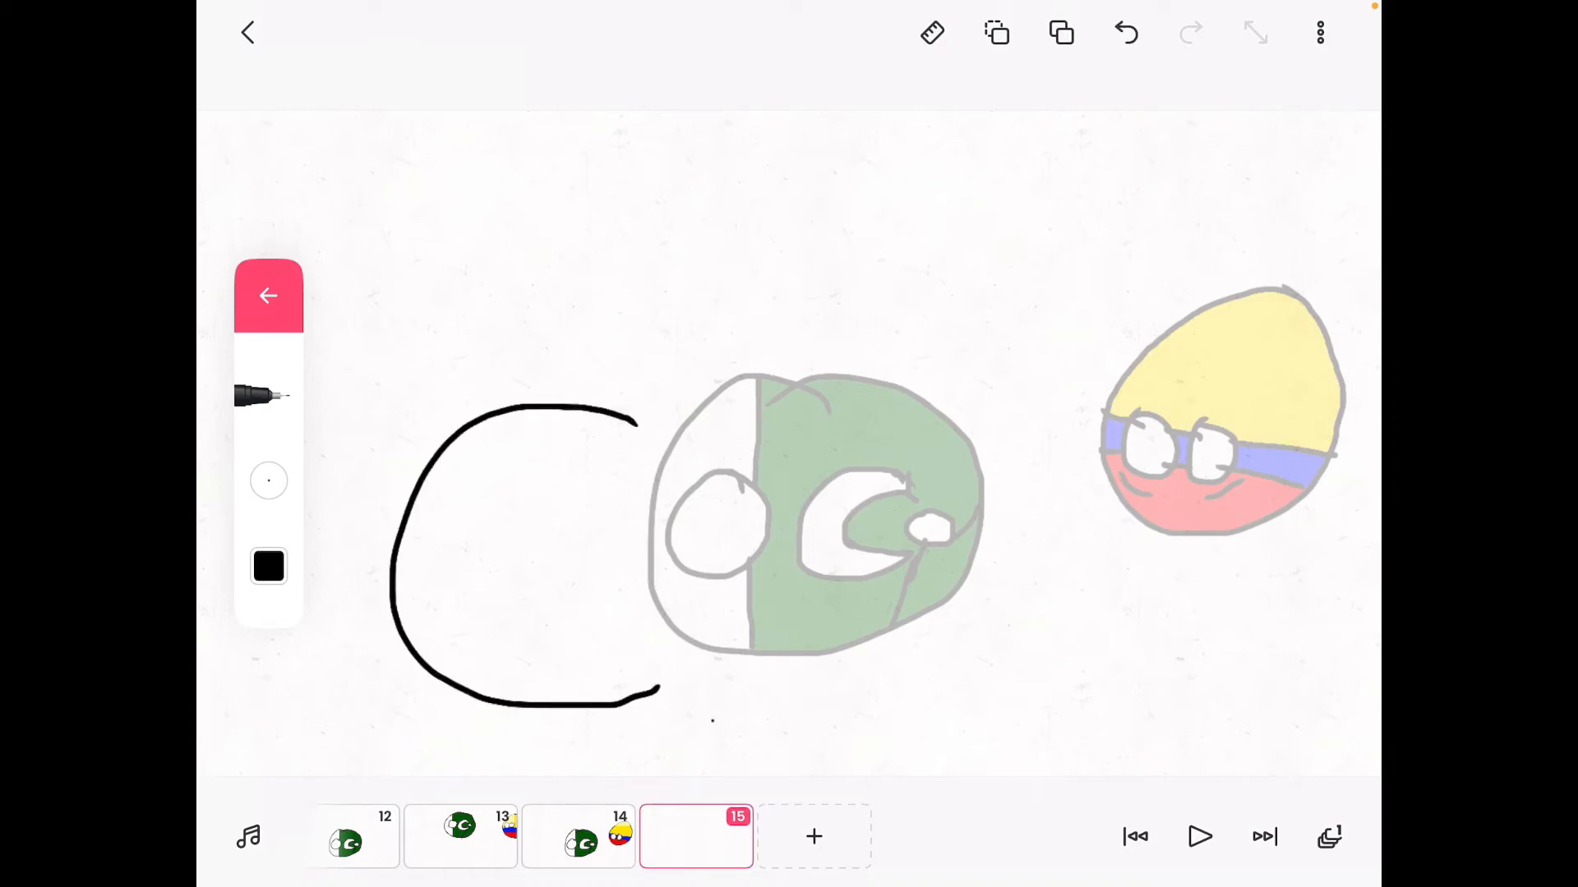
pyautogui.click(1125, 32)
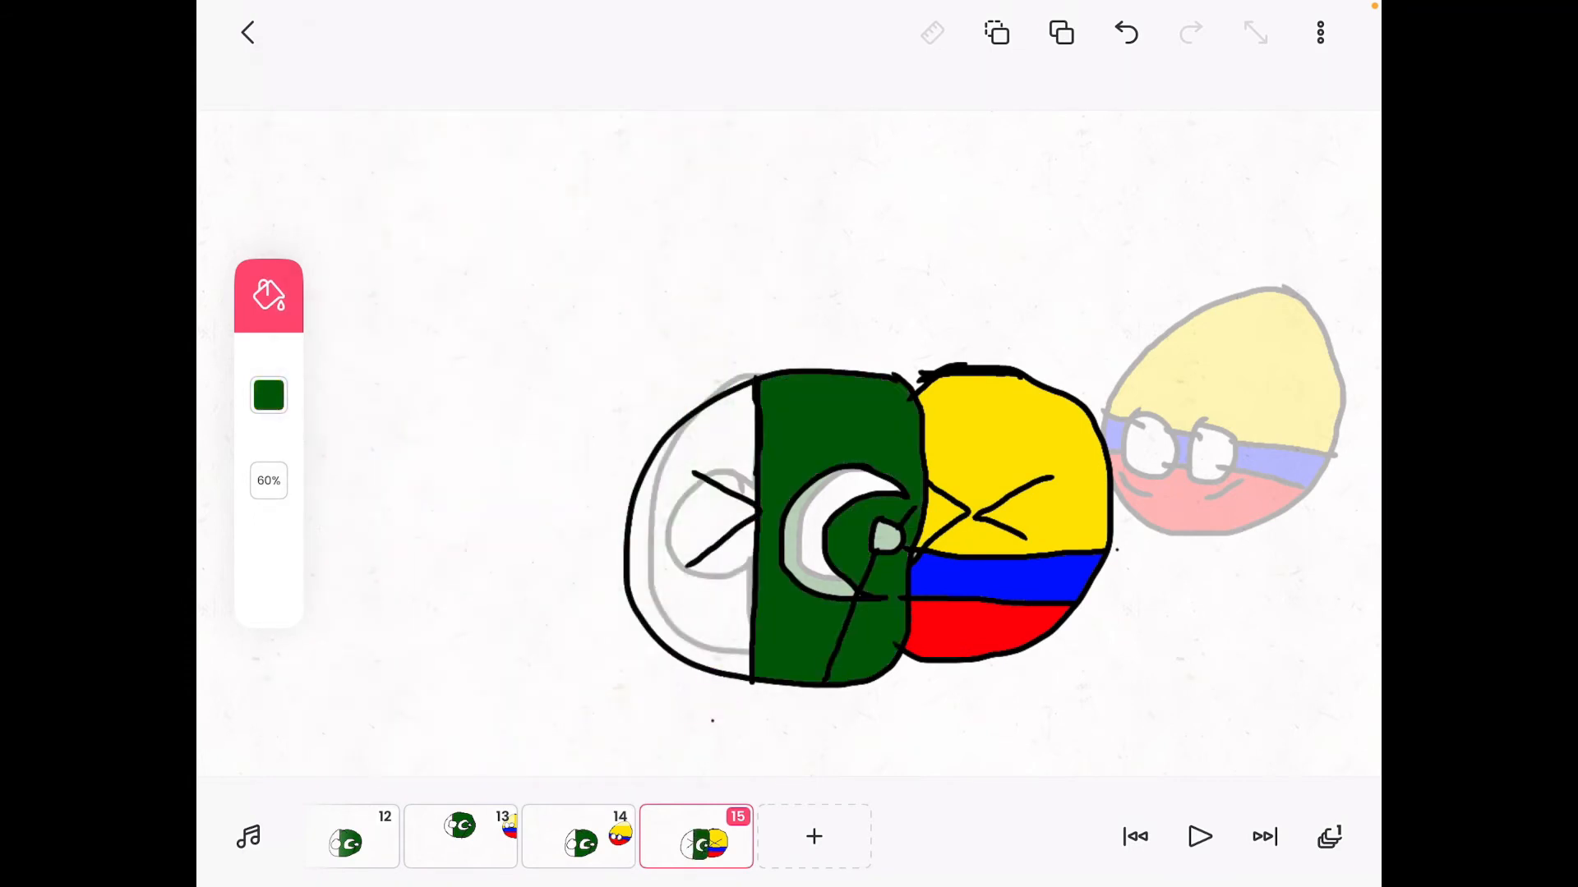
pyautogui.click(812, 837)
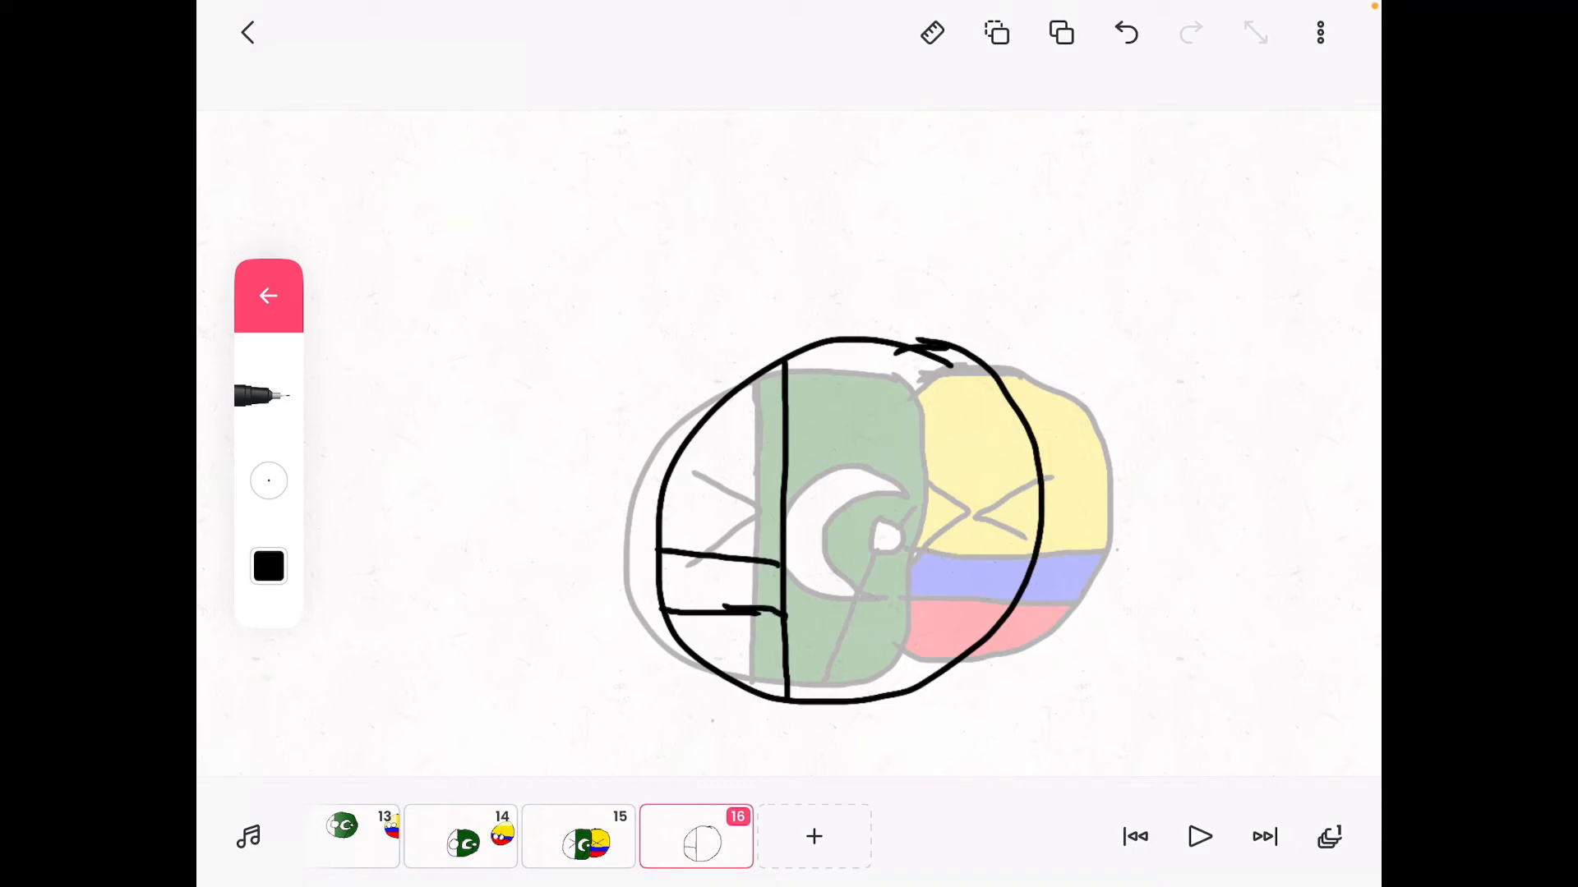
# Step: Outline eyes and crescent, then fill the merged ball dark green, yellow and blue
pyautogui.click(269, 295)
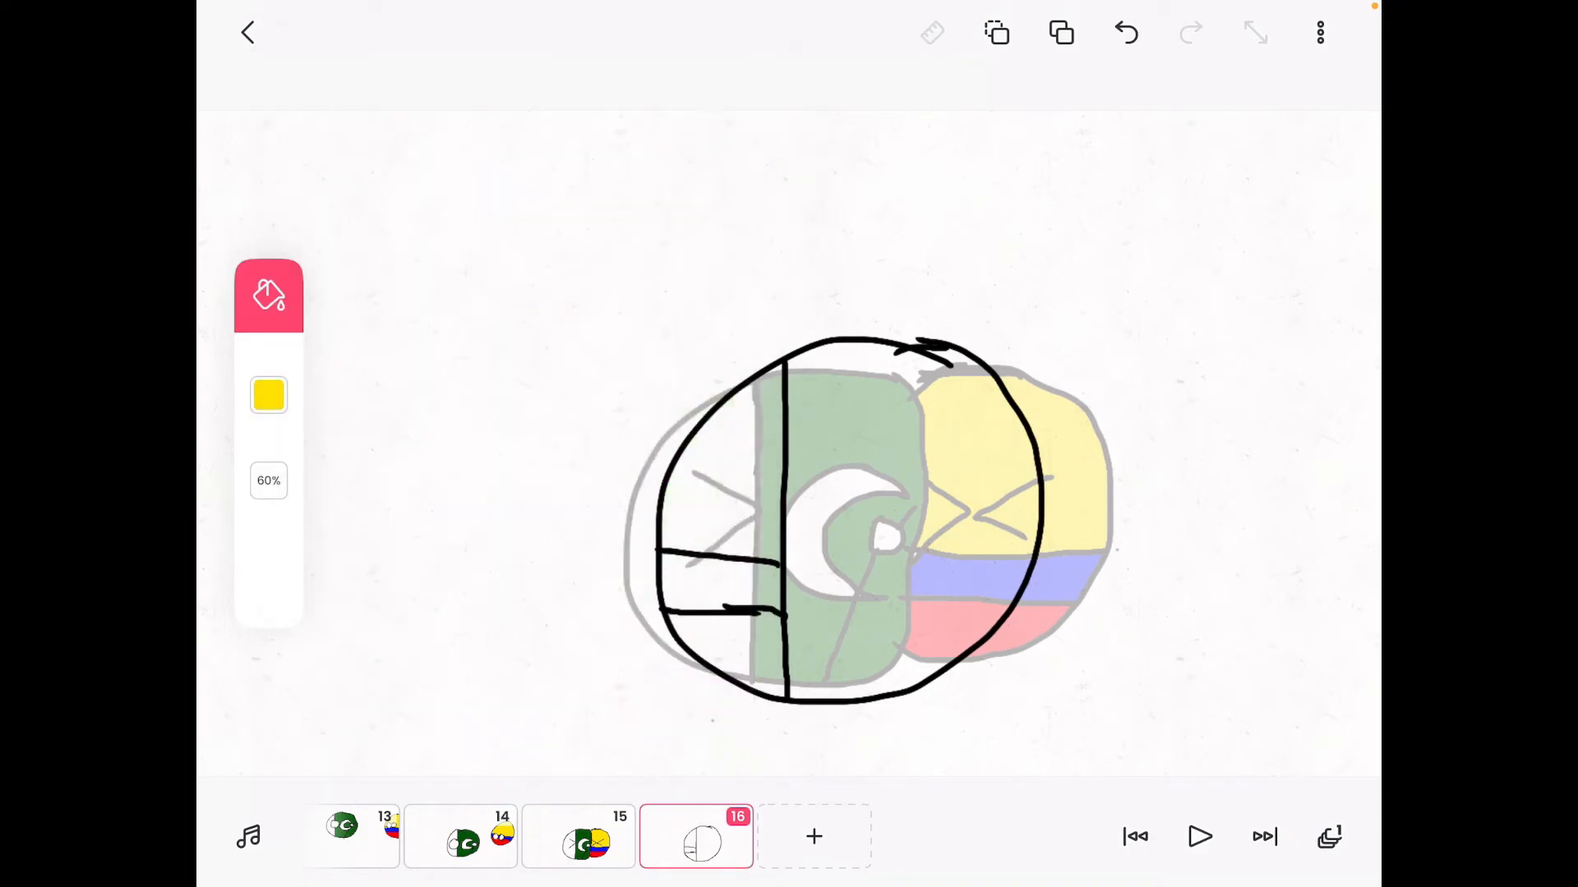
pyautogui.click(268, 295)
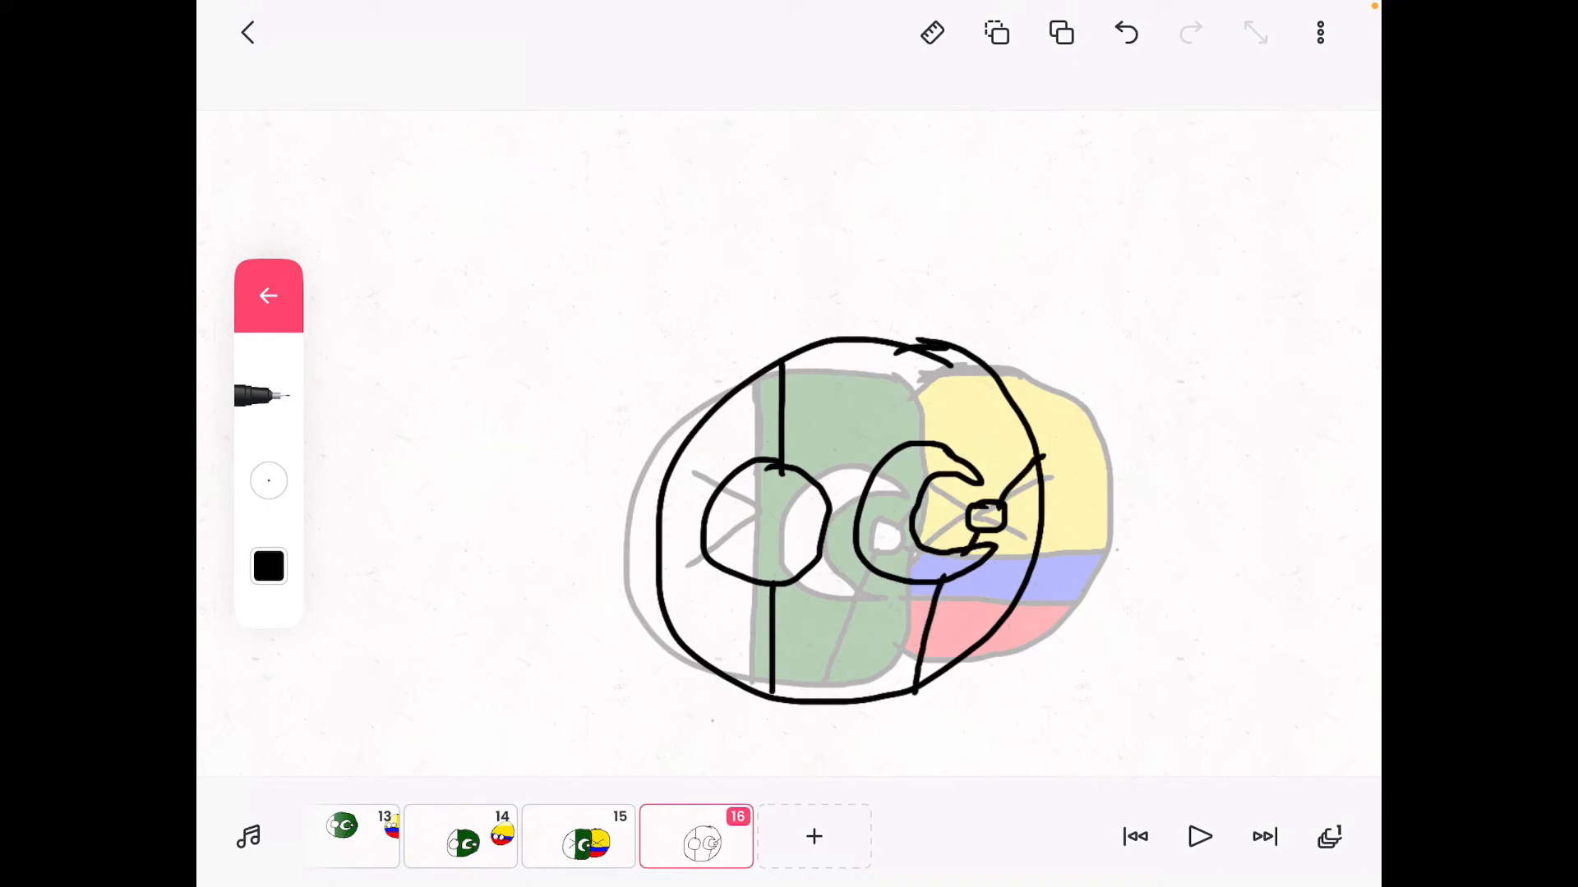
pyautogui.click(269, 568)
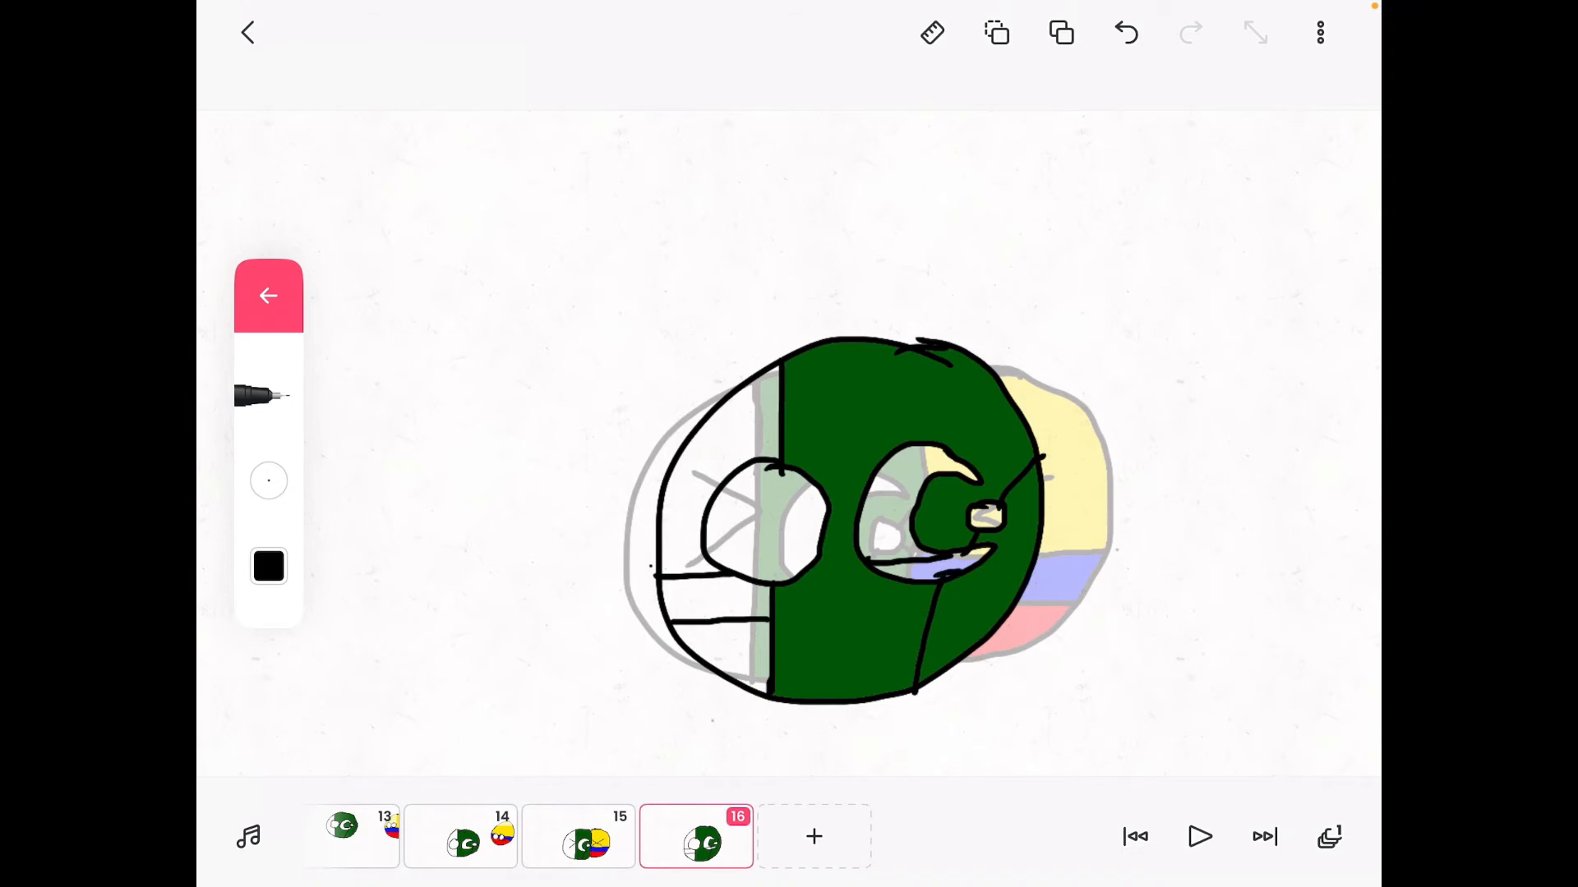
pyautogui.click(269, 295)
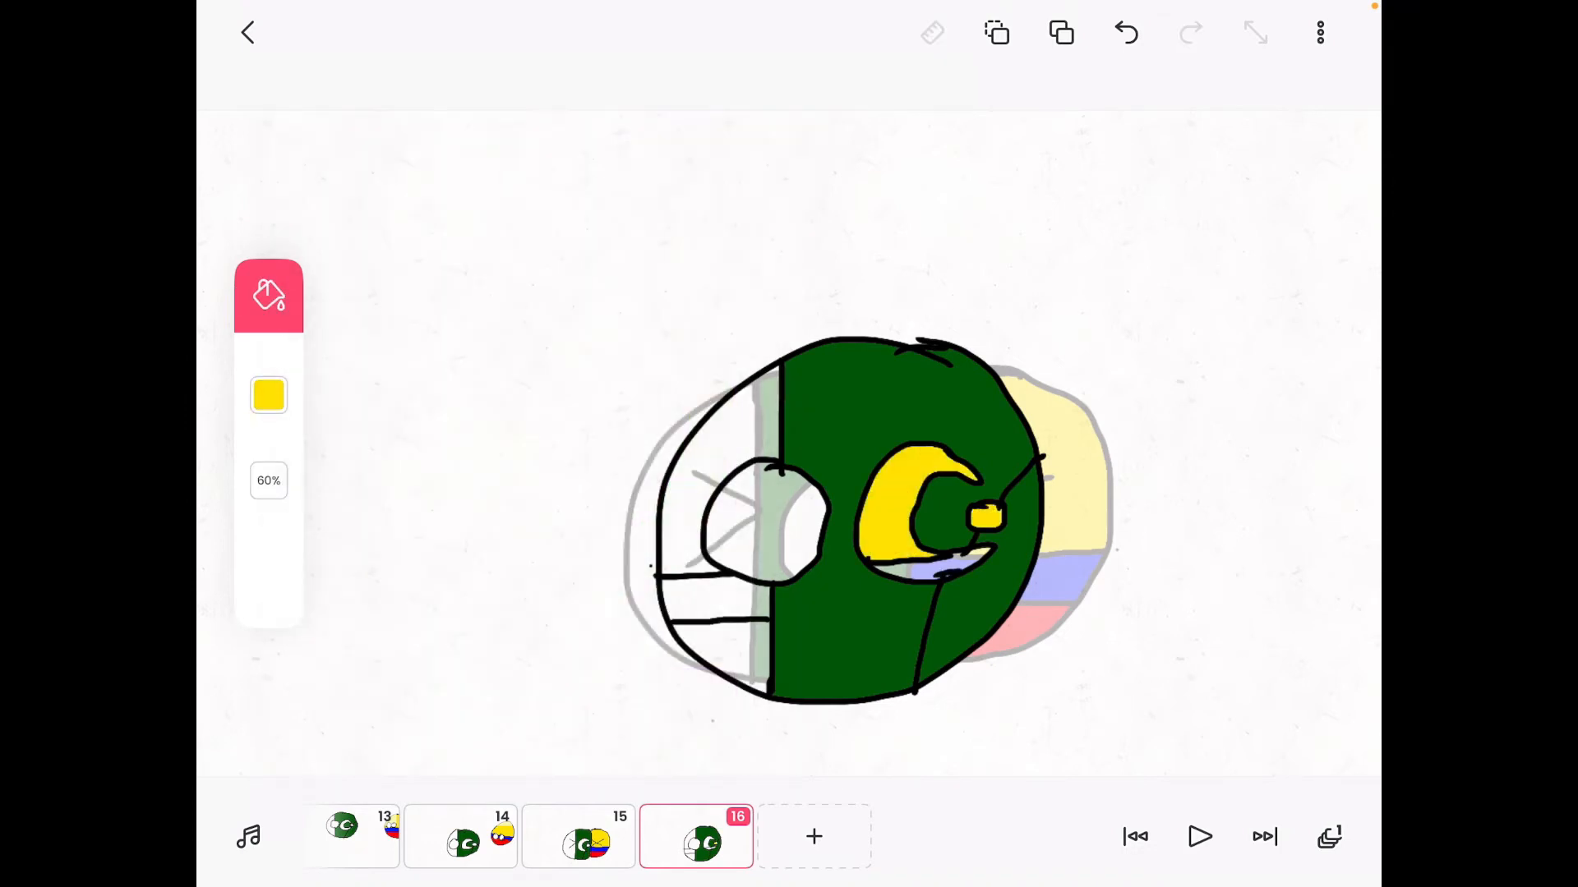
pyautogui.click(269, 395)
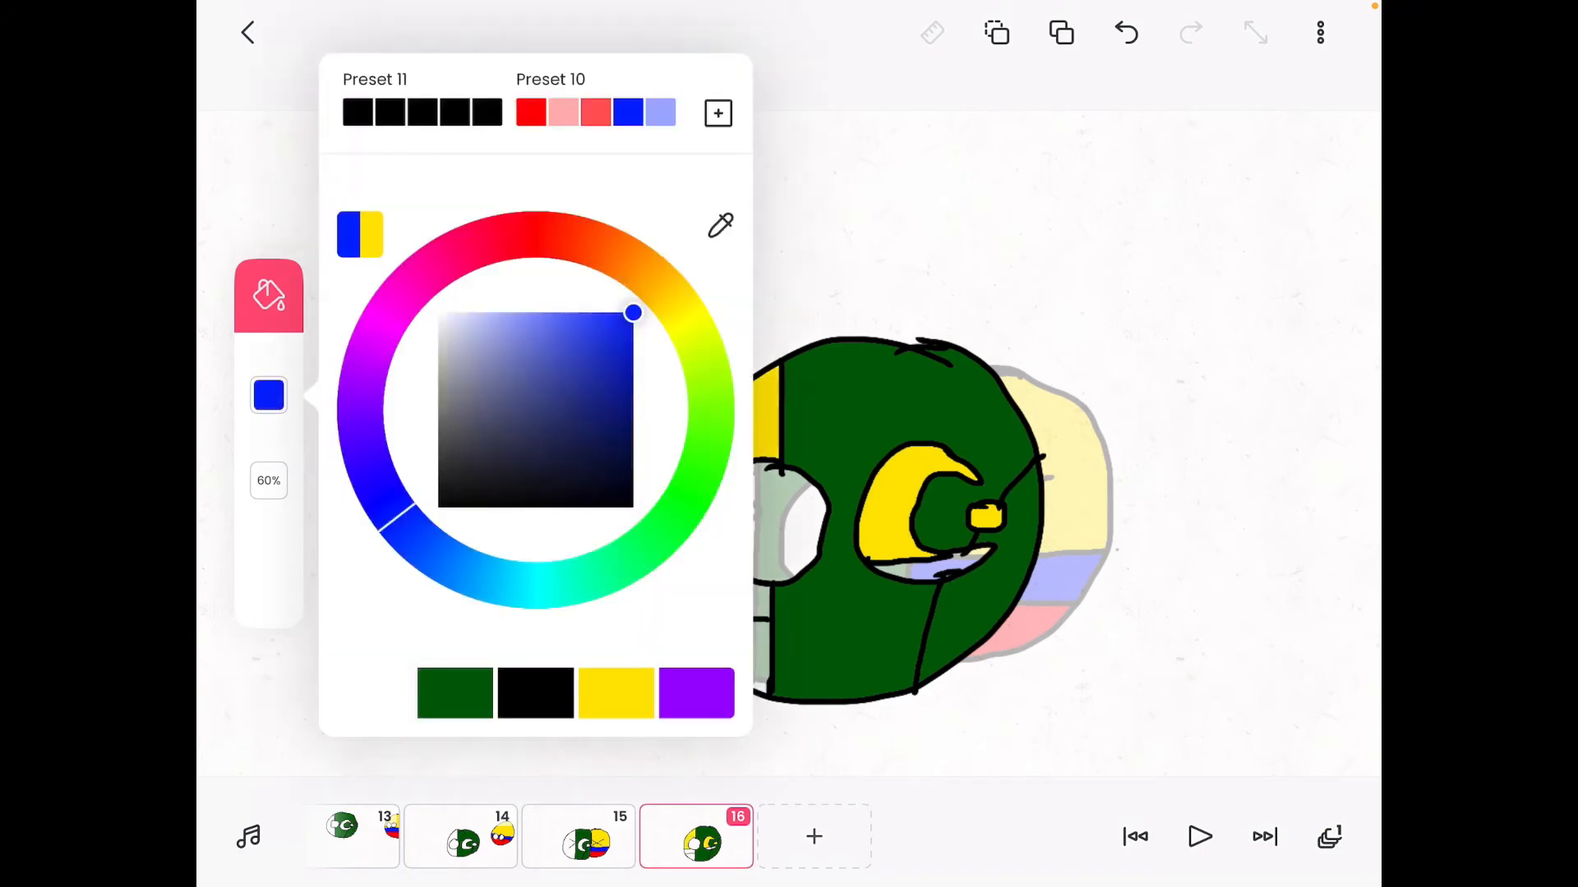
pyautogui.click(524, 221)
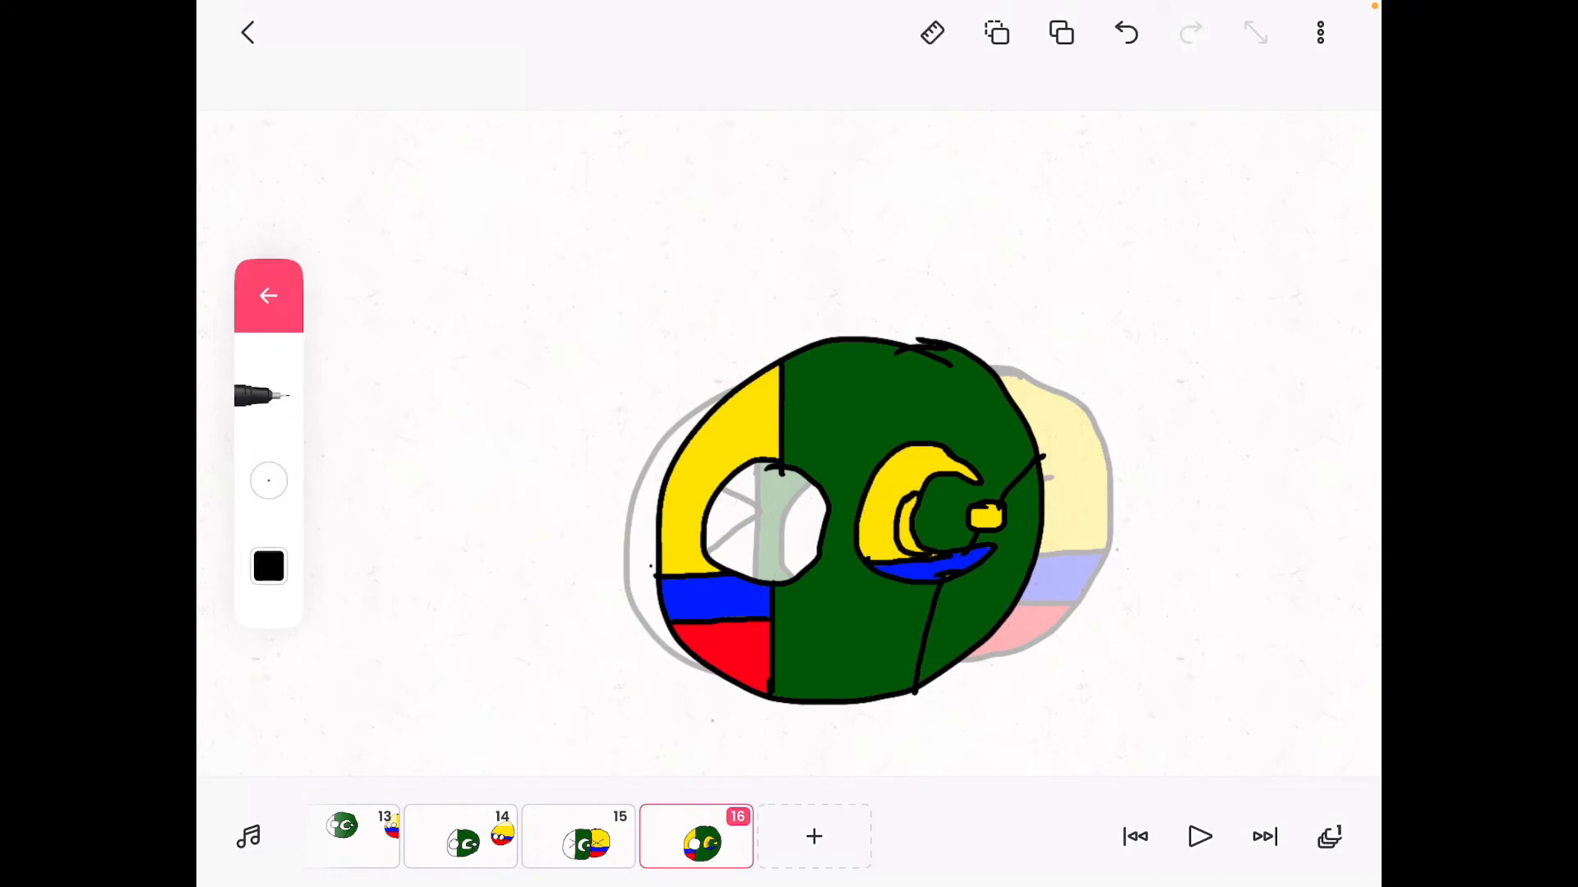
# Step: Undo a mistaken white fill and redraw the small eye inside the star
pyautogui.click(269, 568)
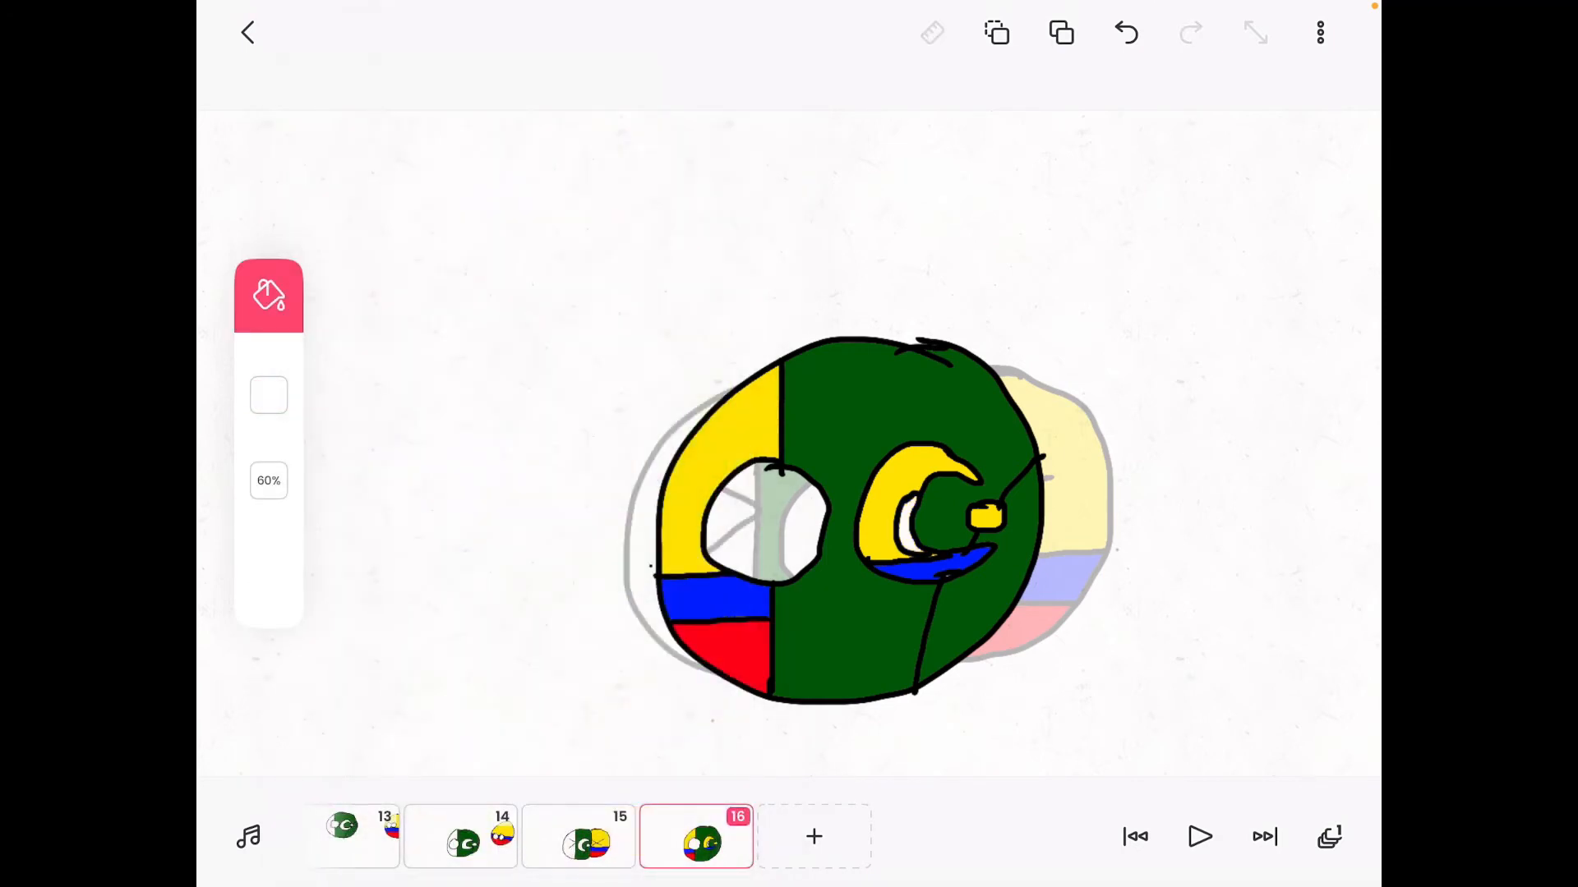
pyautogui.click(268, 295)
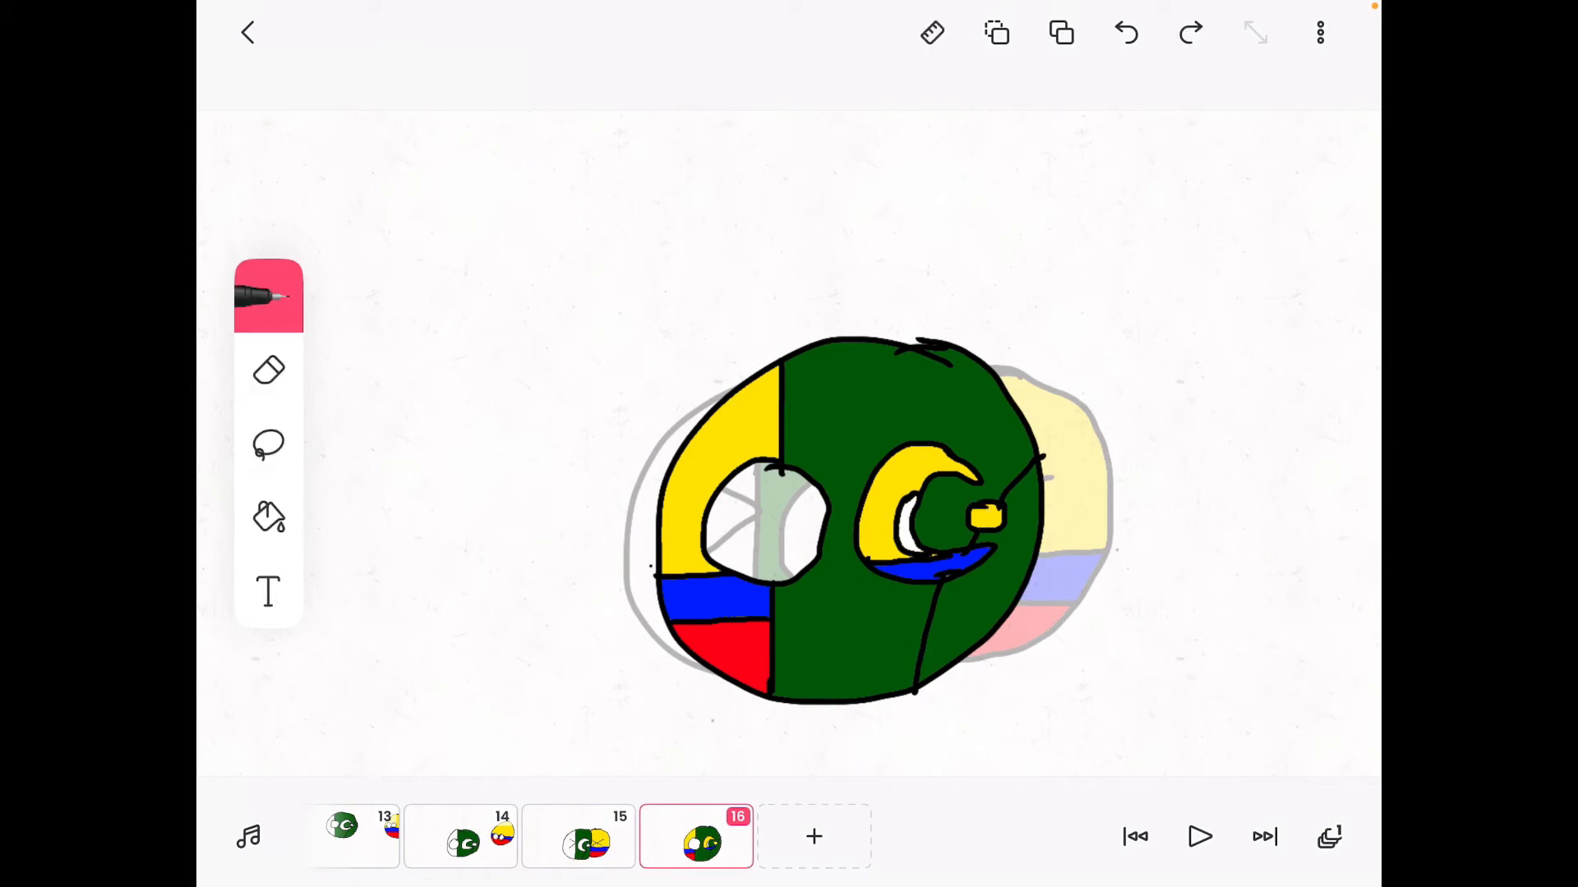
pyautogui.click(268, 295)
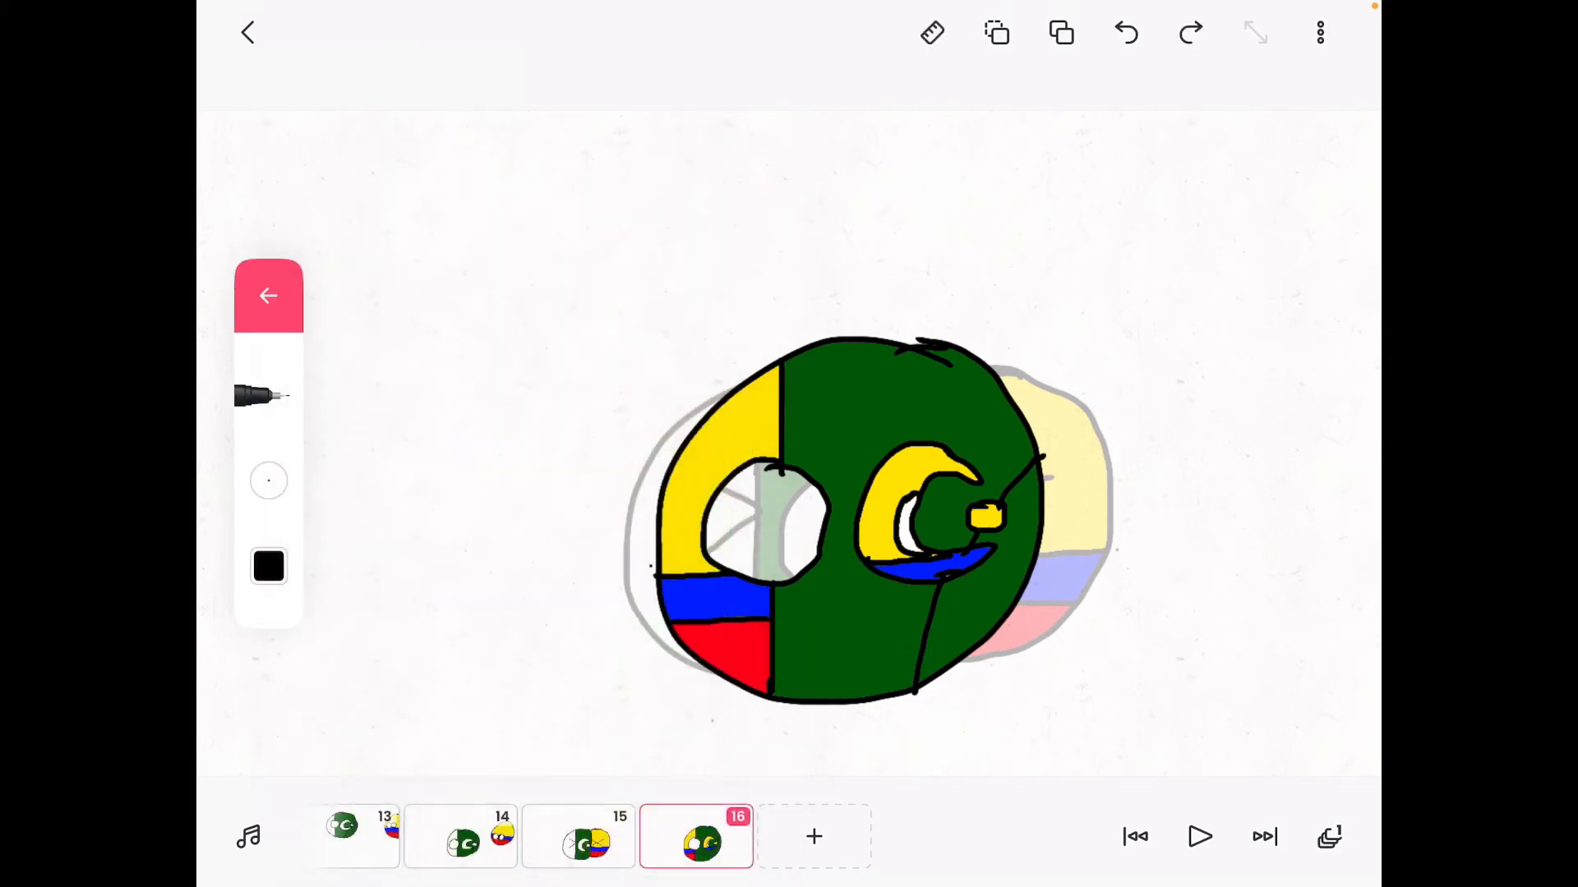
pyautogui.click(1126, 32)
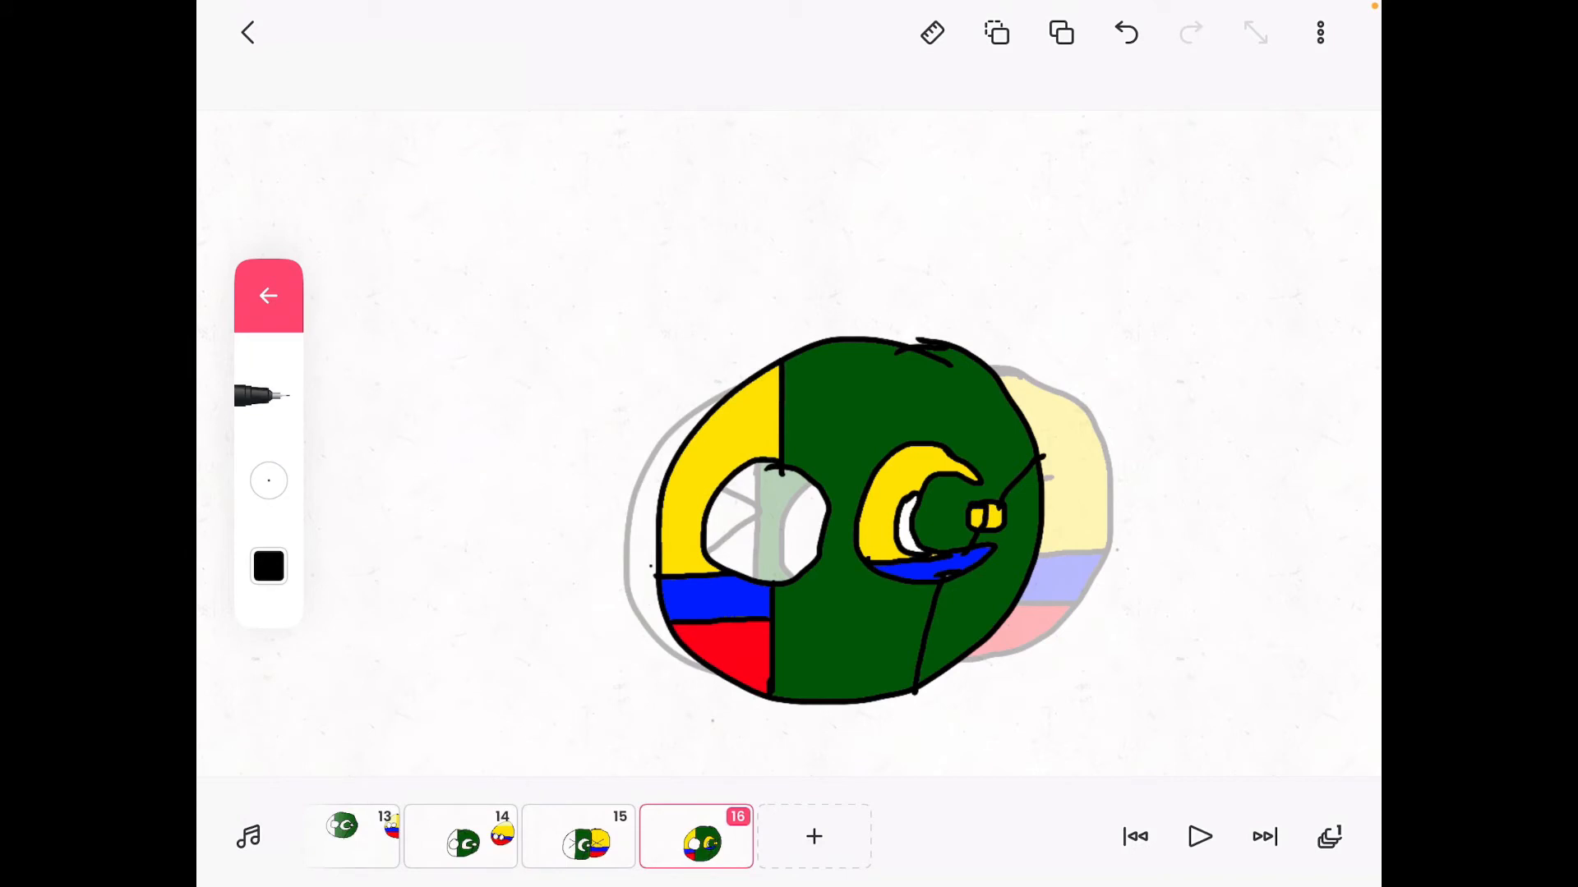
pyautogui.click(932, 32)
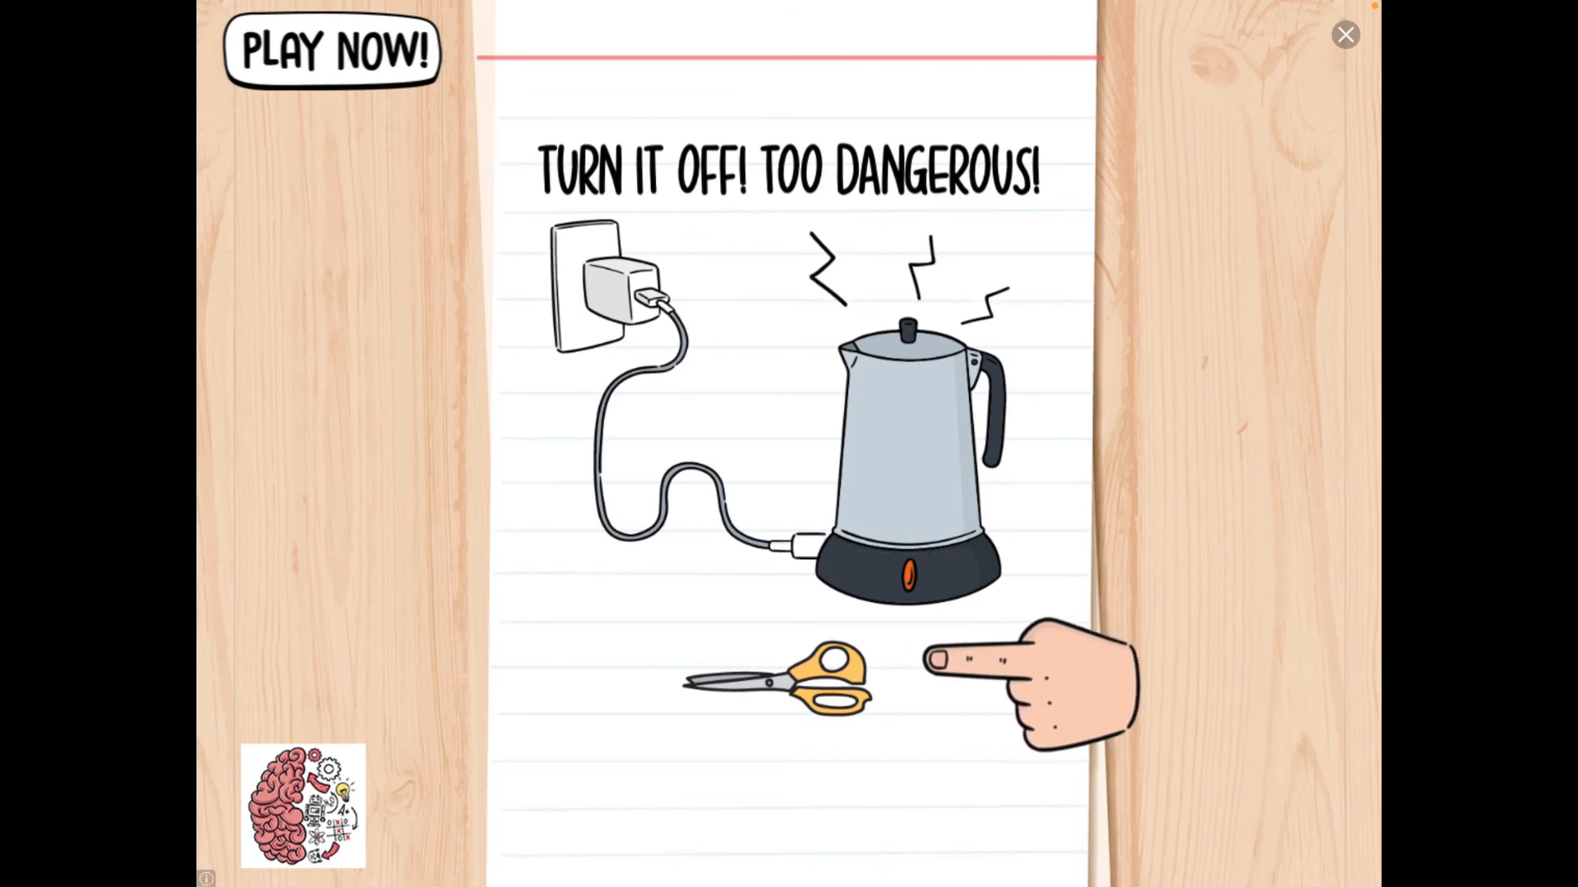
pyautogui.click(1344, 35)
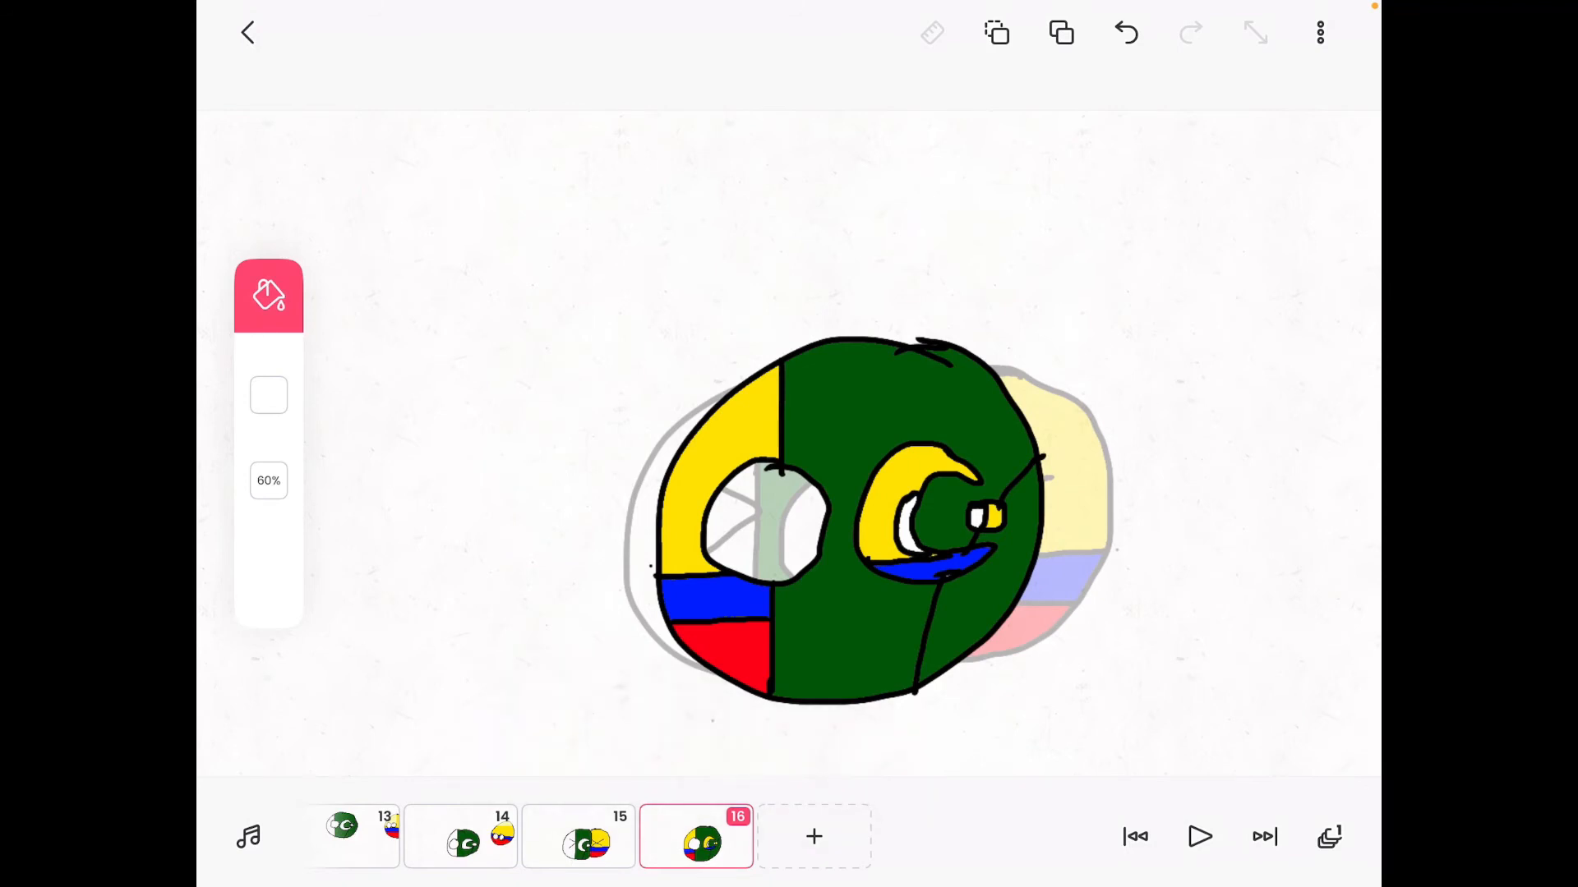
# Step: Duplicate the merged-ball frame 16 until the timeline runs to 26 frames
pyautogui.click(1319, 32)
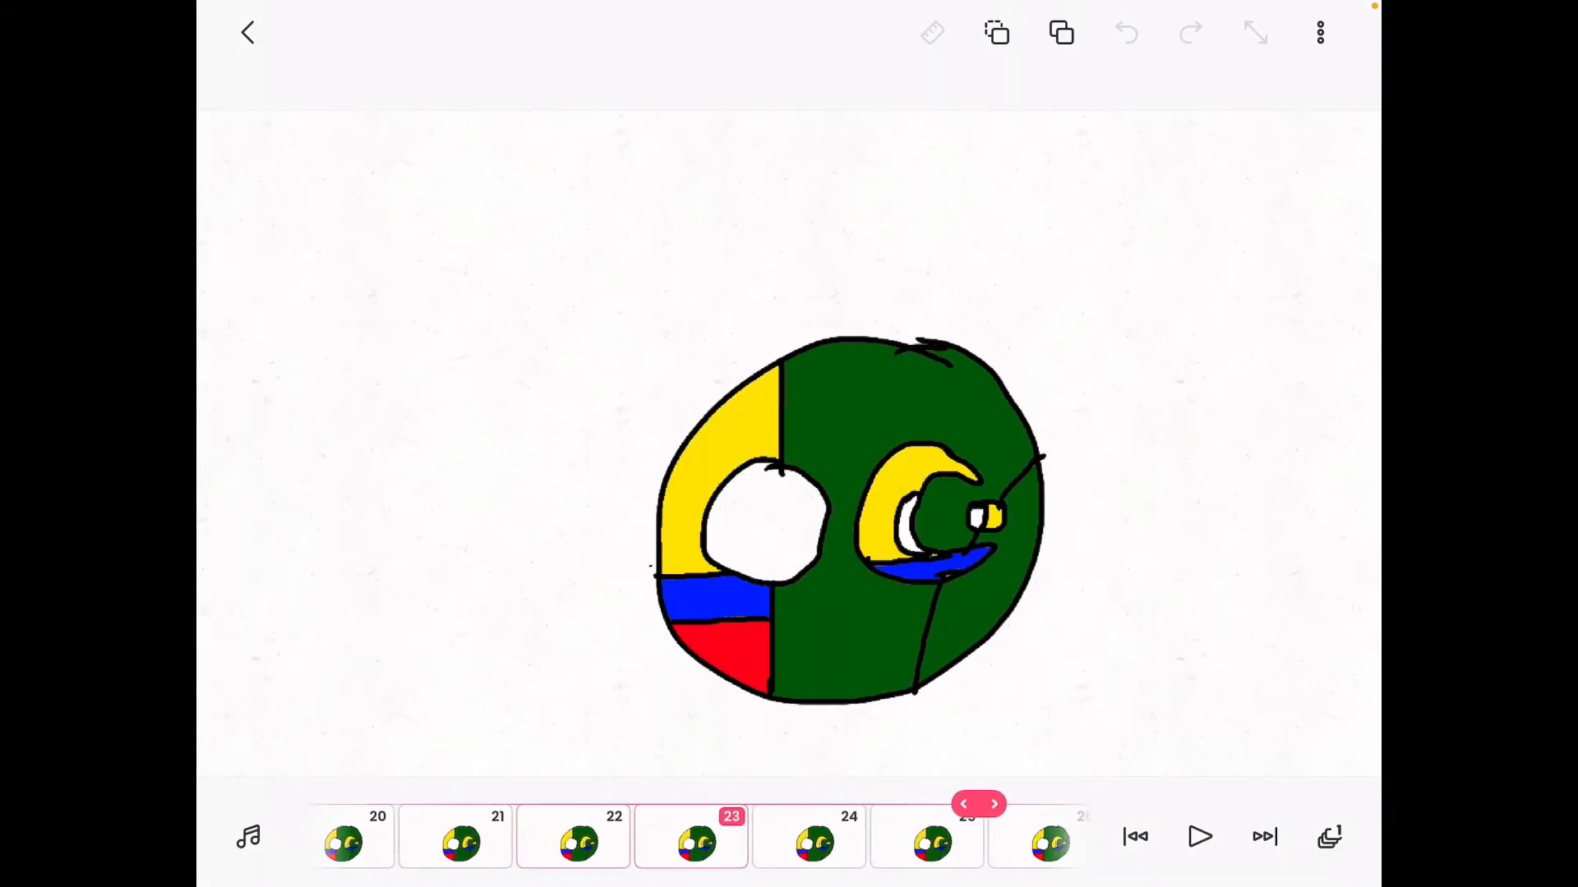
pyautogui.hscroll(-3)
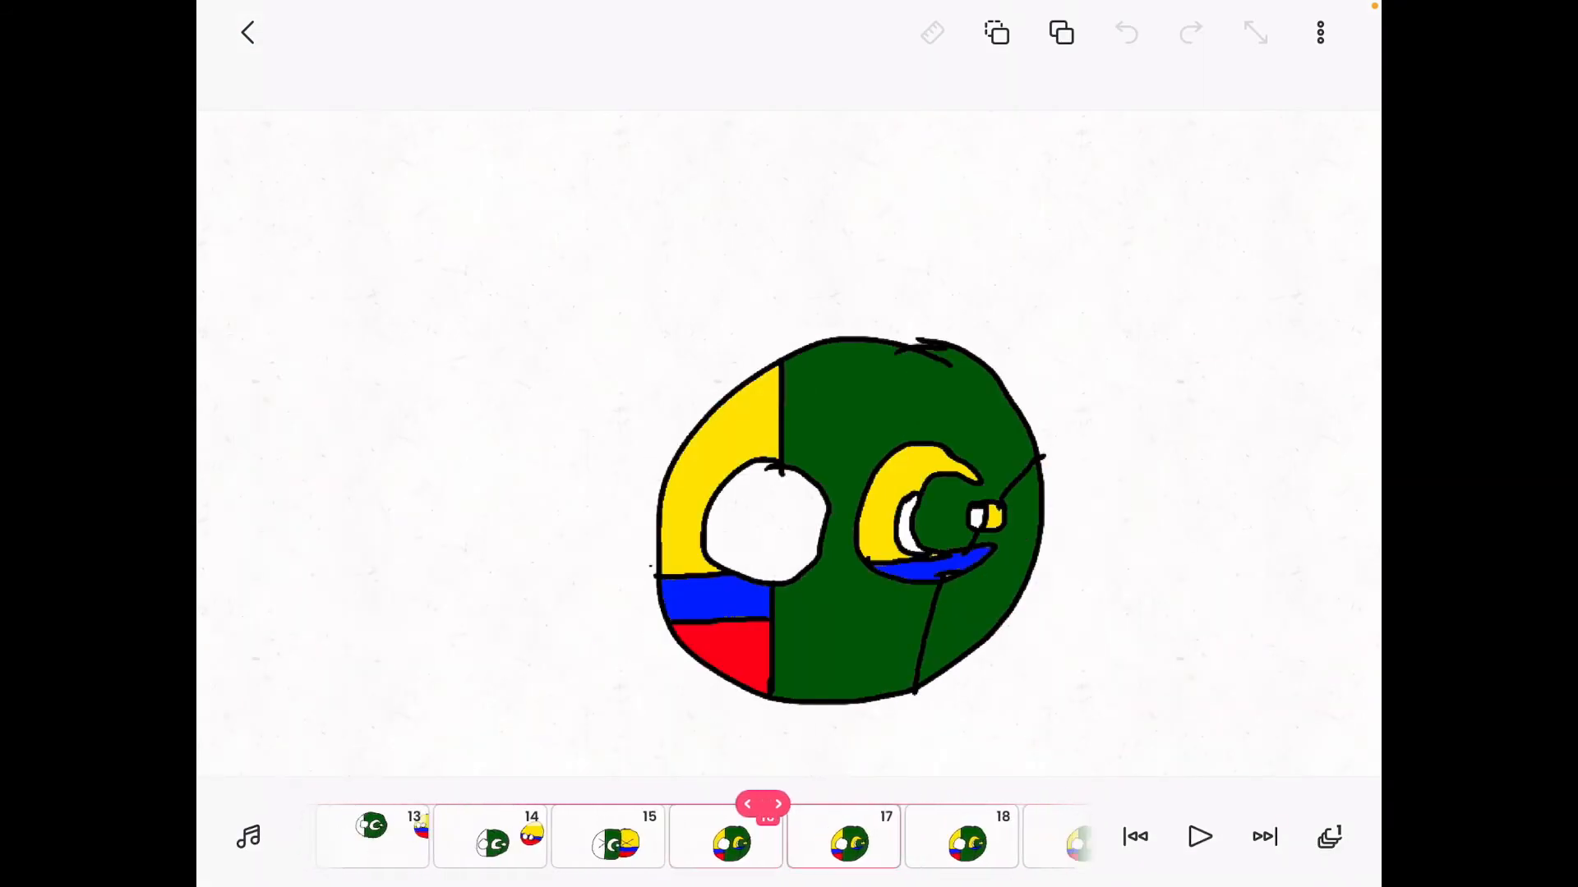
pyautogui.click(1198, 837)
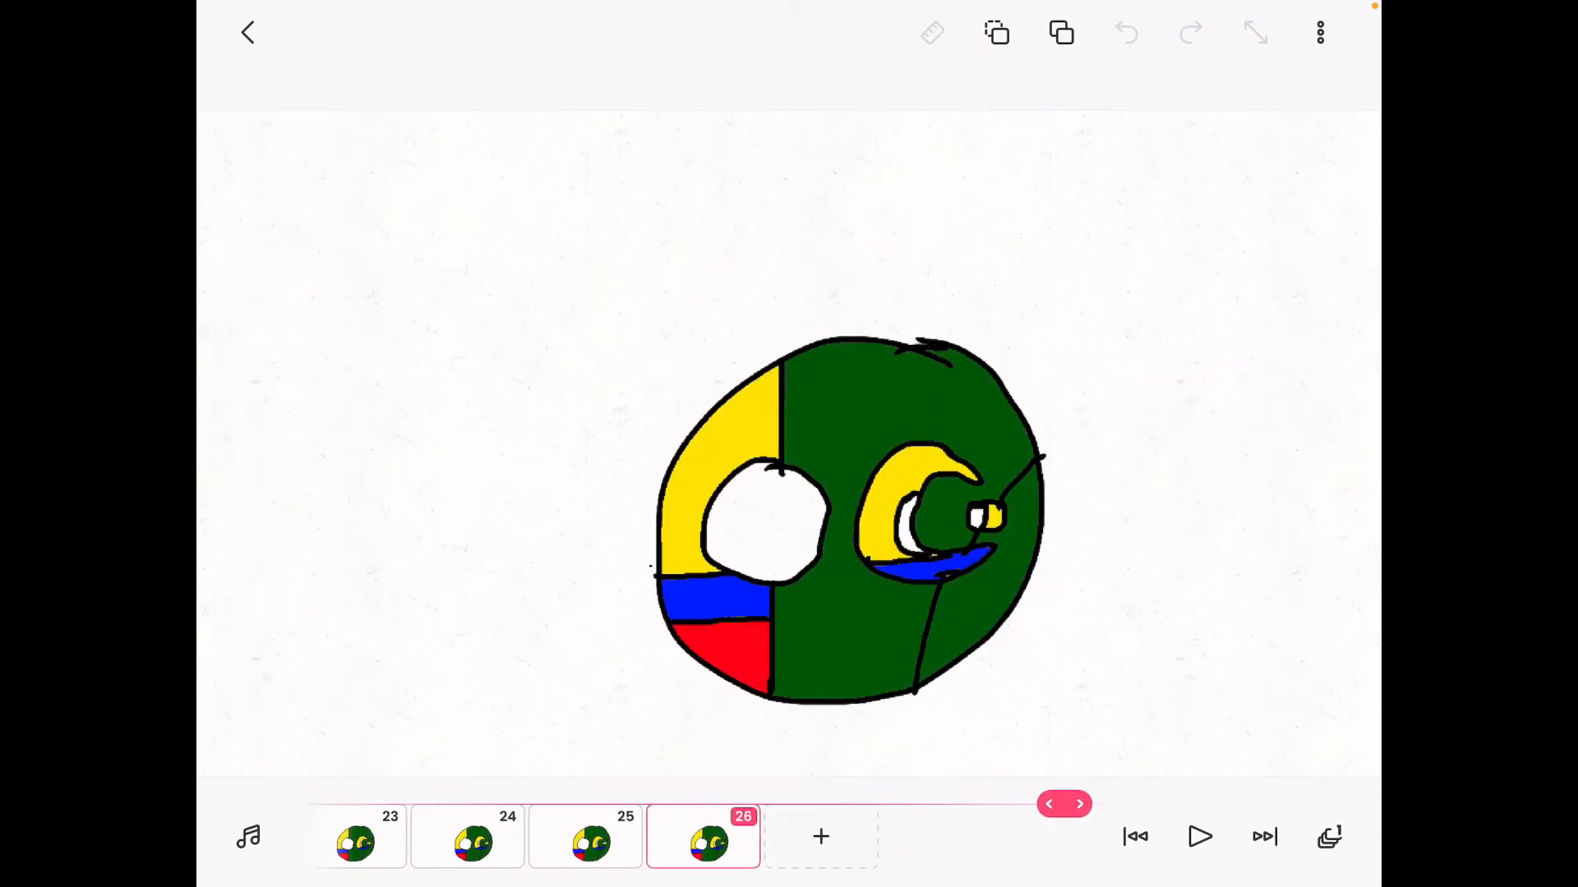
pyautogui.click(1319, 32)
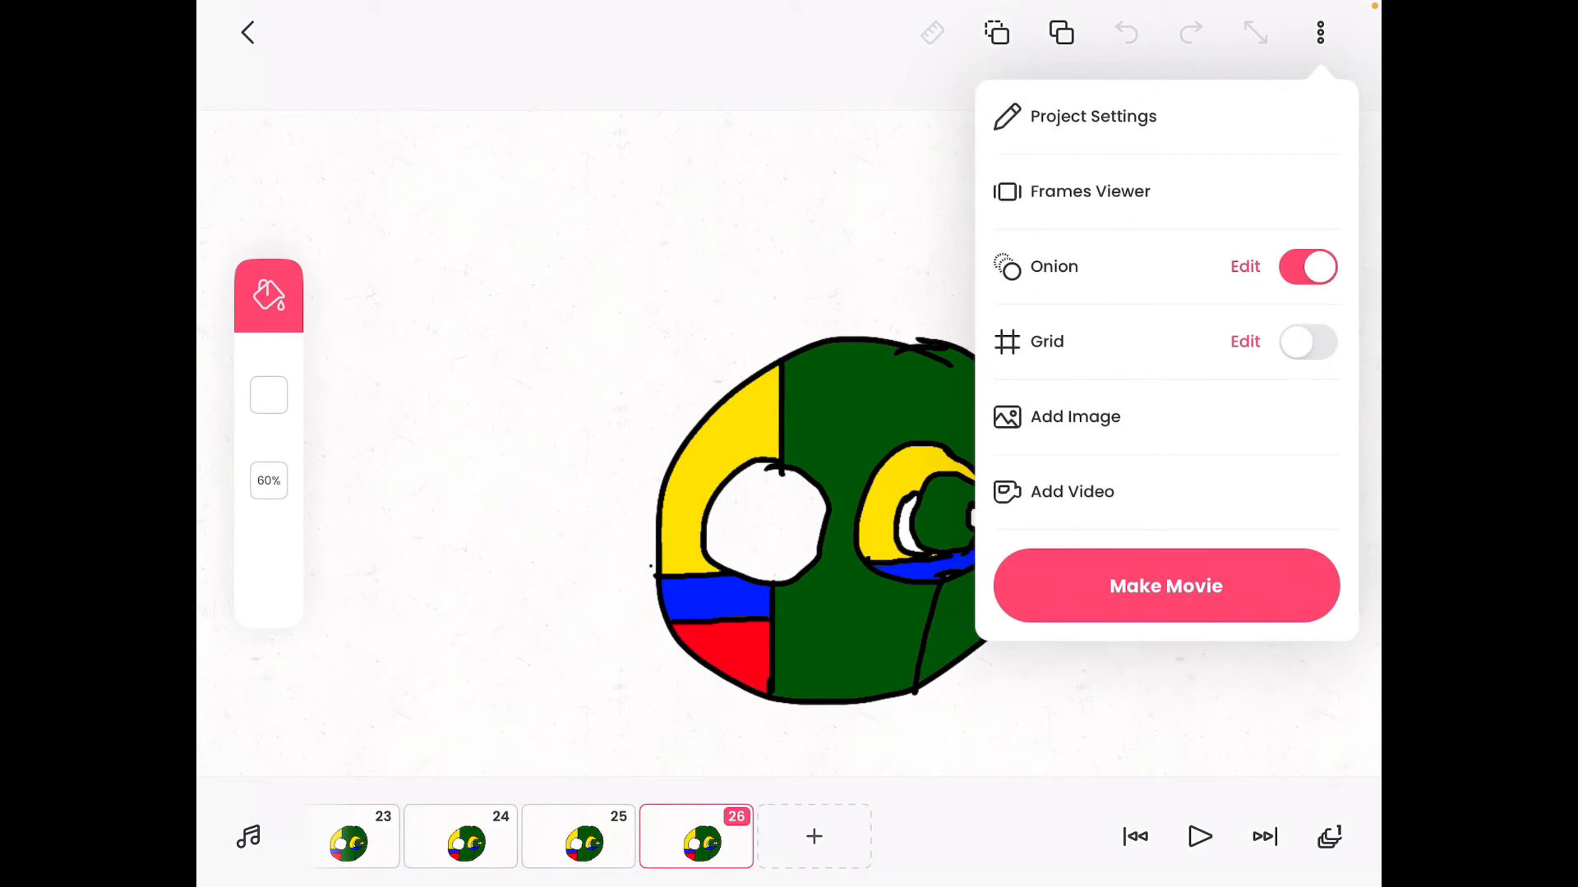
# Step: Start the movie export and rename the movie to 'Pakibiaball'
pyautogui.click(1165, 586)
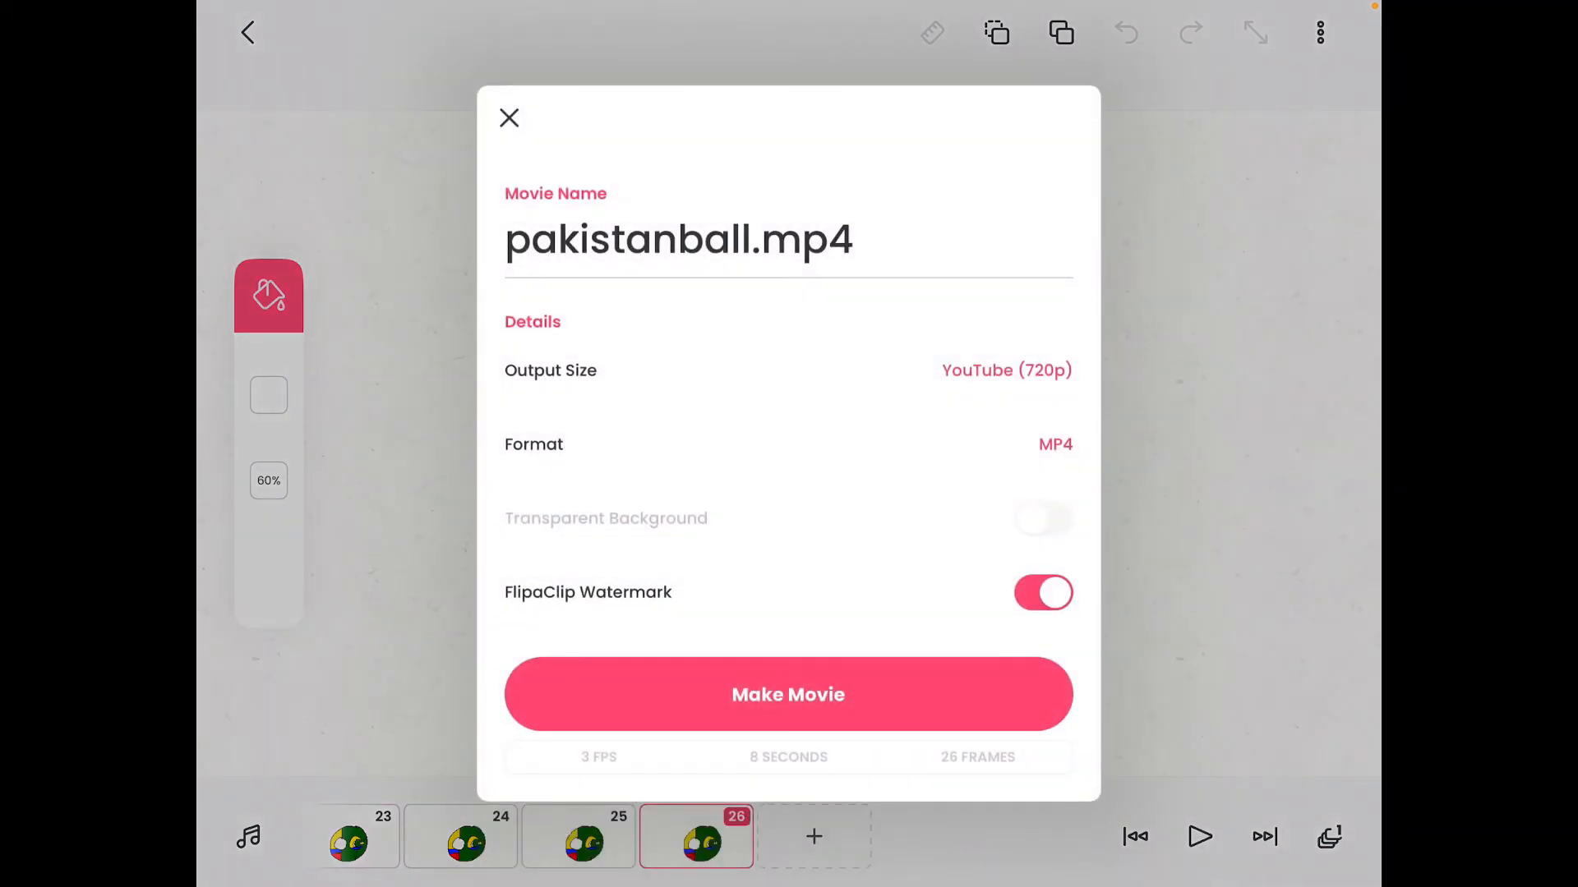
pyautogui.click(678, 239)
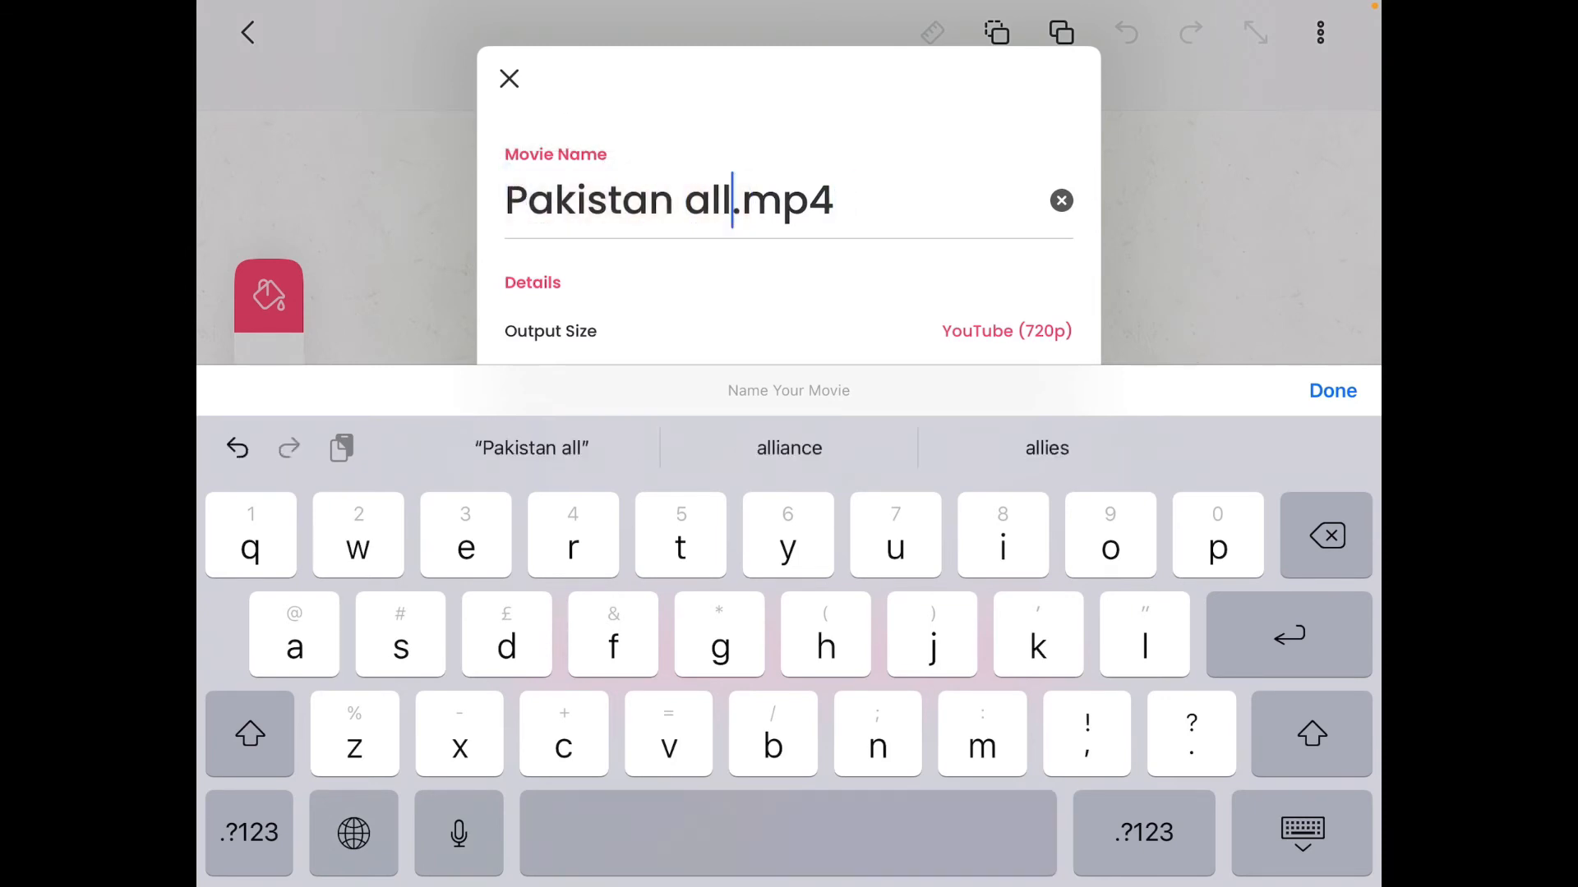
pyautogui.click(1326, 534)
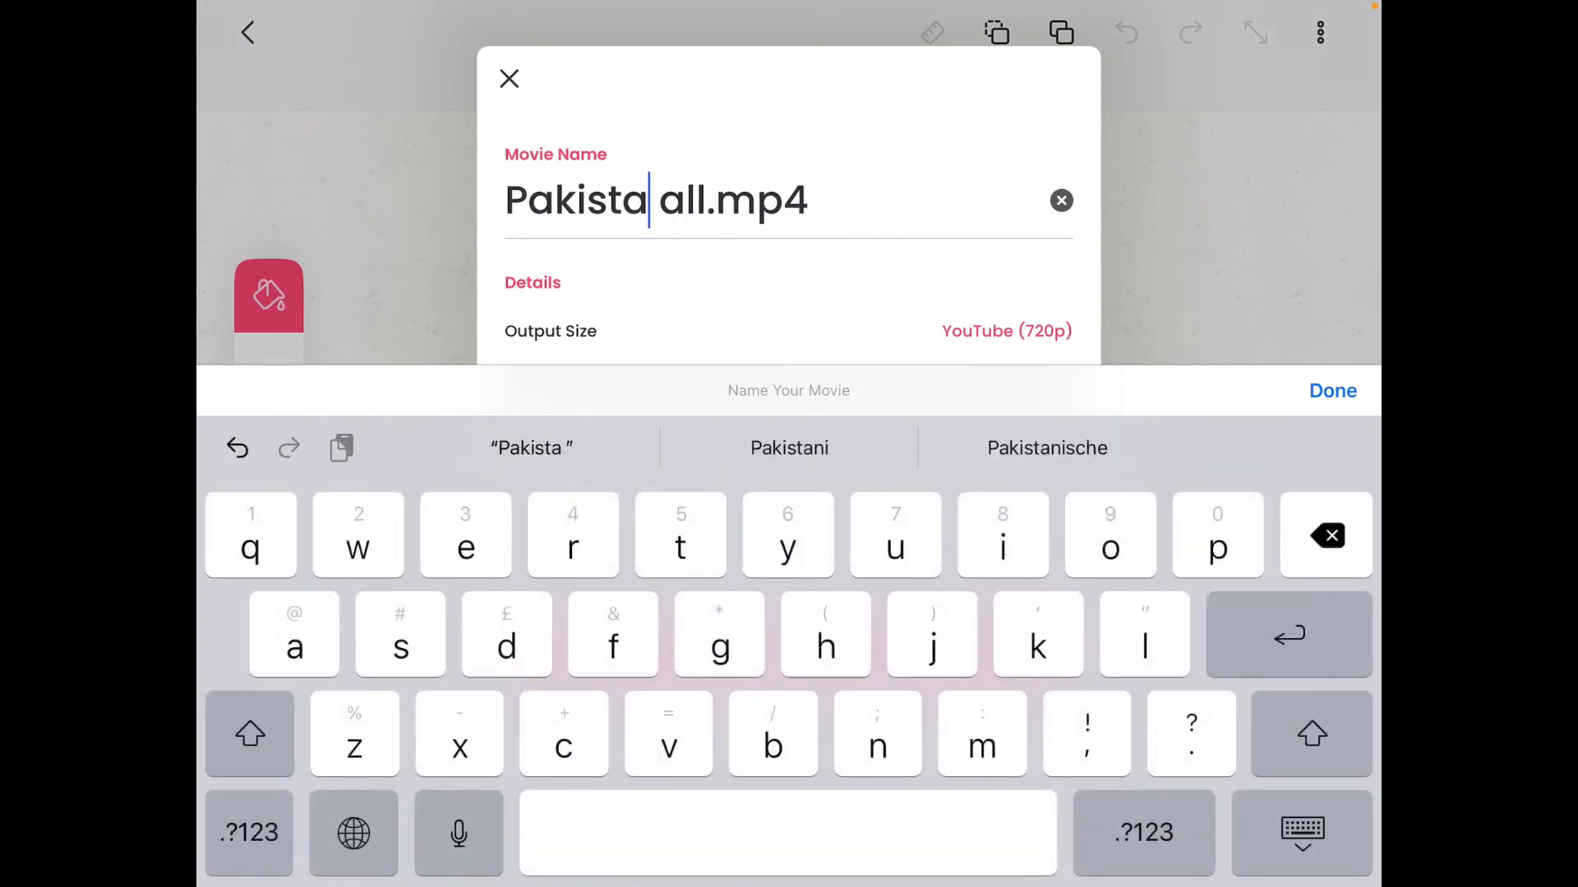
pyautogui.click(1327, 534)
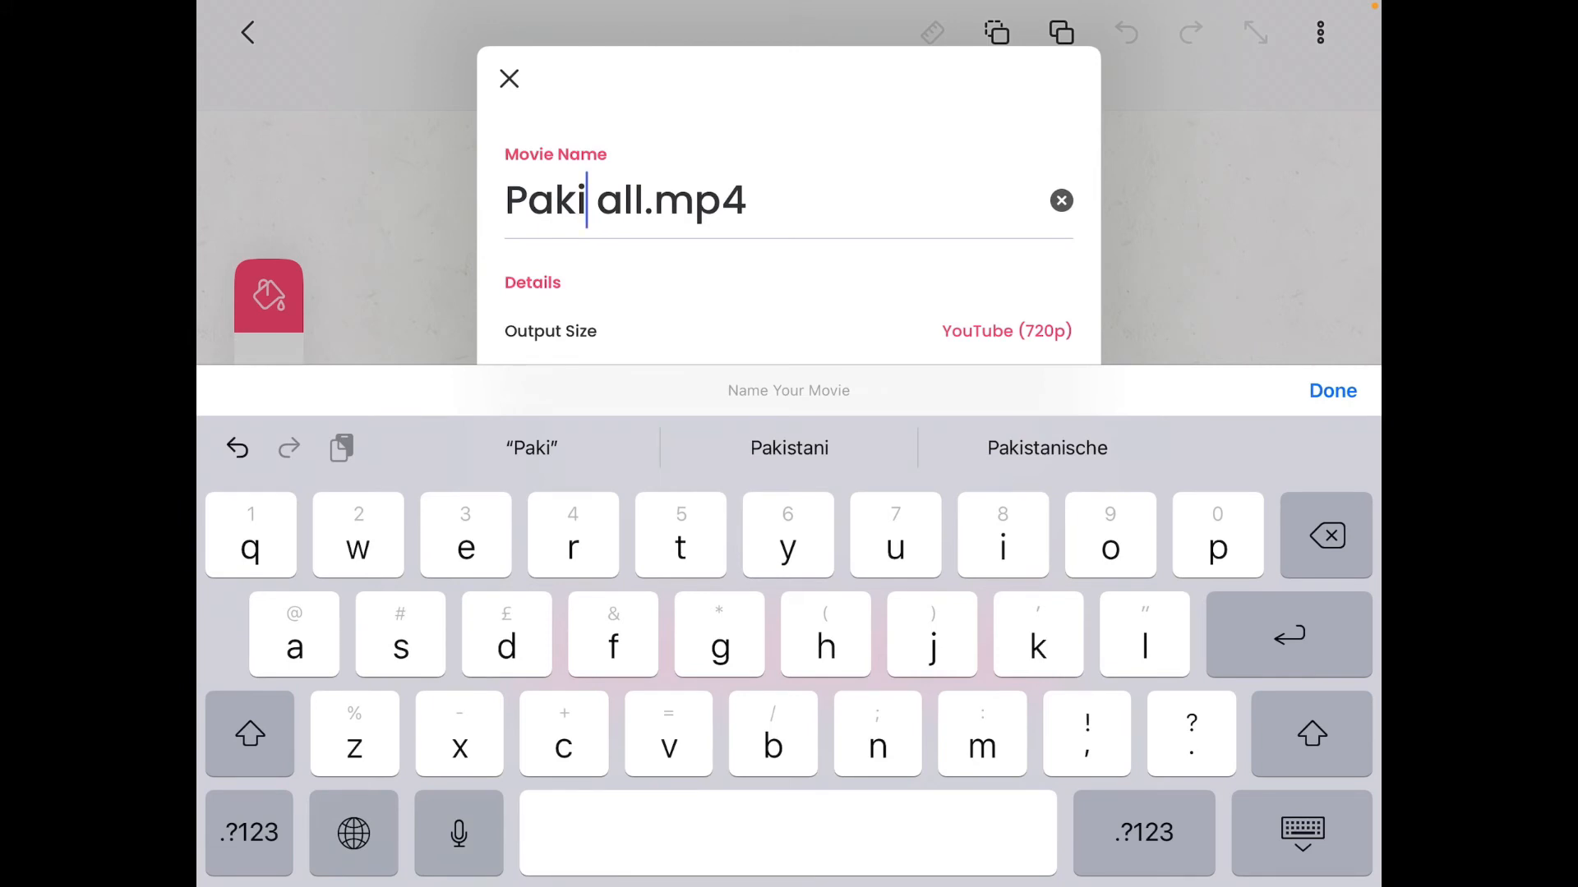
pyautogui.write('bia')
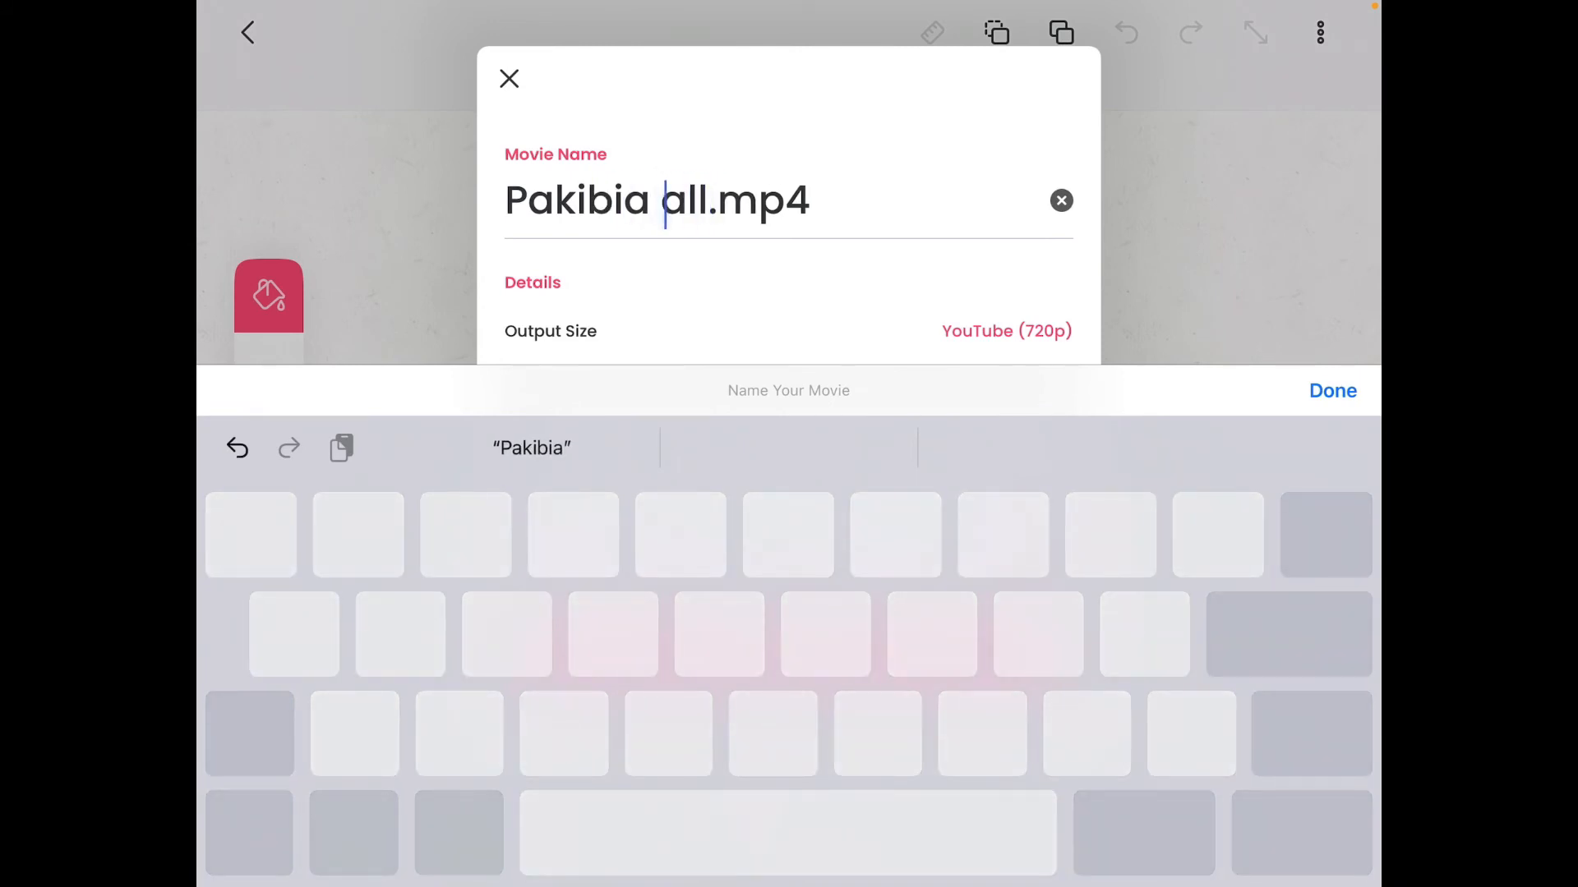
pyautogui.write('b')
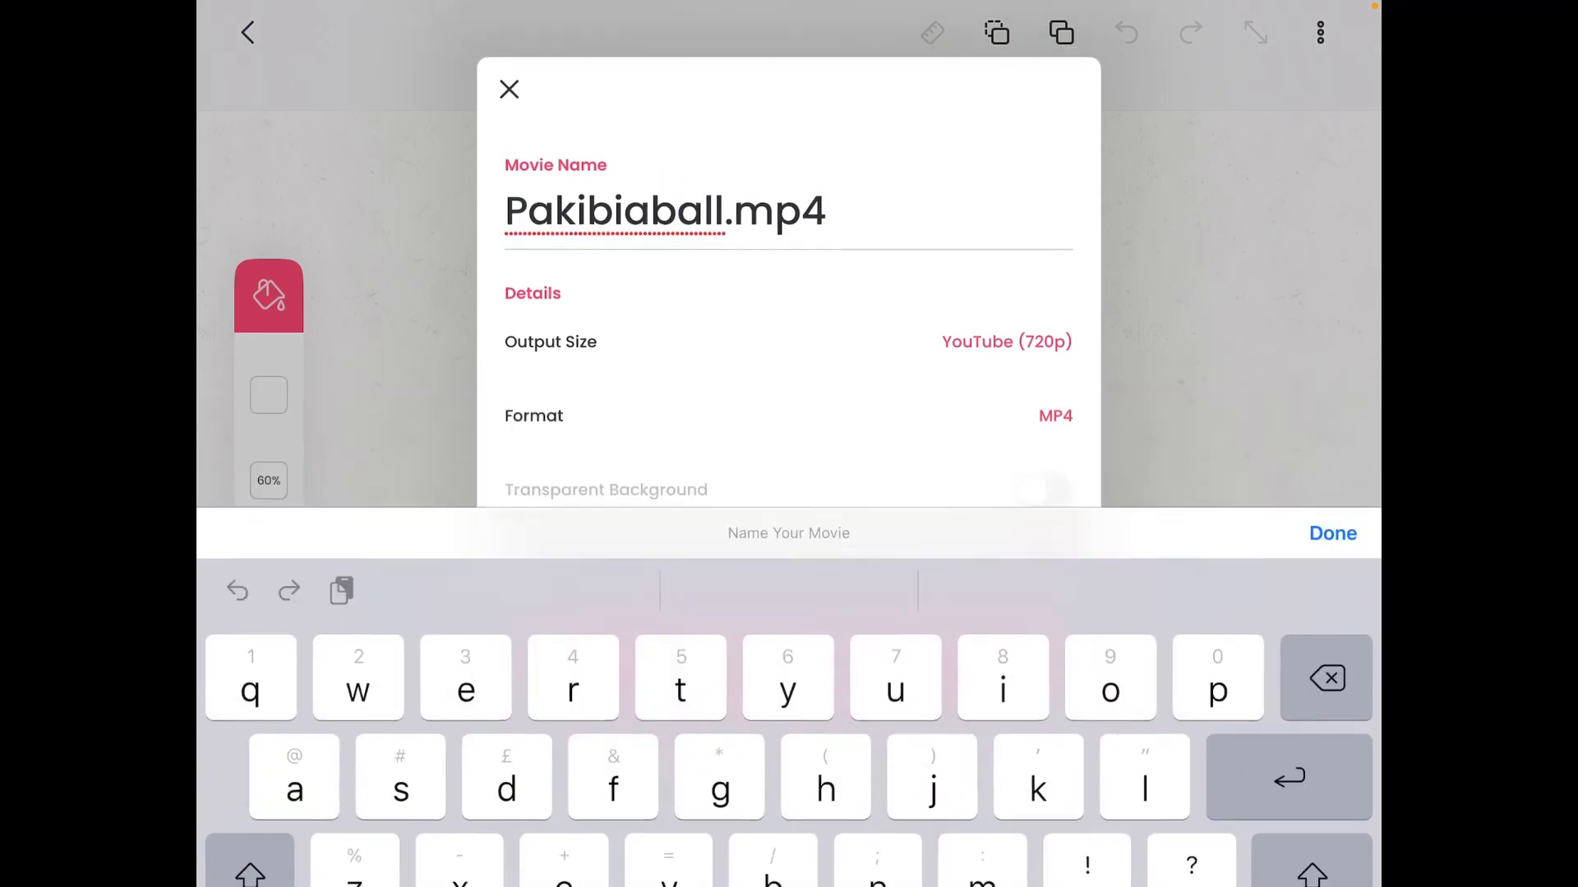
pyautogui.click(1332, 534)
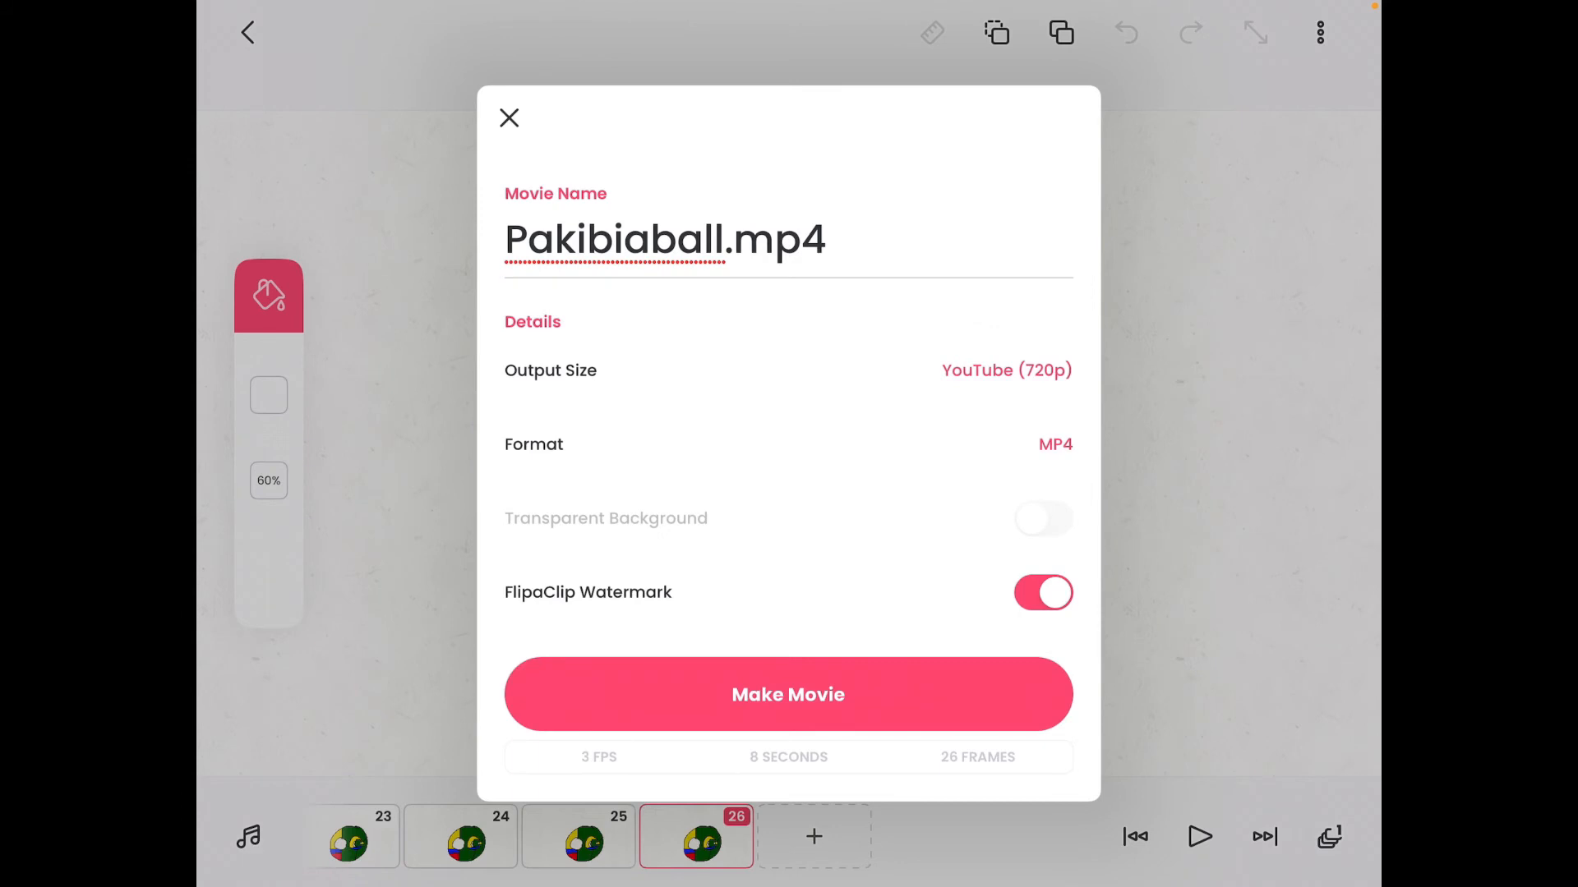
# Step: Set output size to YouTube (1080p) and make the movie
pyautogui.click(1005, 371)
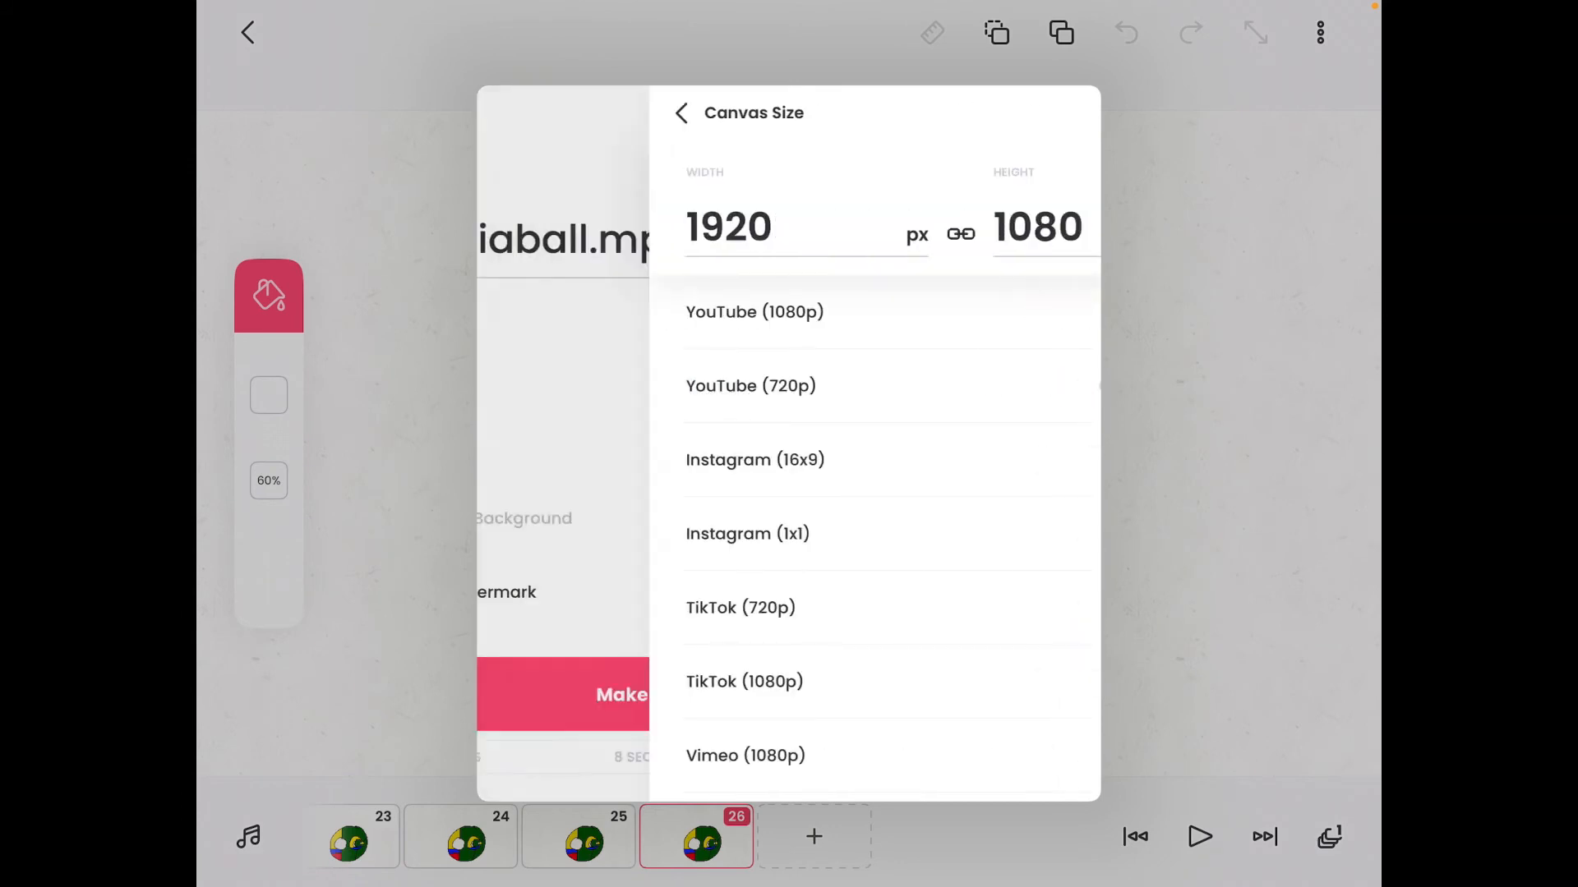
pyautogui.click(753, 312)
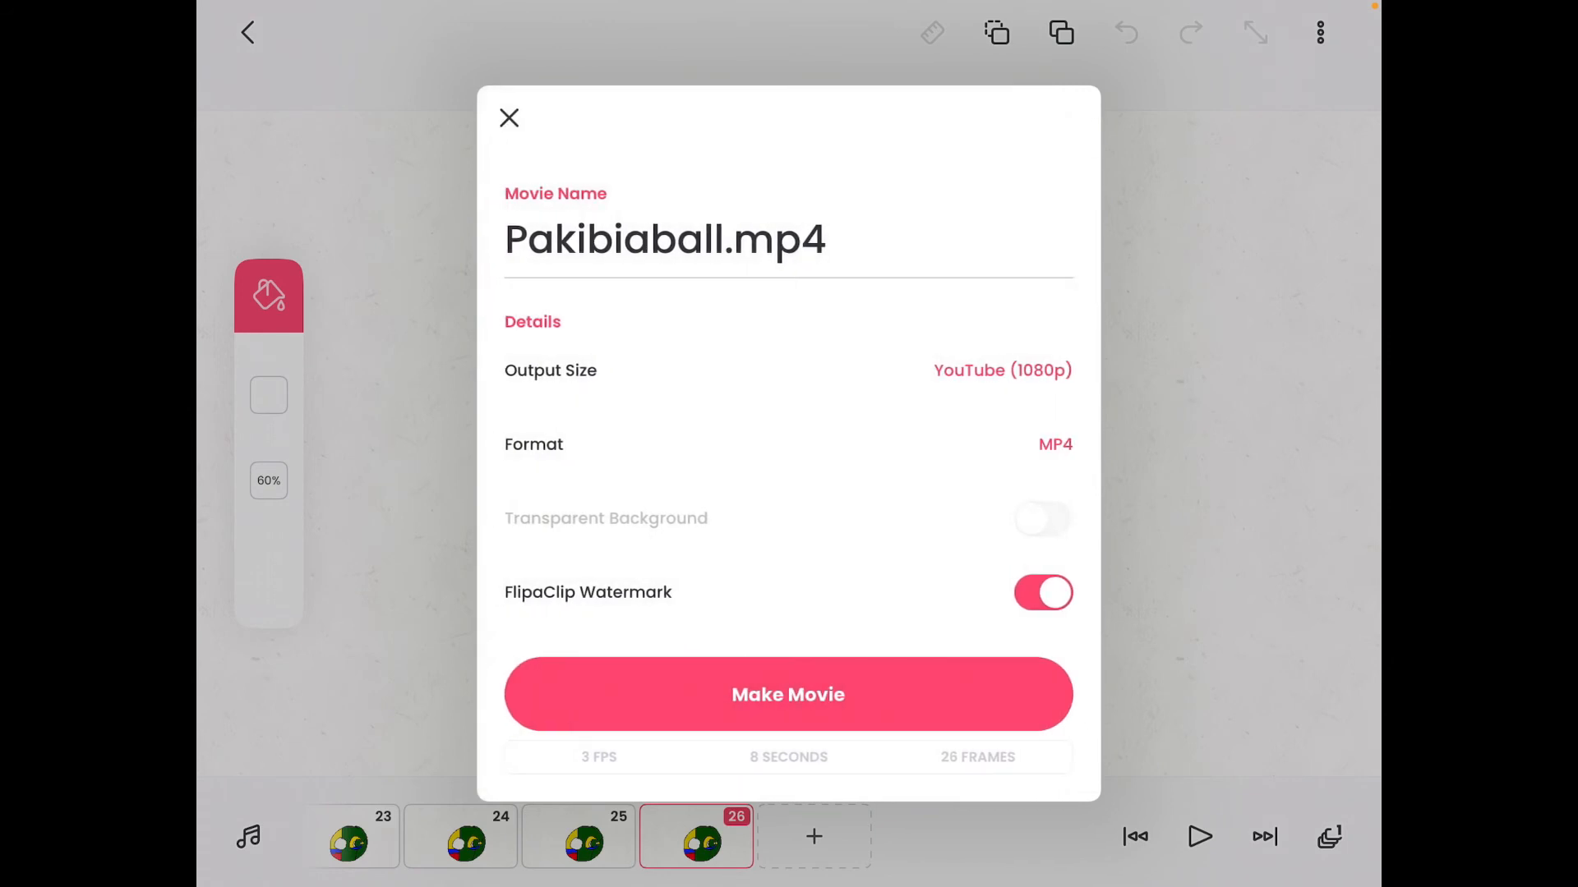
pyautogui.click(788, 694)
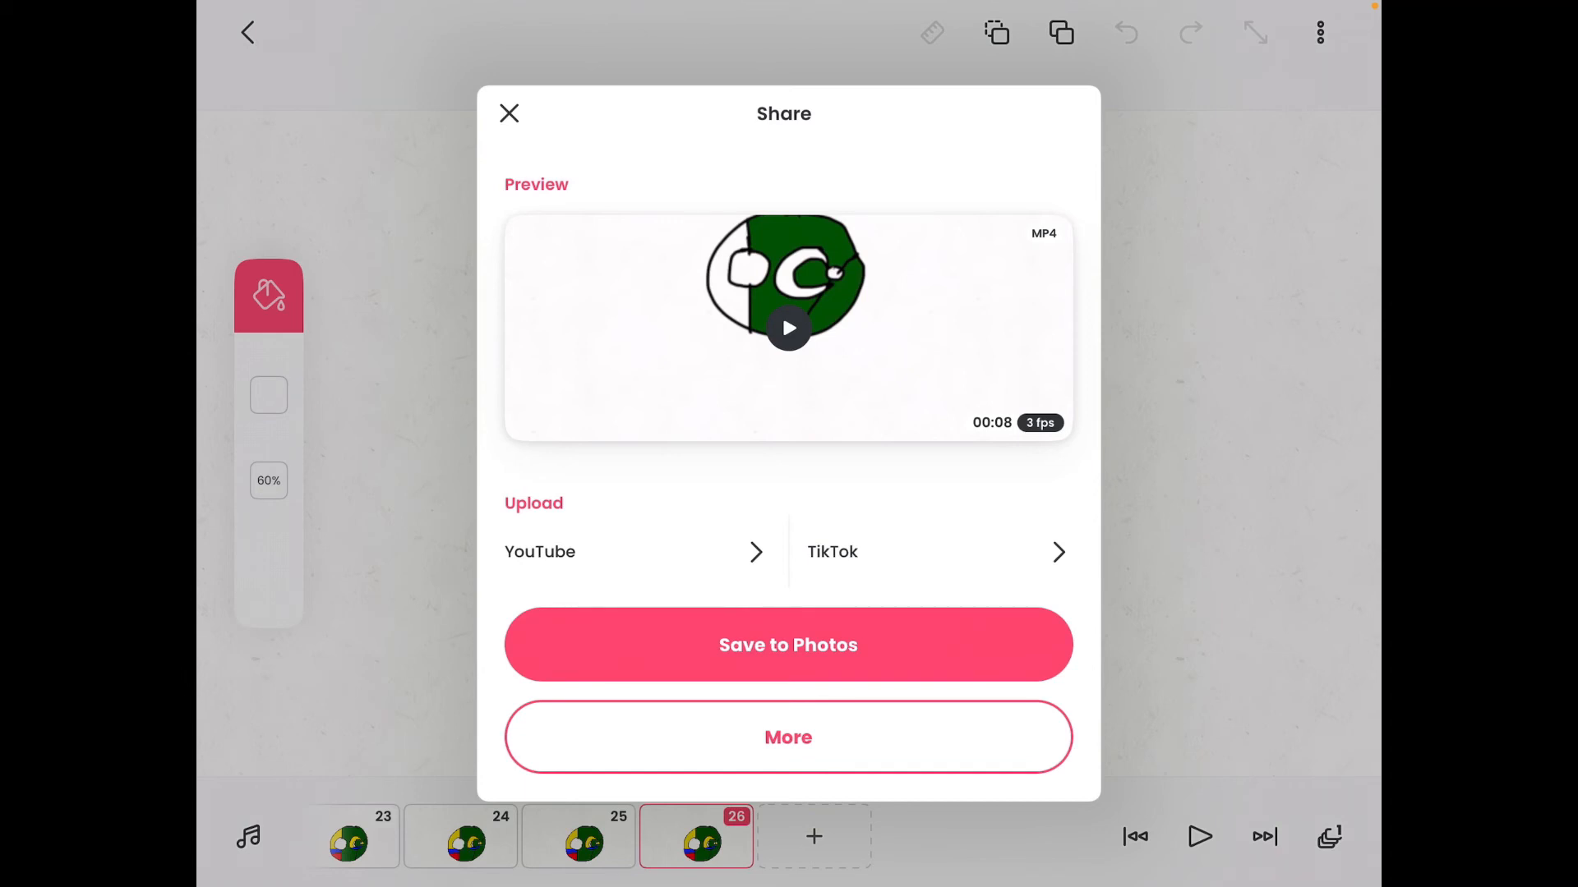
# Step: Share Pakibiaball to YouTube with description 'Very random I know' and dismiss the completion popup
pyautogui.click(637, 551)
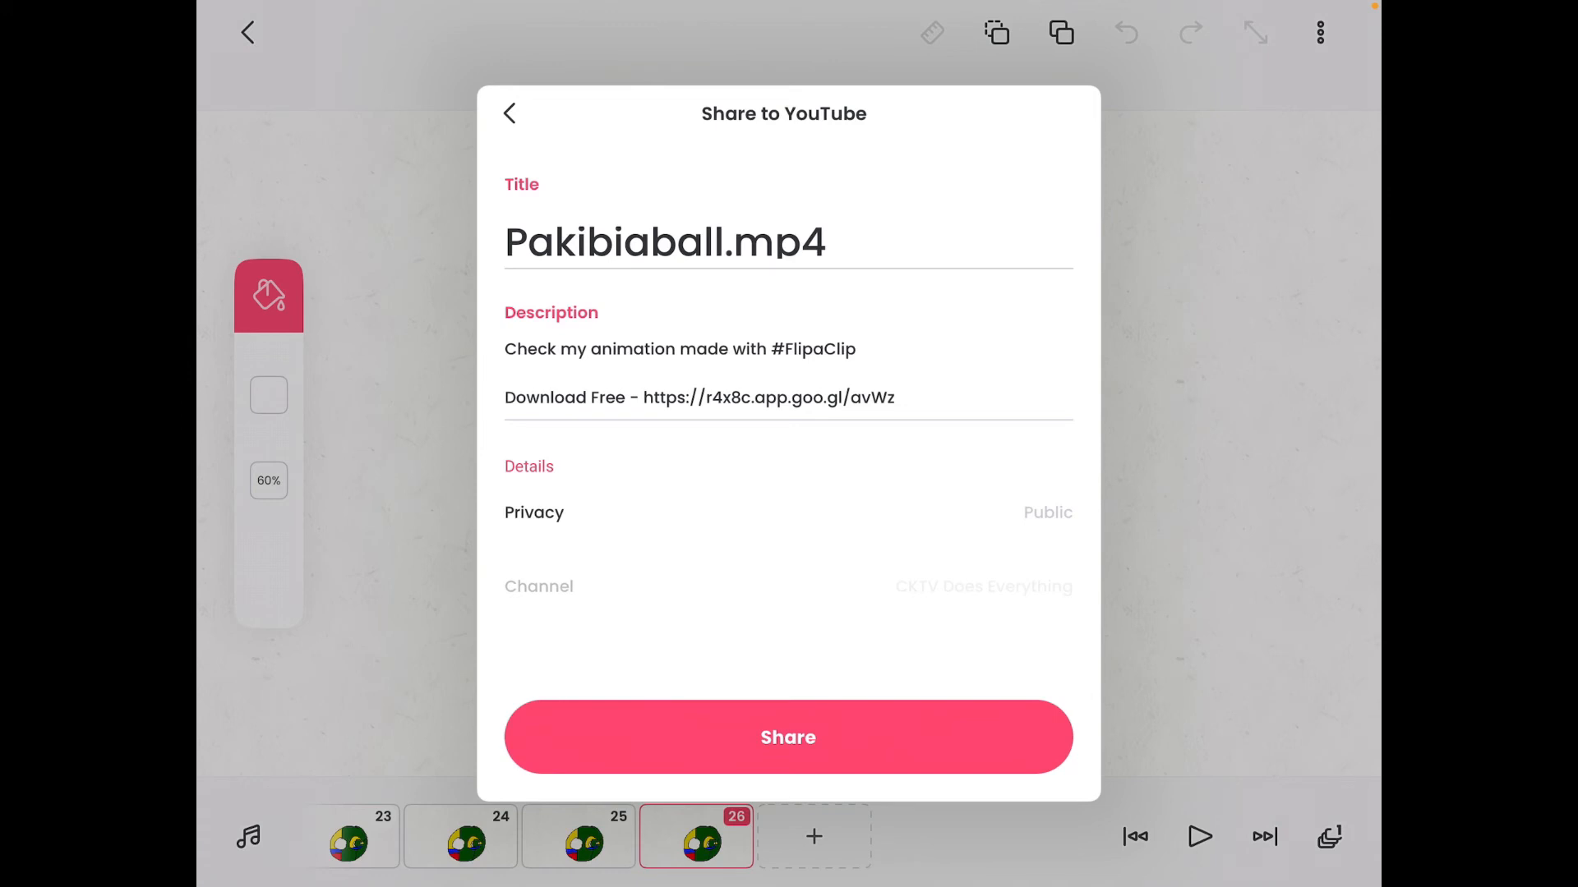
pyautogui.click(699, 396)
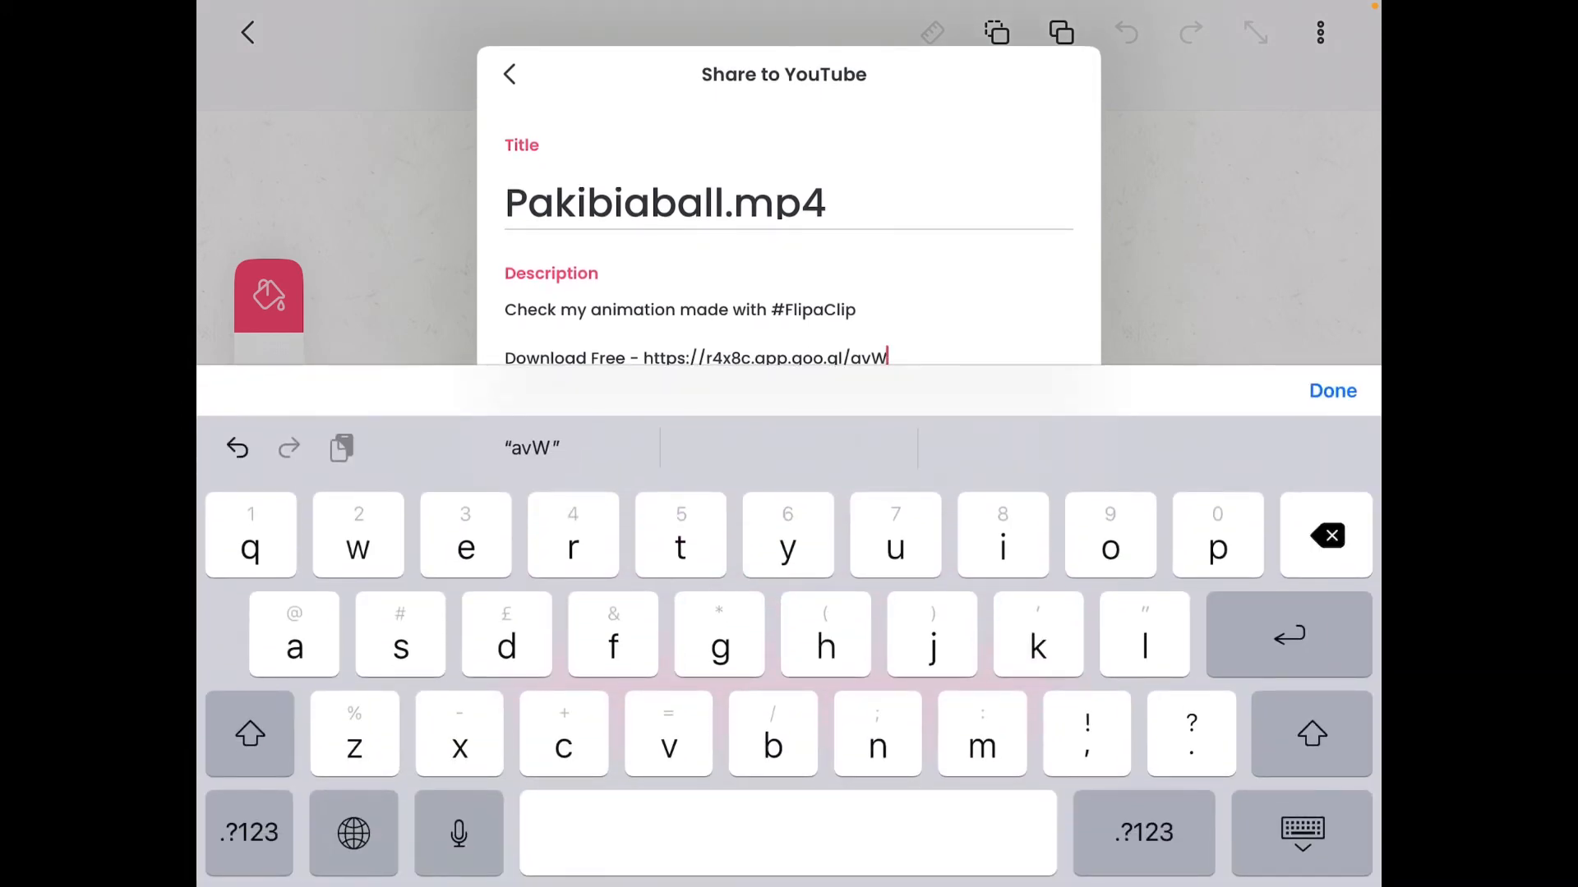
pyautogui.click(1326, 534)
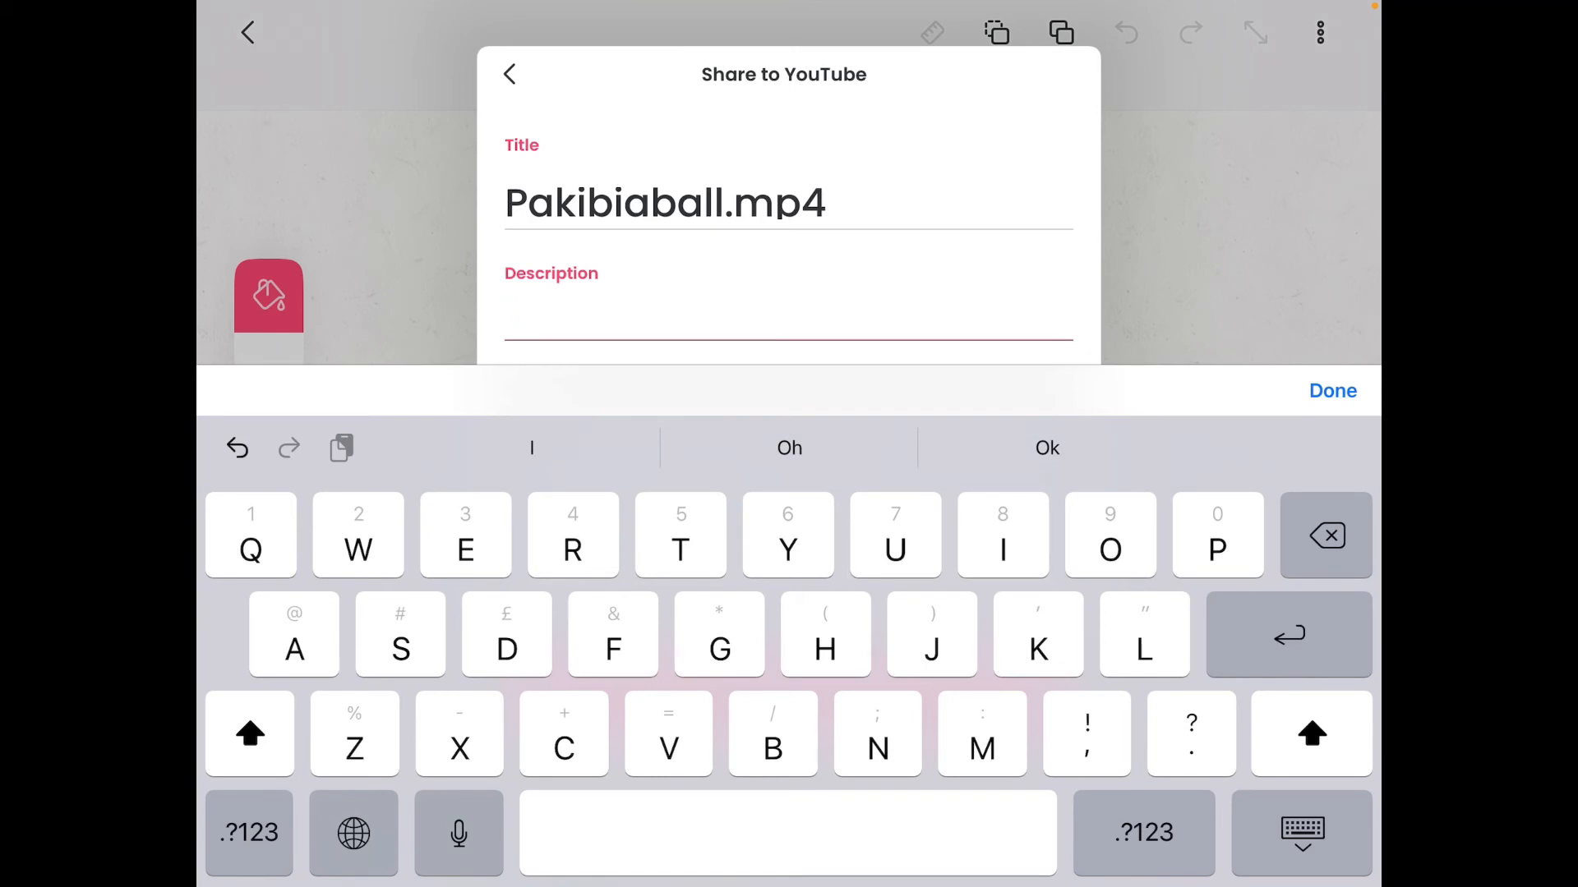
pyautogui.write('Very')
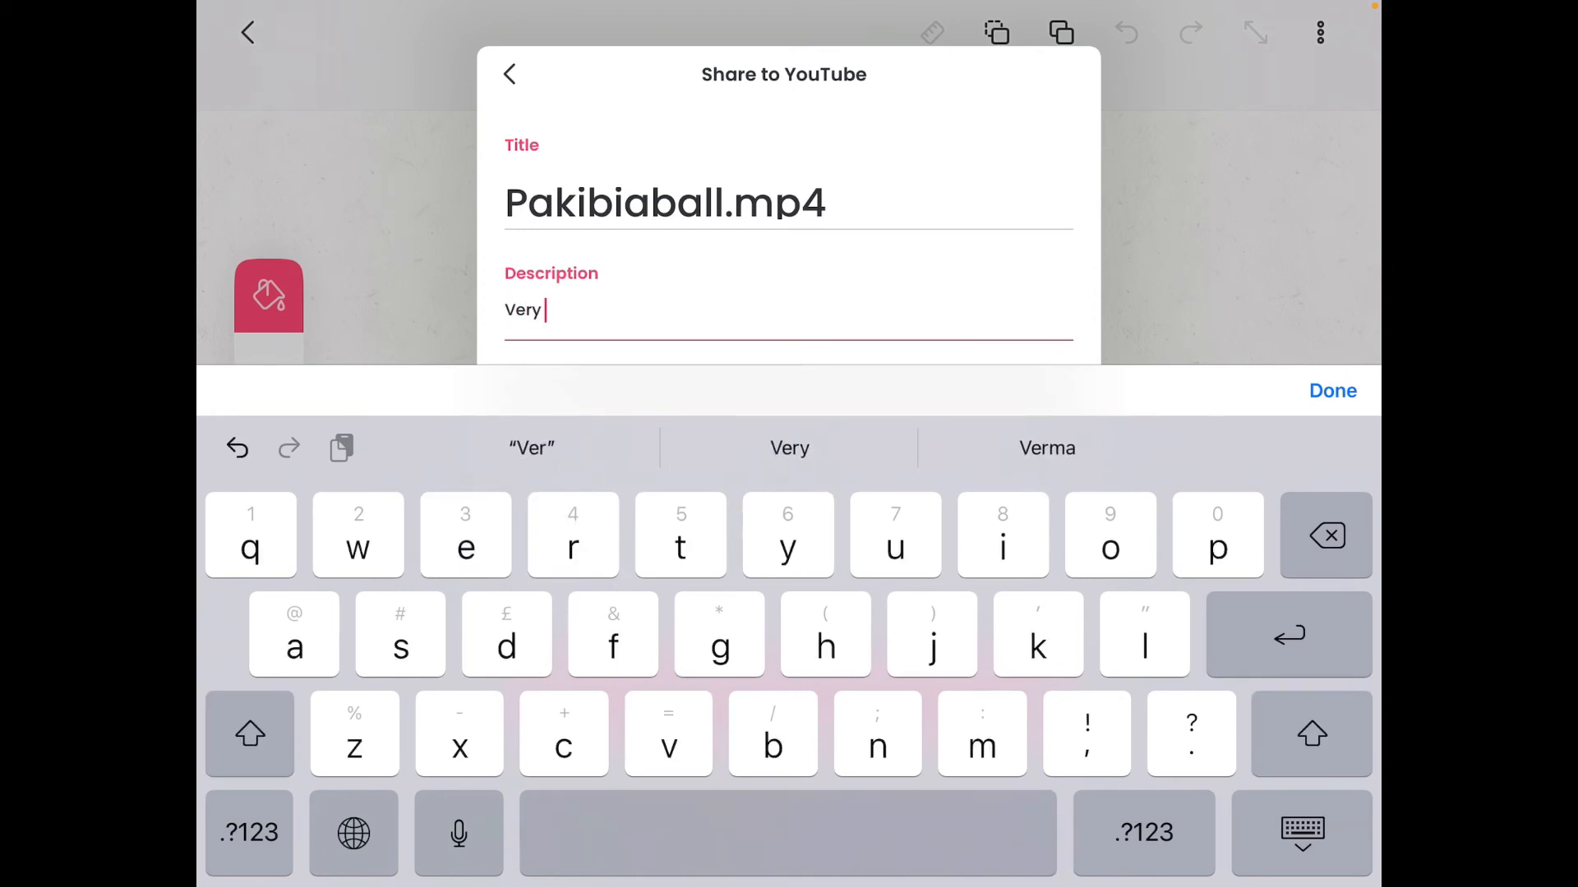
pyautogui.write('random I know')
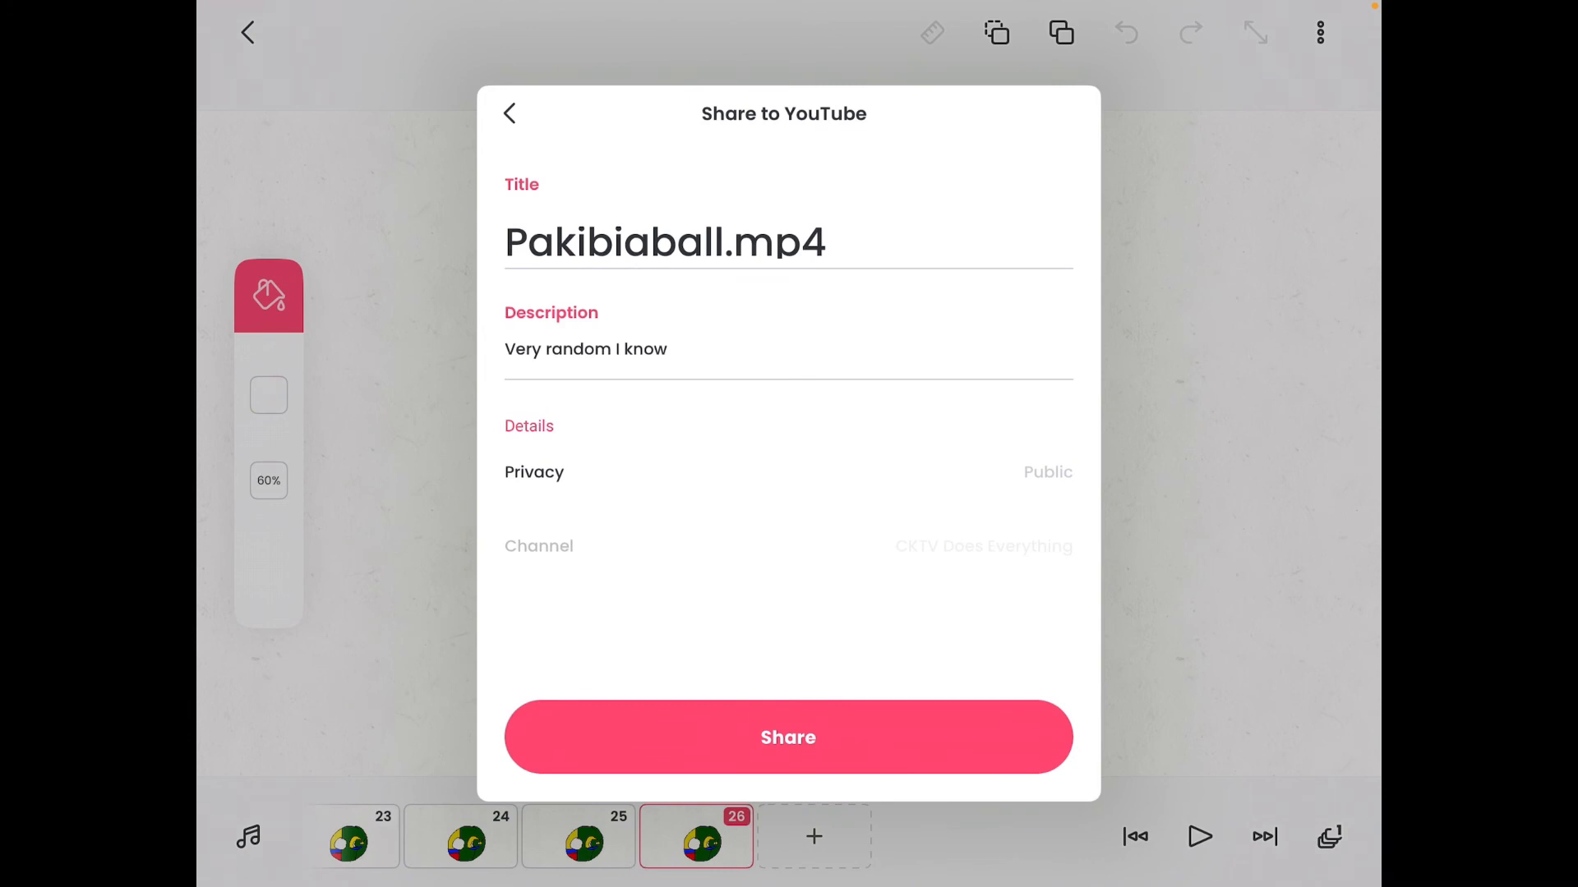
pyautogui.click(788, 736)
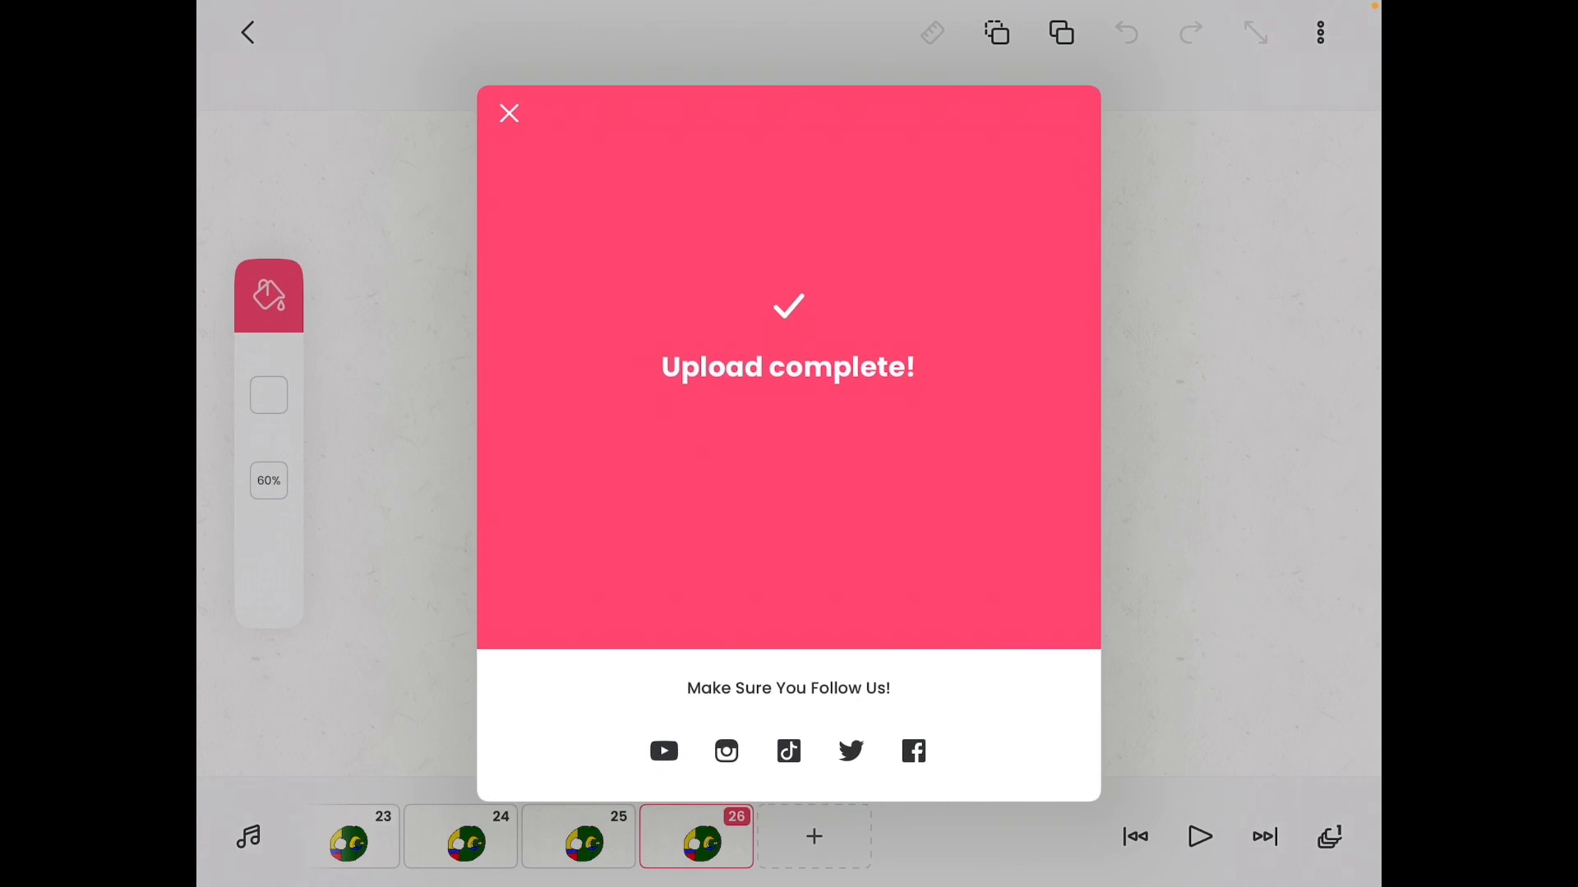
pyautogui.click(507, 112)
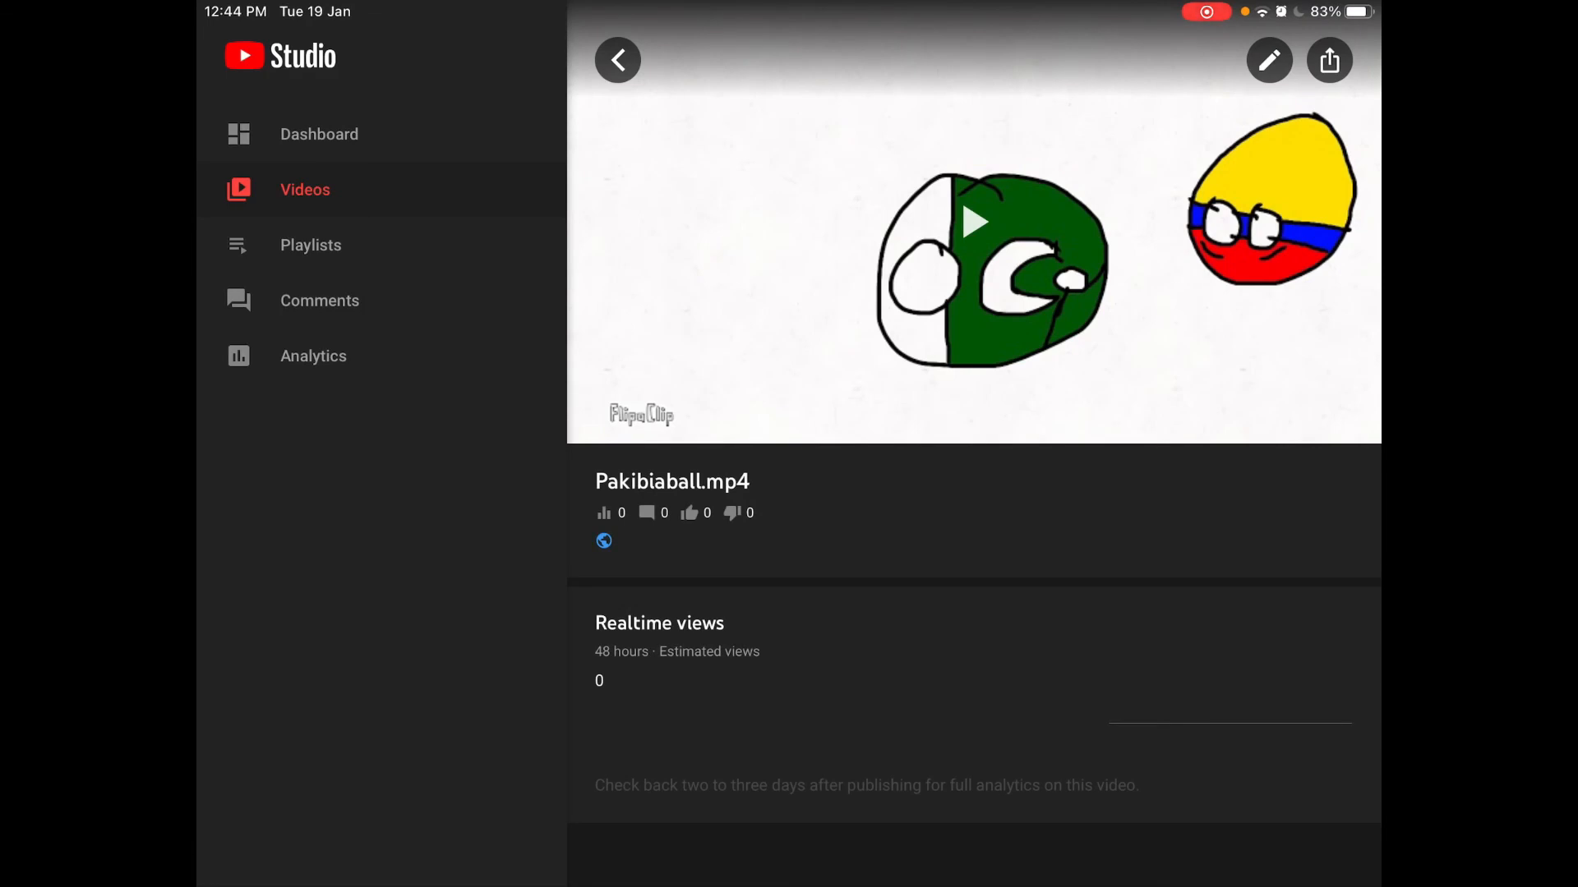
# Step: Choose the merged green and yellow-blue-red ball frame as Pakibiaball's thumbnail and save
pyautogui.click(1267, 59)
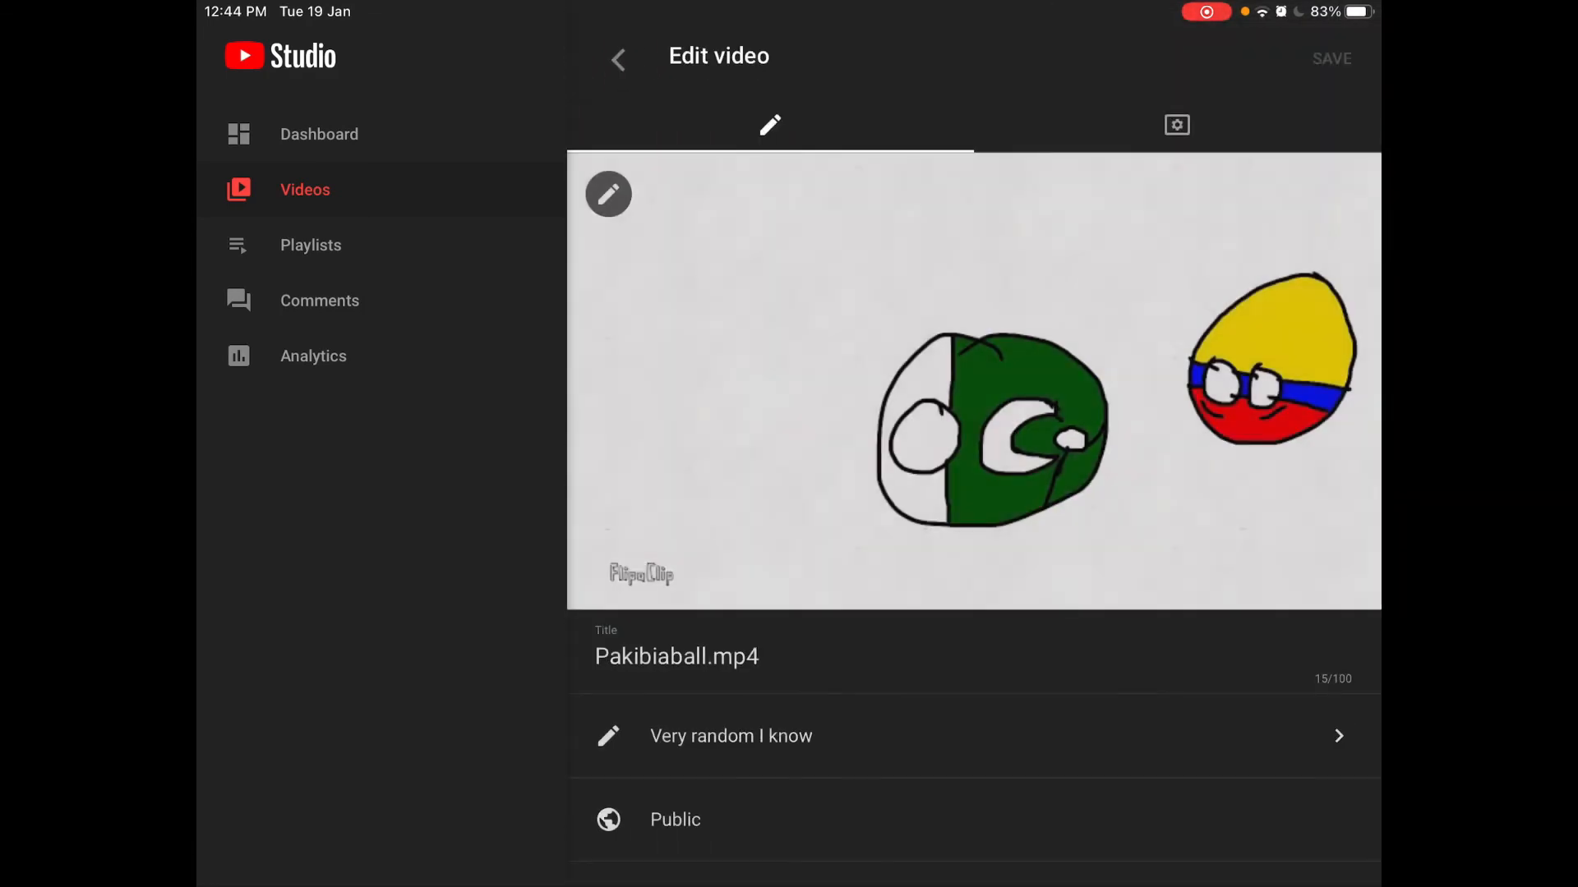
pyautogui.click(1175, 125)
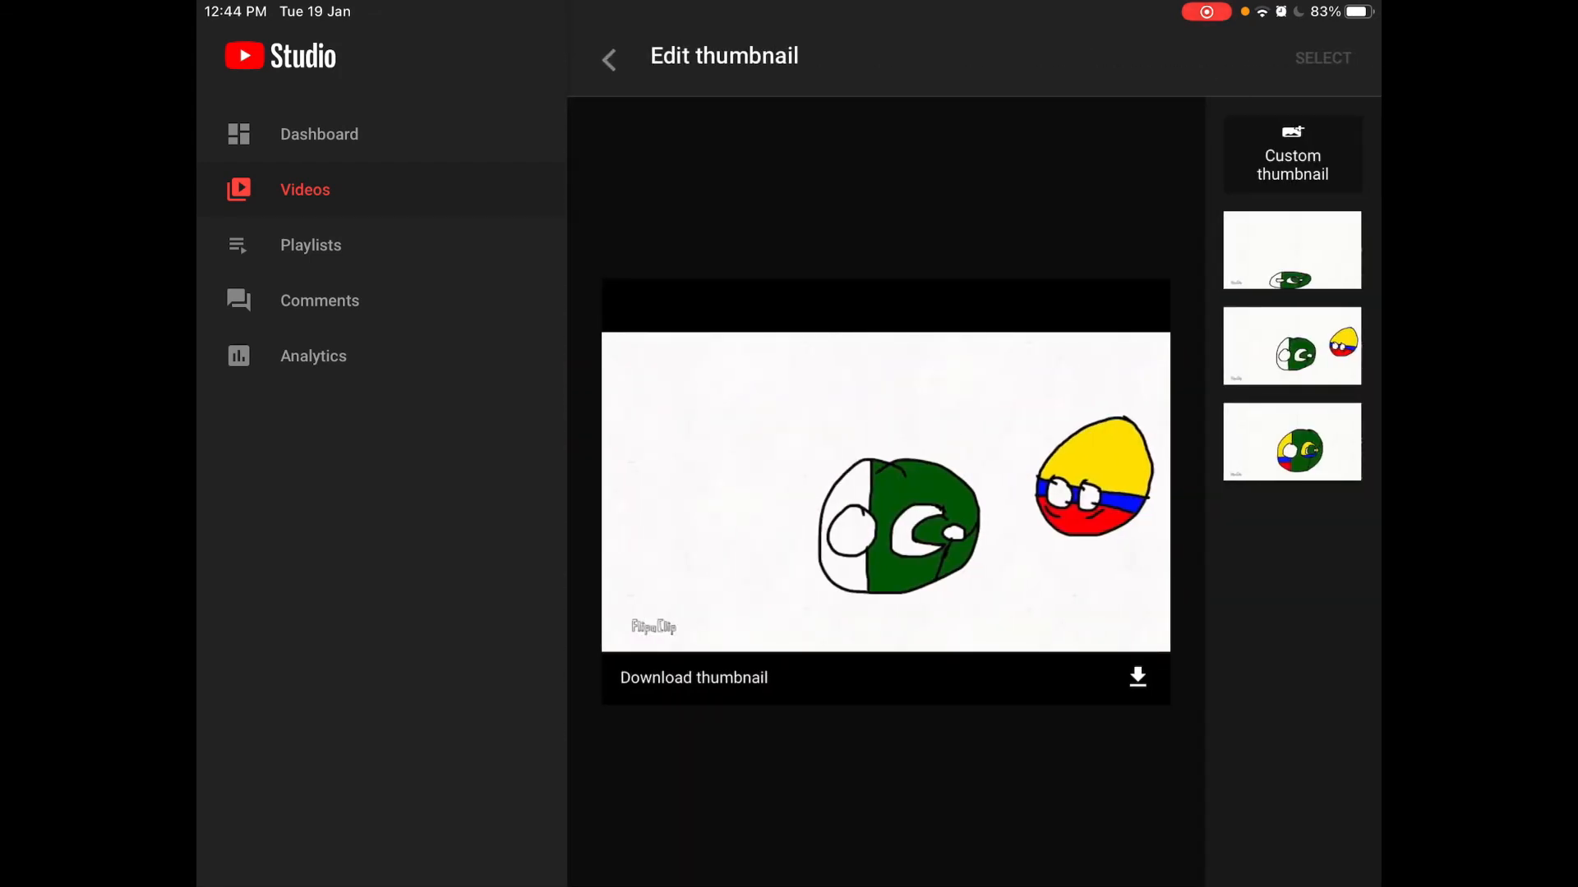
pyautogui.click(608, 57)
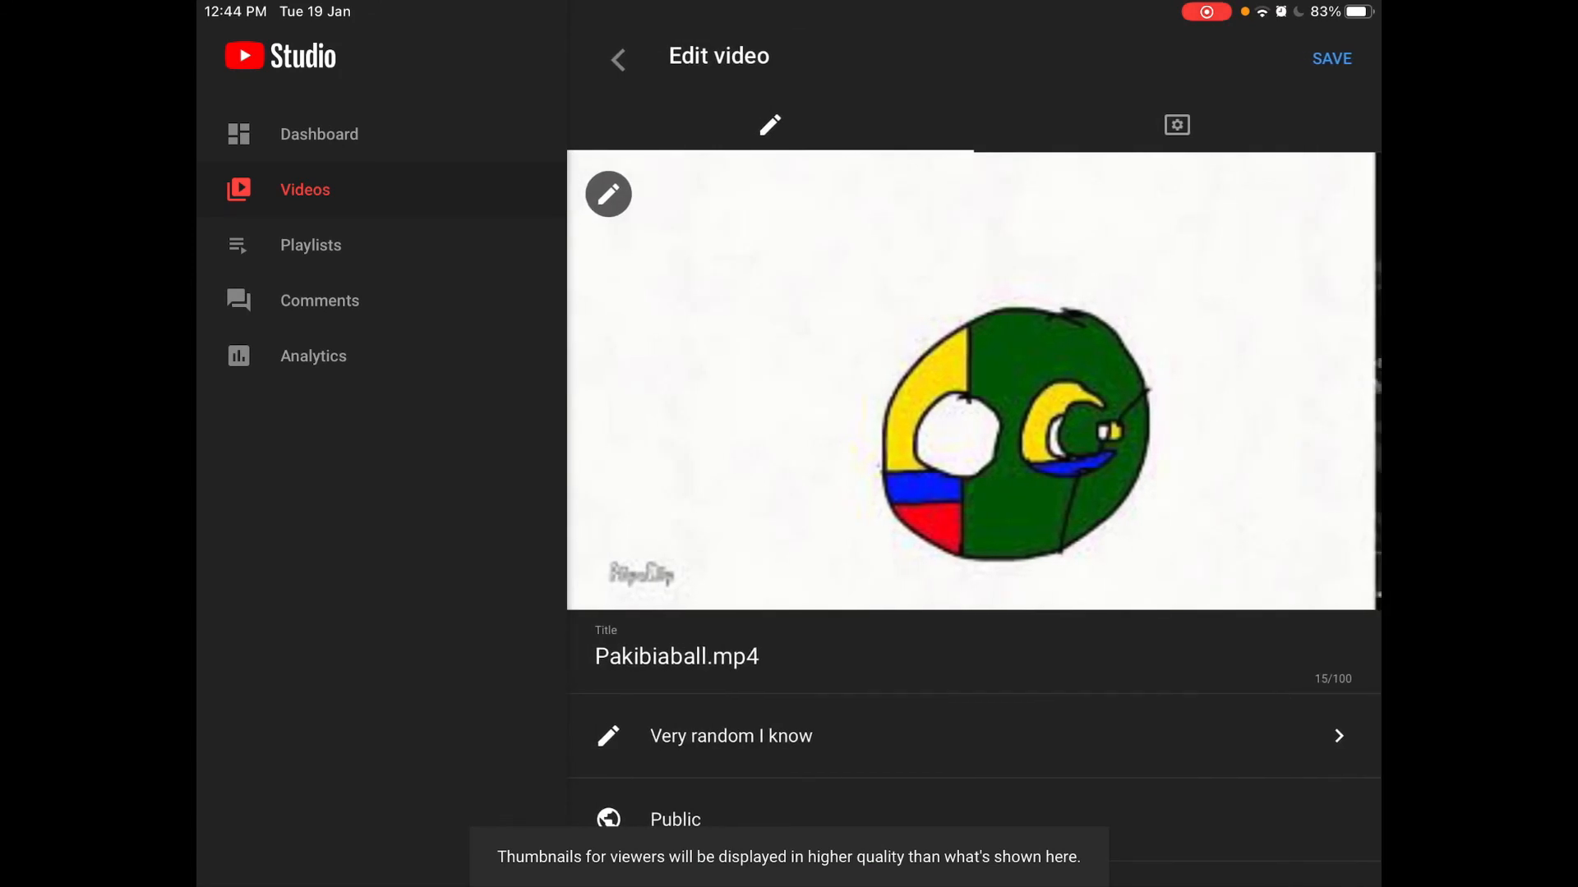
pyautogui.scroll(-3)
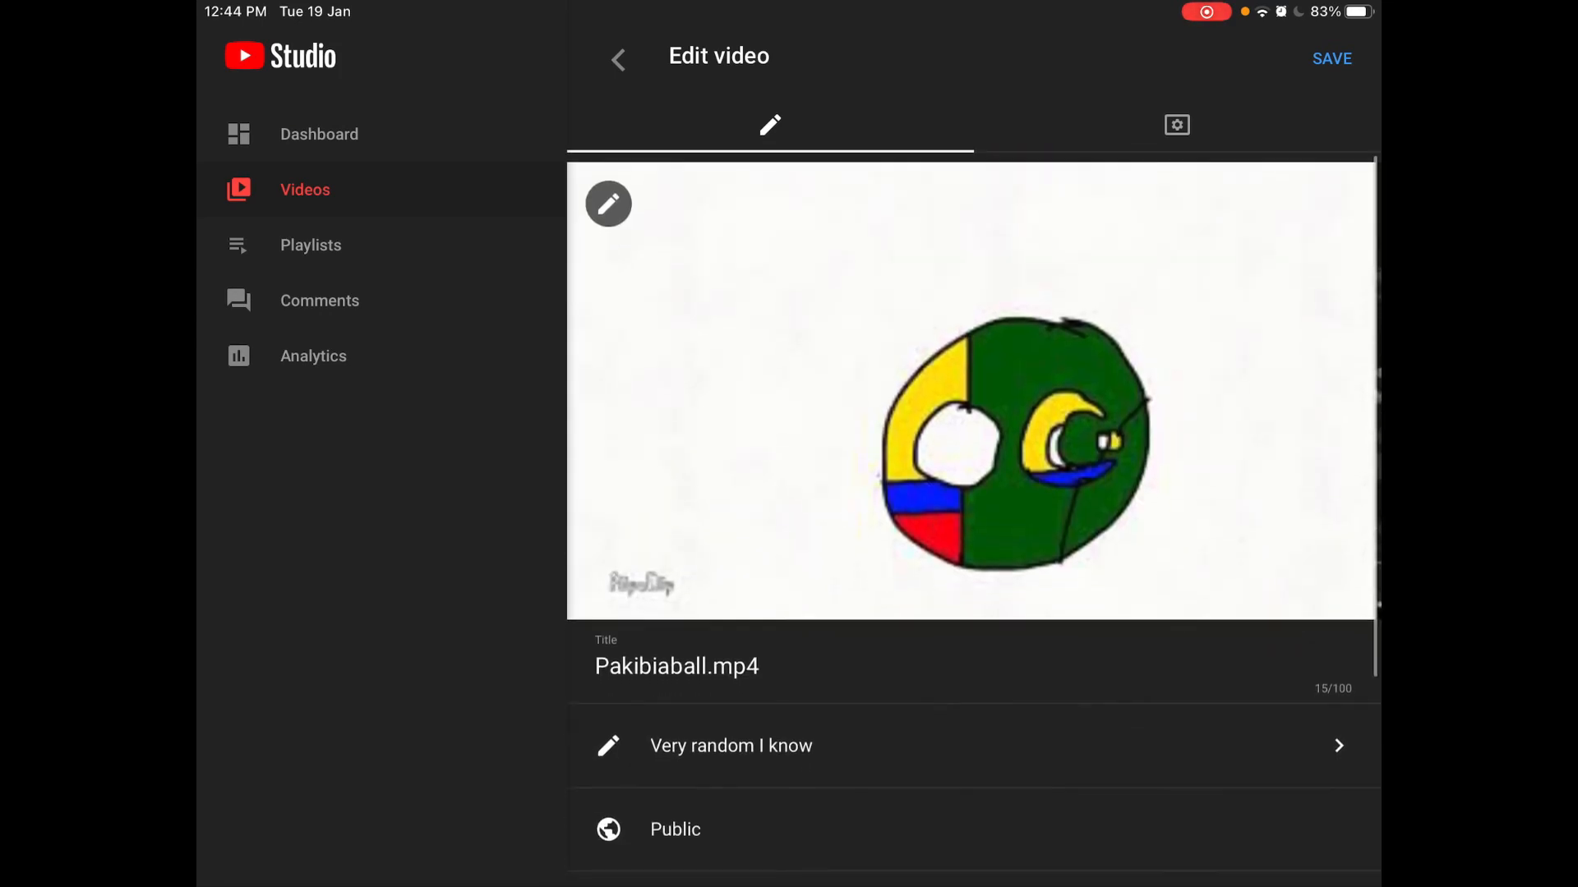
pyautogui.click(1330, 57)
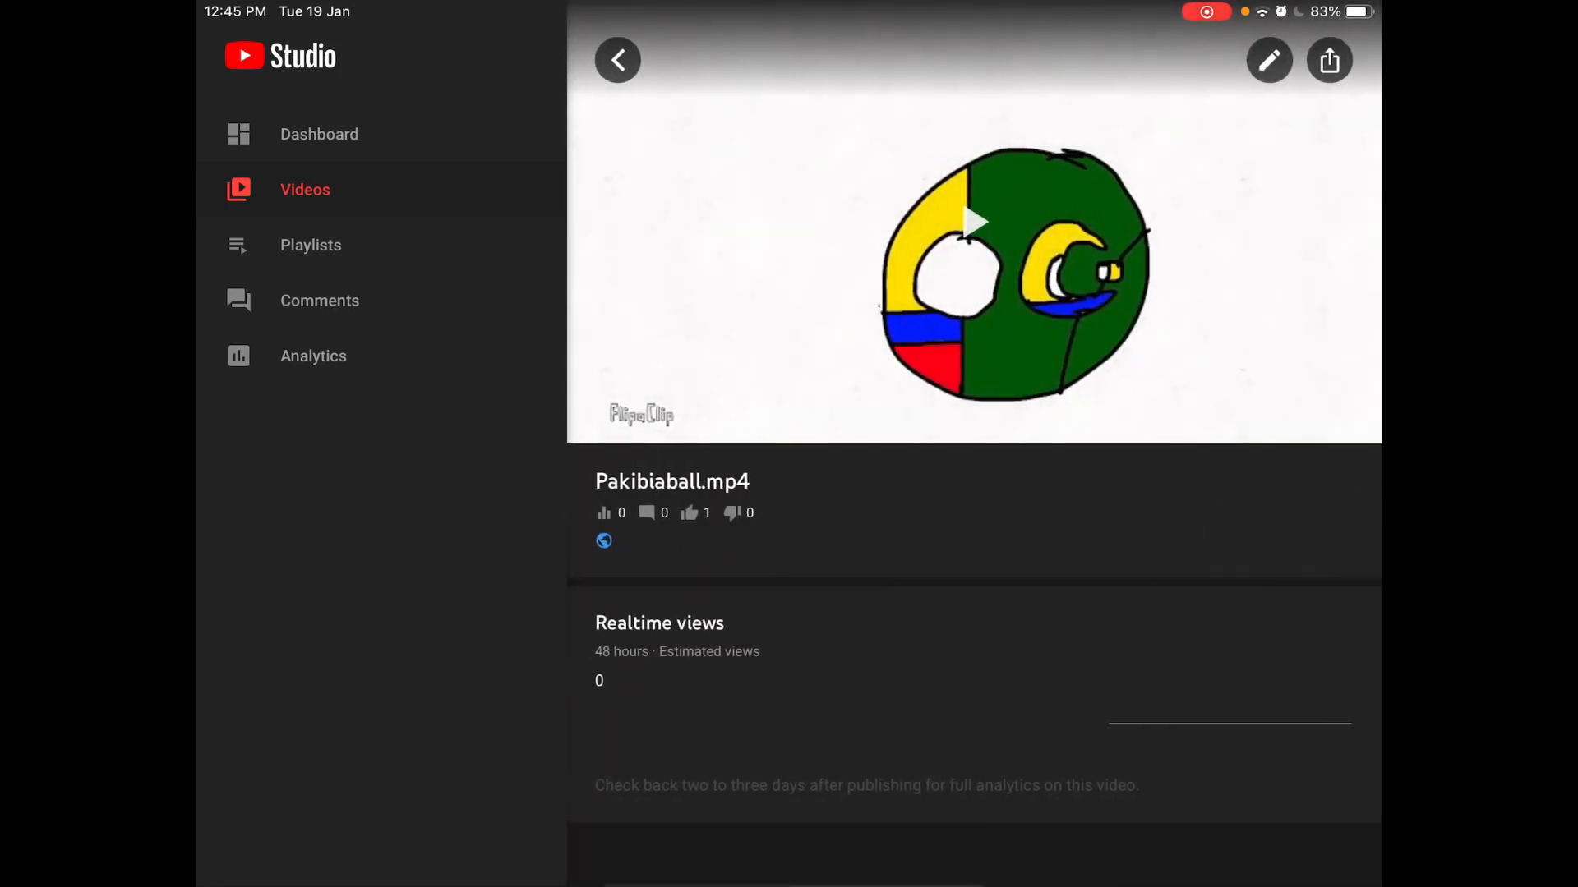
# Step: Play and stop Pakibiaball, go back to Videos, then open the Dashboard
pyautogui.click(973, 221)
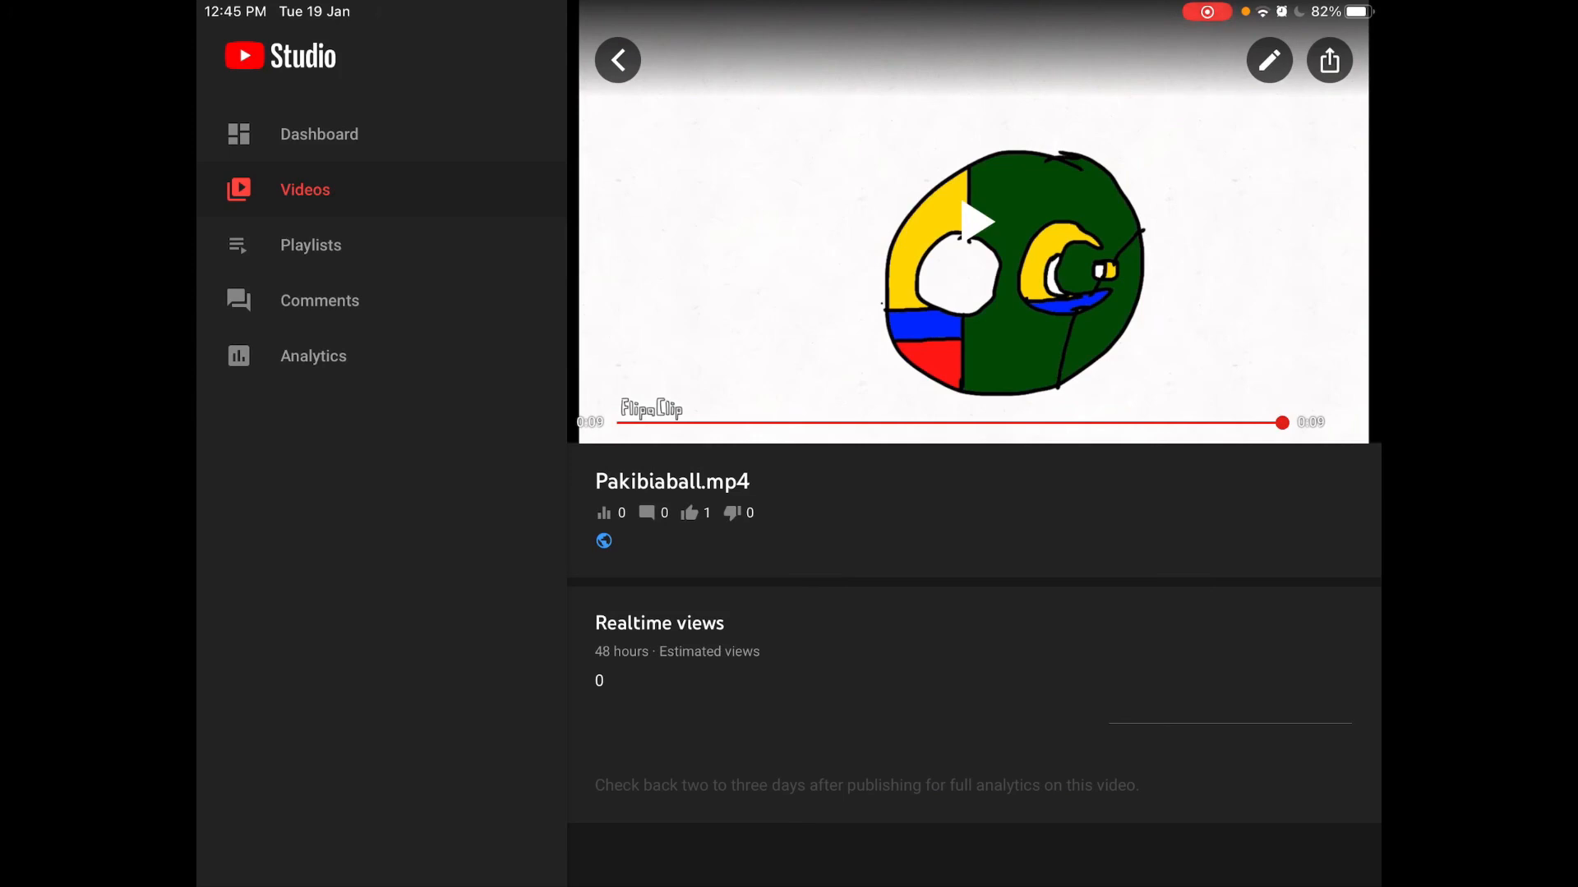
pyautogui.click(616, 59)
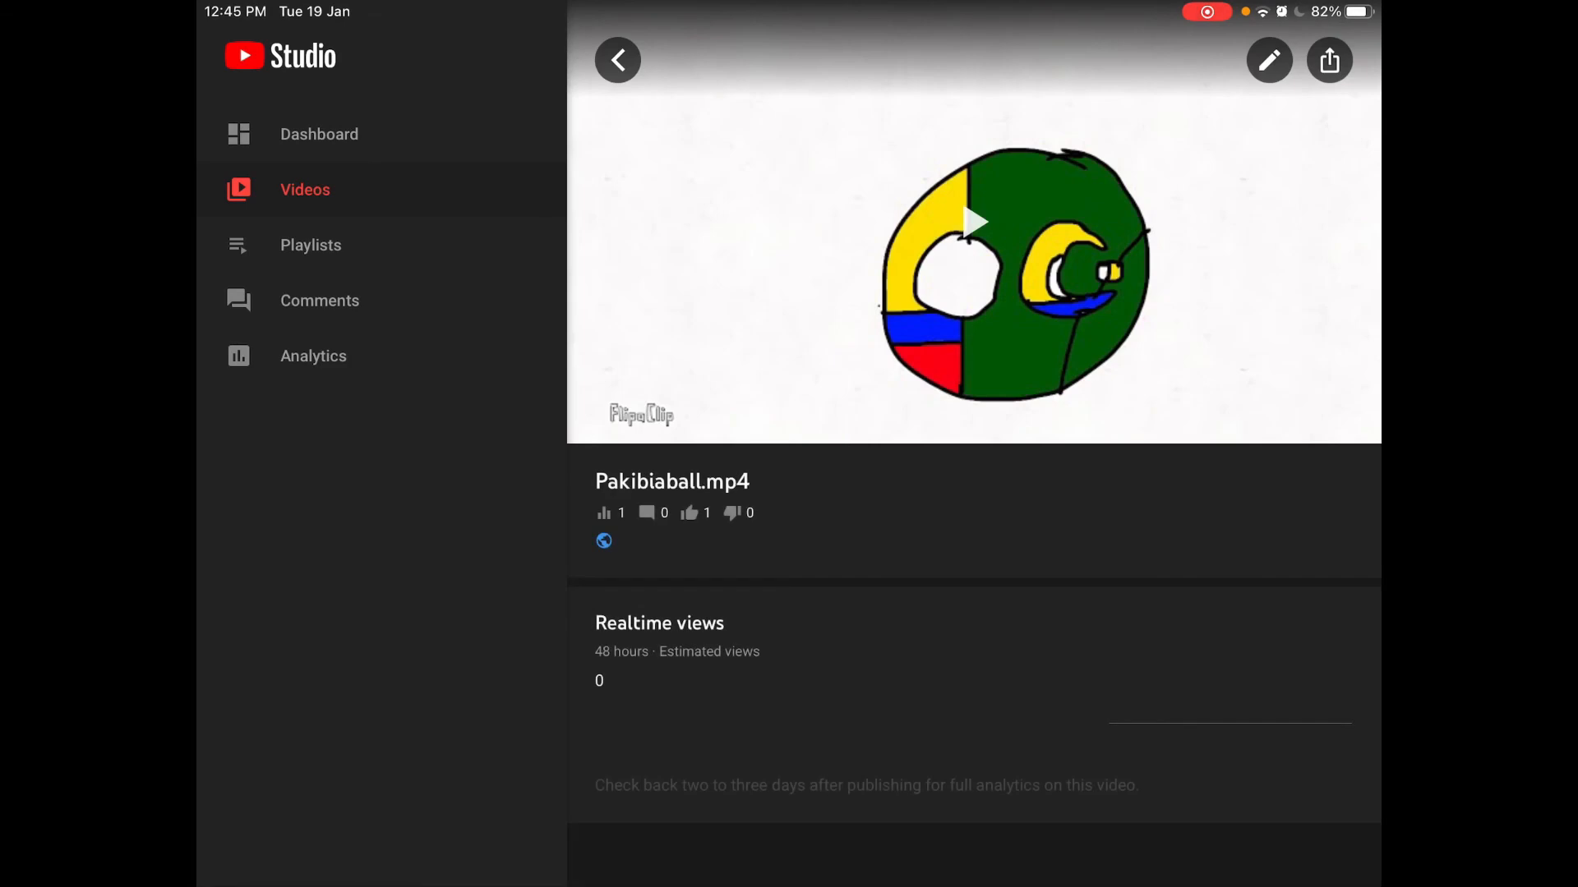
pyautogui.click(617, 59)
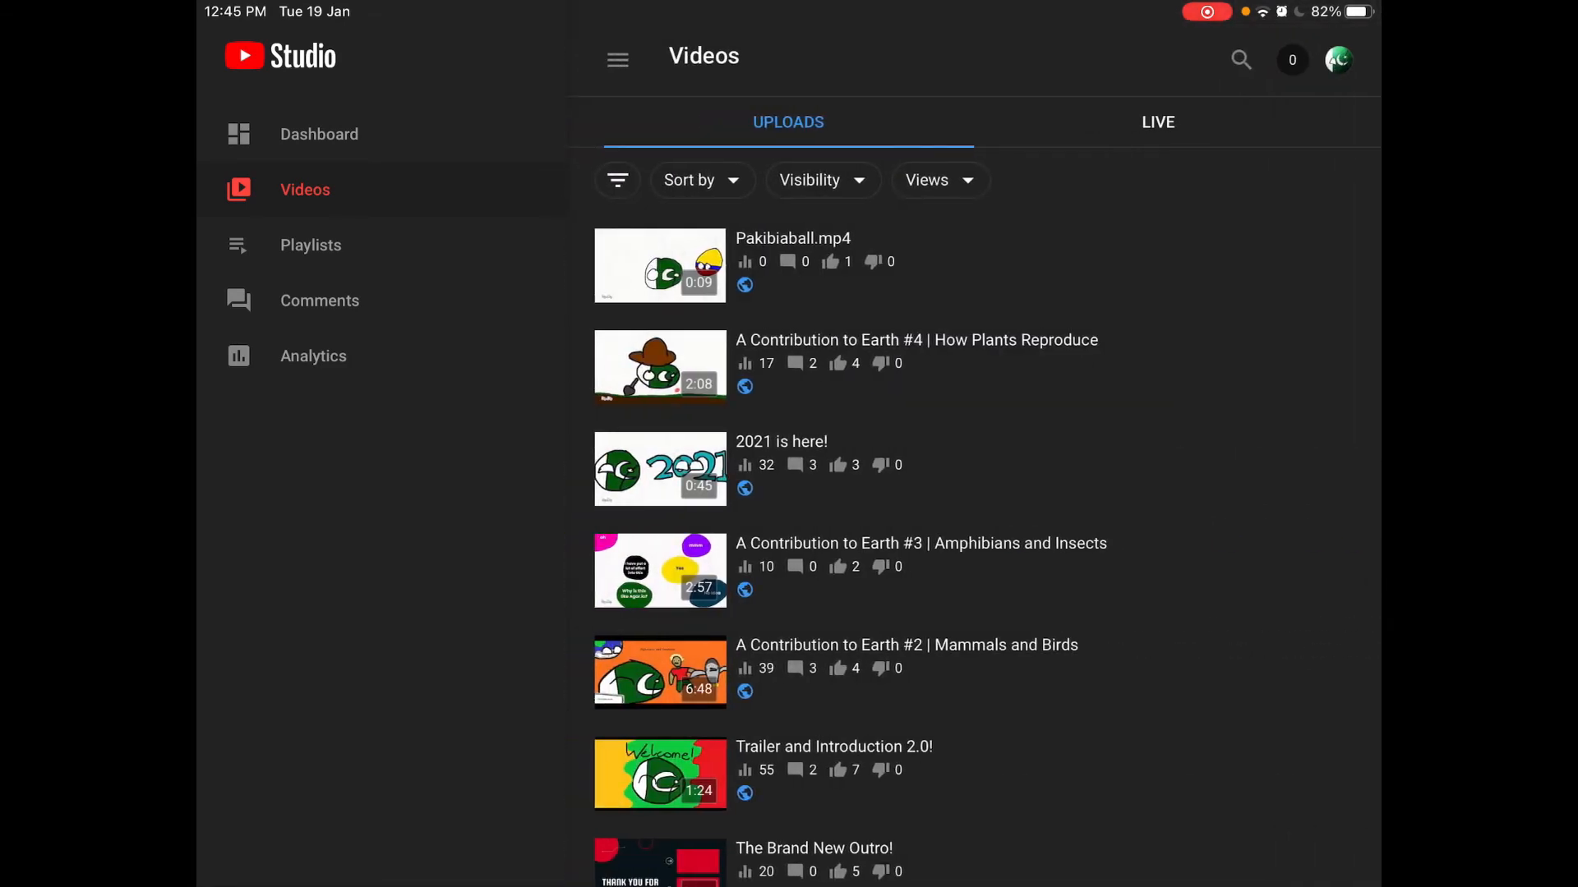
pyautogui.scroll(-3)
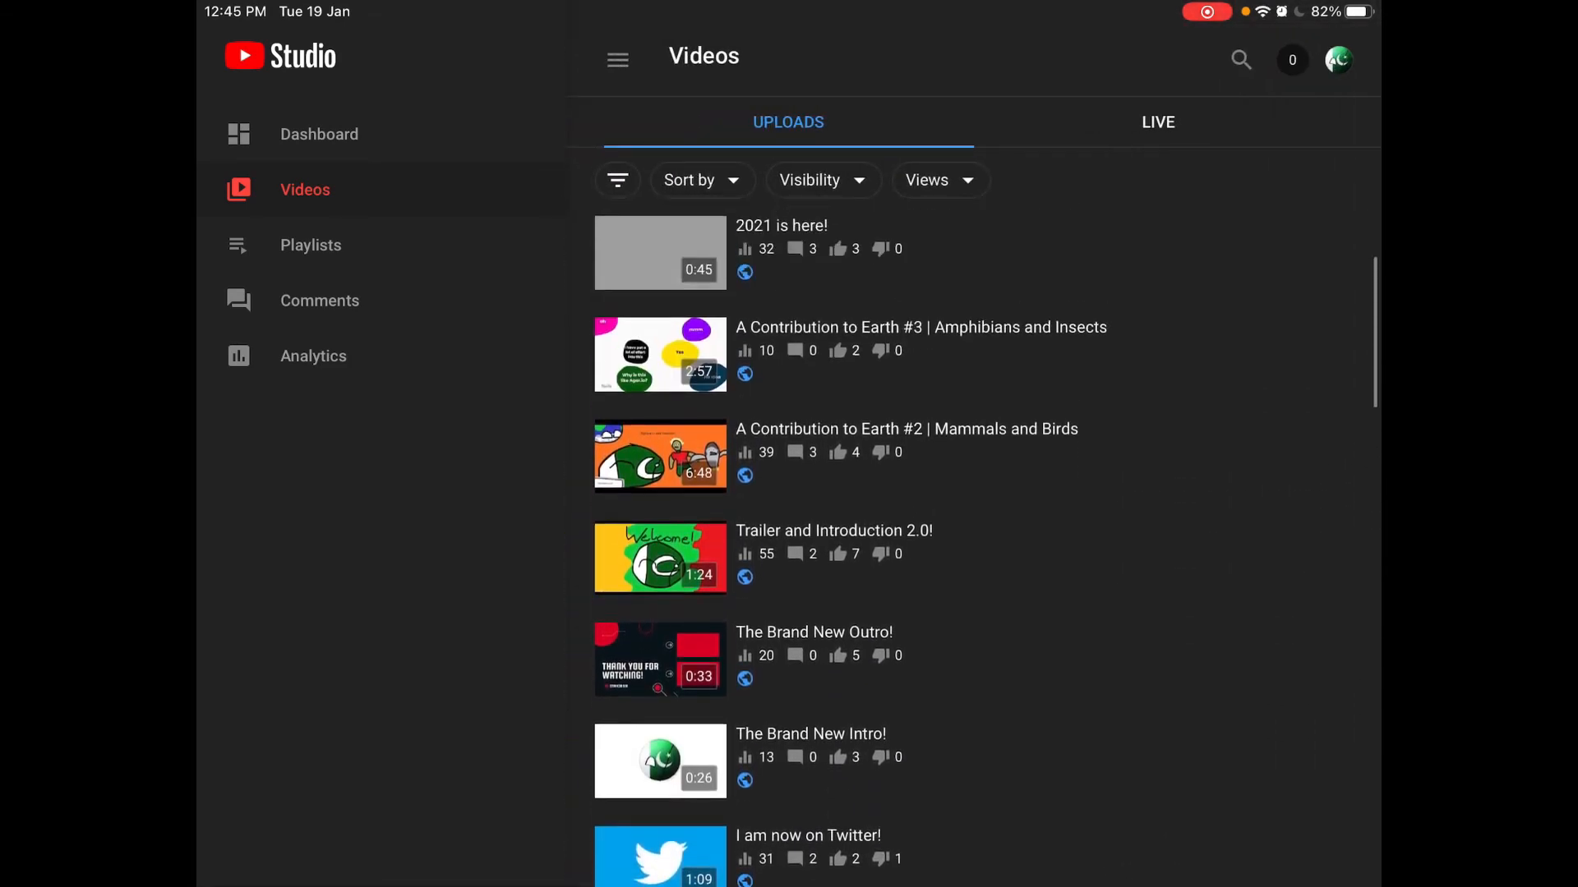
pyautogui.click(319, 134)
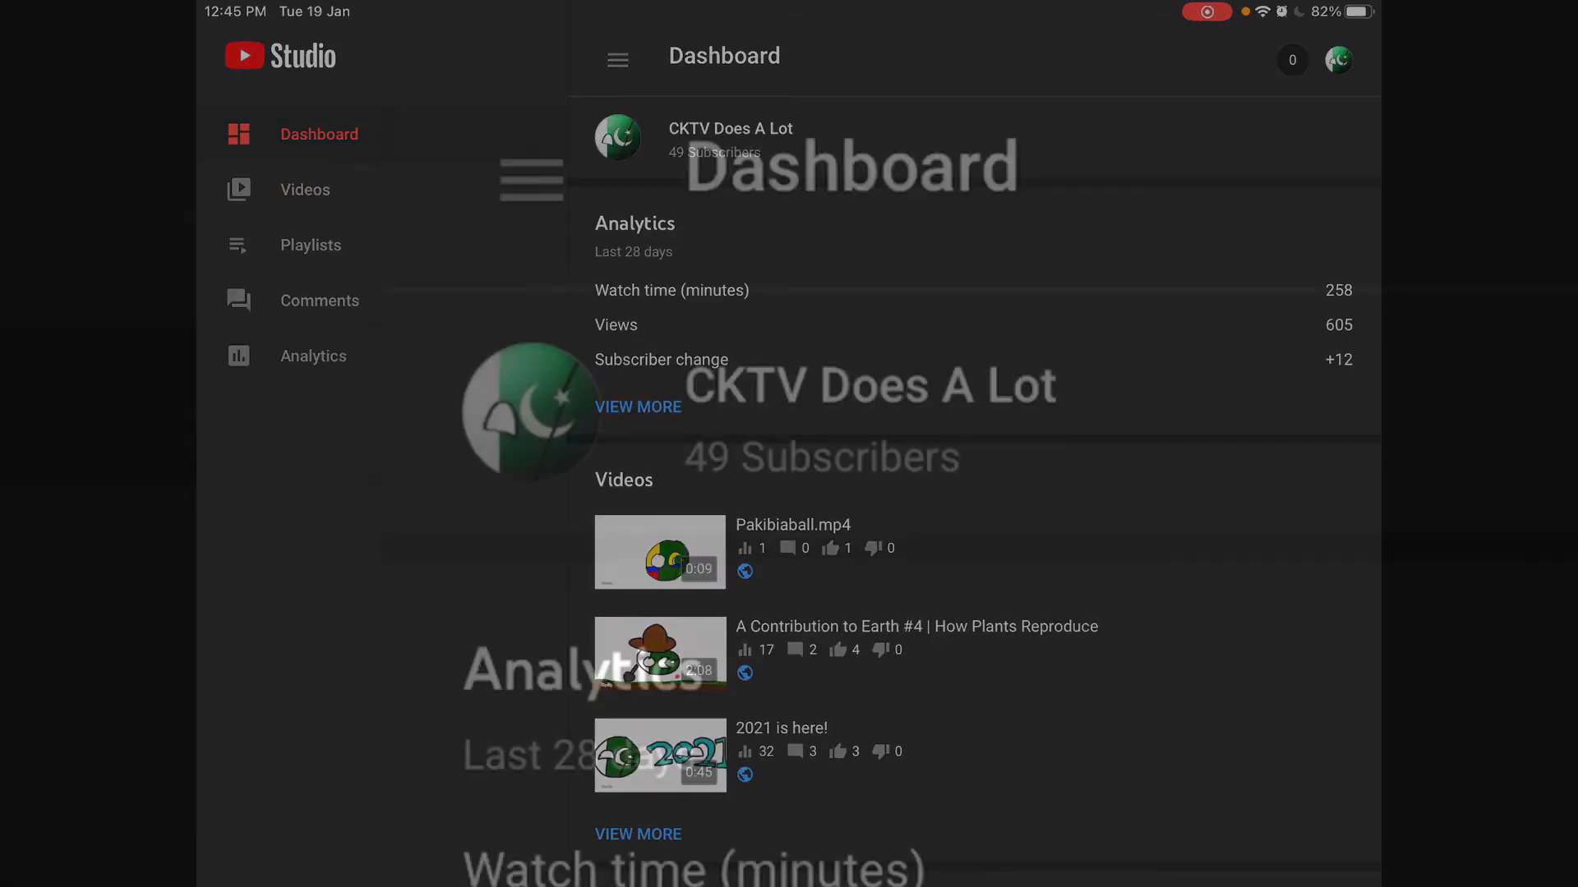